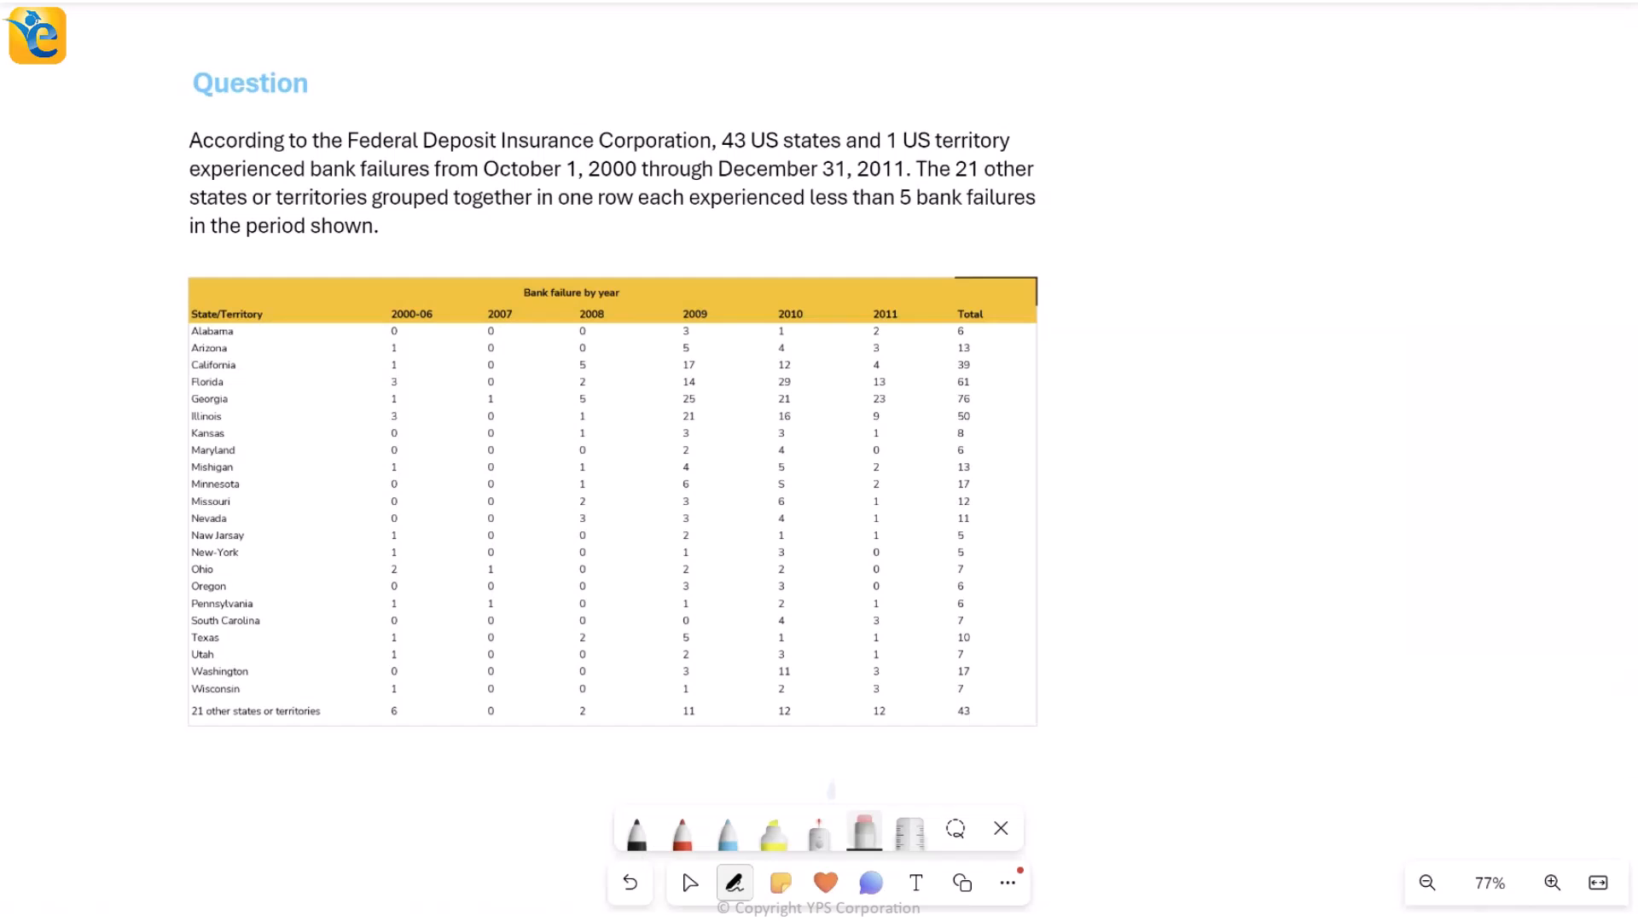
Step: Highlight '43 US states and 1 US territory' and 'bank failures' in yellow
{"action": "left_click_drag", "start_coordinate": [215, 297], "coordinate": [194, 721]}
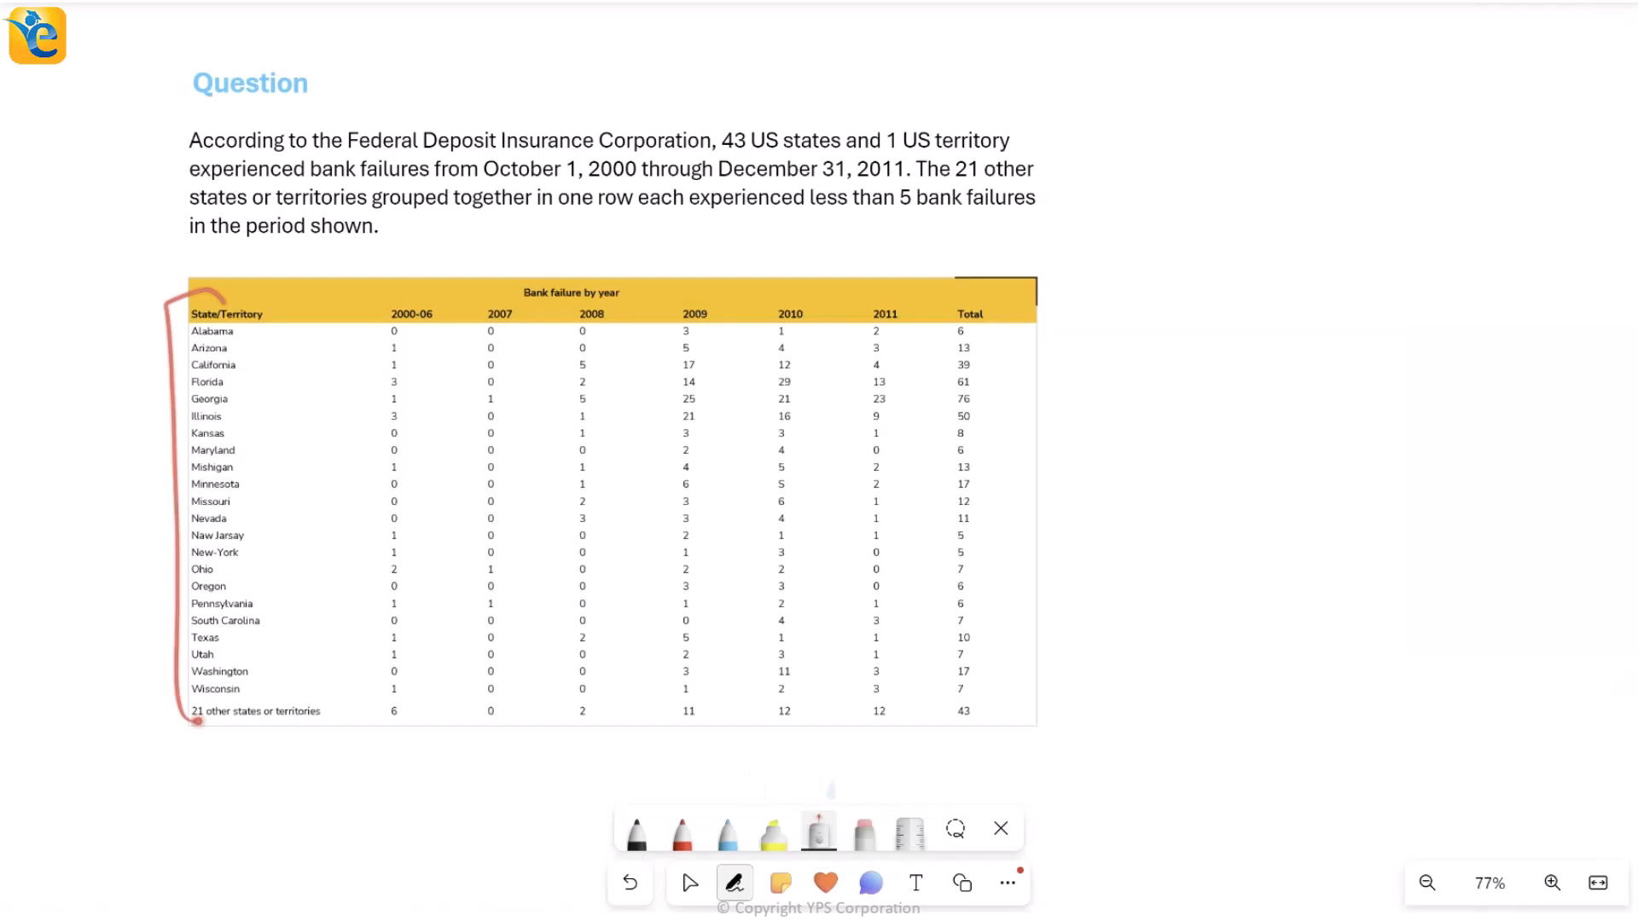
{"action": "left_click", "coordinate": [689, 884]}
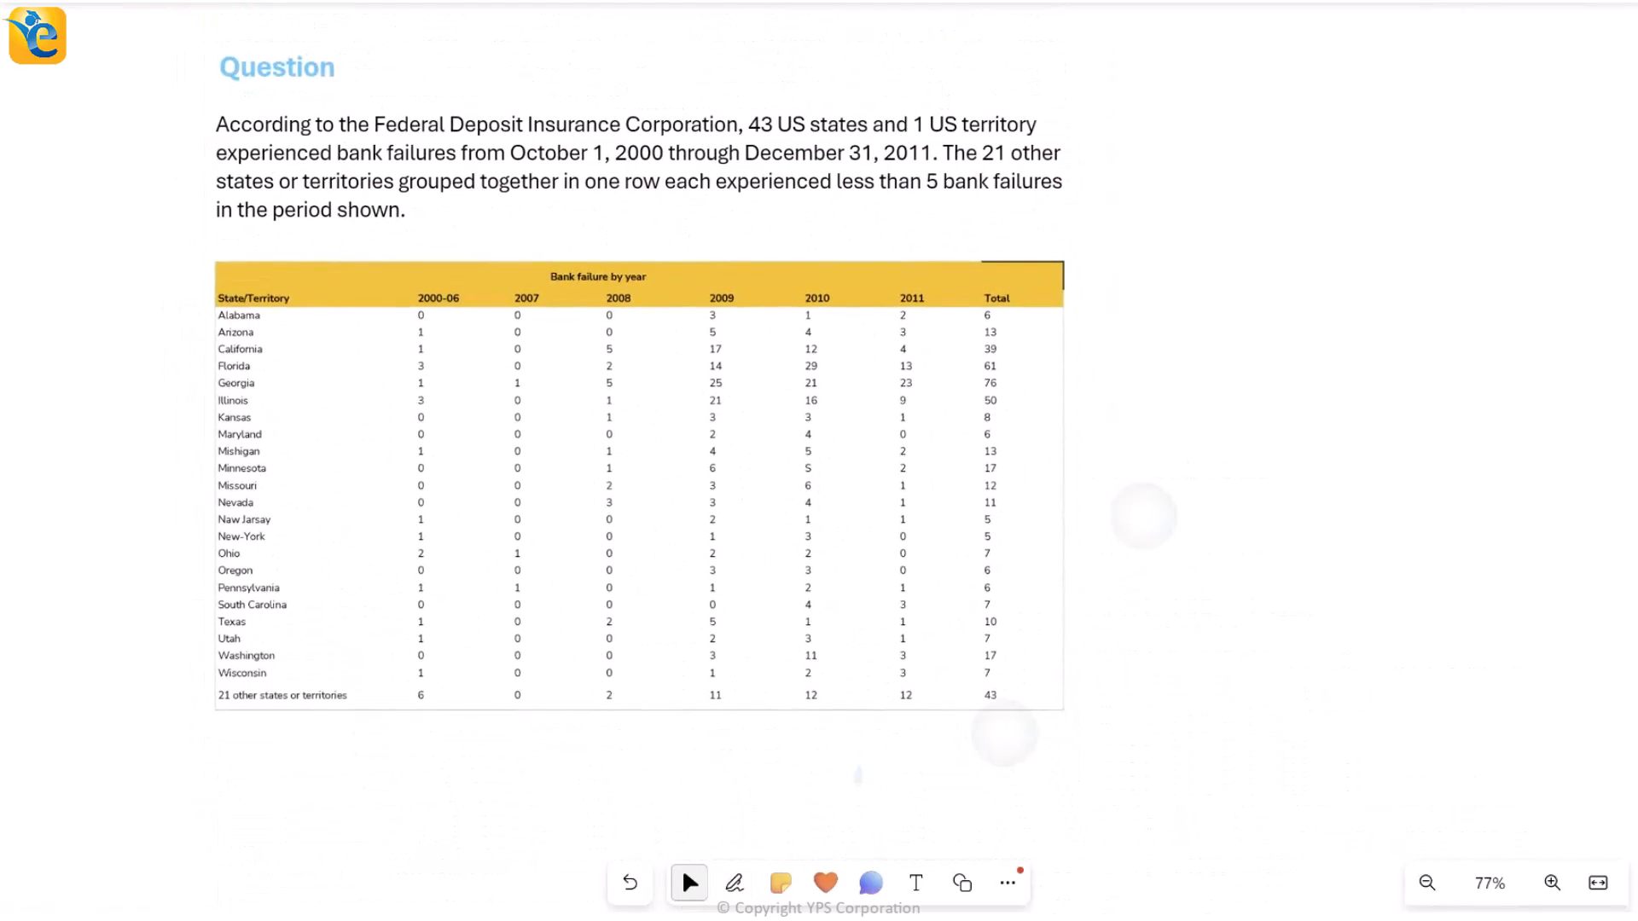
{"action": "left_click", "coordinate": [1553, 883]}
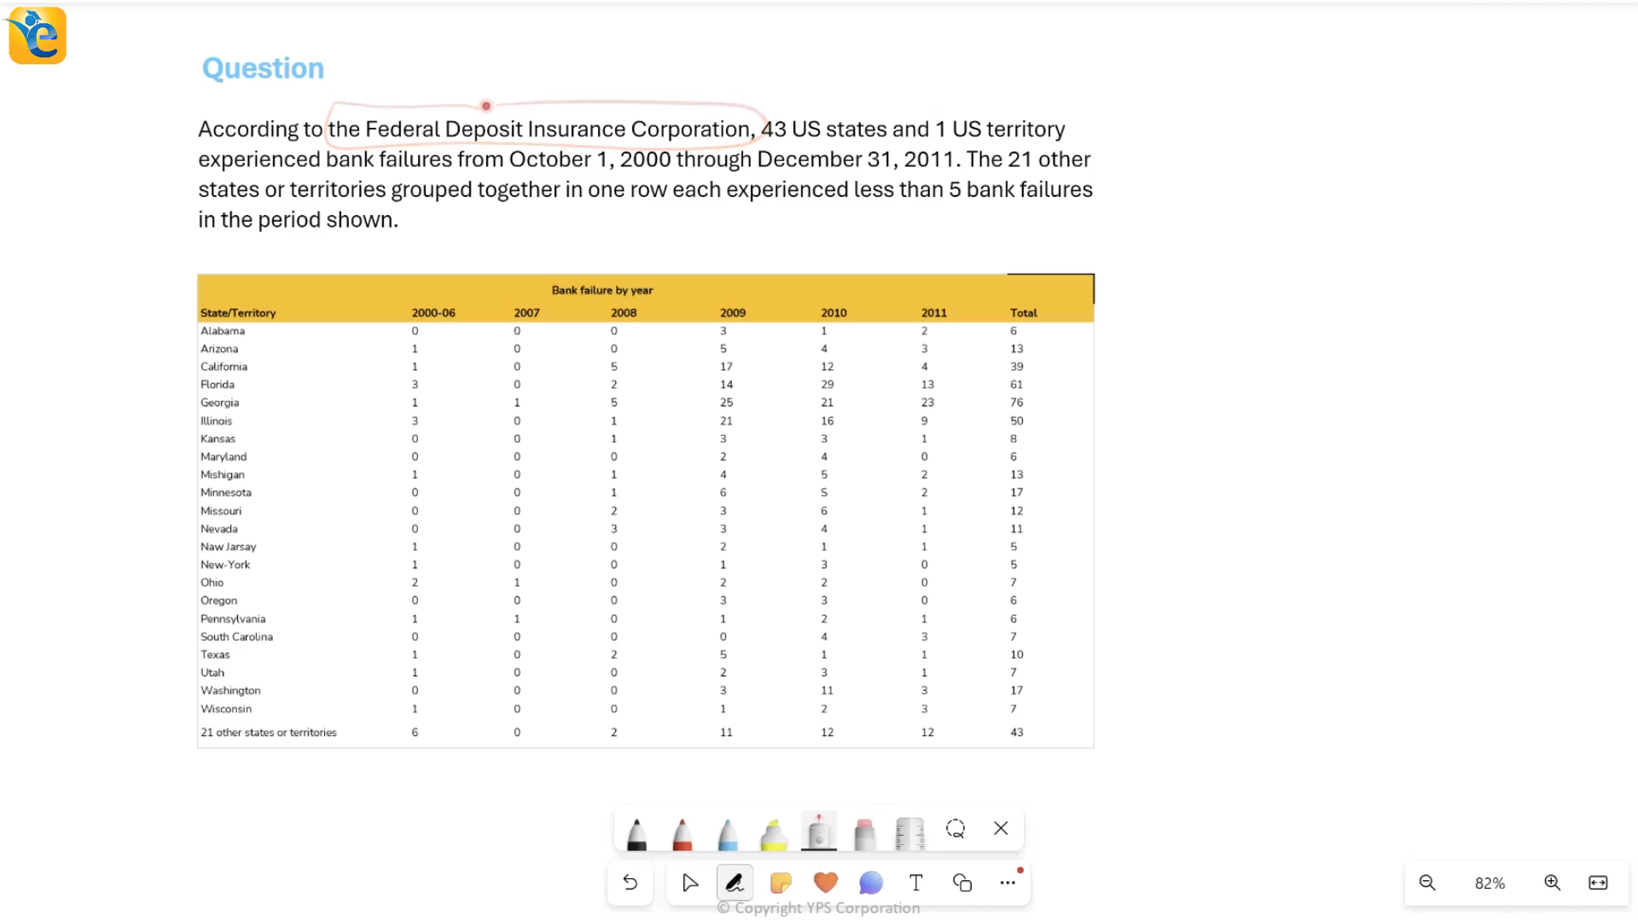
Step: Underline October 1, 2000 and December 31, 2011 with the blue pen
{"action": "left_click", "coordinate": [773, 829]}
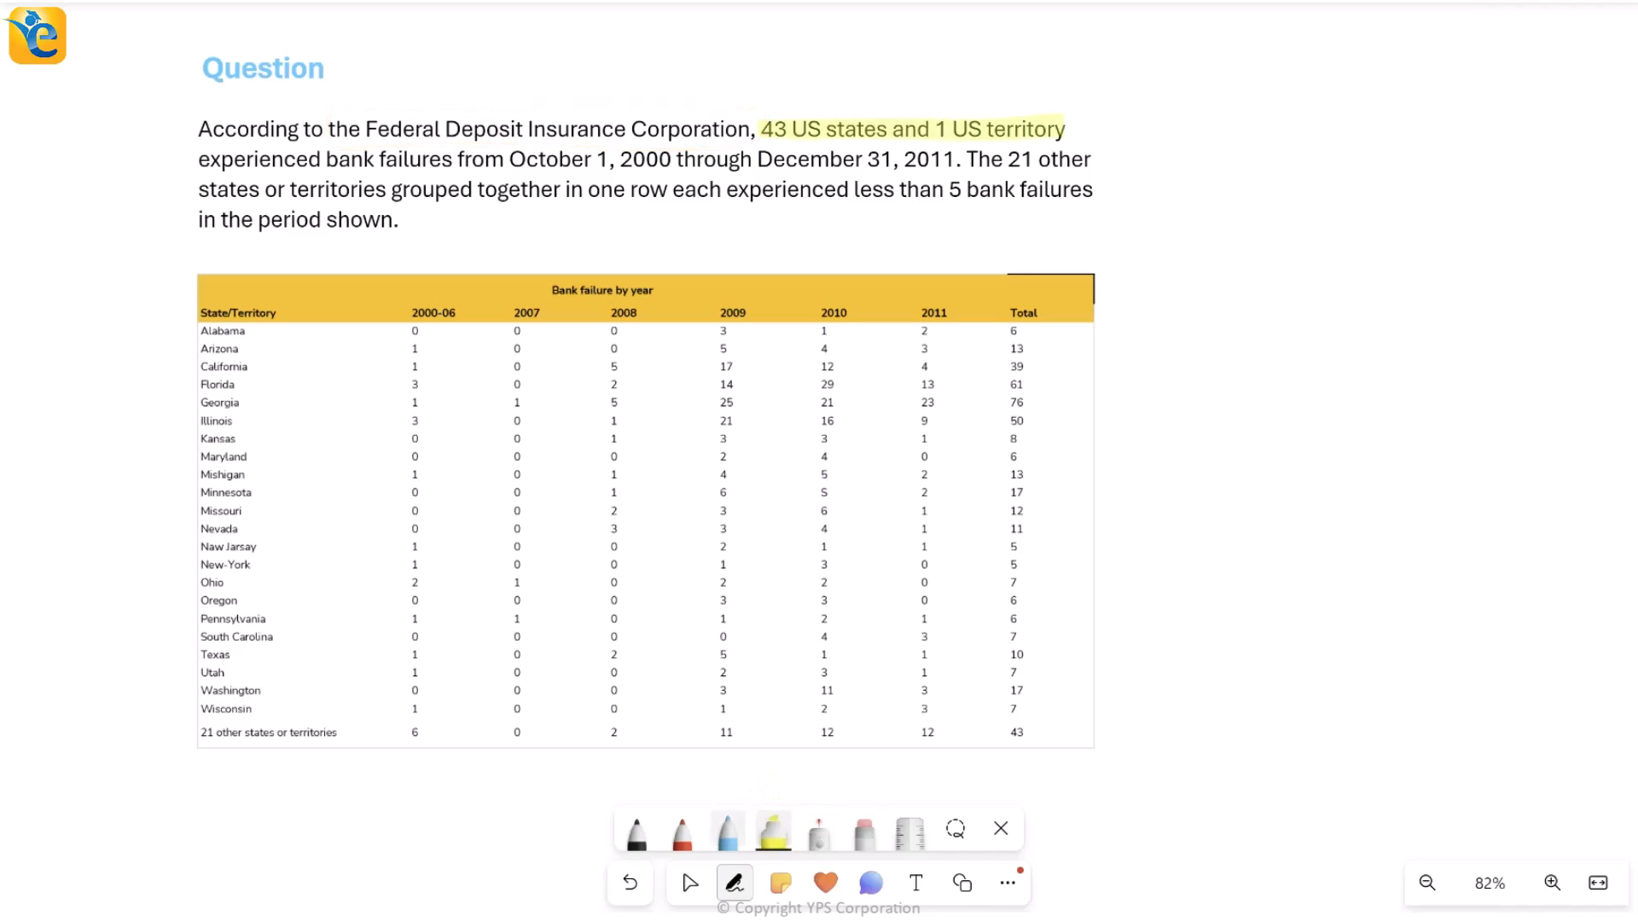
{"action": "left_click", "coordinate": [772, 829]}
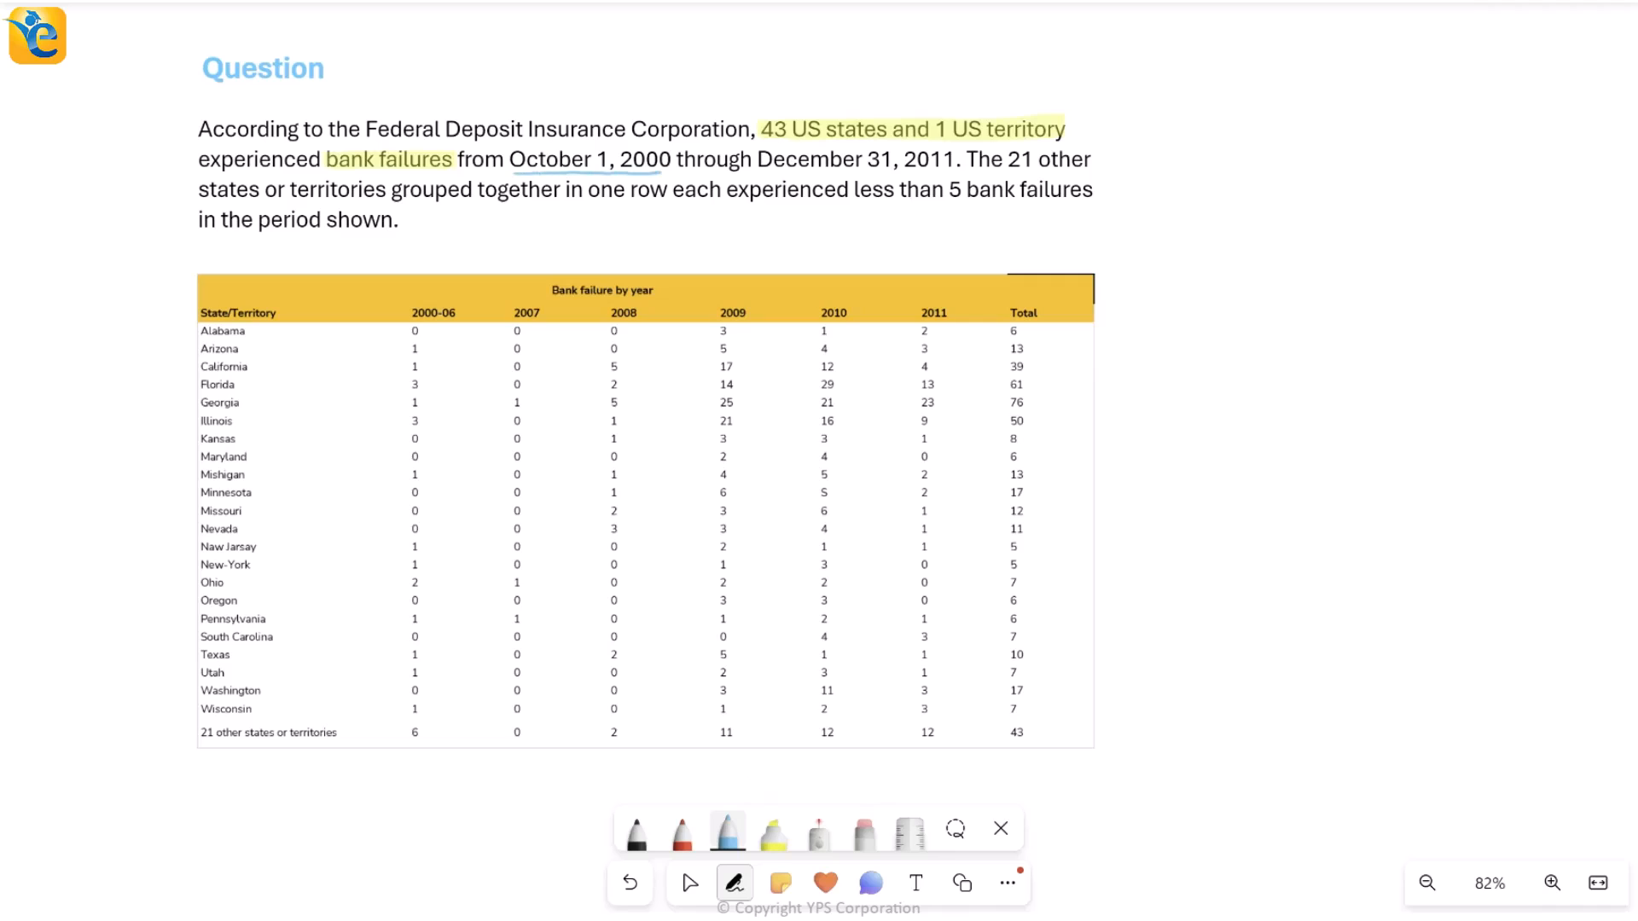
{"action": "left_click_drag", "start_coordinate": [766, 172], "coordinate": [954, 172]}
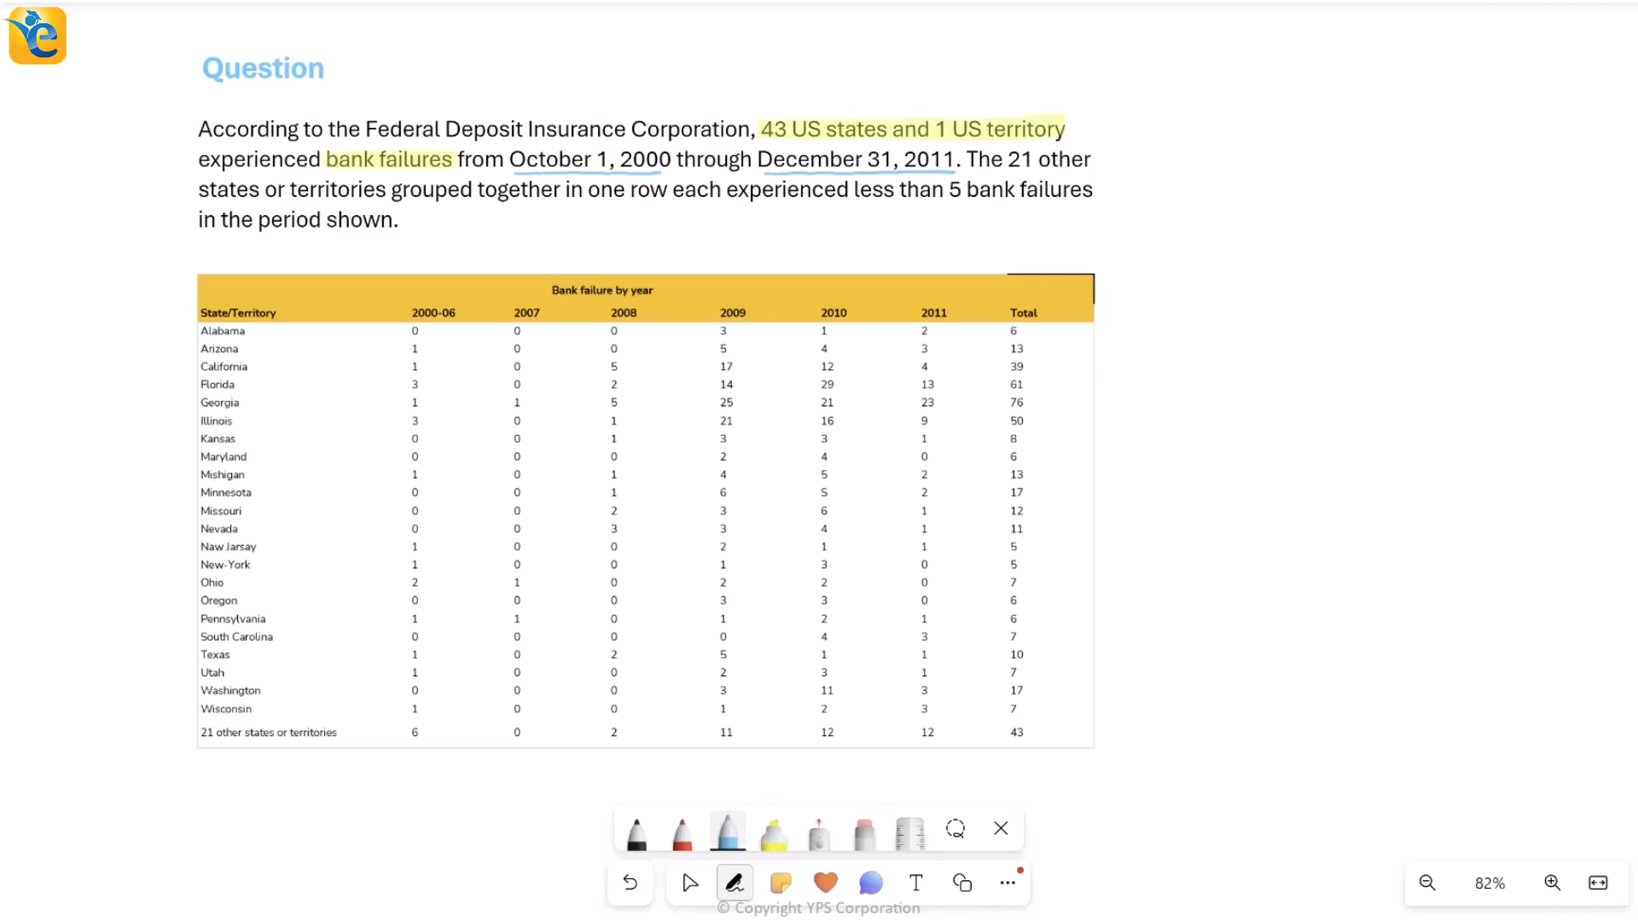
{"action": "left_click", "coordinate": [818, 829]}
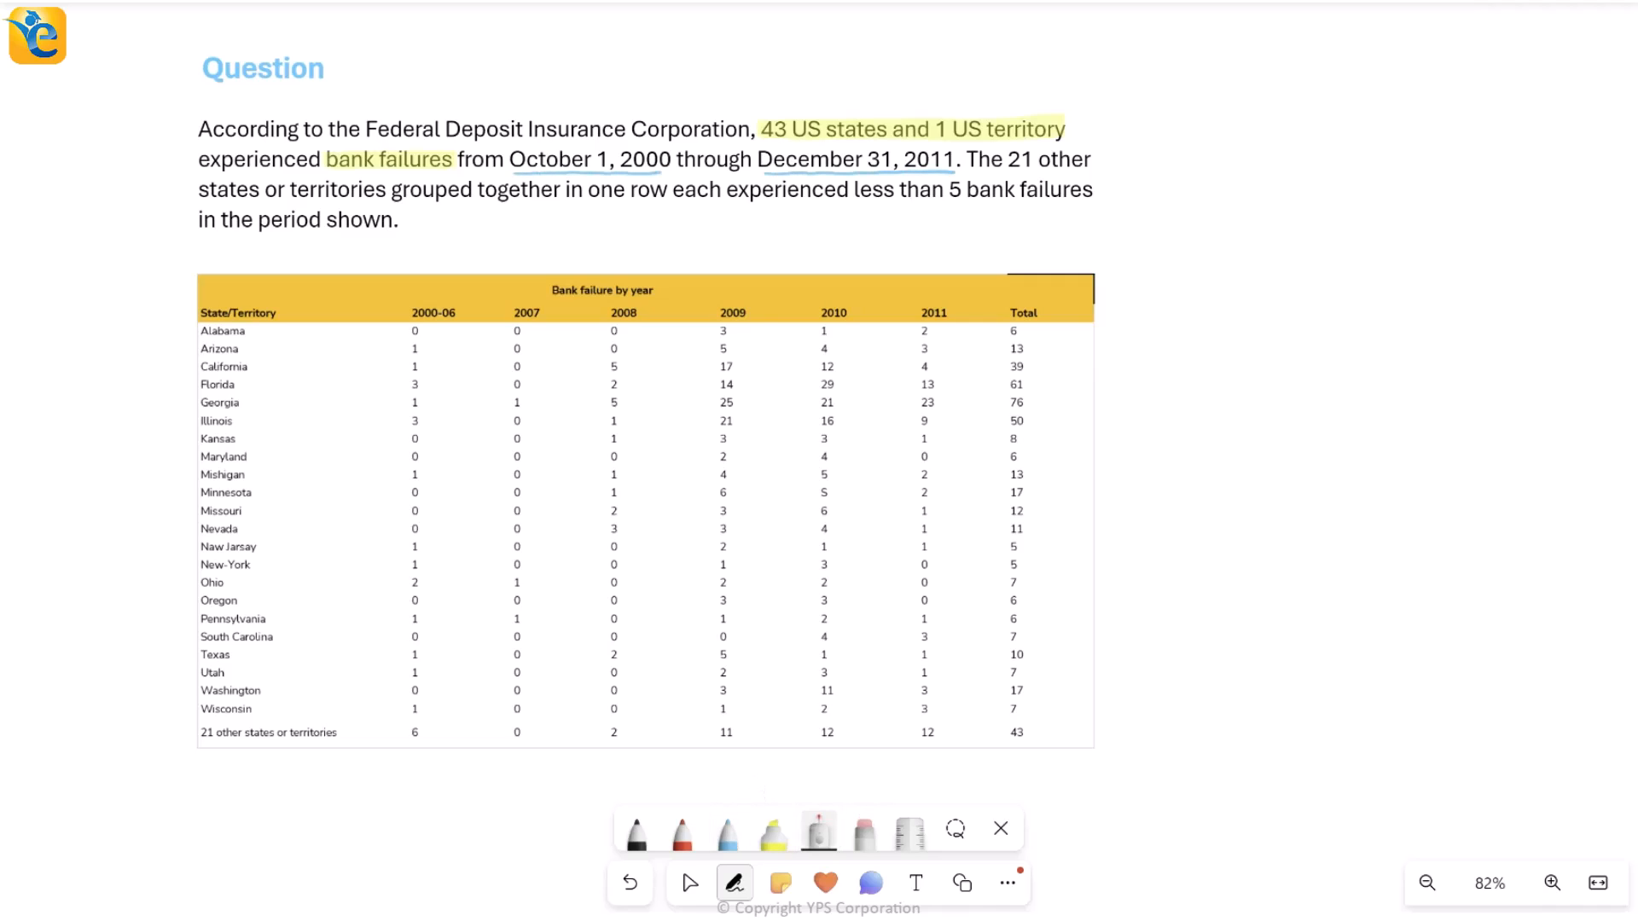
{"action": "left_click_drag", "start_coordinate": [214, 298], "coordinate": [293, 288]}
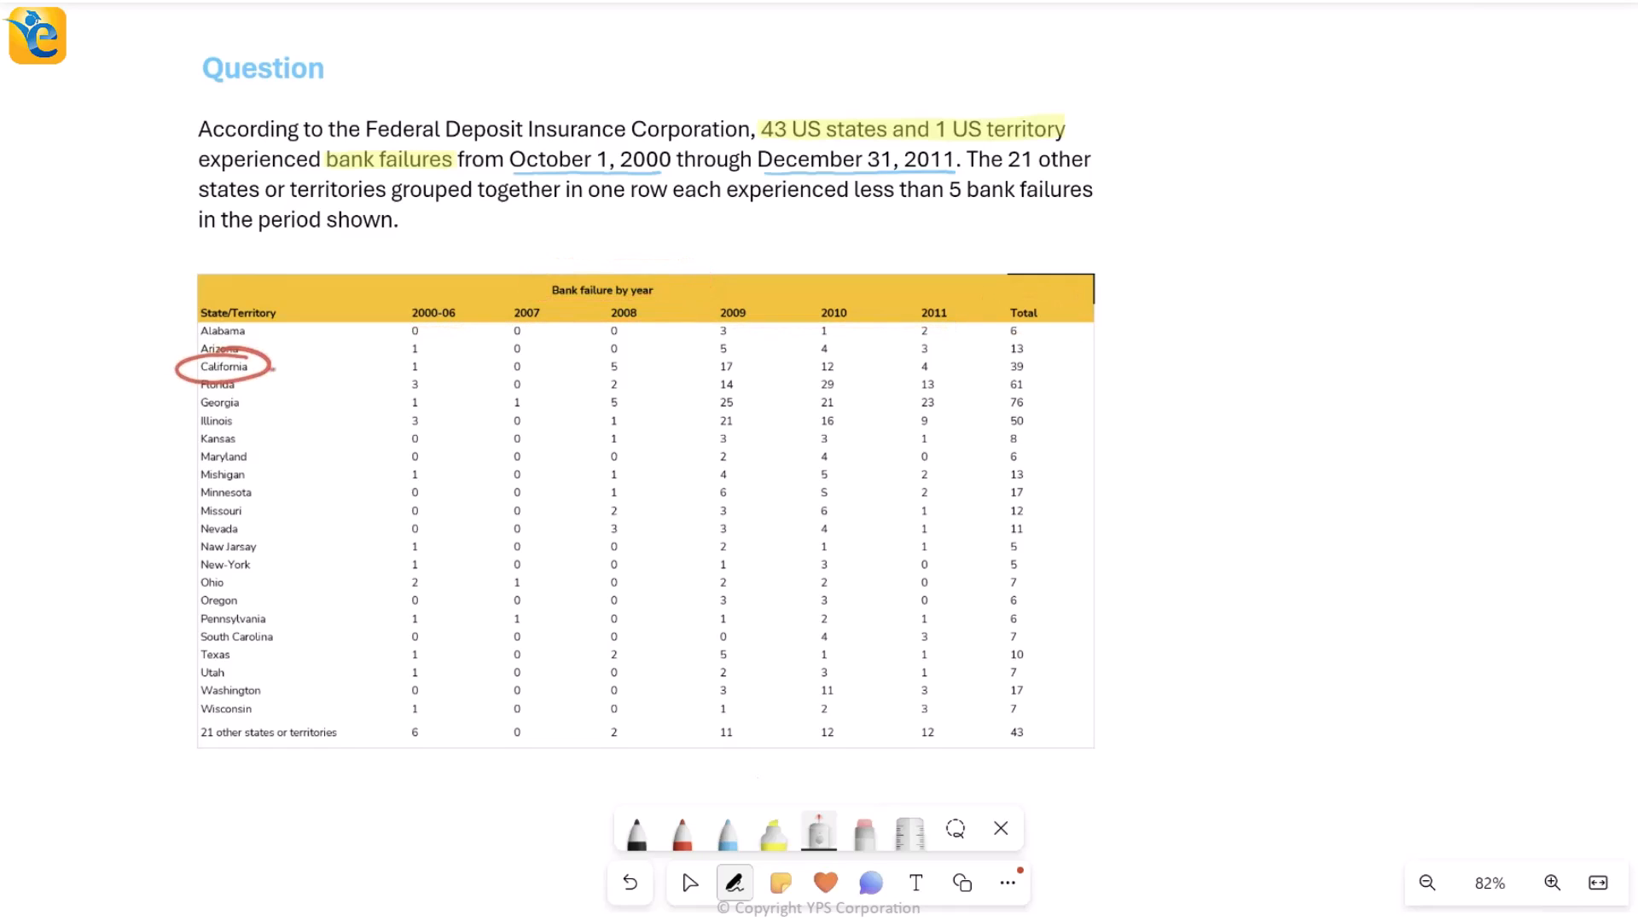
{"action": "left_click_drag", "start_coordinate": [266, 367], "coordinate": [423, 364]}
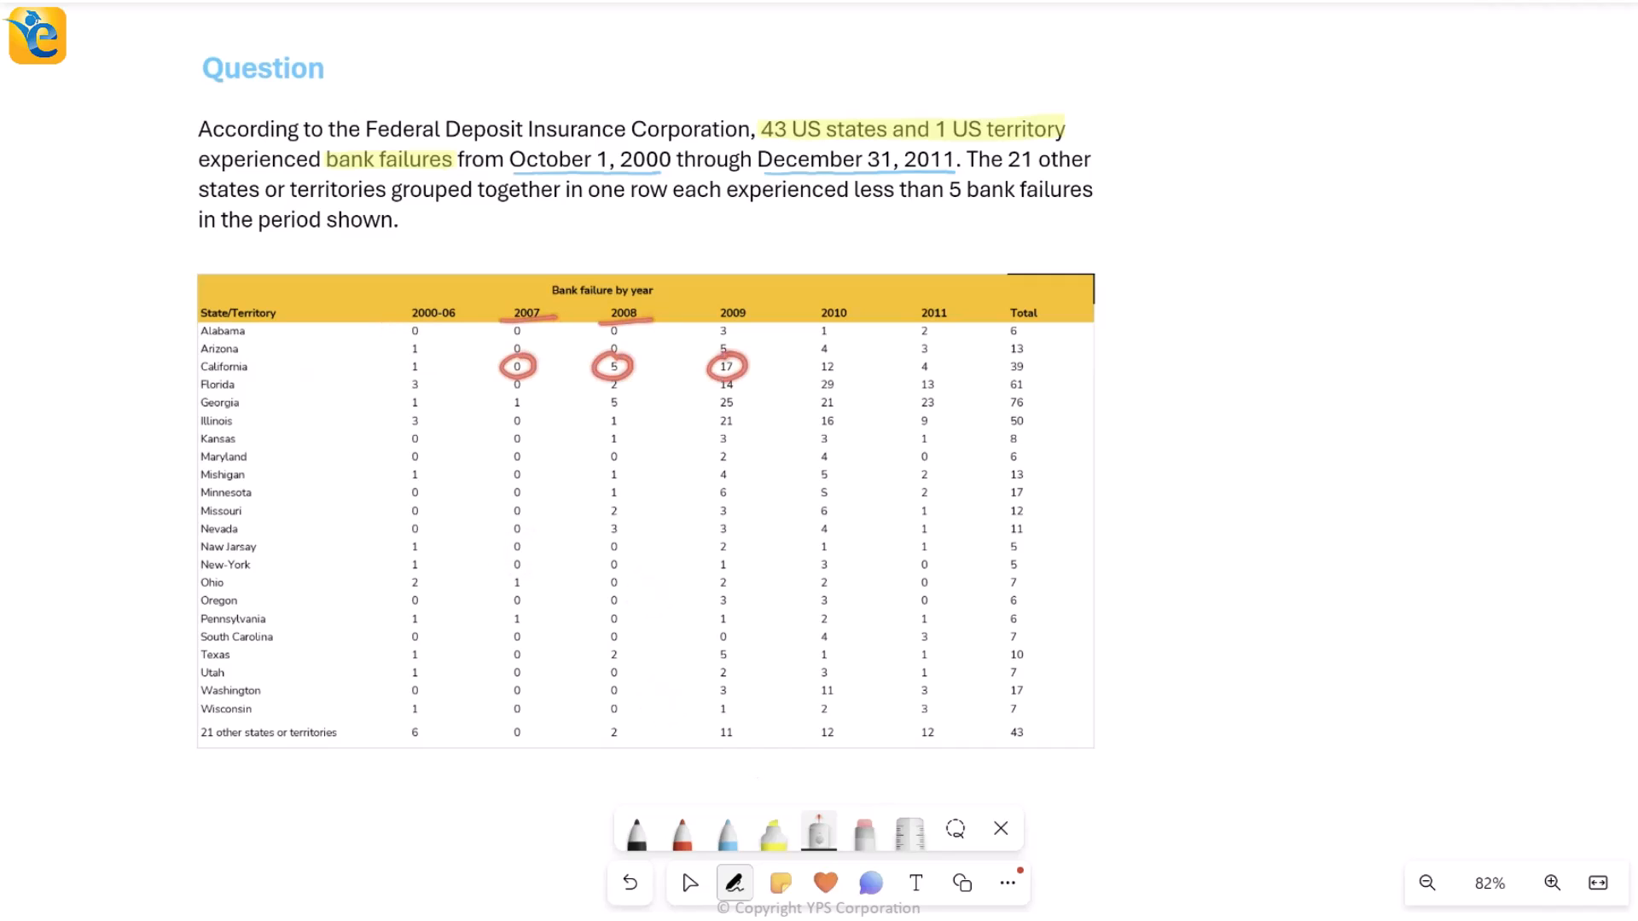
{"action": "left_click_drag", "start_coordinate": [830, 376], "coordinate": [1013, 366]}
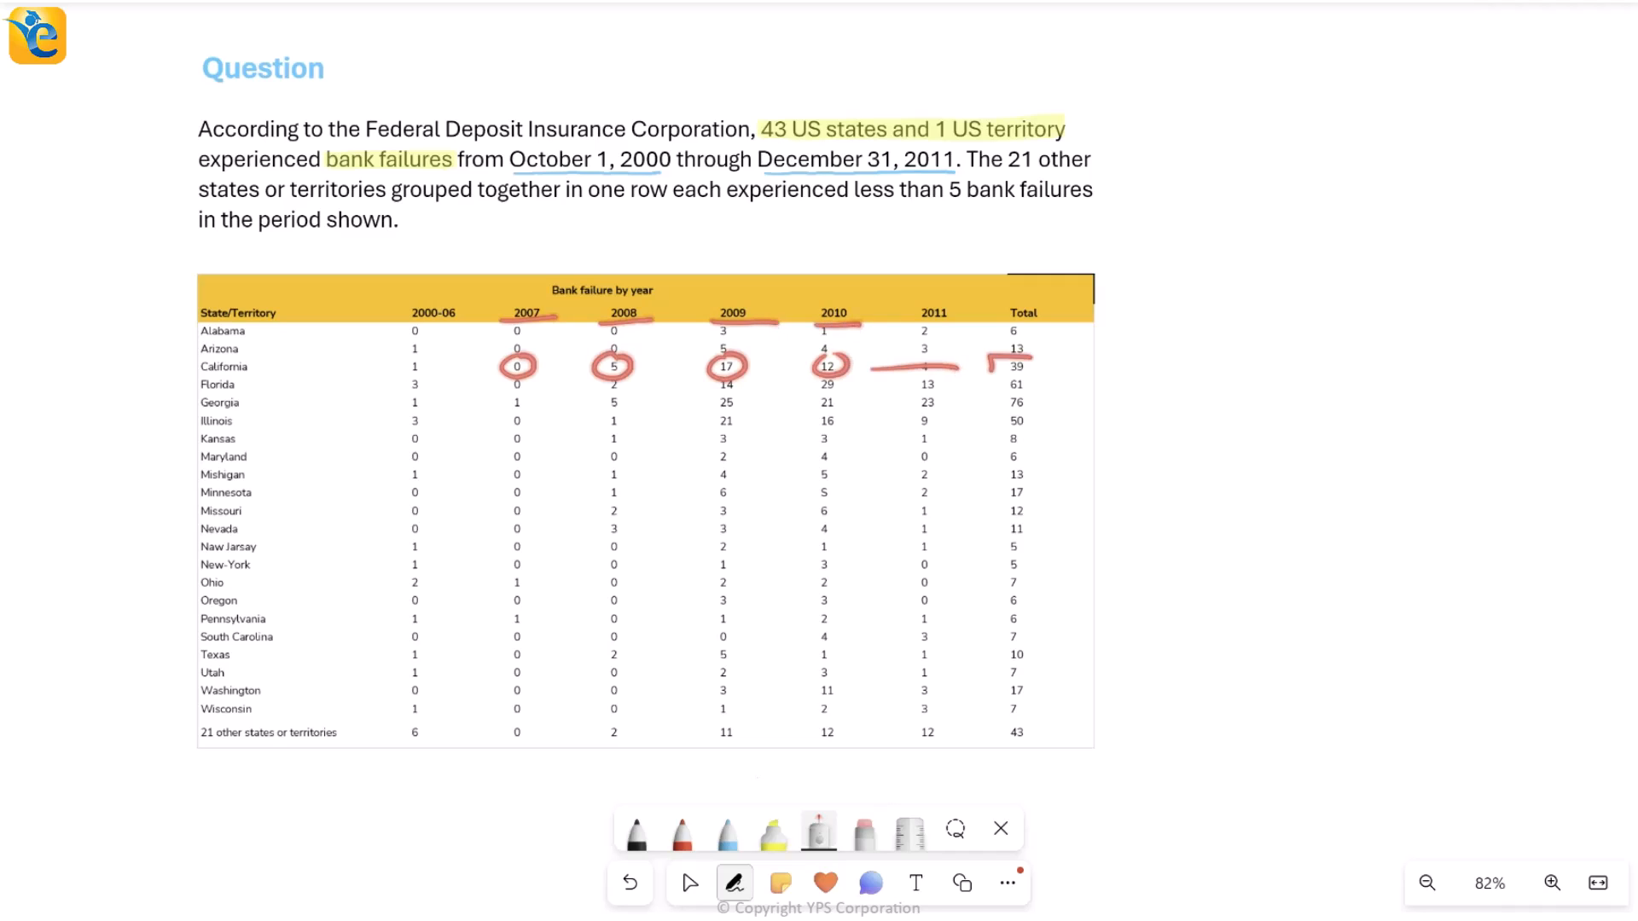
{"action": "left_click_drag", "start_coordinate": [1009, 366], "coordinate": [1055, 314]}
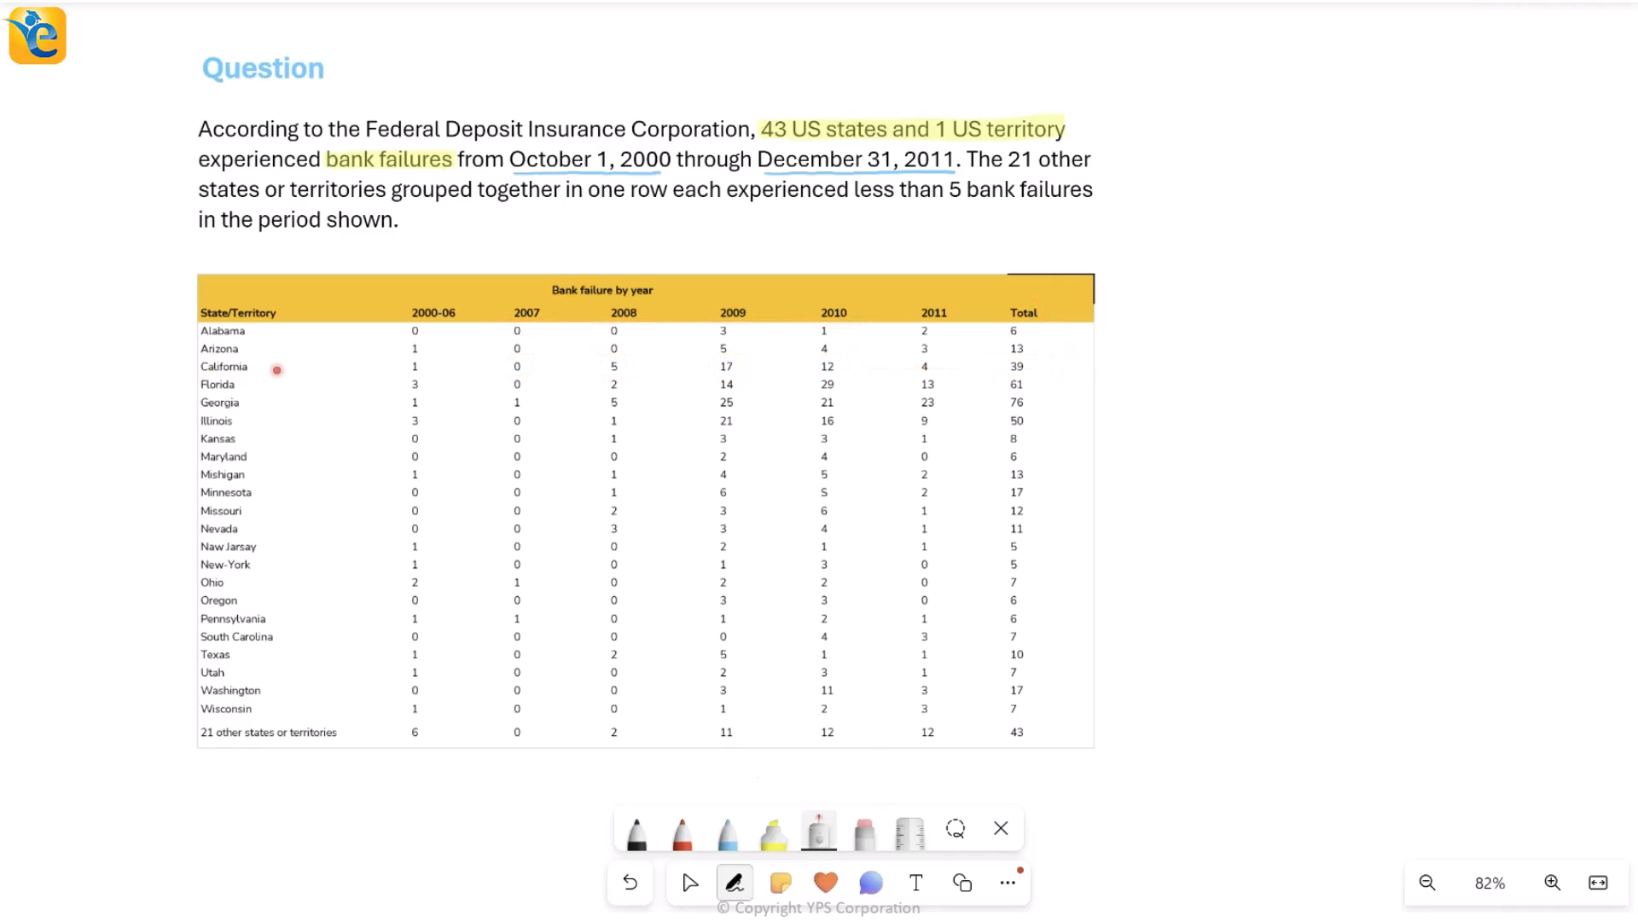
Step: Highlight the 'less than 5 bank failures' condition in blue
{"action": "left_click", "coordinate": [772, 828]}
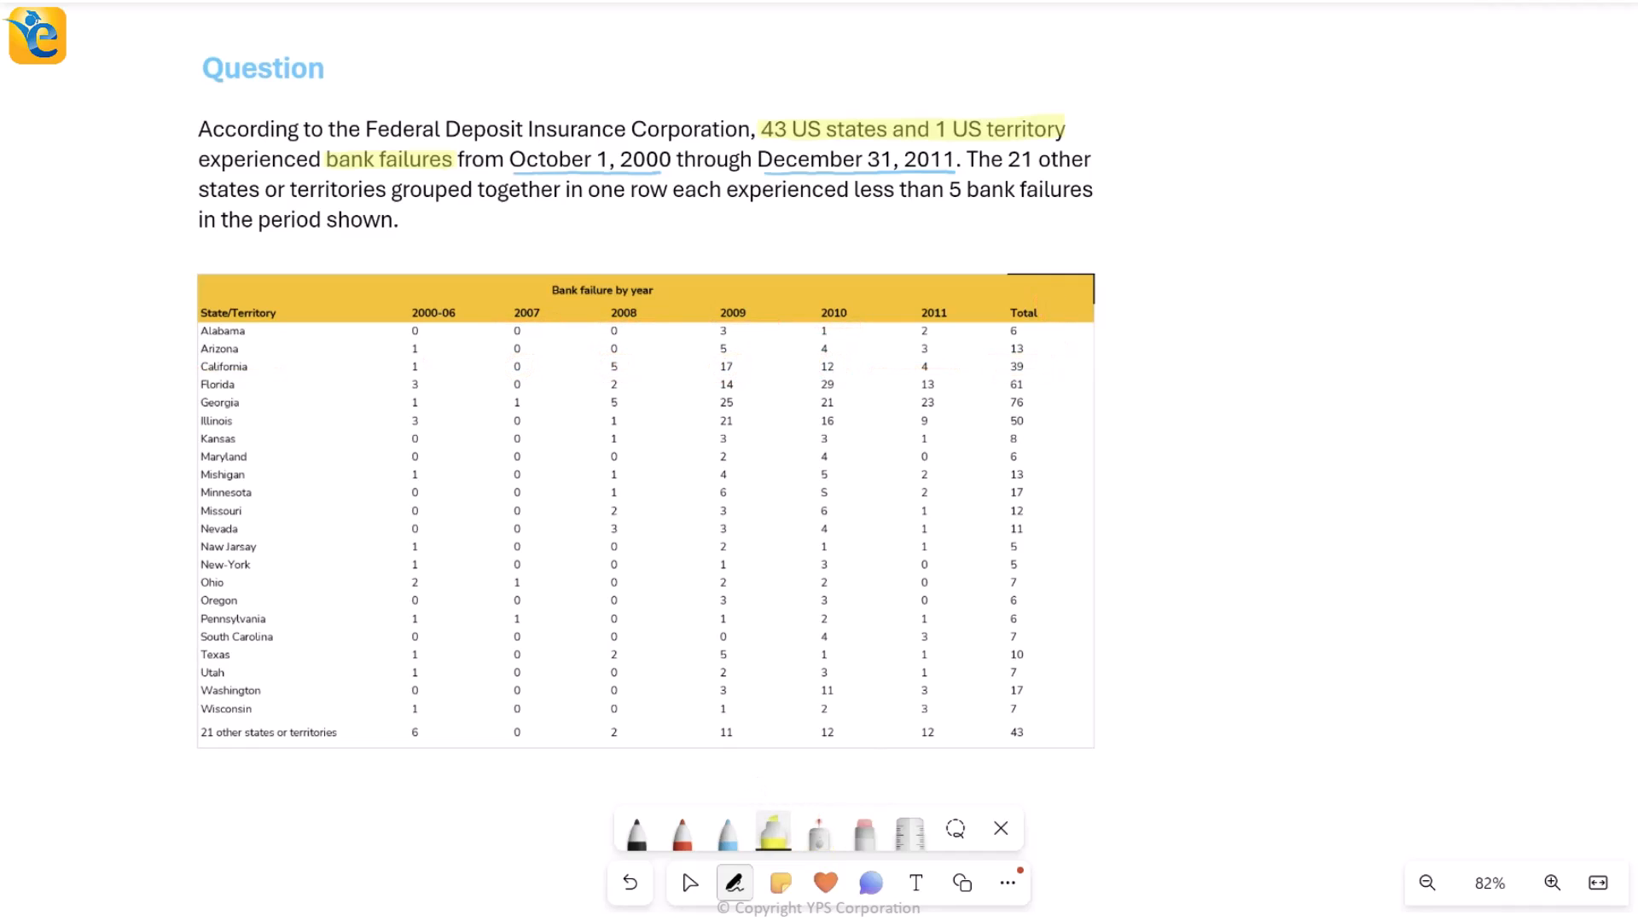
{"action": "left_click", "coordinate": [773, 828]}
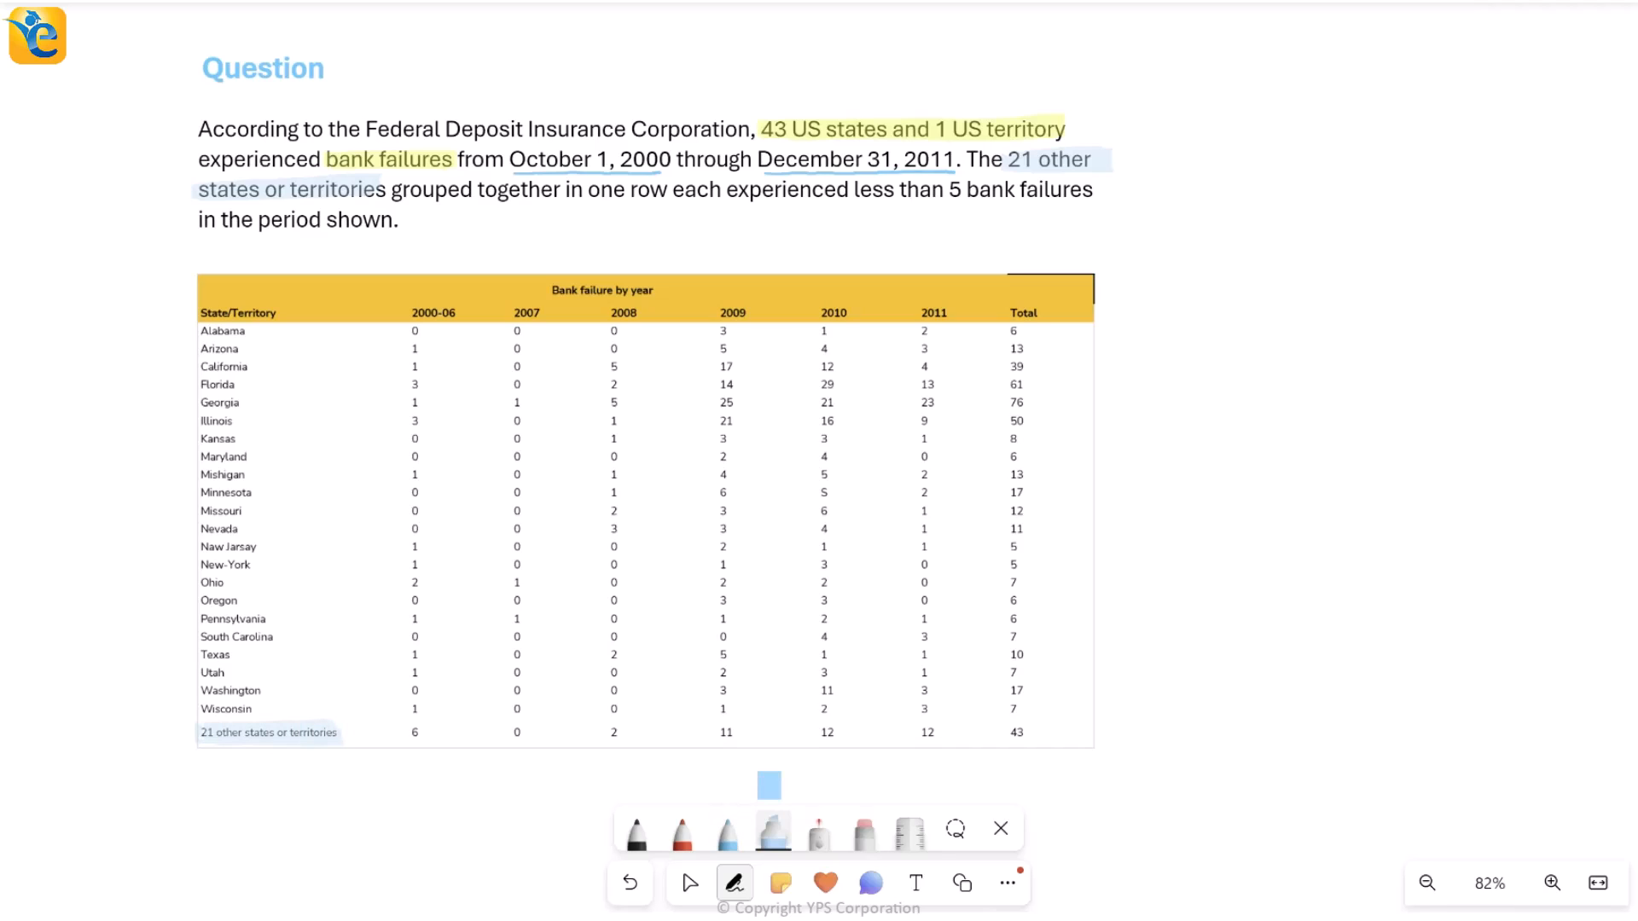
{"action": "left_click_drag", "start_coordinate": [675, 190], "coordinate": [1093, 190]}
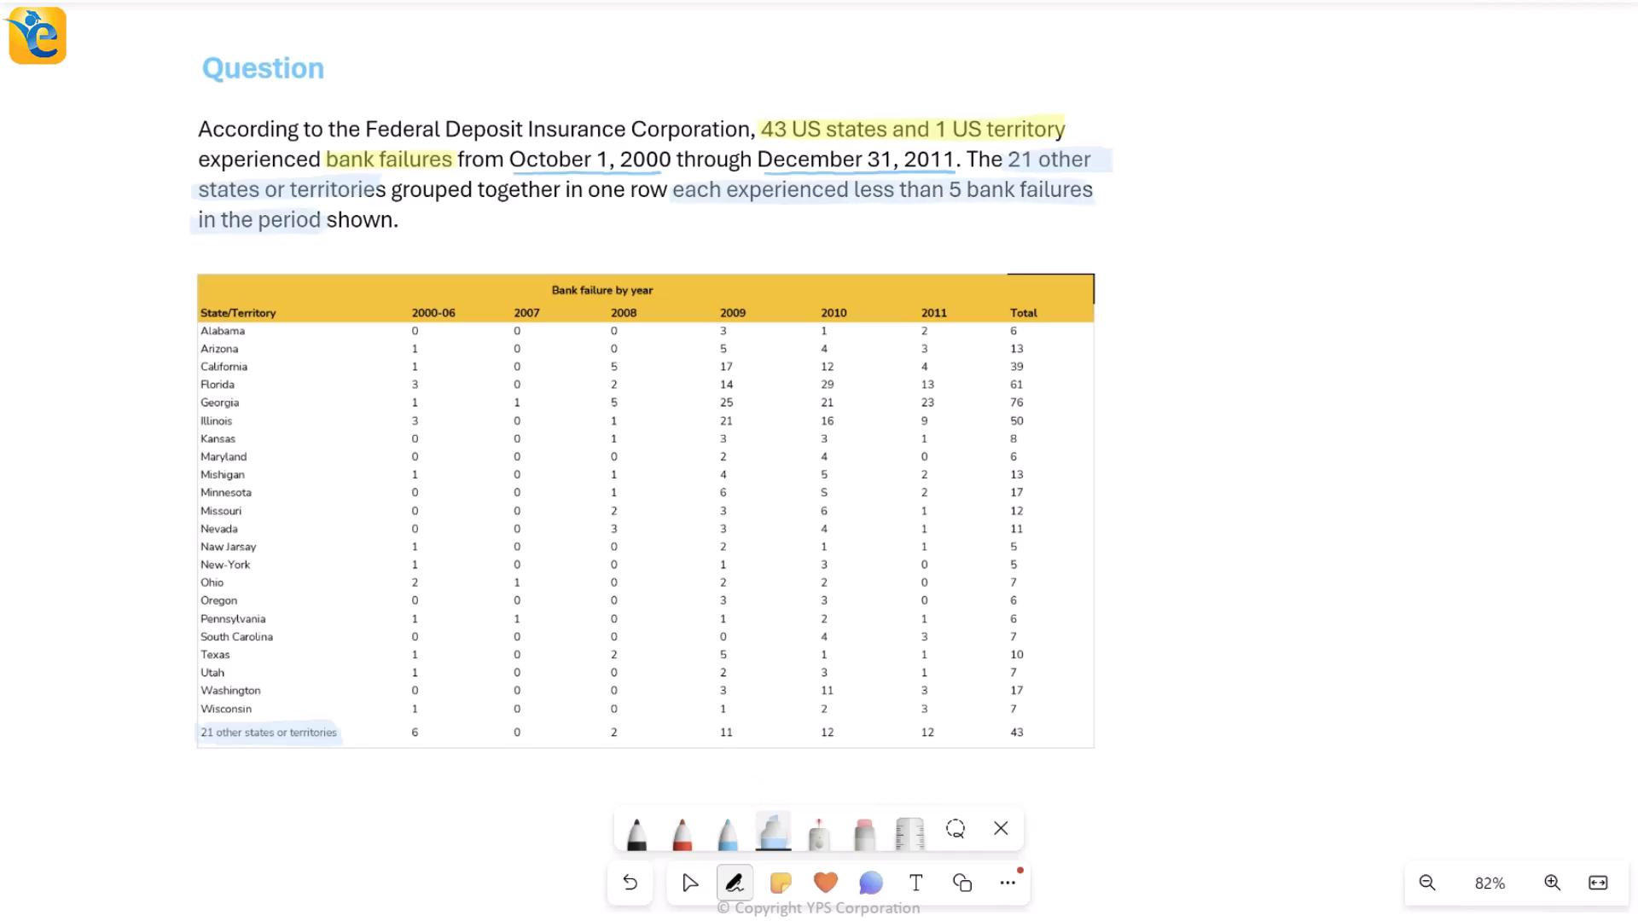
Step: Write '<5' and highlight the grouped table row below Wisconsin
{"action": "left_click", "coordinate": [727, 829]}
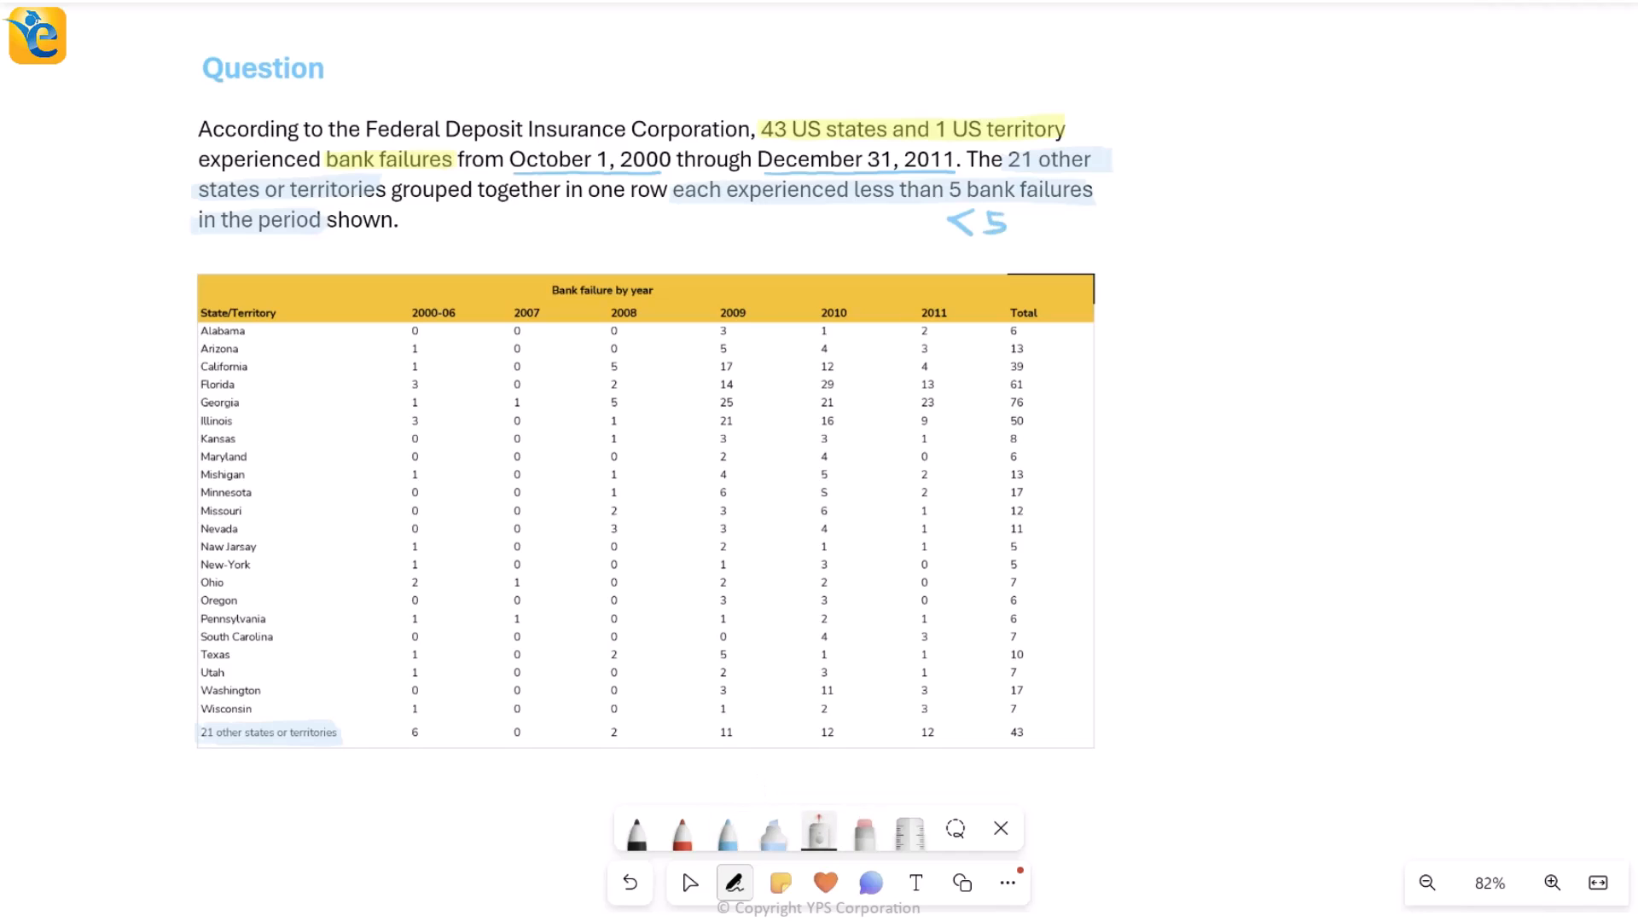
{"action": "left_click_drag", "start_coordinate": [987, 731], "coordinate": [1066, 731]}
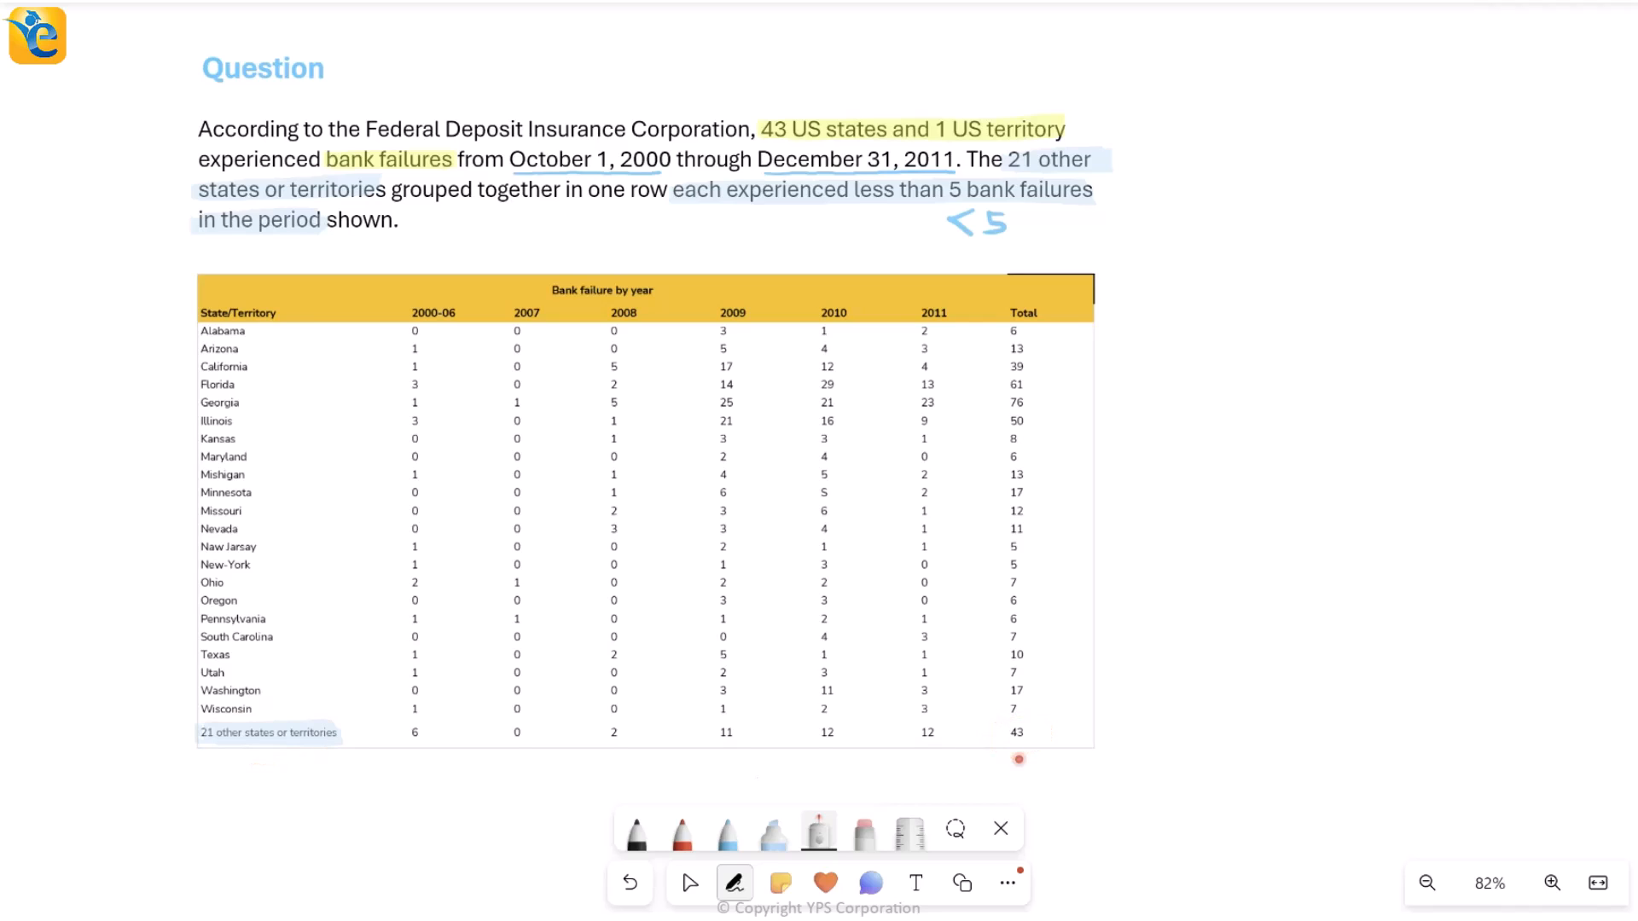
{"action": "left_click_drag", "start_coordinate": [253, 331], "coordinate": [671, 327]}
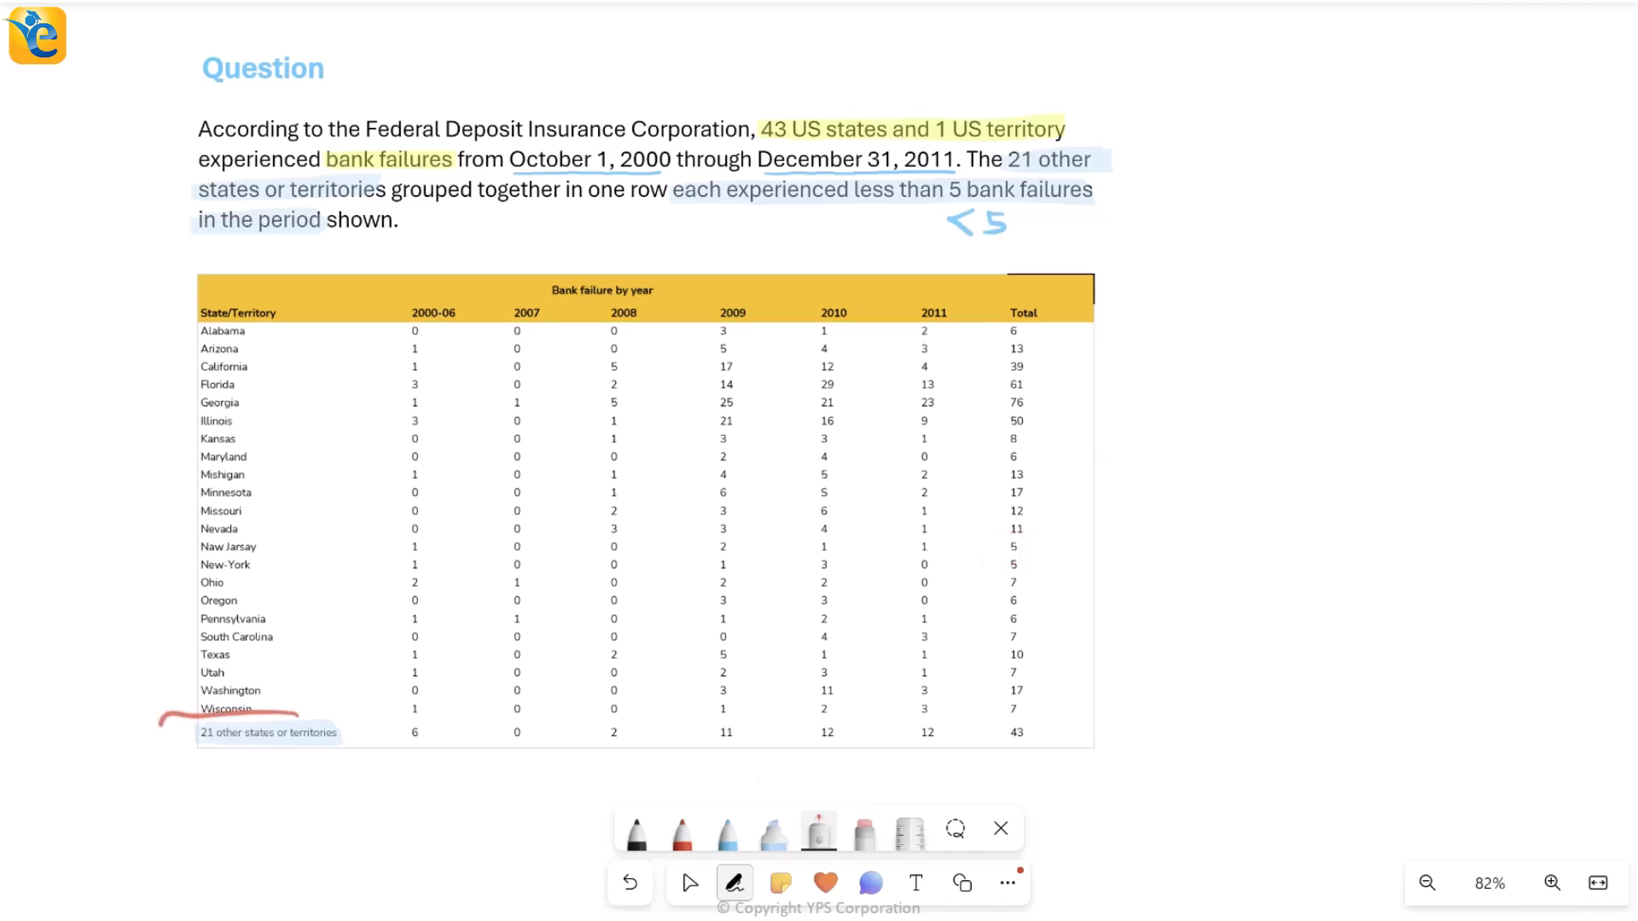
{"action": "left_click_drag", "start_coordinate": [194, 726], "coordinate": [1097, 731]}
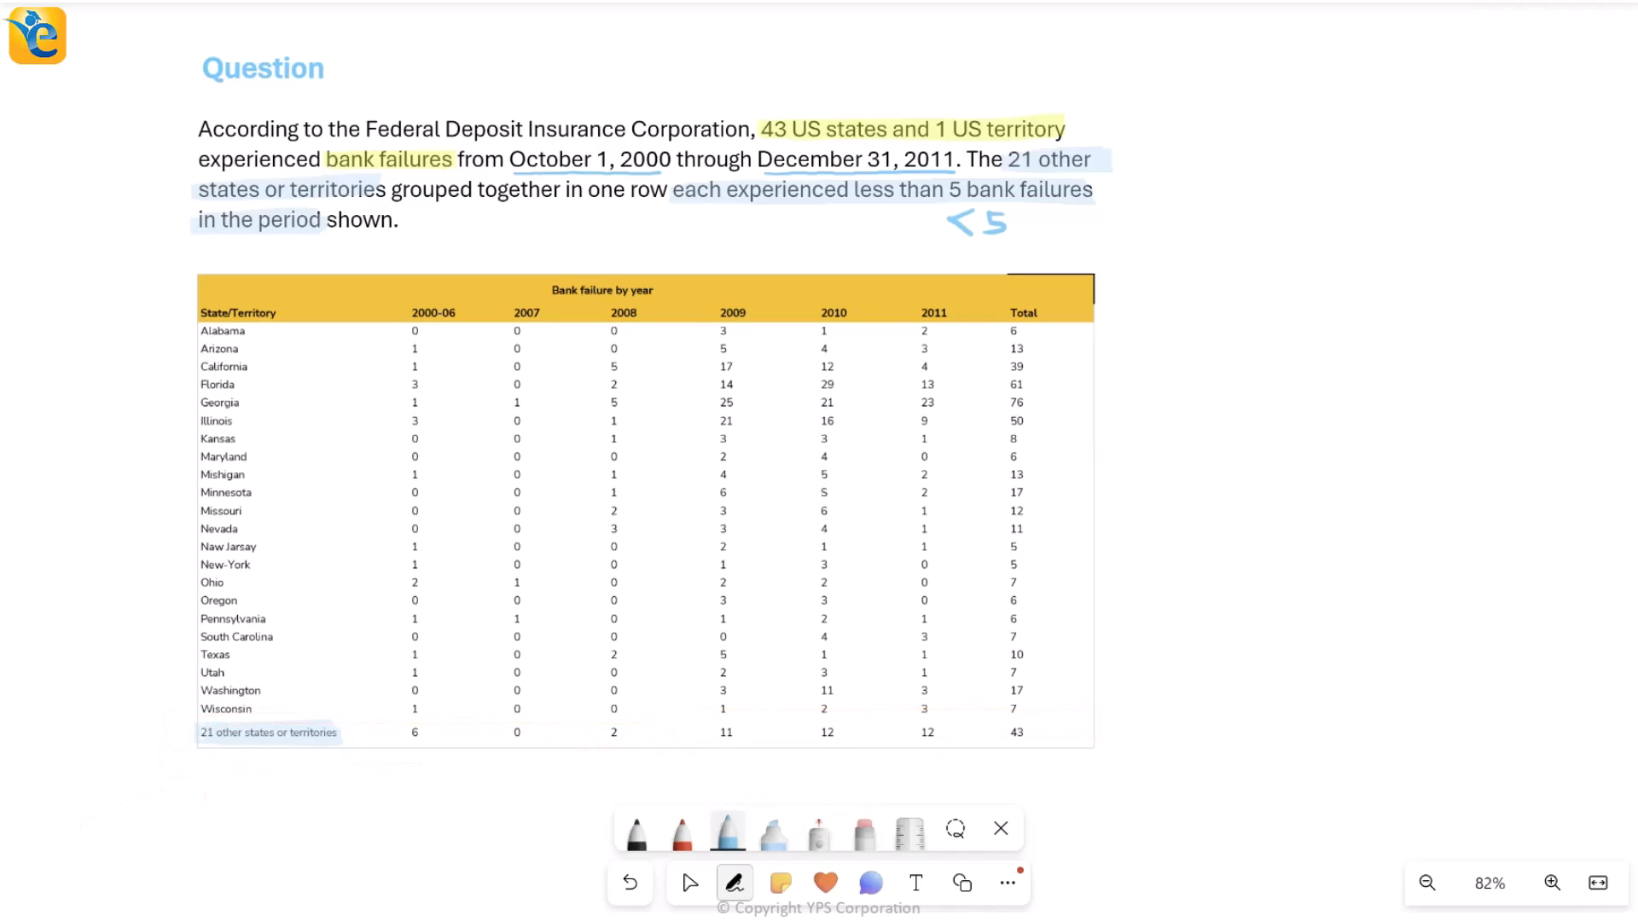
{"action": "left_click_drag", "start_coordinate": [188, 325], "coordinate": [188, 715]}
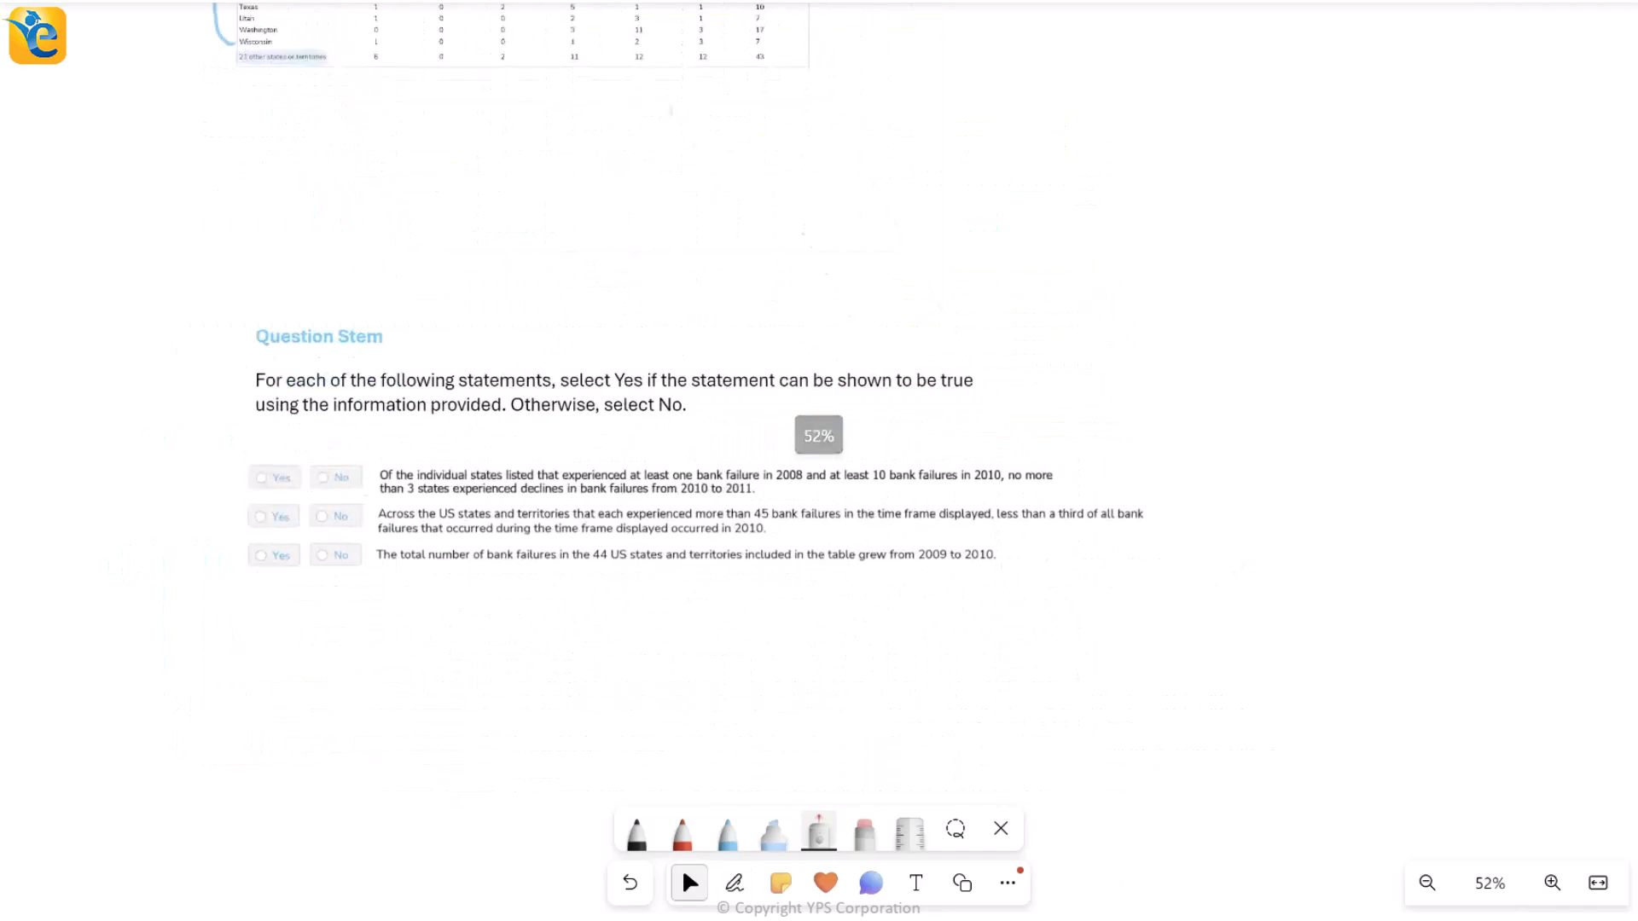
Step: Highlight 'Yes', underline the shown-to-be-true condition, and note 'True based on info.'
{"action": "left_click", "coordinate": [735, 883]}
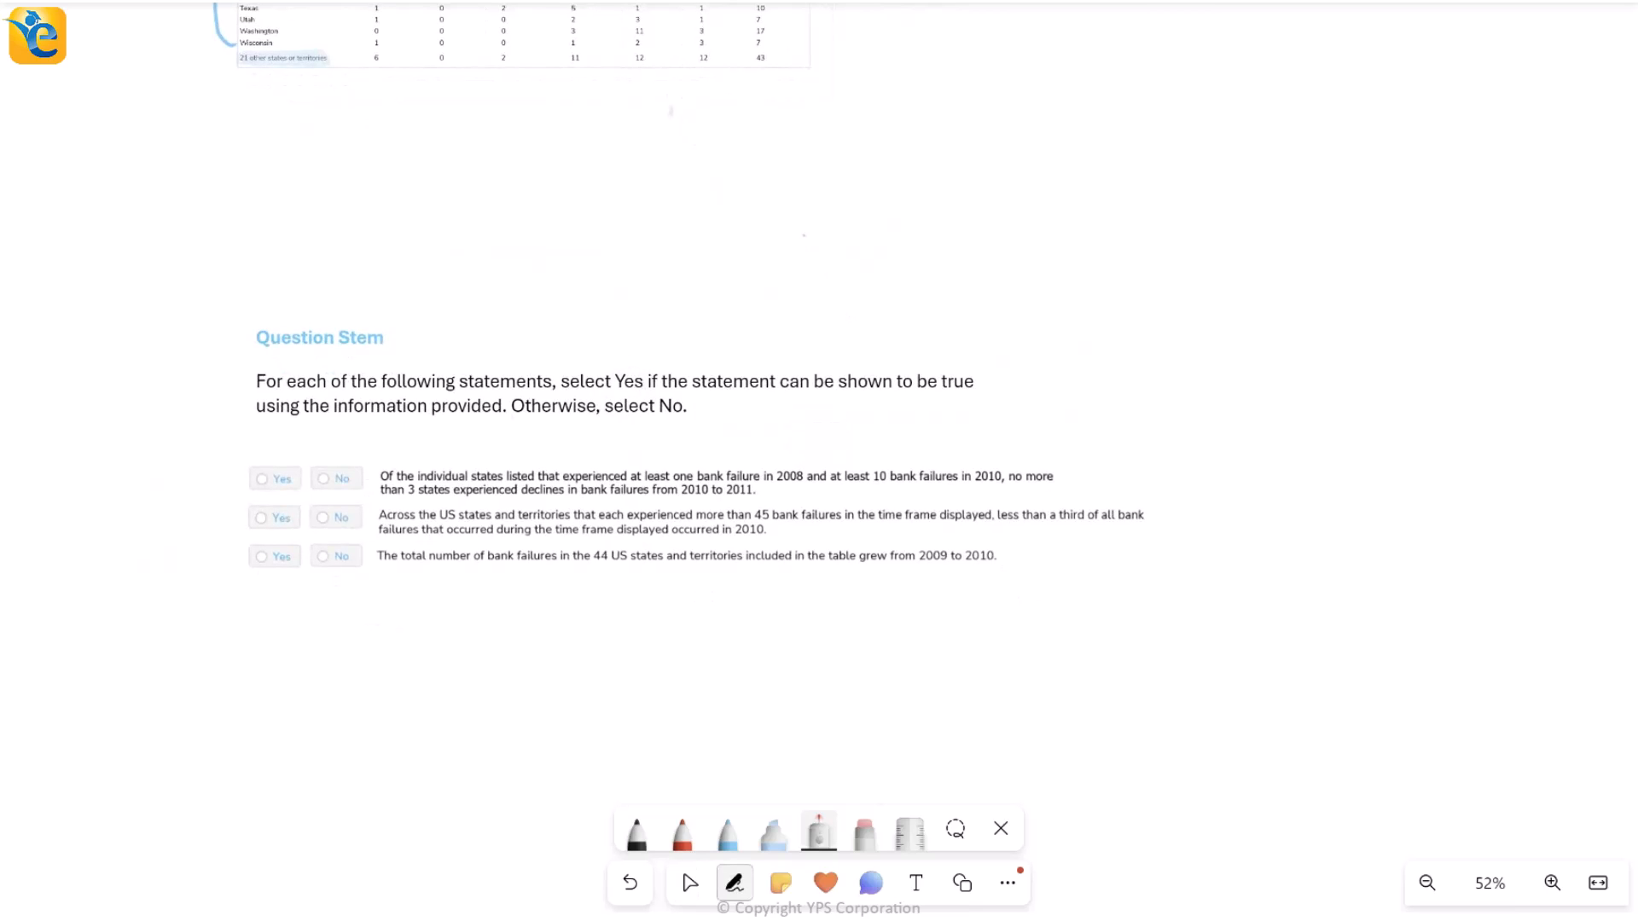
{"action": "left_click", "coordinate": [1551, 883]}
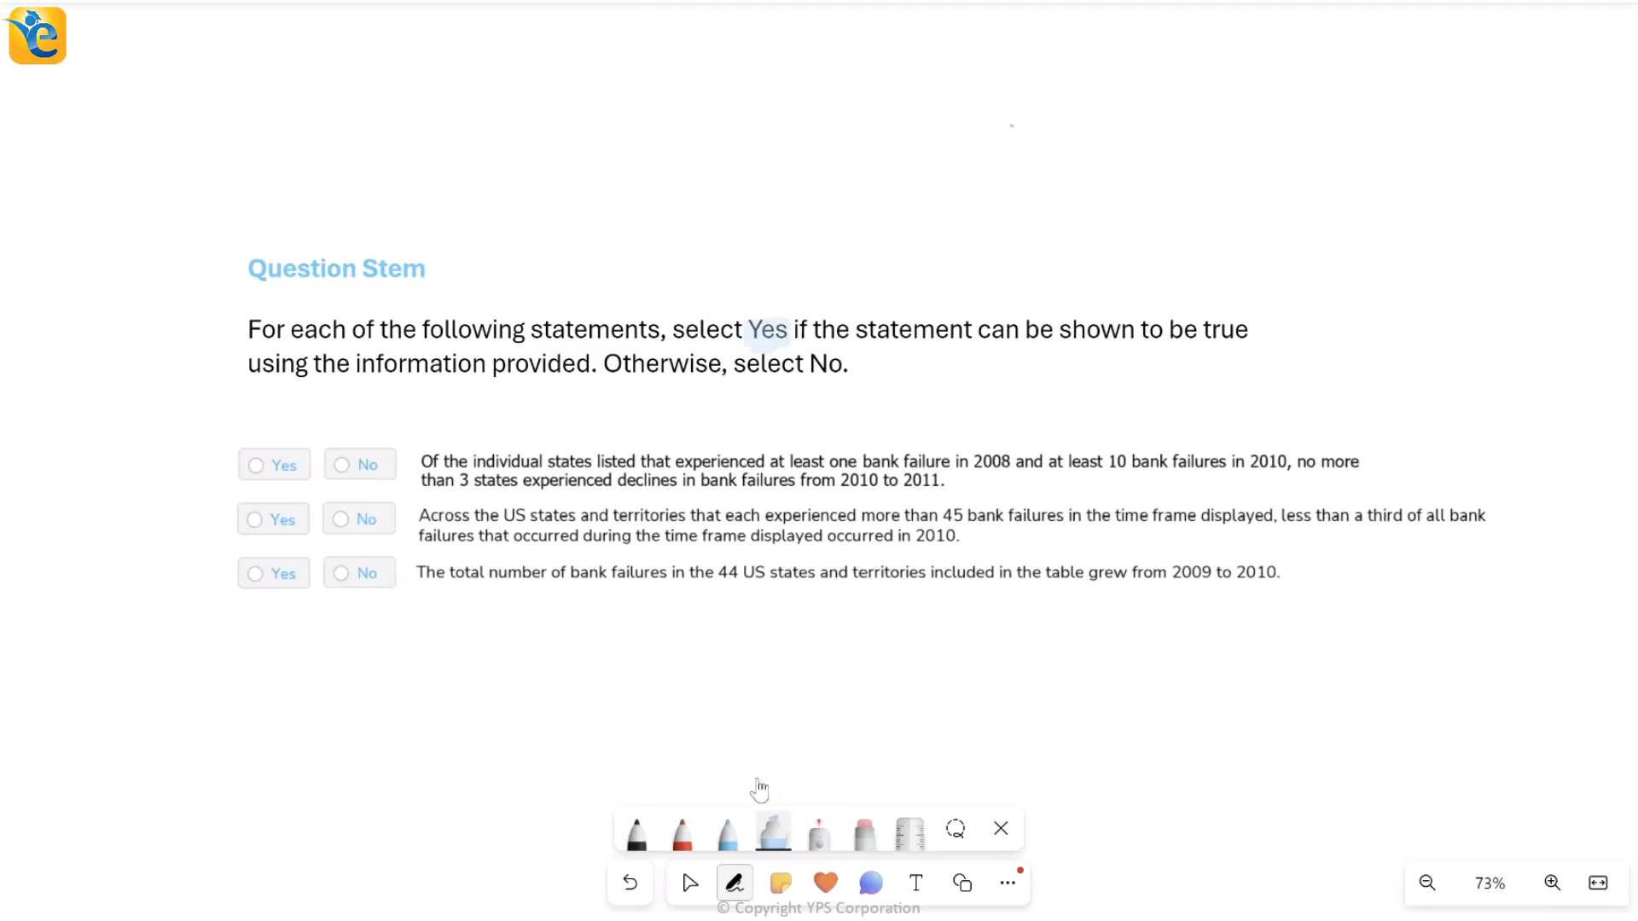
{"action": "left_click", "coordinate": [727, 833]}
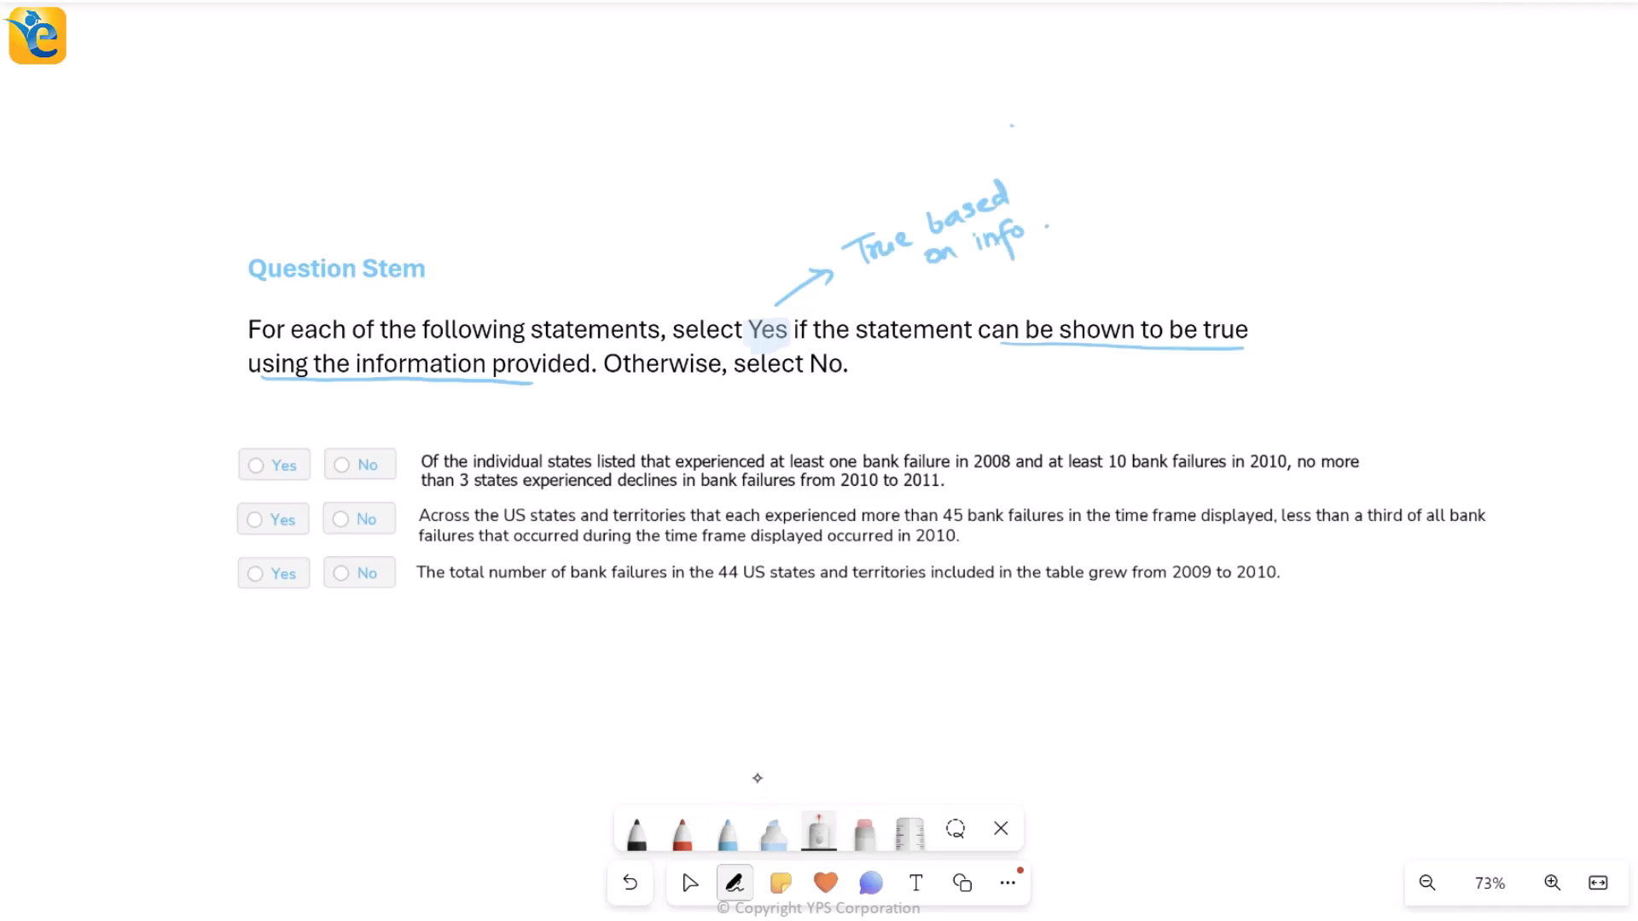
{"action": "left_click_drag", "start_coordinate": [272, 464], "coordinate": [360, 520]}
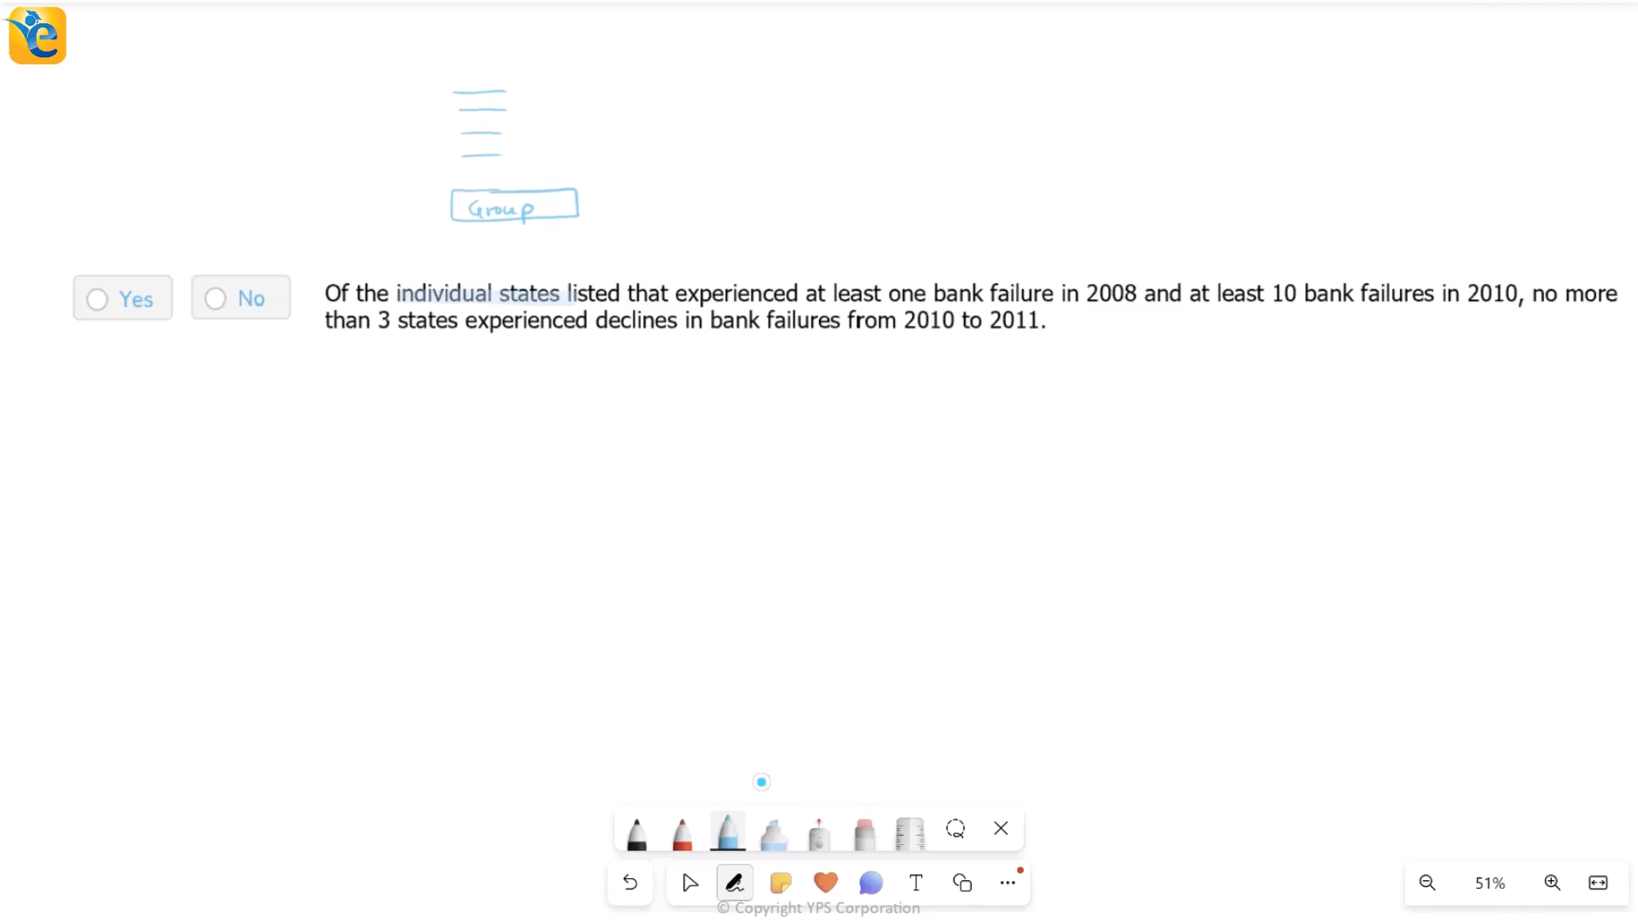
Step: Cross out 'Group', underline both conditions in red, and note '2008 ≥1' and '2010 ≥10'
{"action": "left_click_drag", "start_coordinate": [413, 196], "coordinate": [439, 219]}
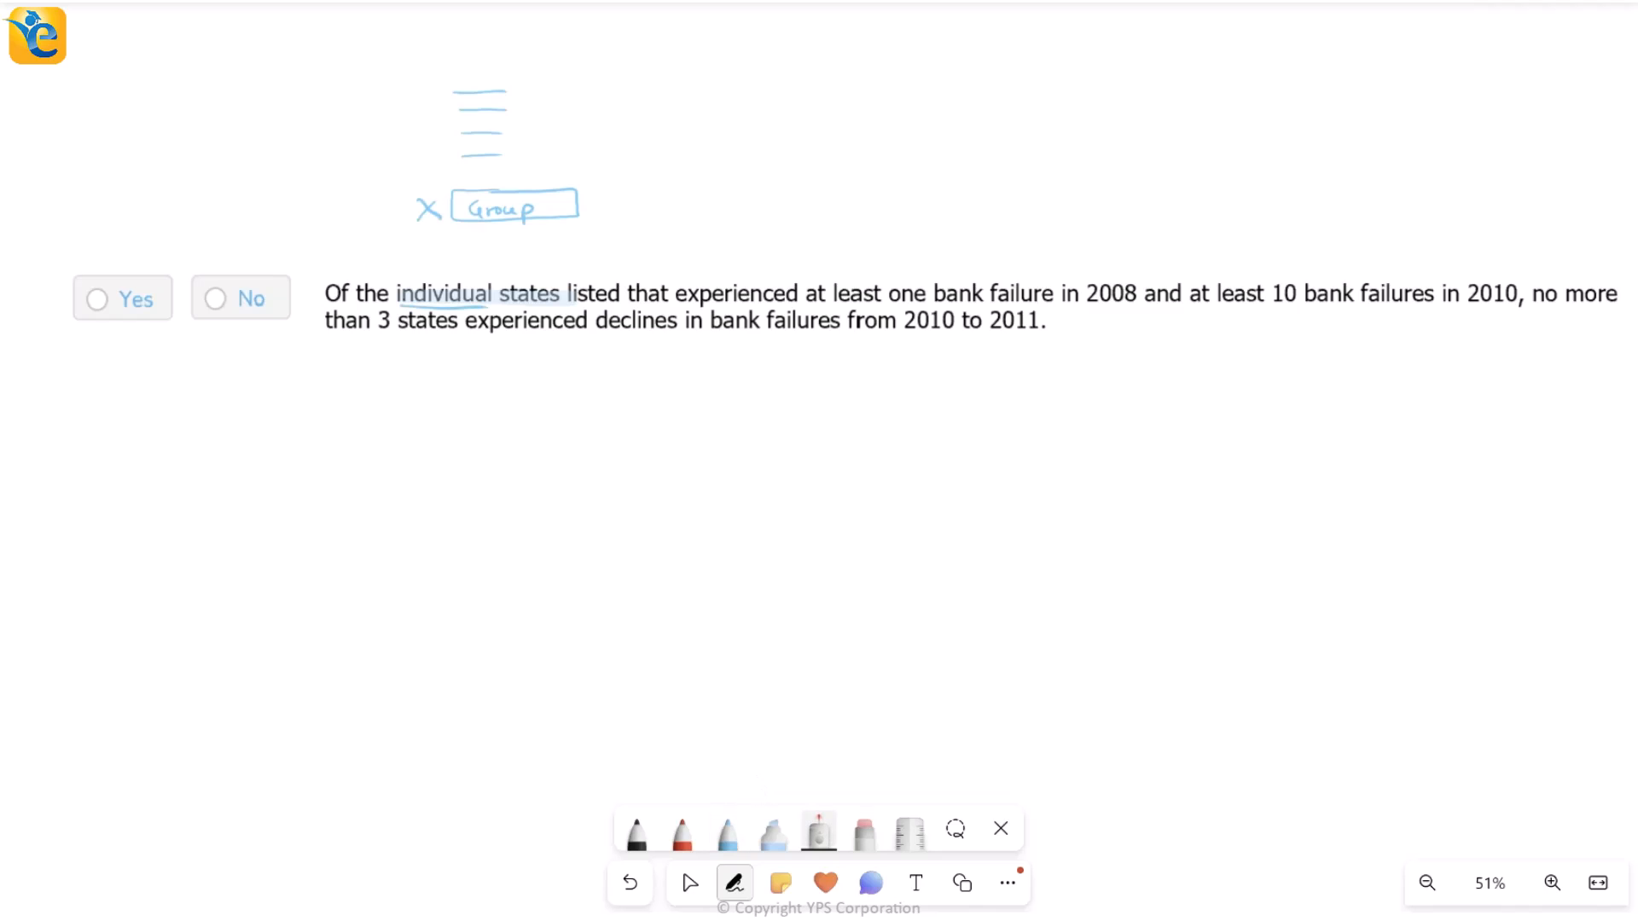
{"action": "left_click", "coordinate": [772, 833]}
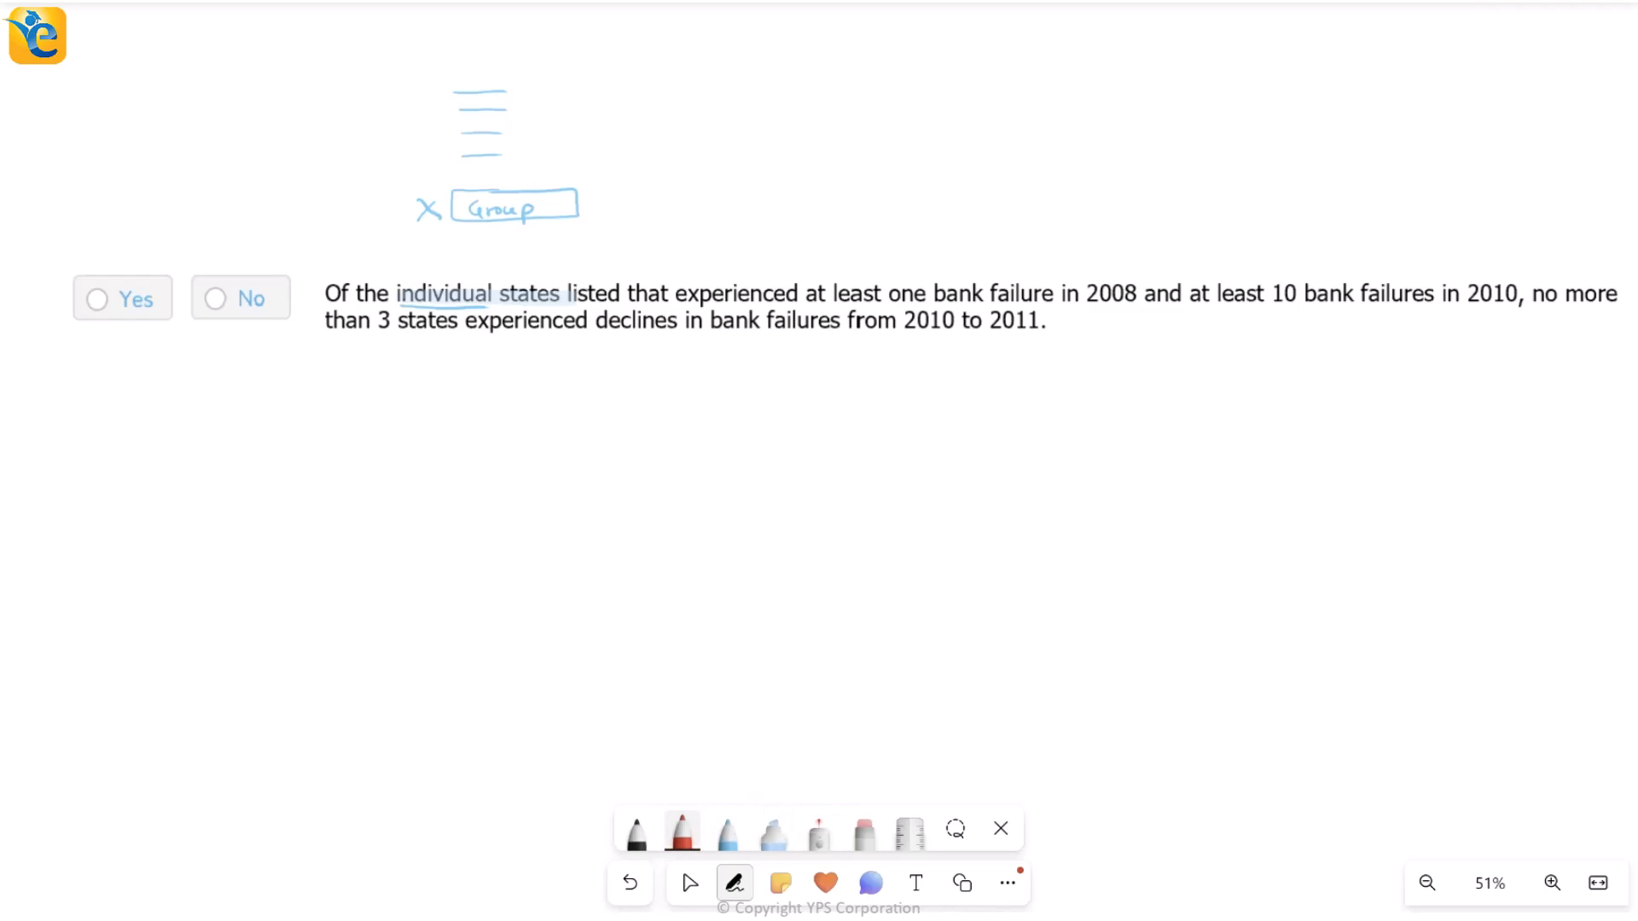
{"action": "left_click_drag", "start_coordinate": [806, 310], "coordinate": [1128, 307]}
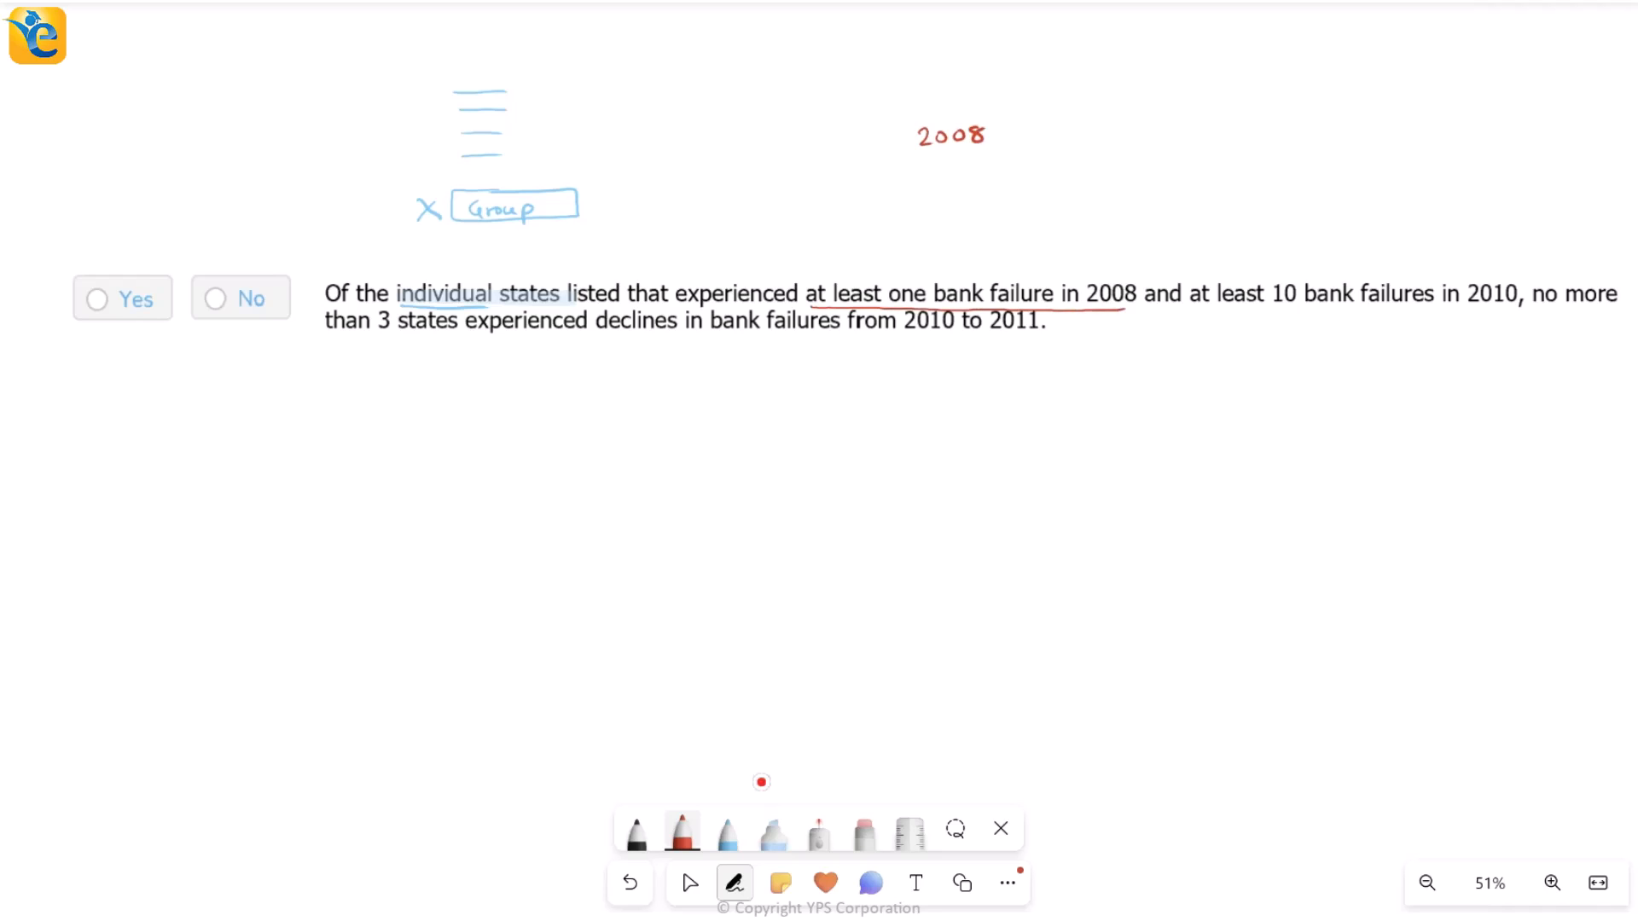
{"action": "left_click_drag", "start_coordinate": [930, 204], "coordinate": [977, 204]}
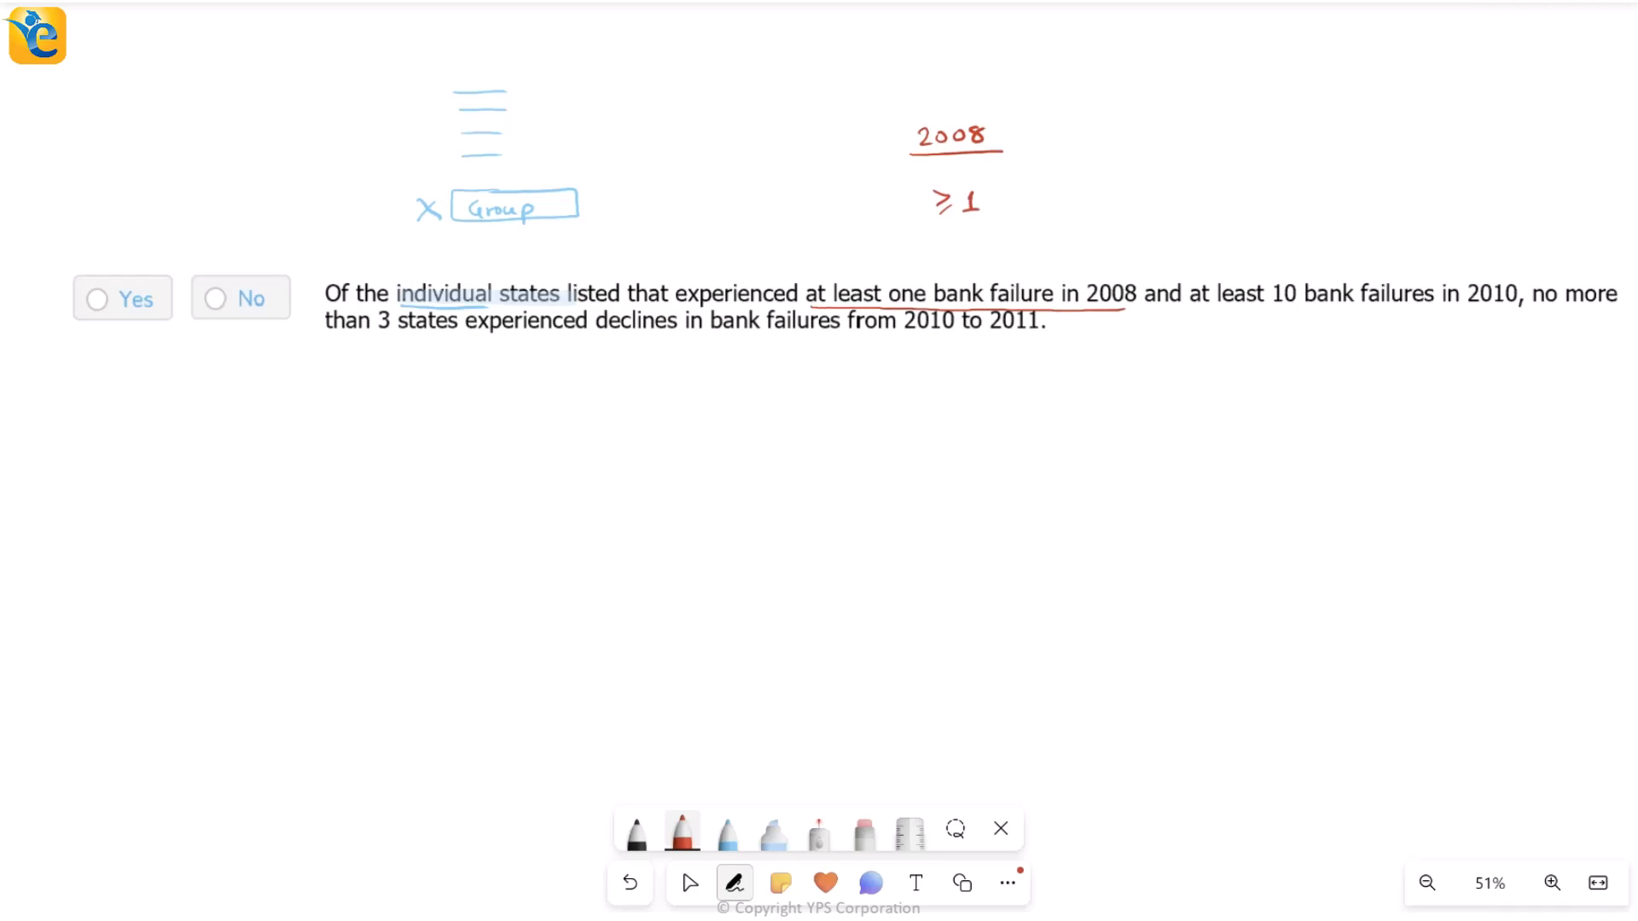
{"action": "left_click_drag", "start_coordinate": [1144, 276], "coordinate": [1139, 314]}
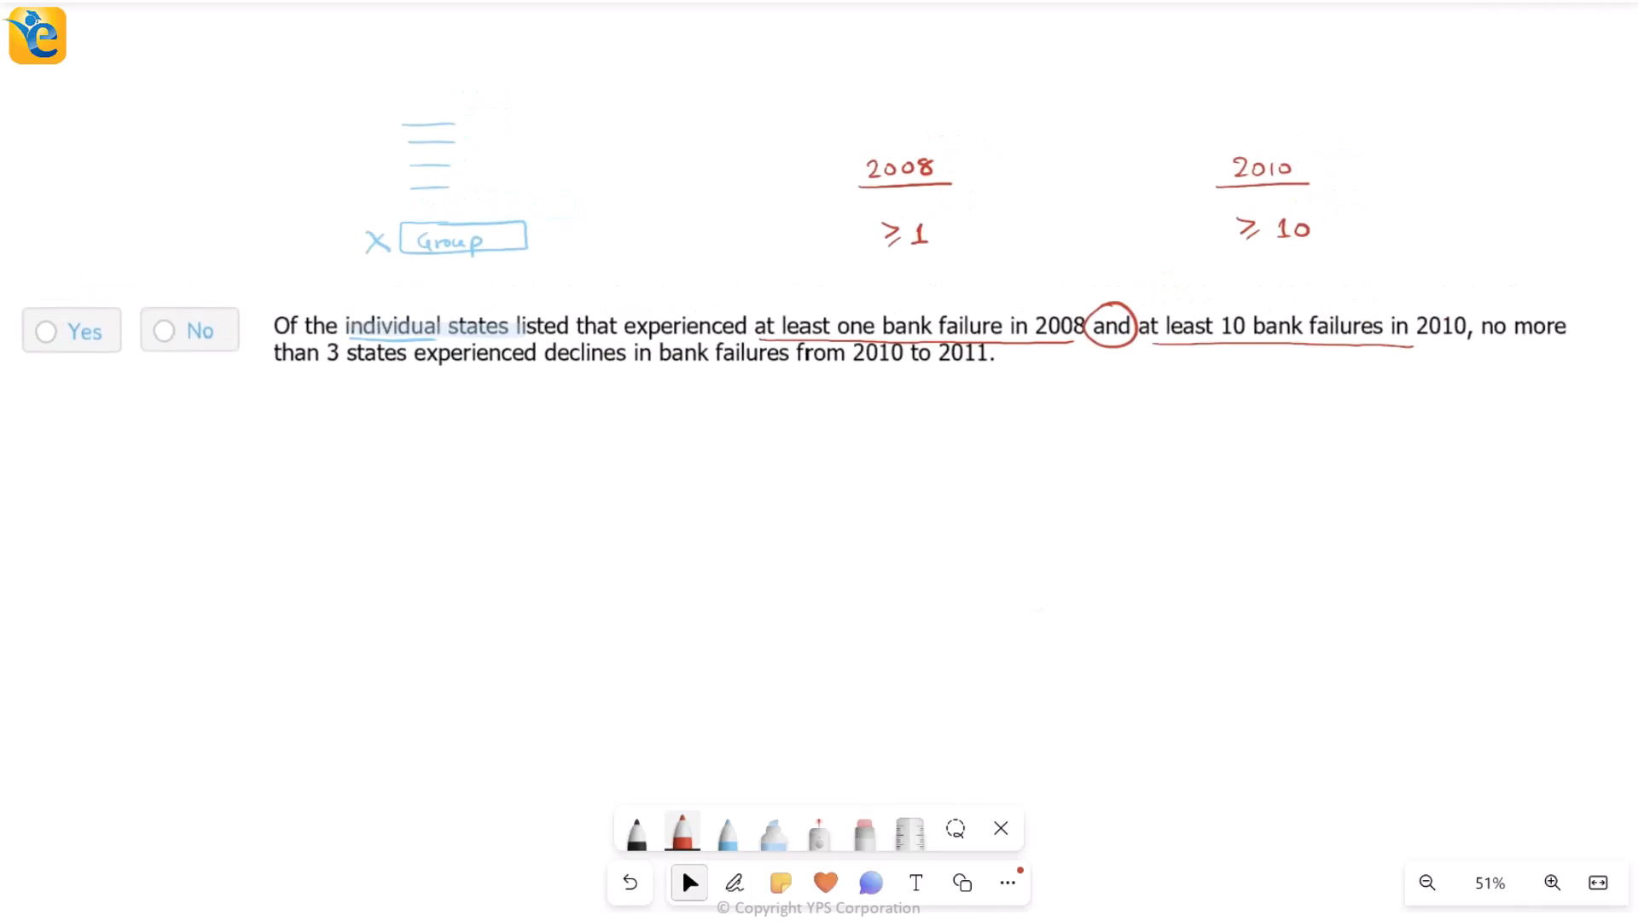
{"action": "left_click", "coordinate": [734, 883]}
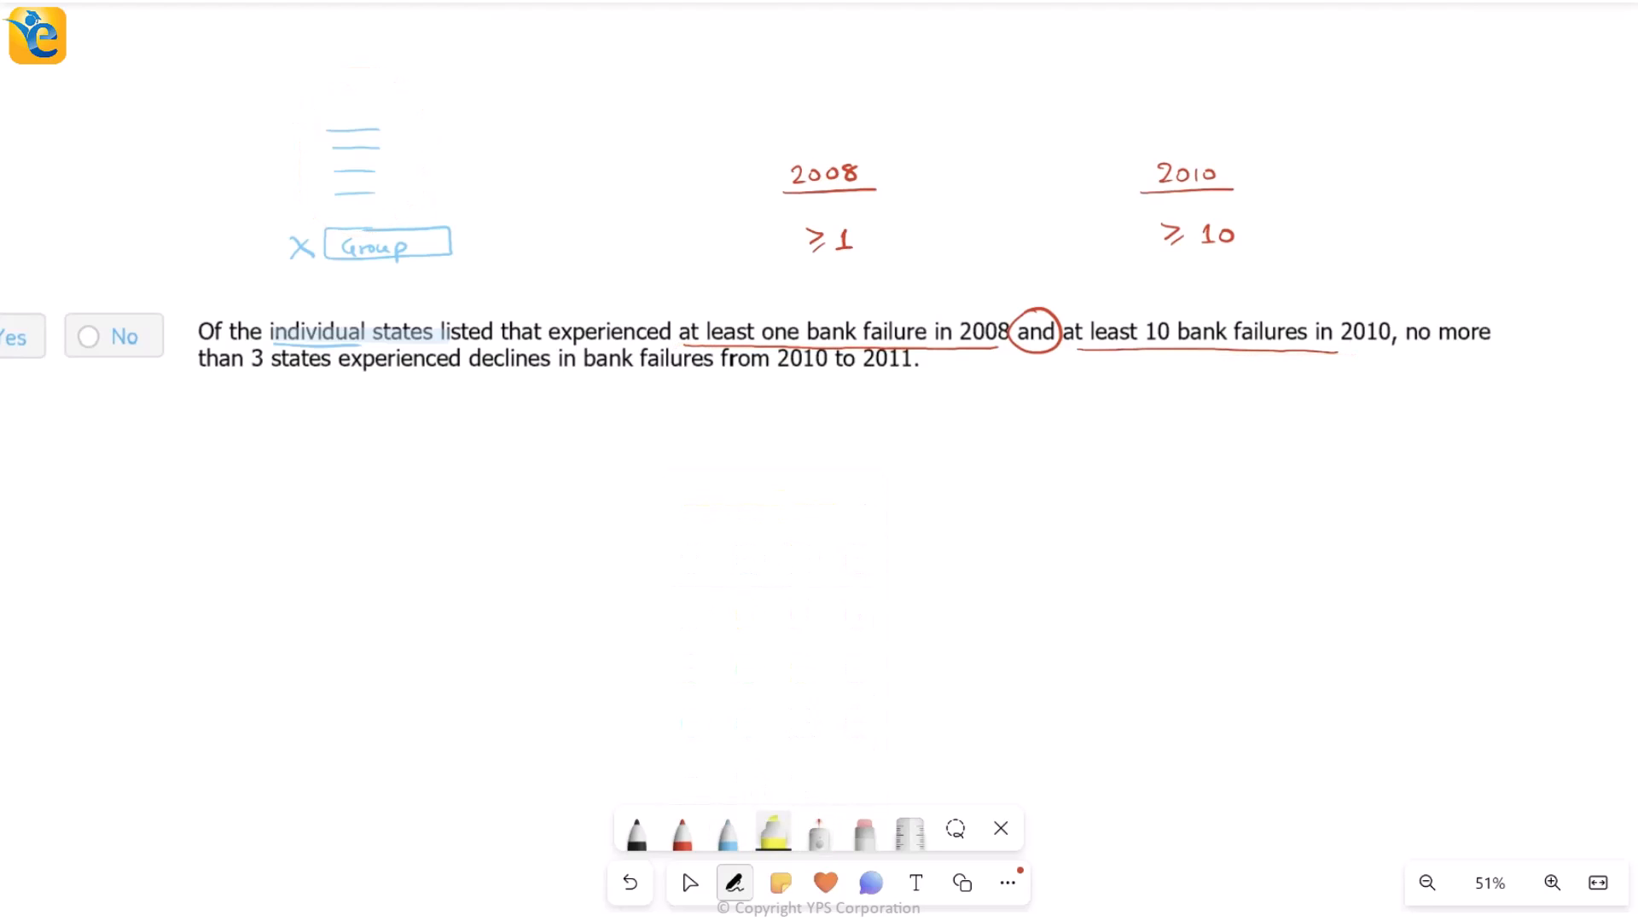
Step: Highlight 'no more than 3 states' in the statement
{"action": "left_click", "coordinate": [205, 331]}
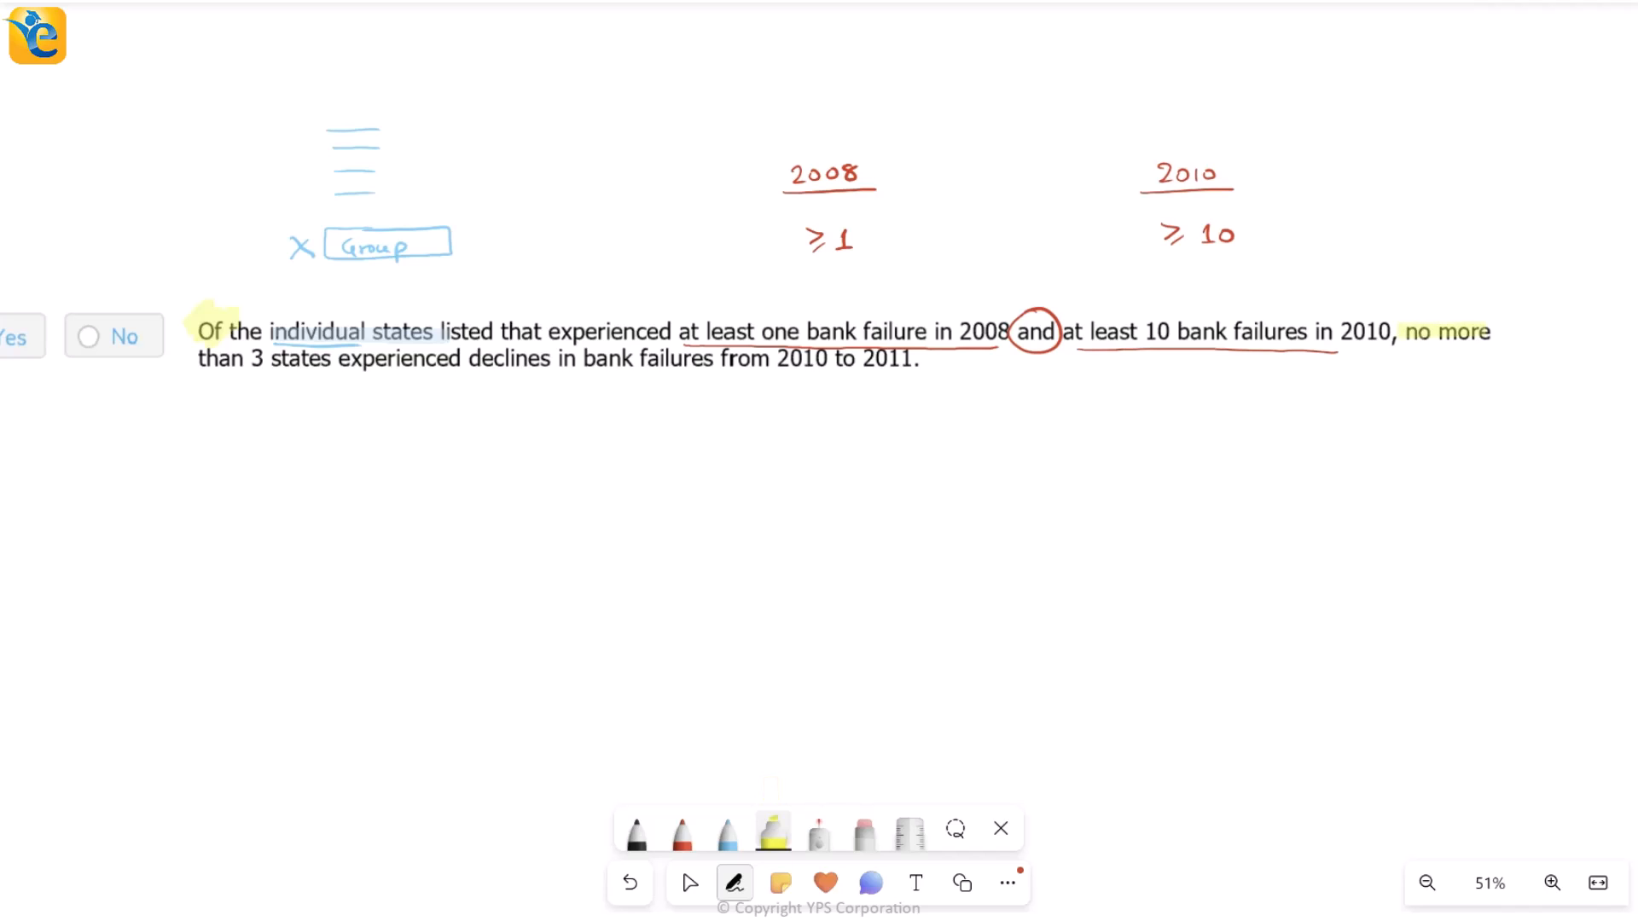
{"action": "left_click_drag", "start_coordinate": [198, 358], "coordinate": [332, 357]}
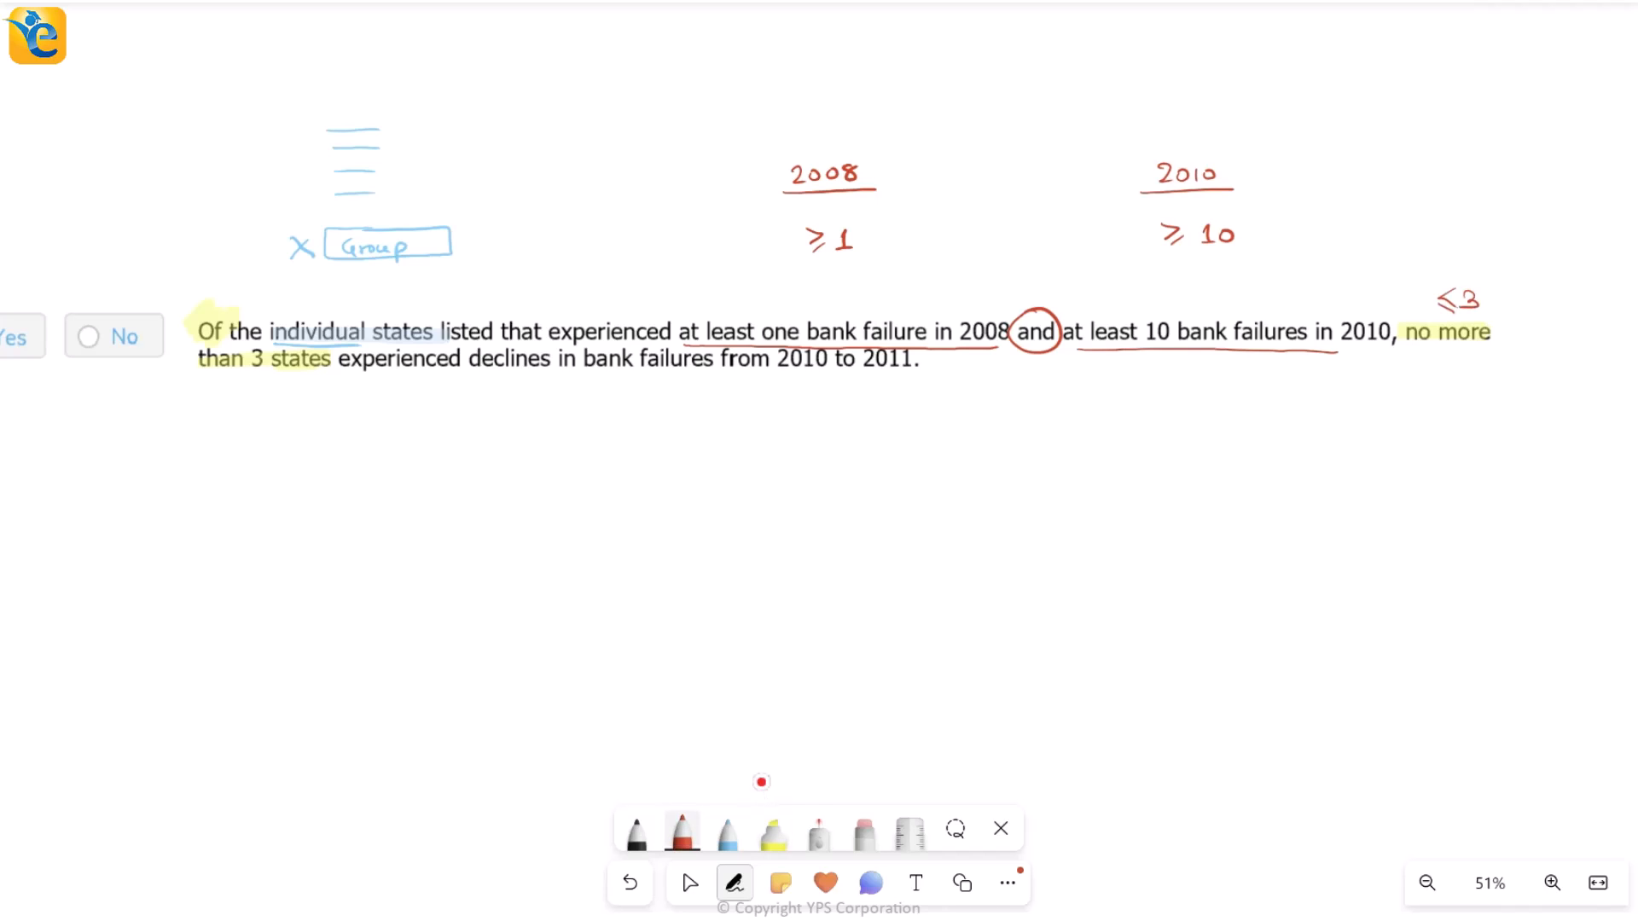
{"action": "left_click", "coordinate": [773, 833]}
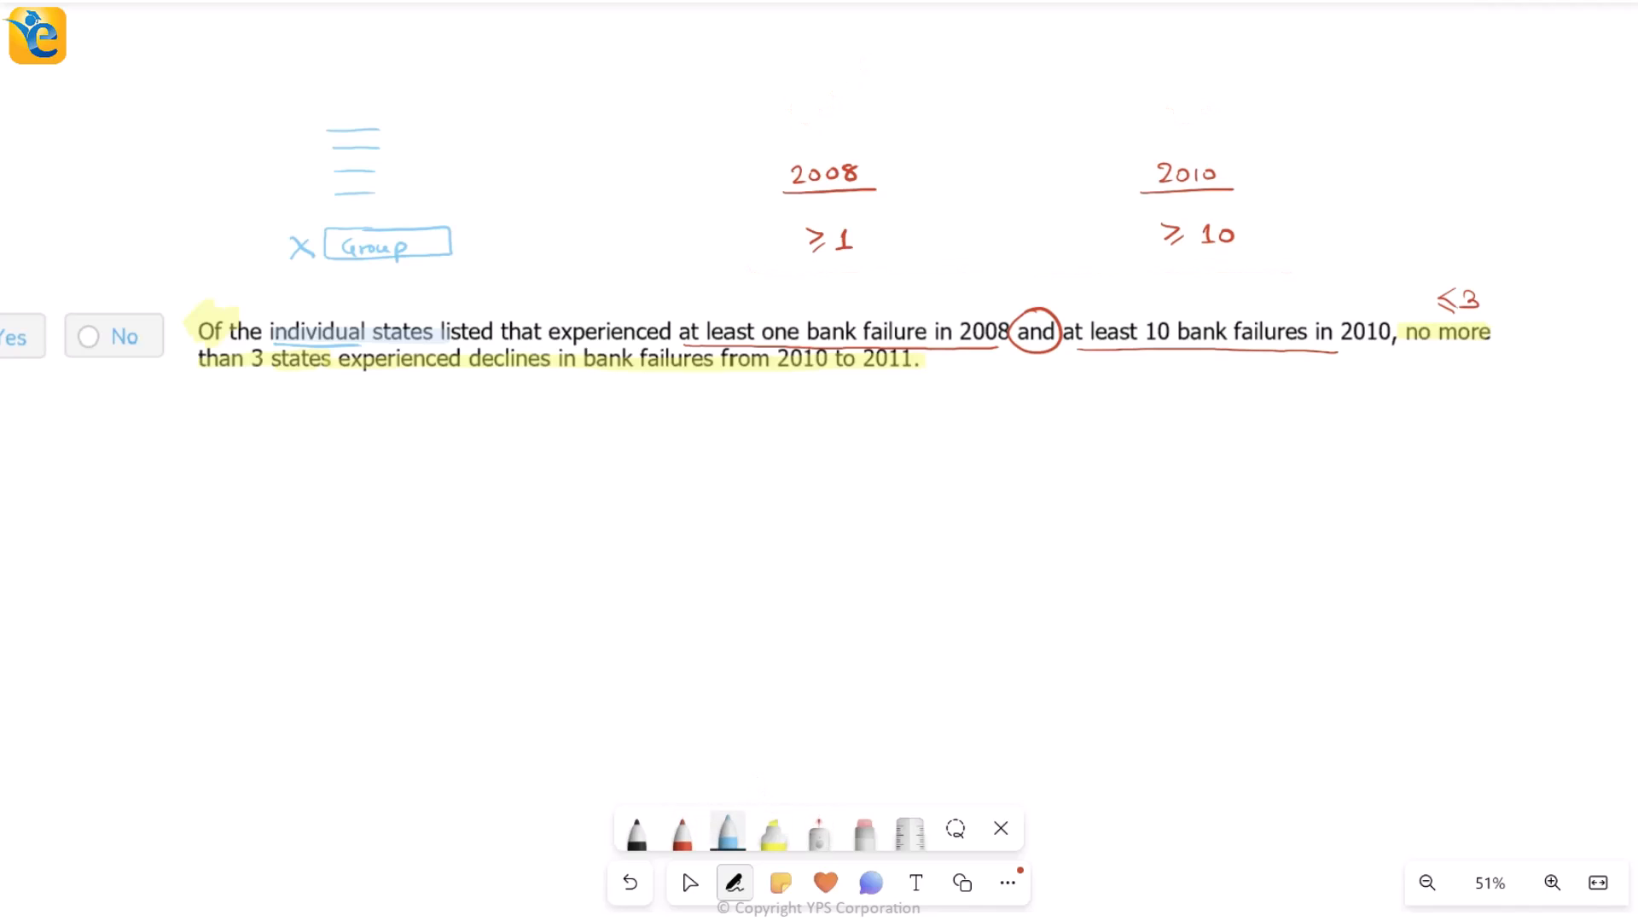
Step: Sketch a line and arrow from the two year conditions down to a 2010–2011 span
{"action": "left_click_drag", "start_coordinate": [779, 274], "coordinate": [1272, 273]}
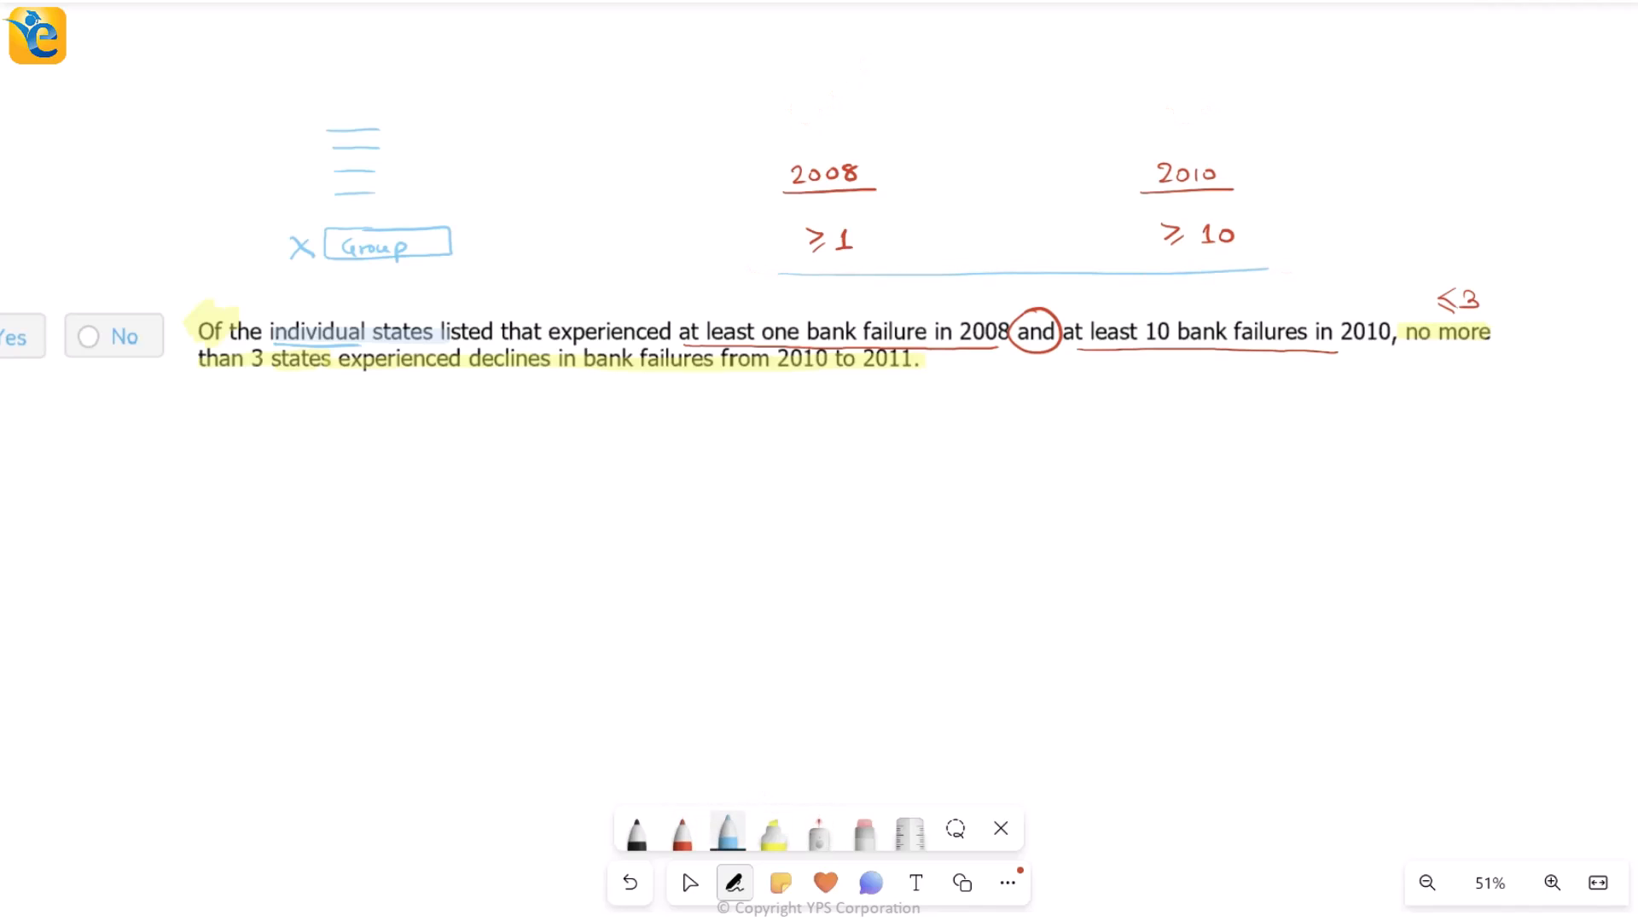
{"action": "left_click_drag", "start_coordinate": [954, 277], "coordinate": [955, 502]}
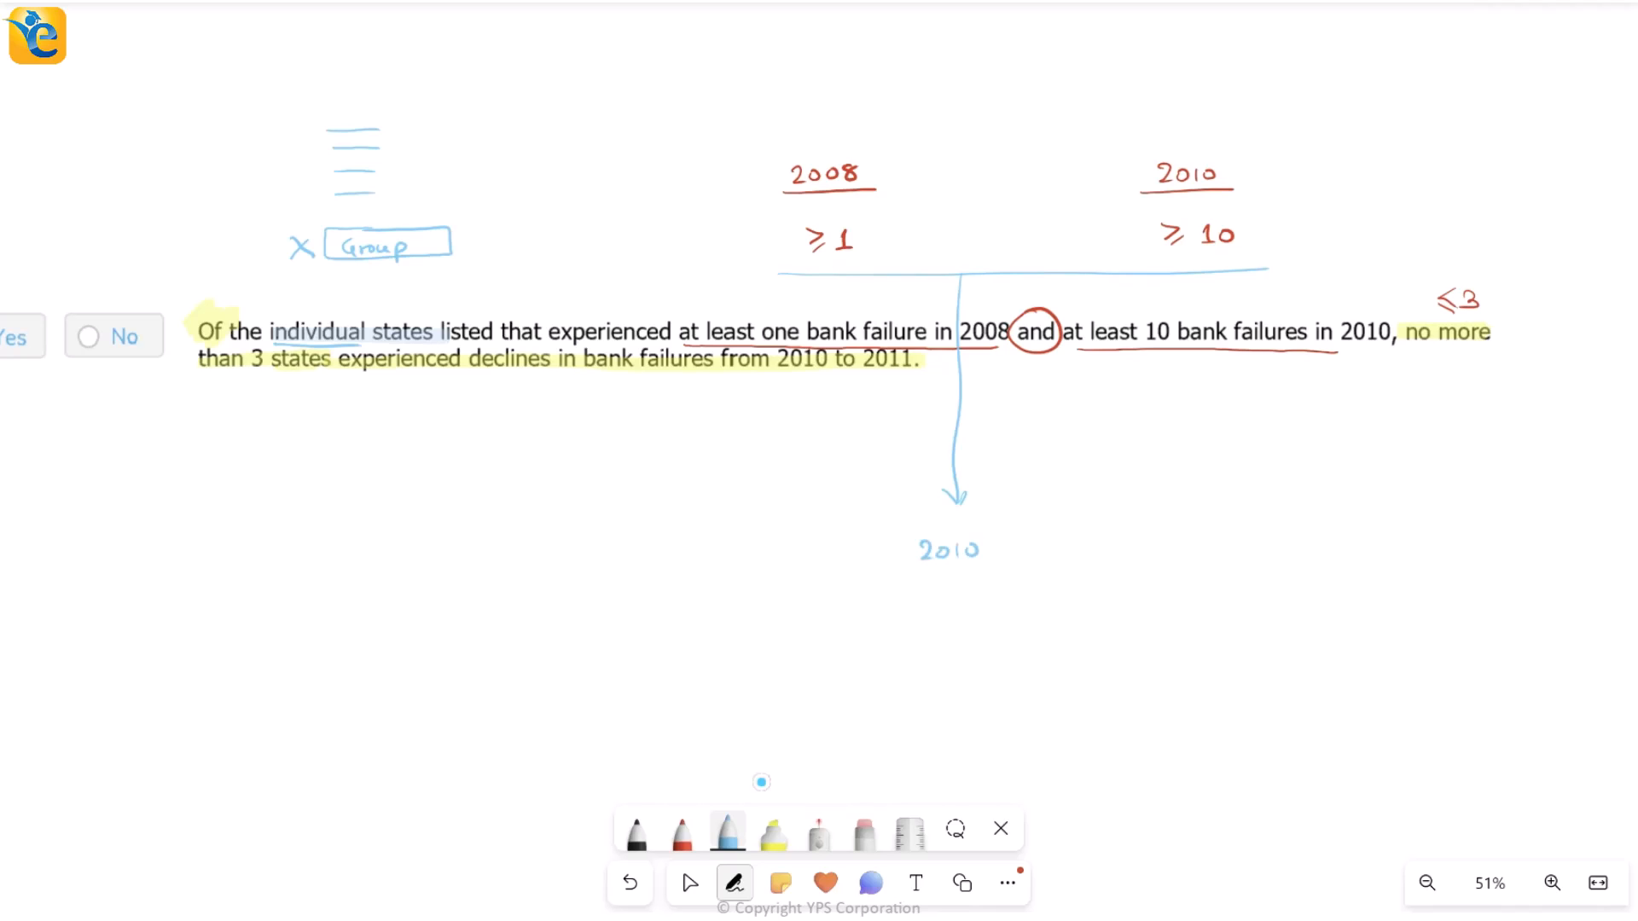
{"action": "type", "text": "2011"}
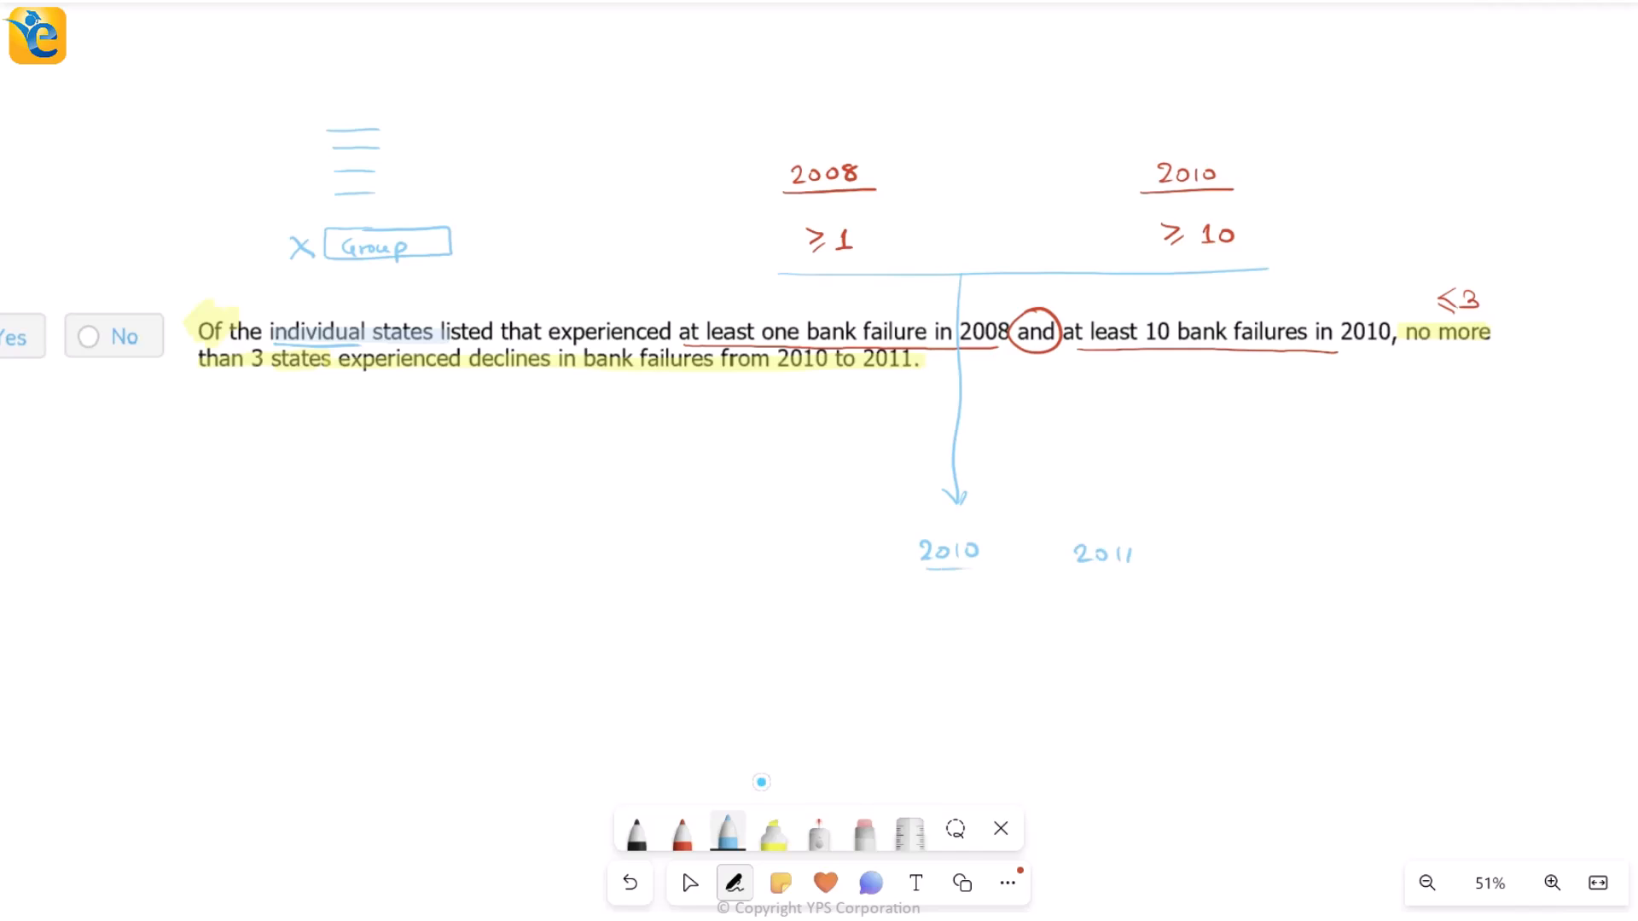
{"action": "left_click_drag", "start_coordinate": [977, 592], "coordinate": [1066, 609]}
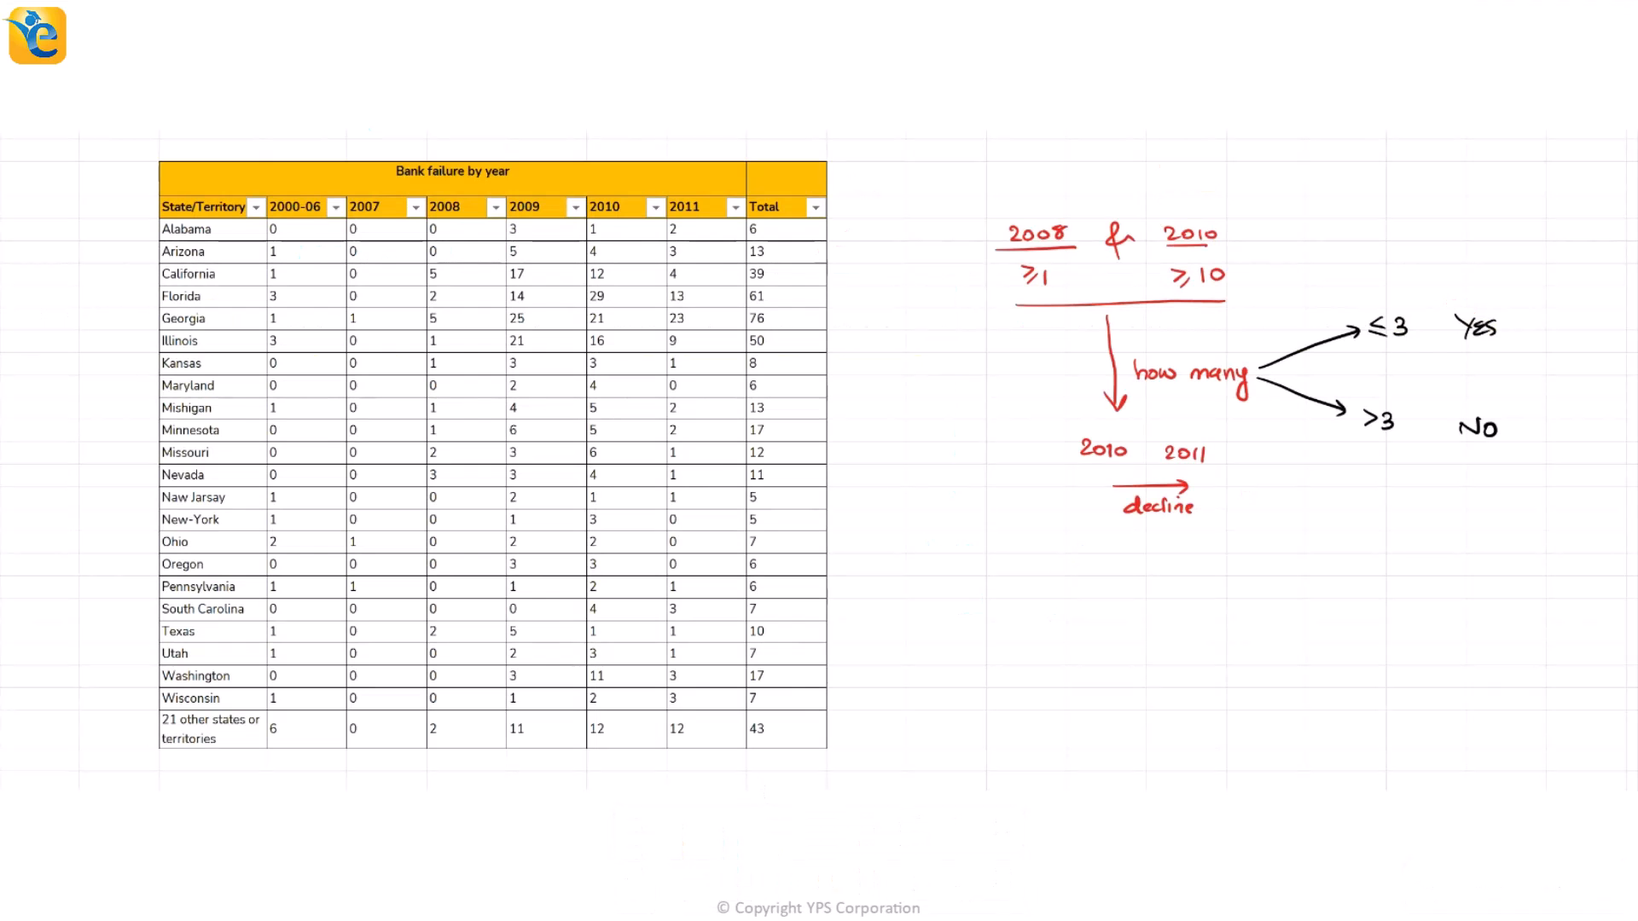
Step: Open sorting for the 2008 column of the bank-failure table
{"action": "left_click", "coordinate": [1266, 318]}
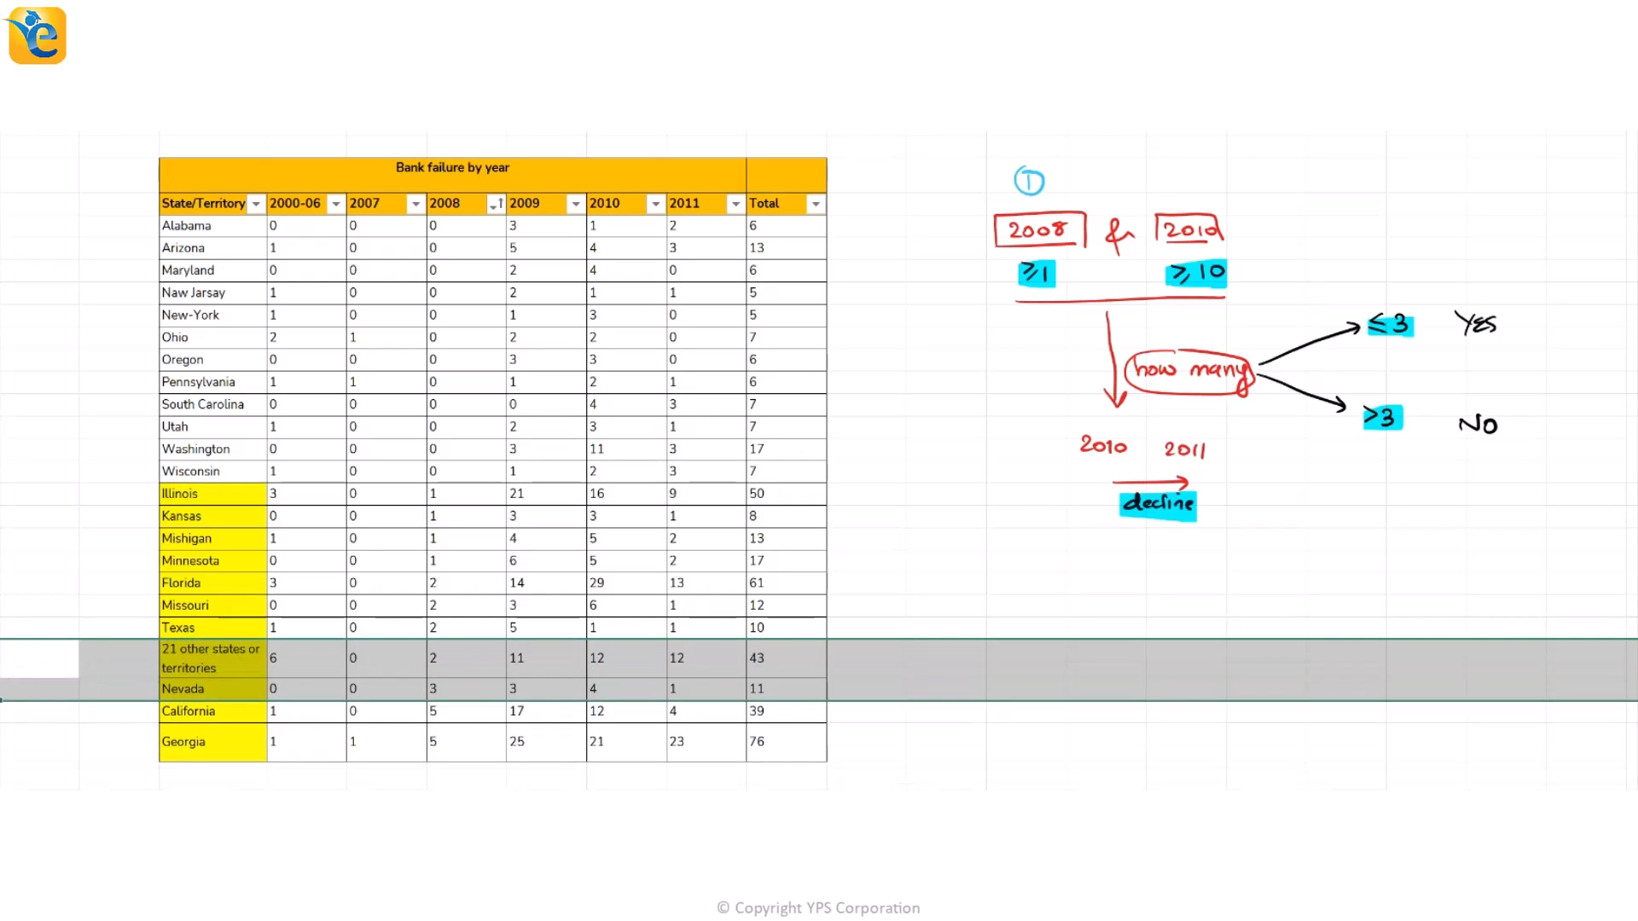
Step: Ink 'Individual states' and highlight the 2010 counts of at least 10
{"action": "type", "text": "Individ"}
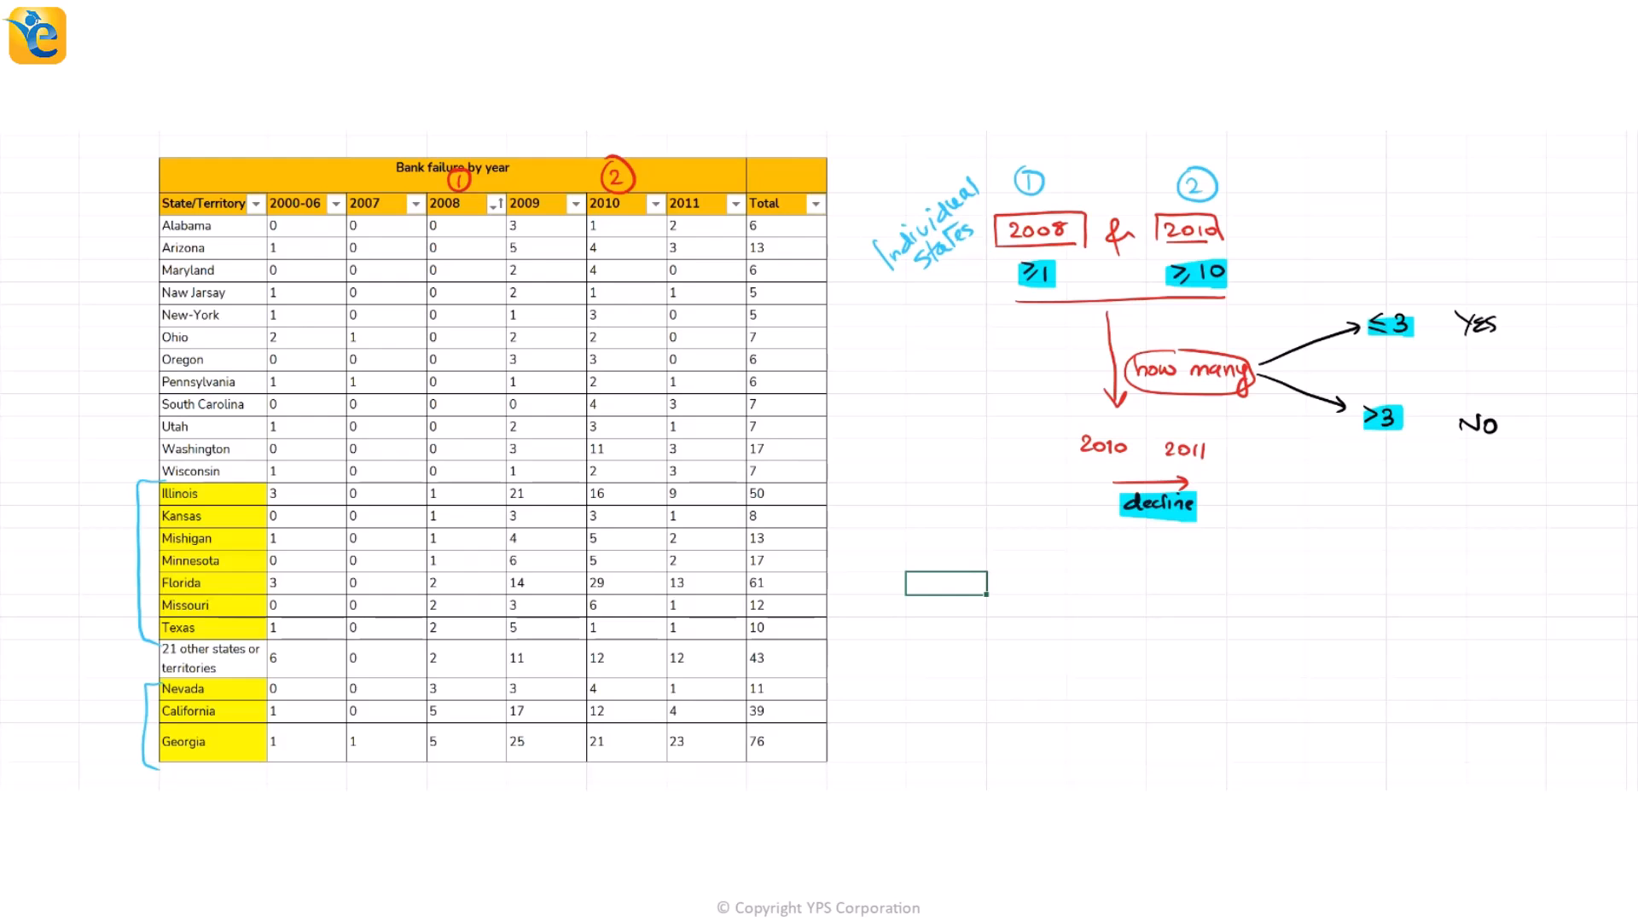
{"action": "left_click", "coordinate": [600, 493]}
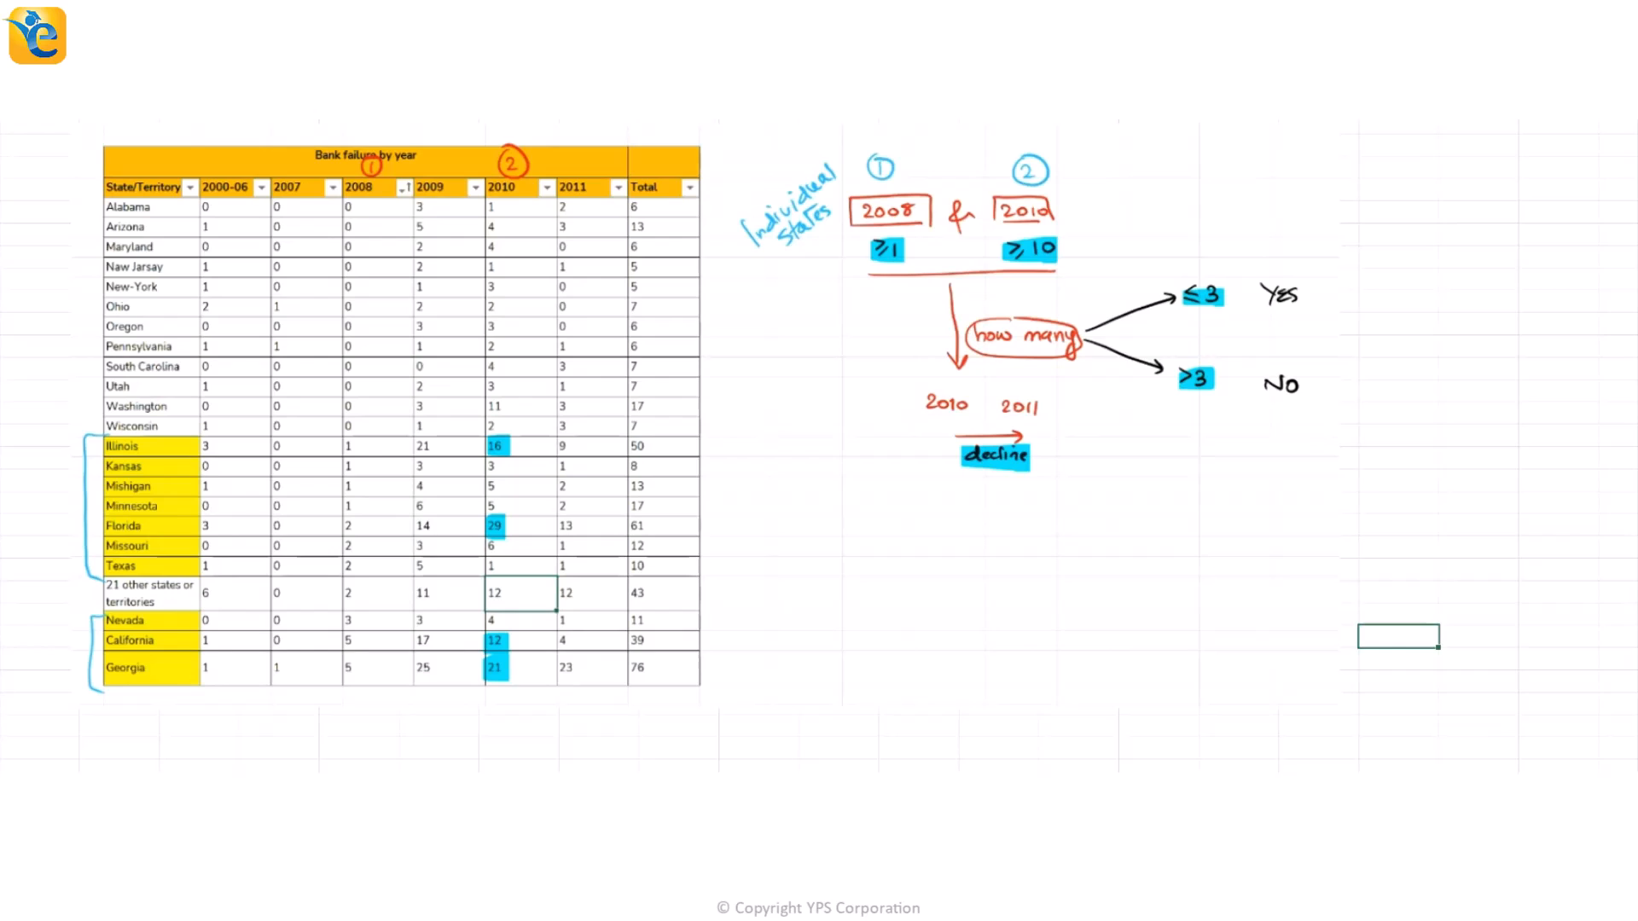
{"action": "left_click_drag", "start_coordinate": [512, 752], "coordinate": [502, 657]}
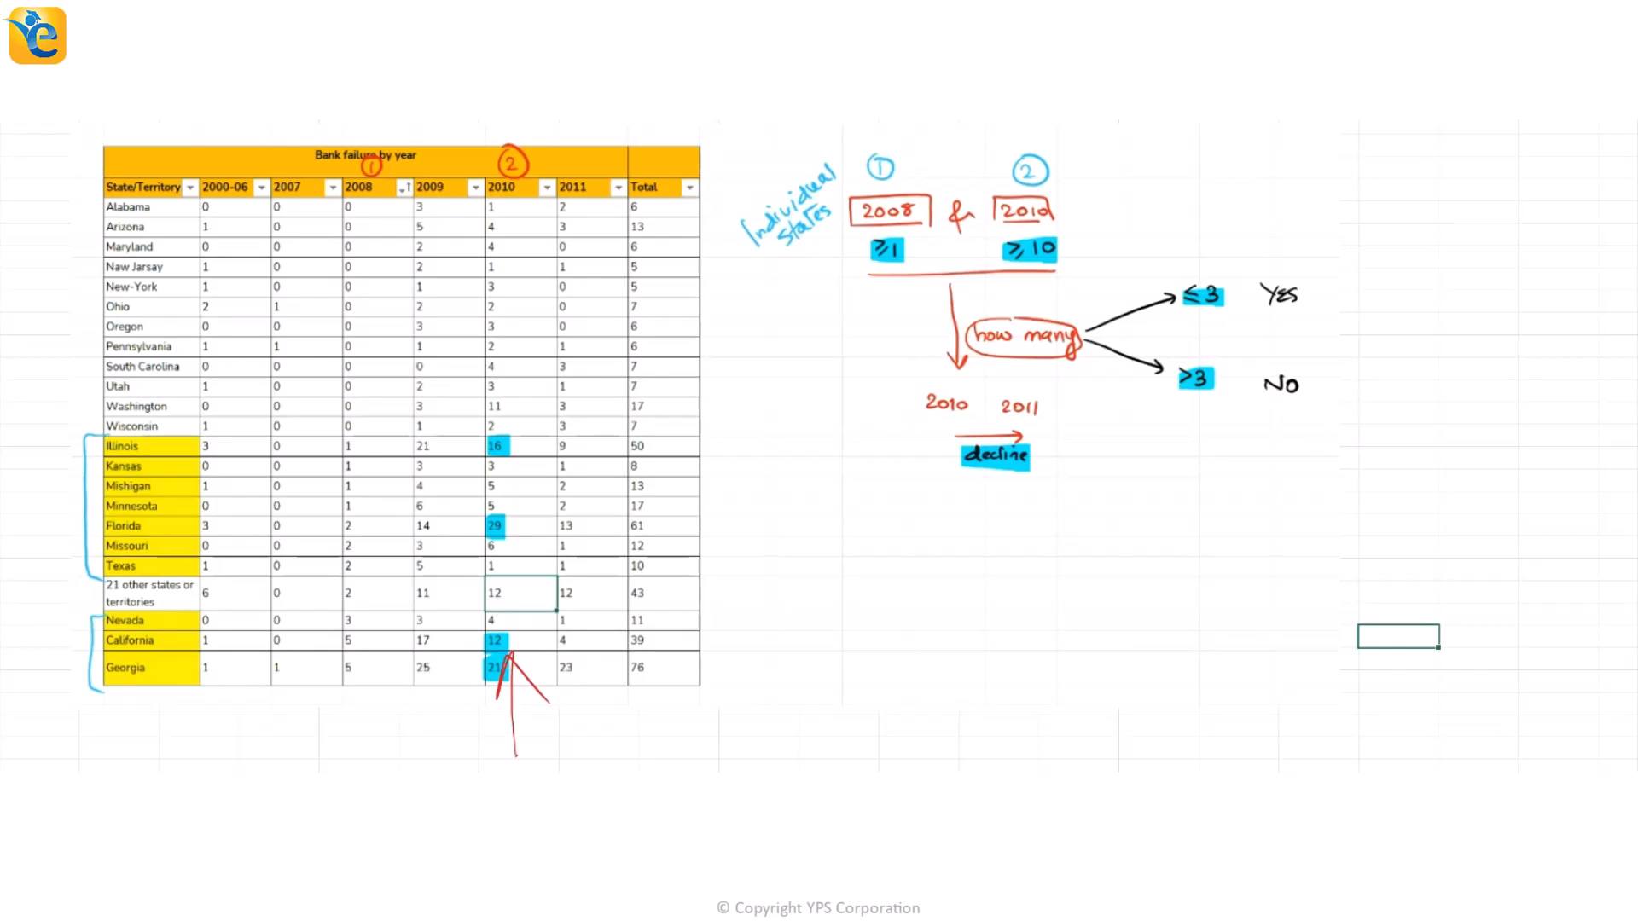
{"action": "left_click_drag", "start_coordinate": [522, 439], "coordinate": [522, 669]}
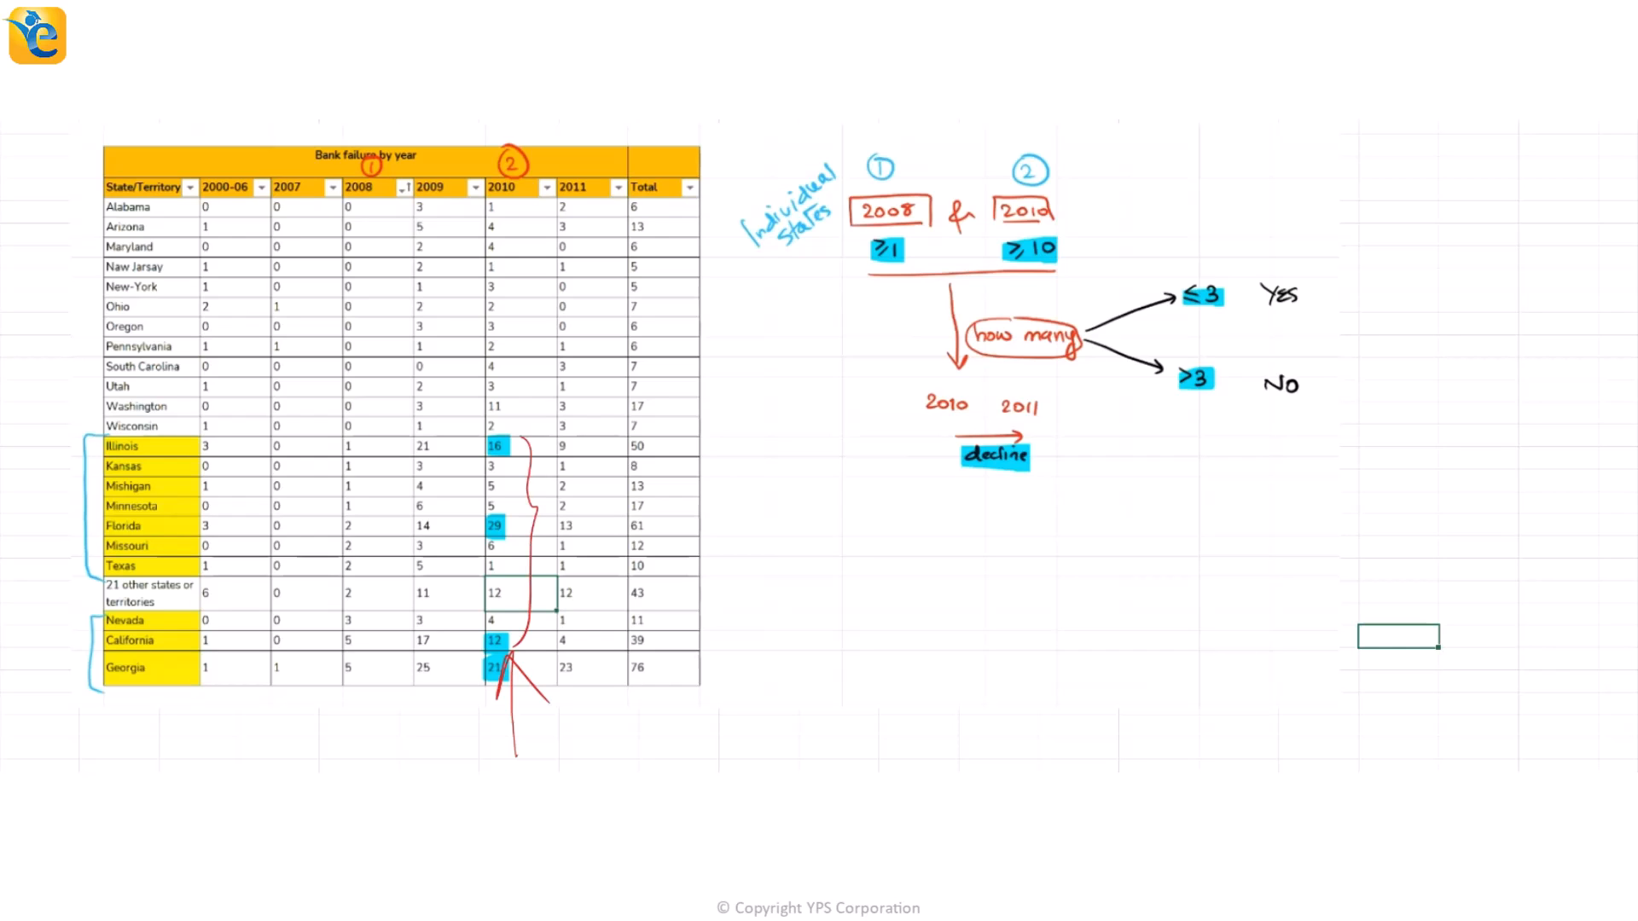
{"action": "left_click_drag", "start_coordinate": [335, 438], "coordinate": [355, 690]}
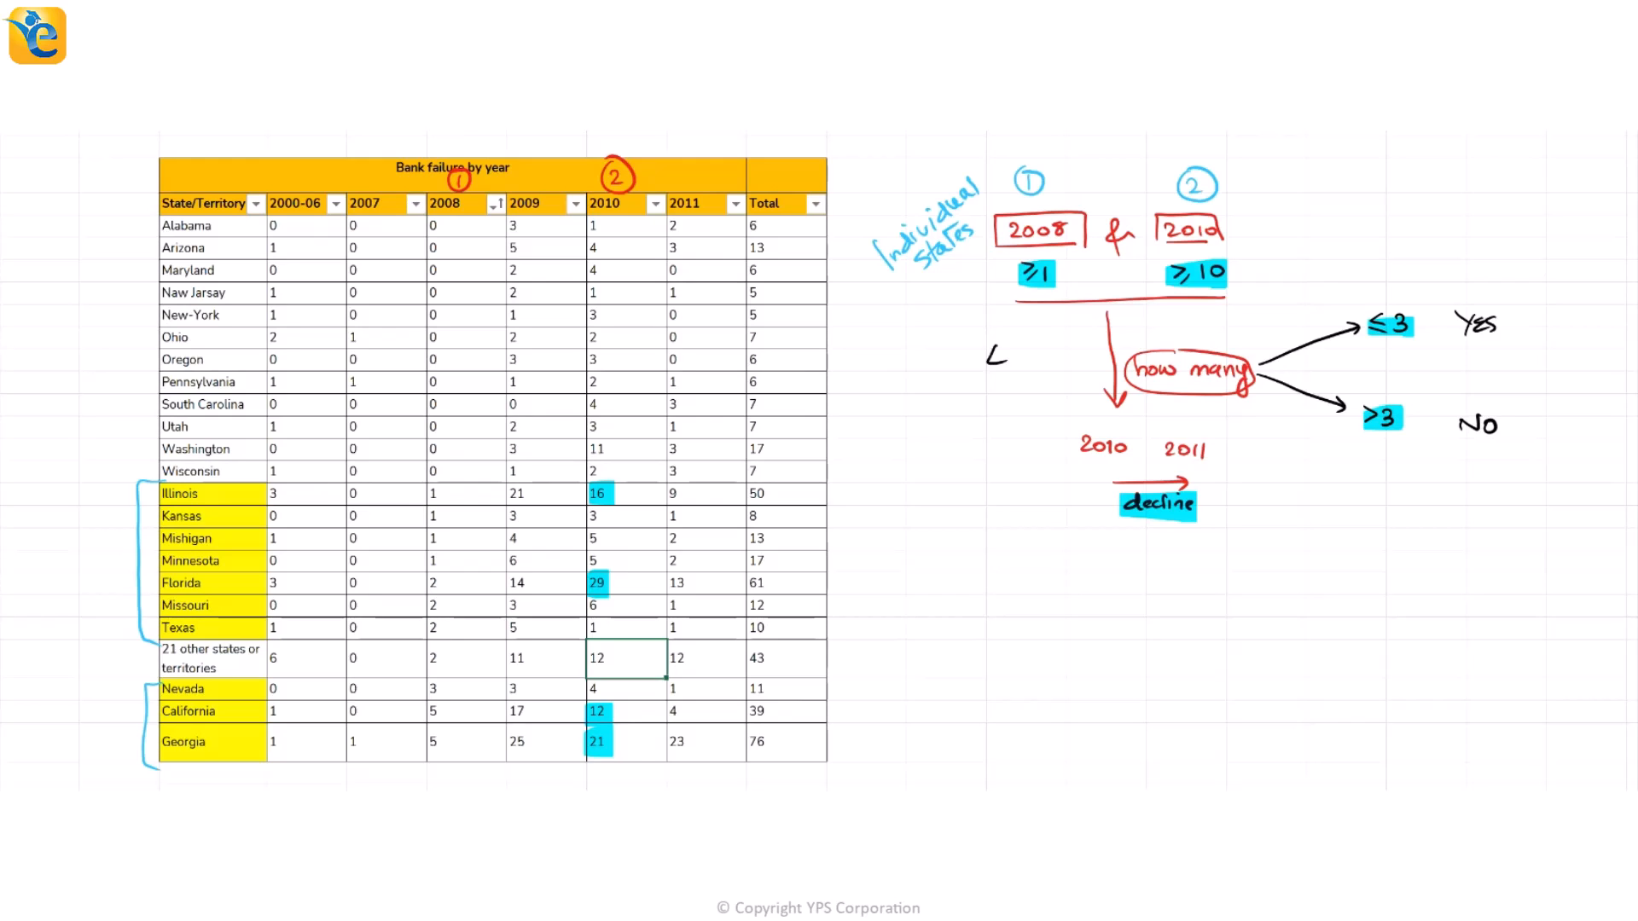
Step: Note '4 such States' and mark 'dec' declines for Illinois (16 to 9) and Florida (29 to 13)
{"action": "type", "text": "4 such States :"}
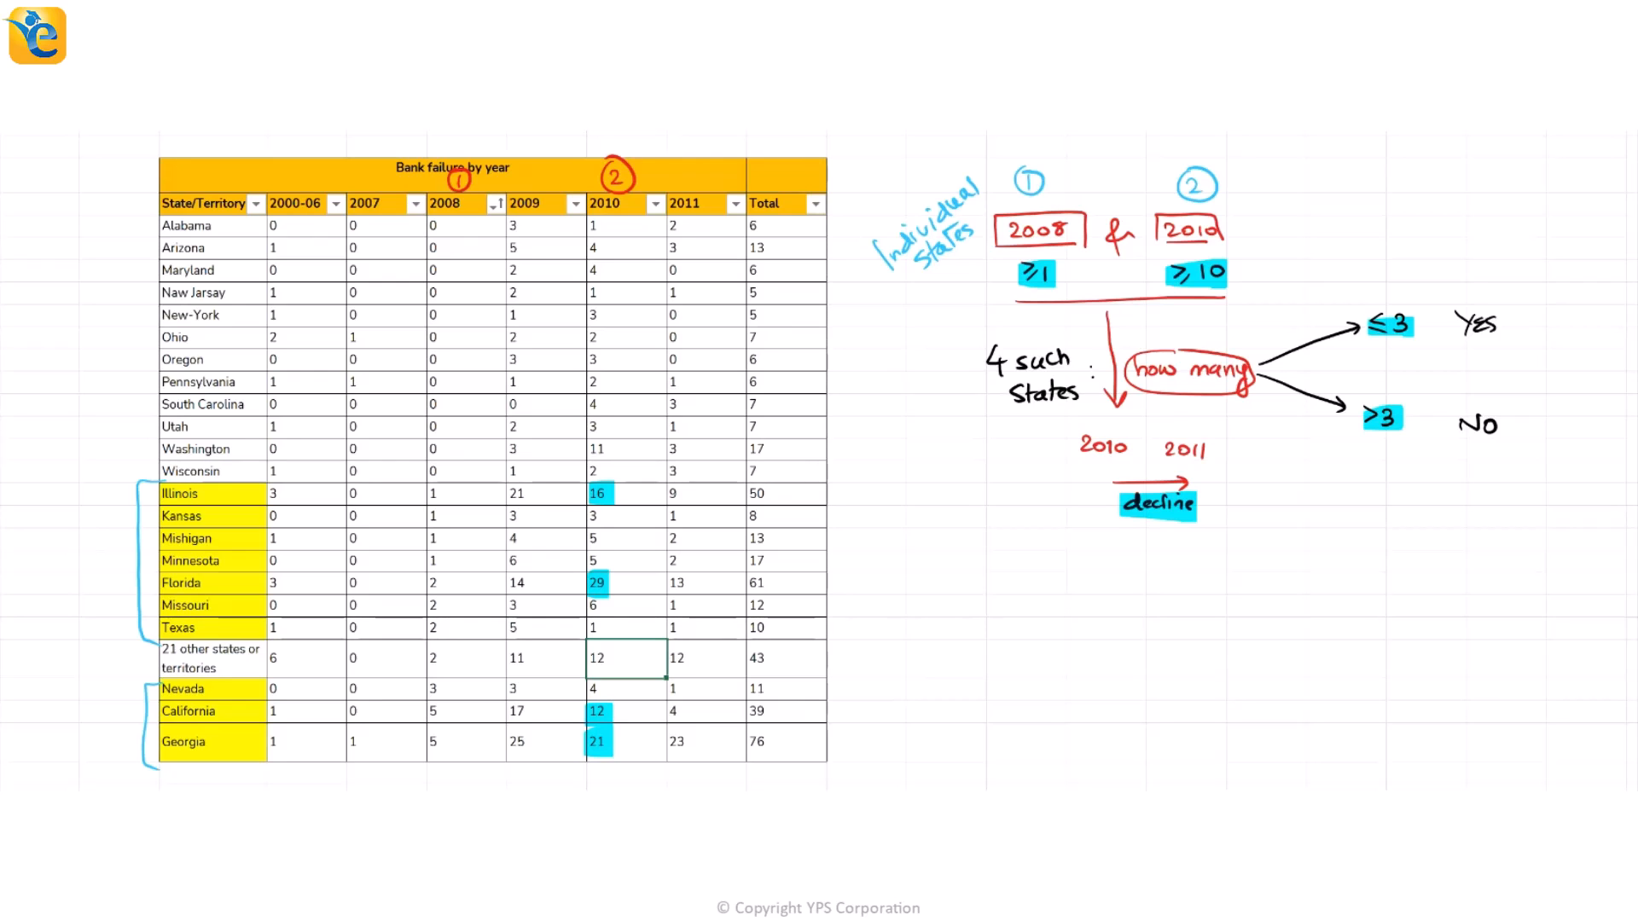
{"action": "left_click_drag", "start_coordinate": [622, 493], "coordinate": [669, 493]}
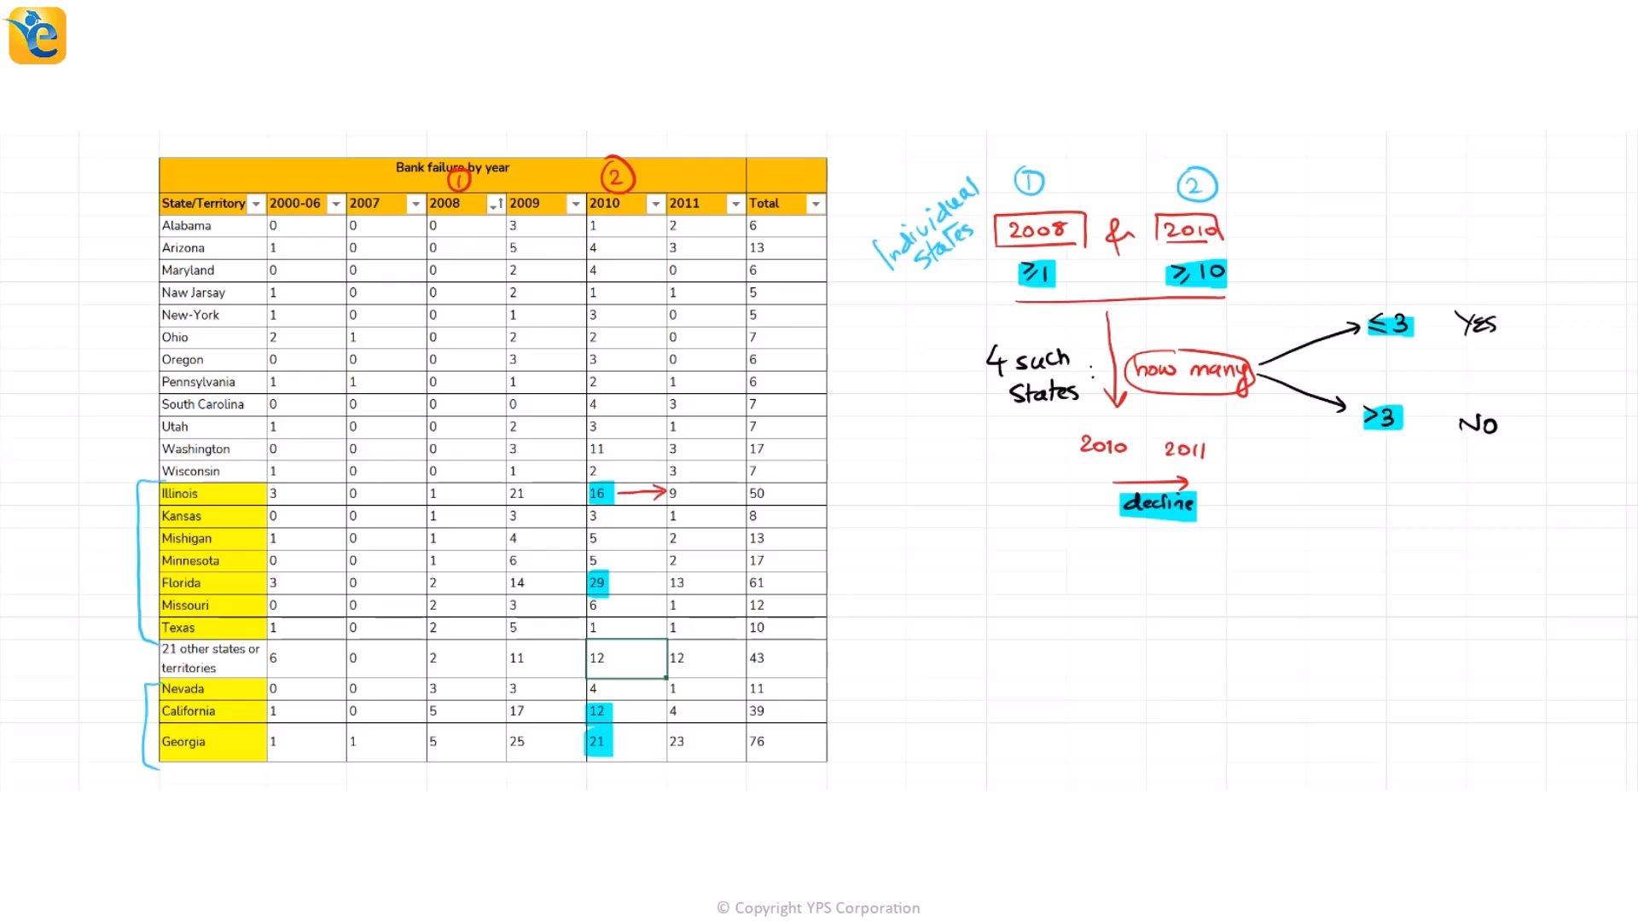
{"action": "type", "text": "dec"}
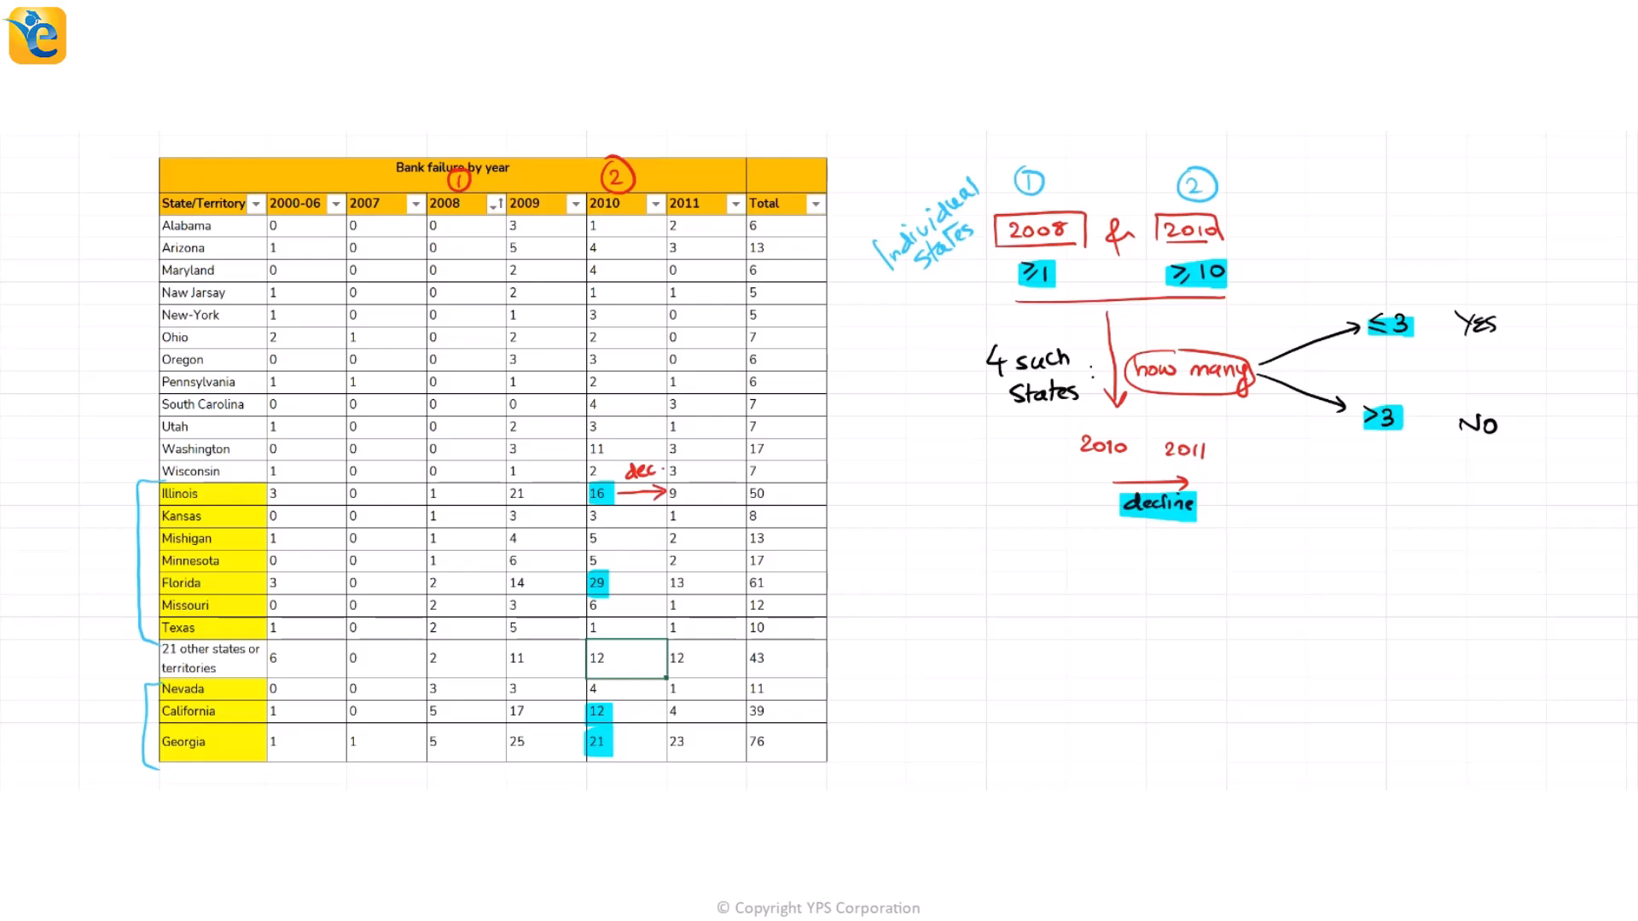
{"action": "left_click_drag", "start_coordinate": [622, 582], "coordinate": [674, 582]}
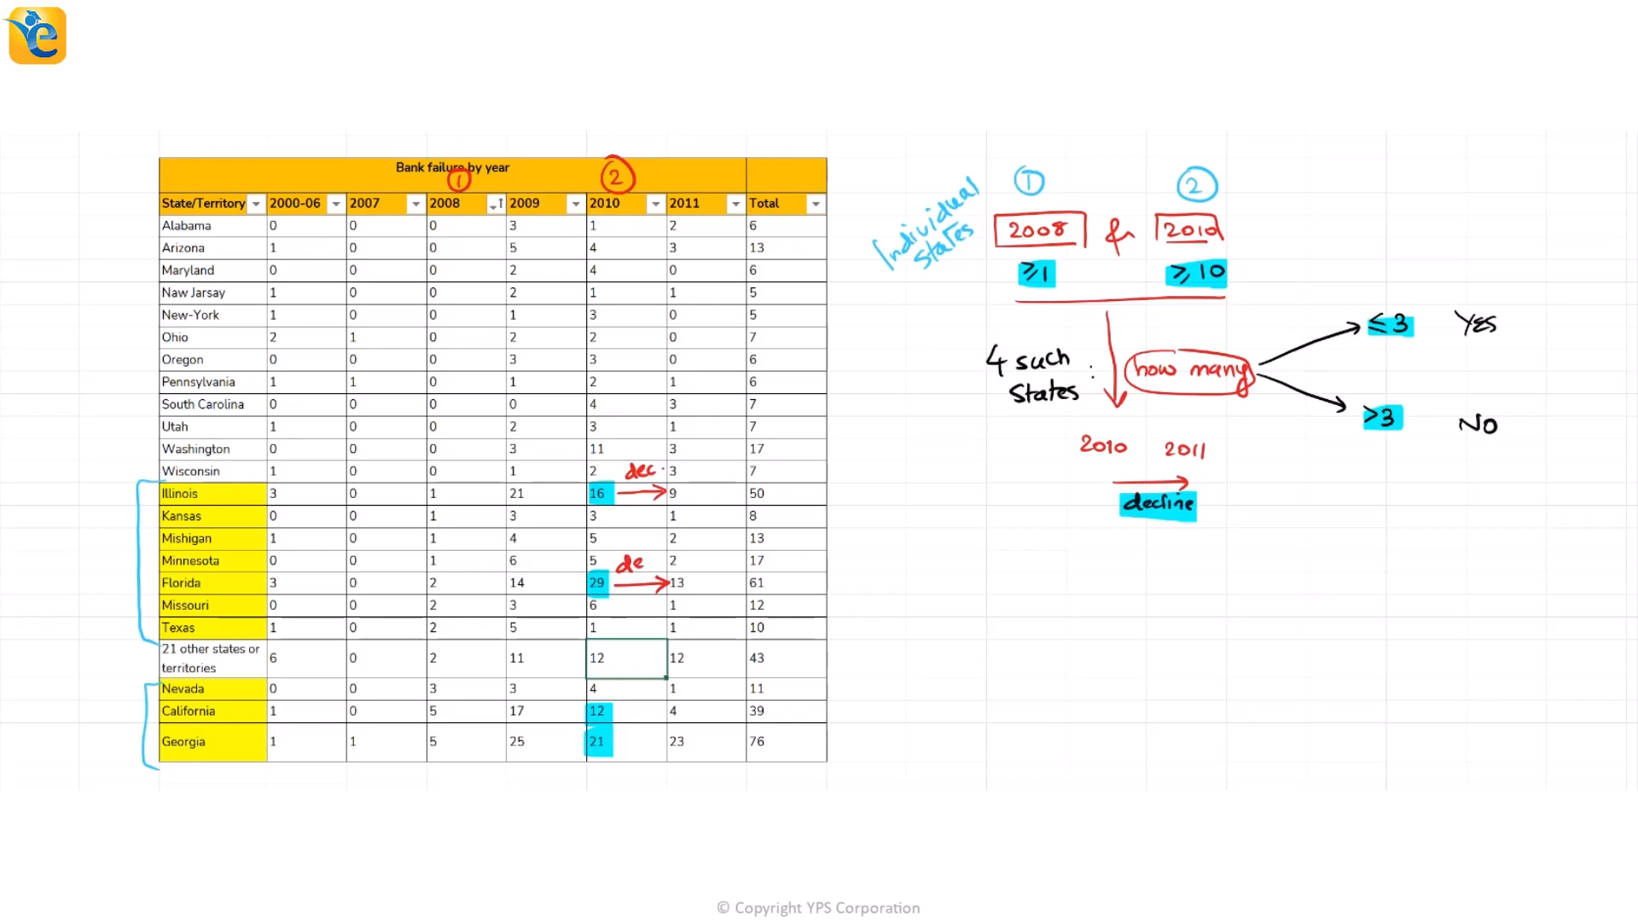
{"action": "left_click_drag", "start_coordinate": [622, 695], "coordinate": [664, 711]}
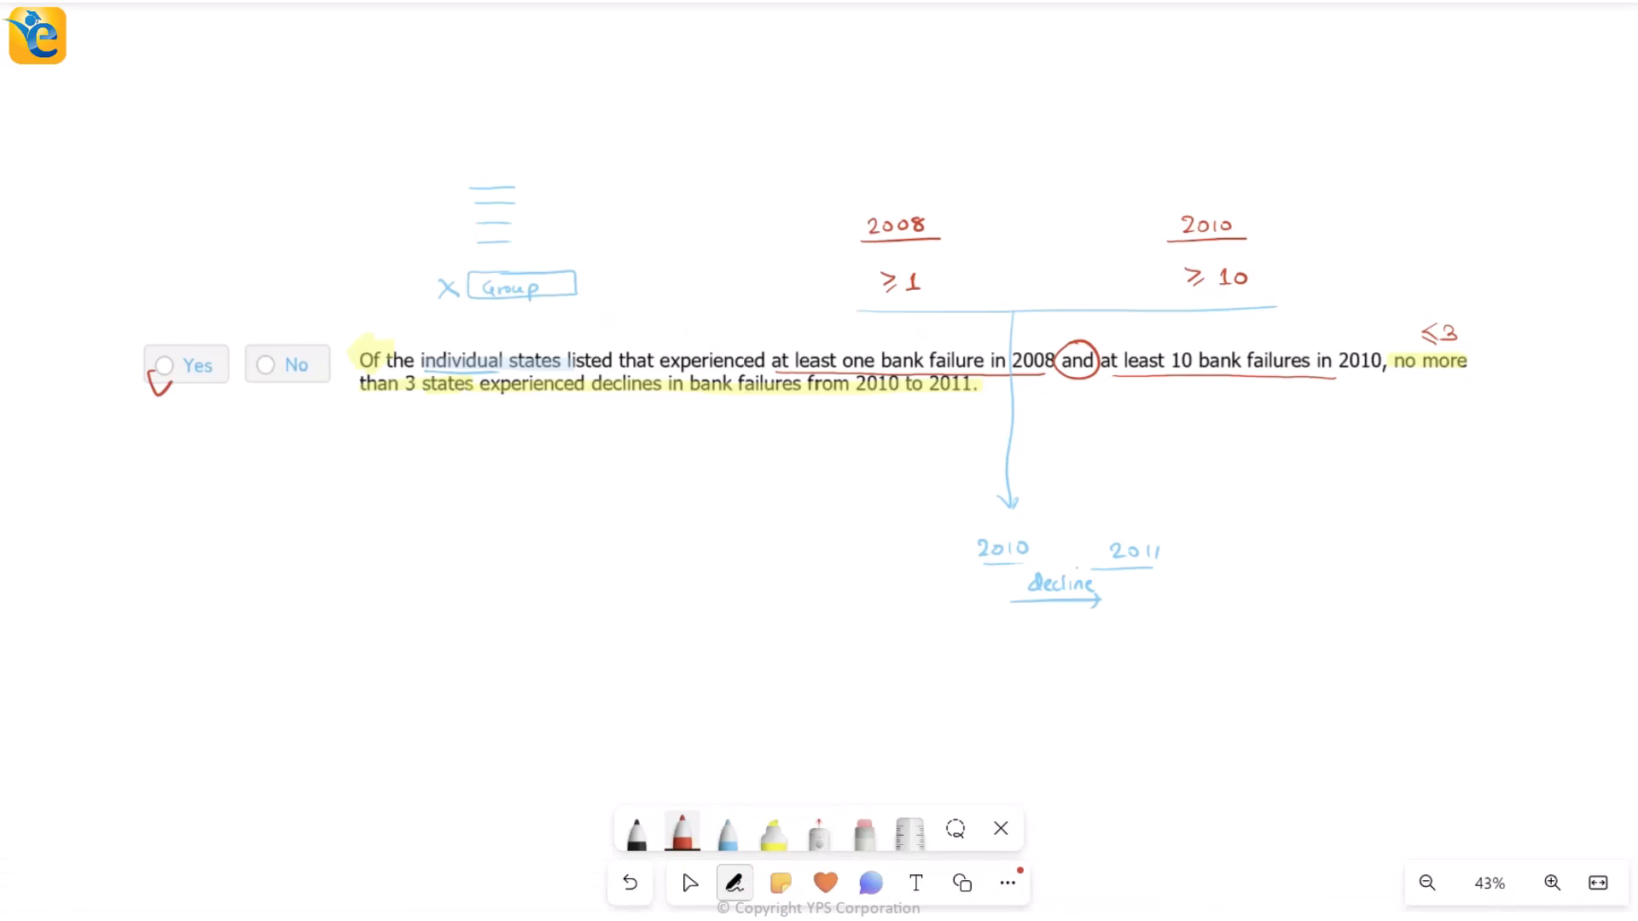
Step: Draw a red check mark over Yes for the no-more-than-3-states statement
{"action": "left_click_drag", "start_coordinate": [162, 392], "coordinate": [246, 293]}
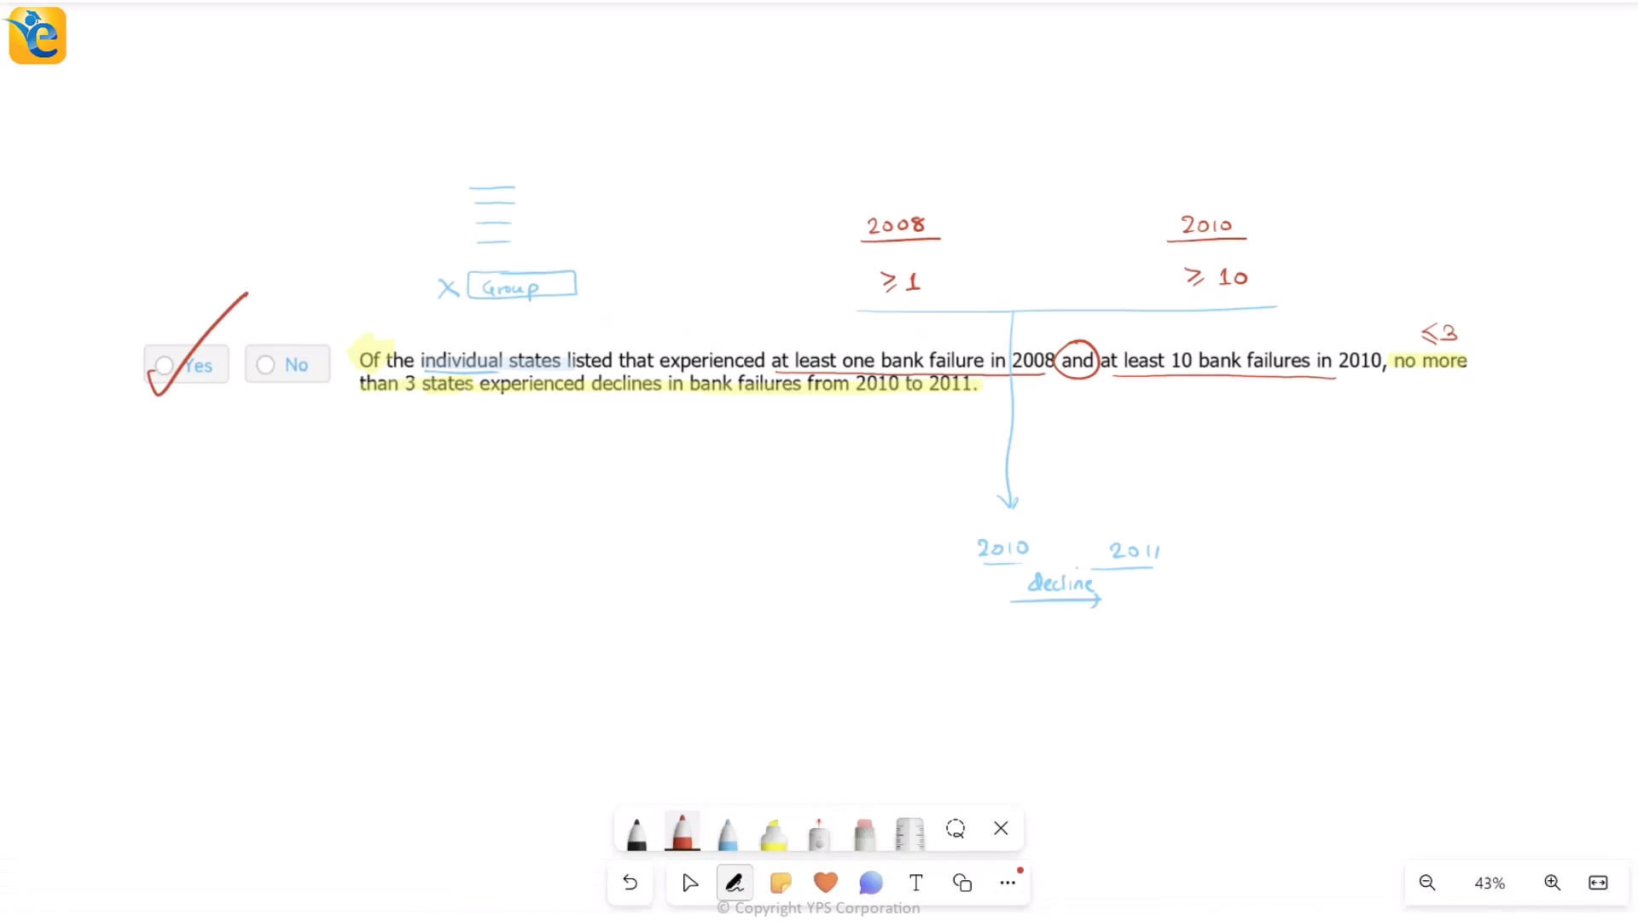
{"action": "left_click_drag", "start_coordinate": [648, 611], "coordinate": [1442, 282]}
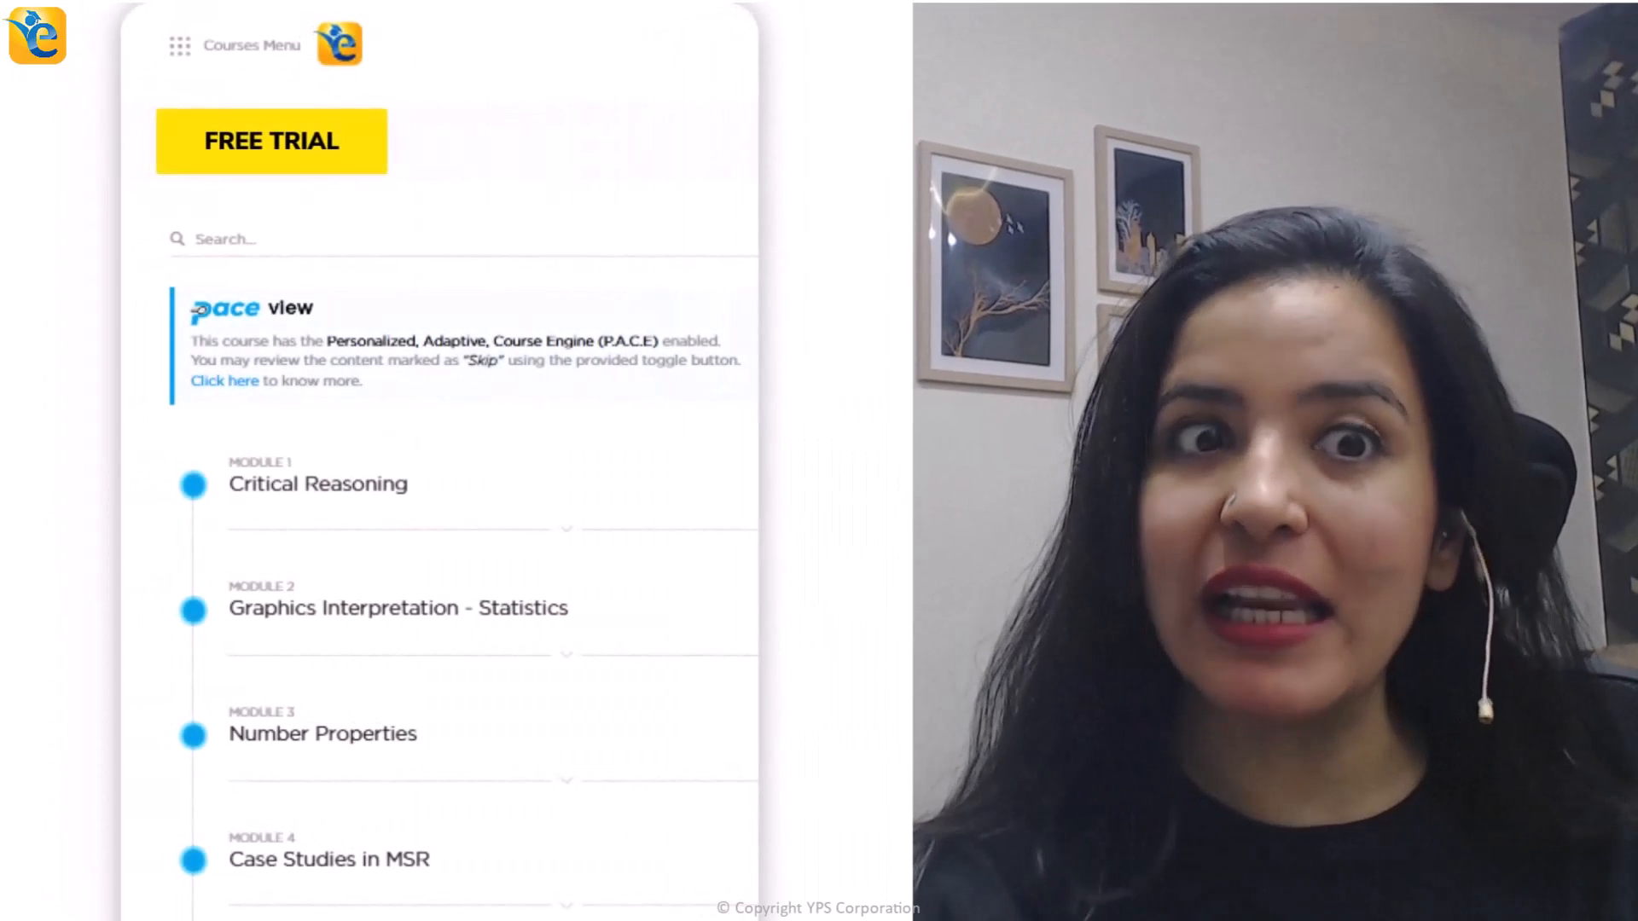
Step: Scroll the Courses Menu down to Module 2 Graphics Interpretation - Statistics
{"action": "scroll", "scroll_direction": "down", "scroll_amount": 3}
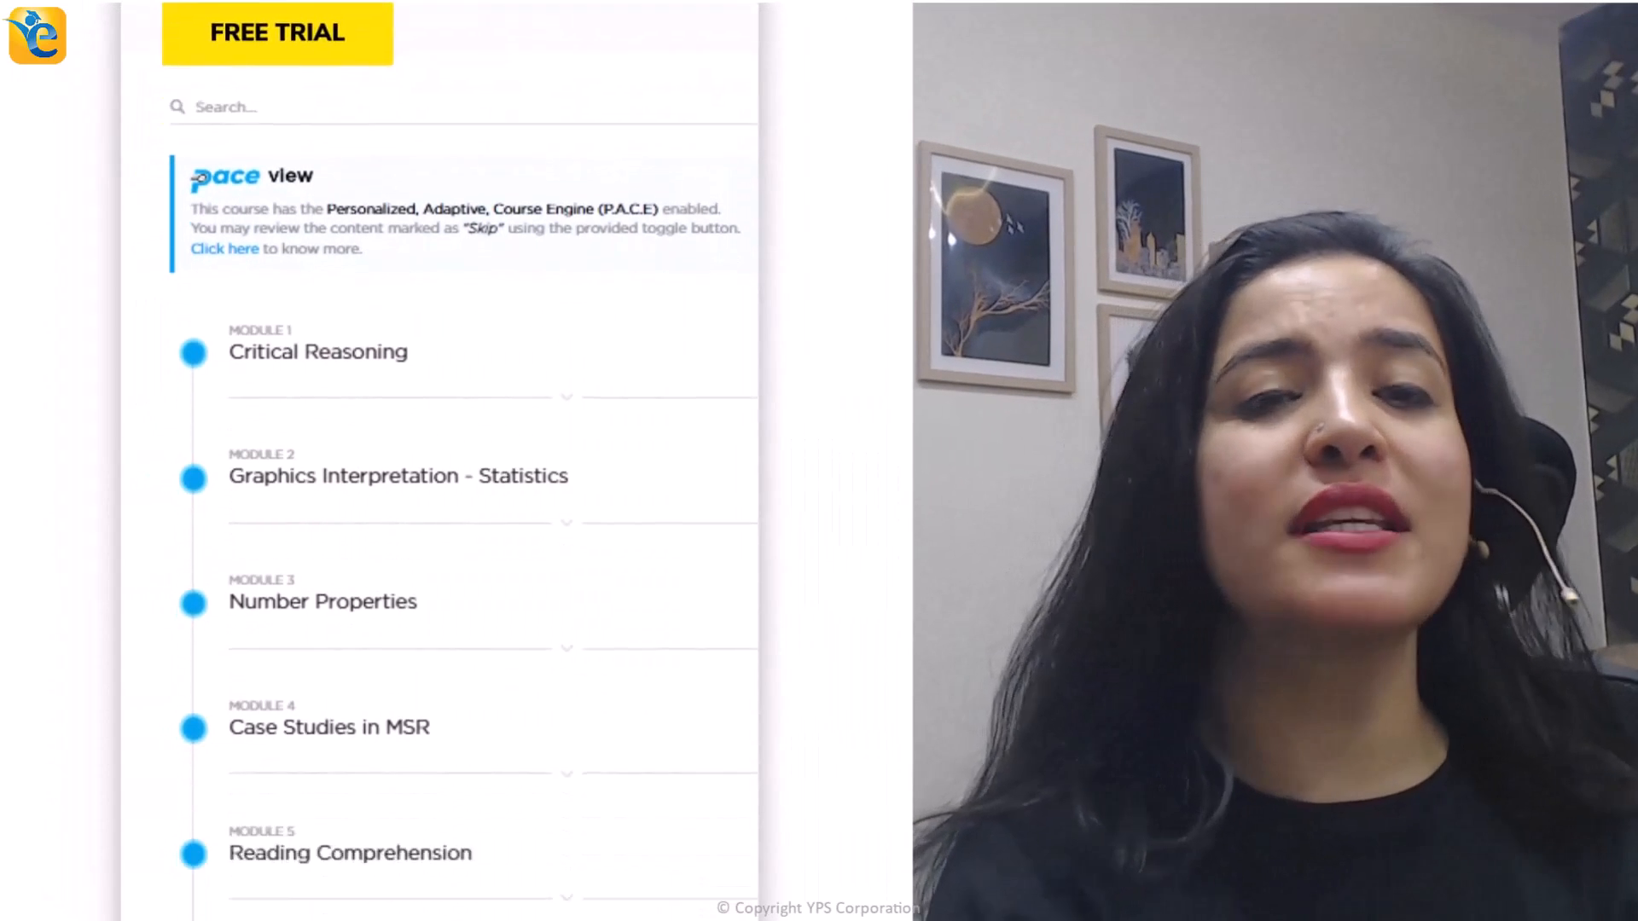
{"action": "scroll", "scroll_direction": "down", "scroll_amount": 3}
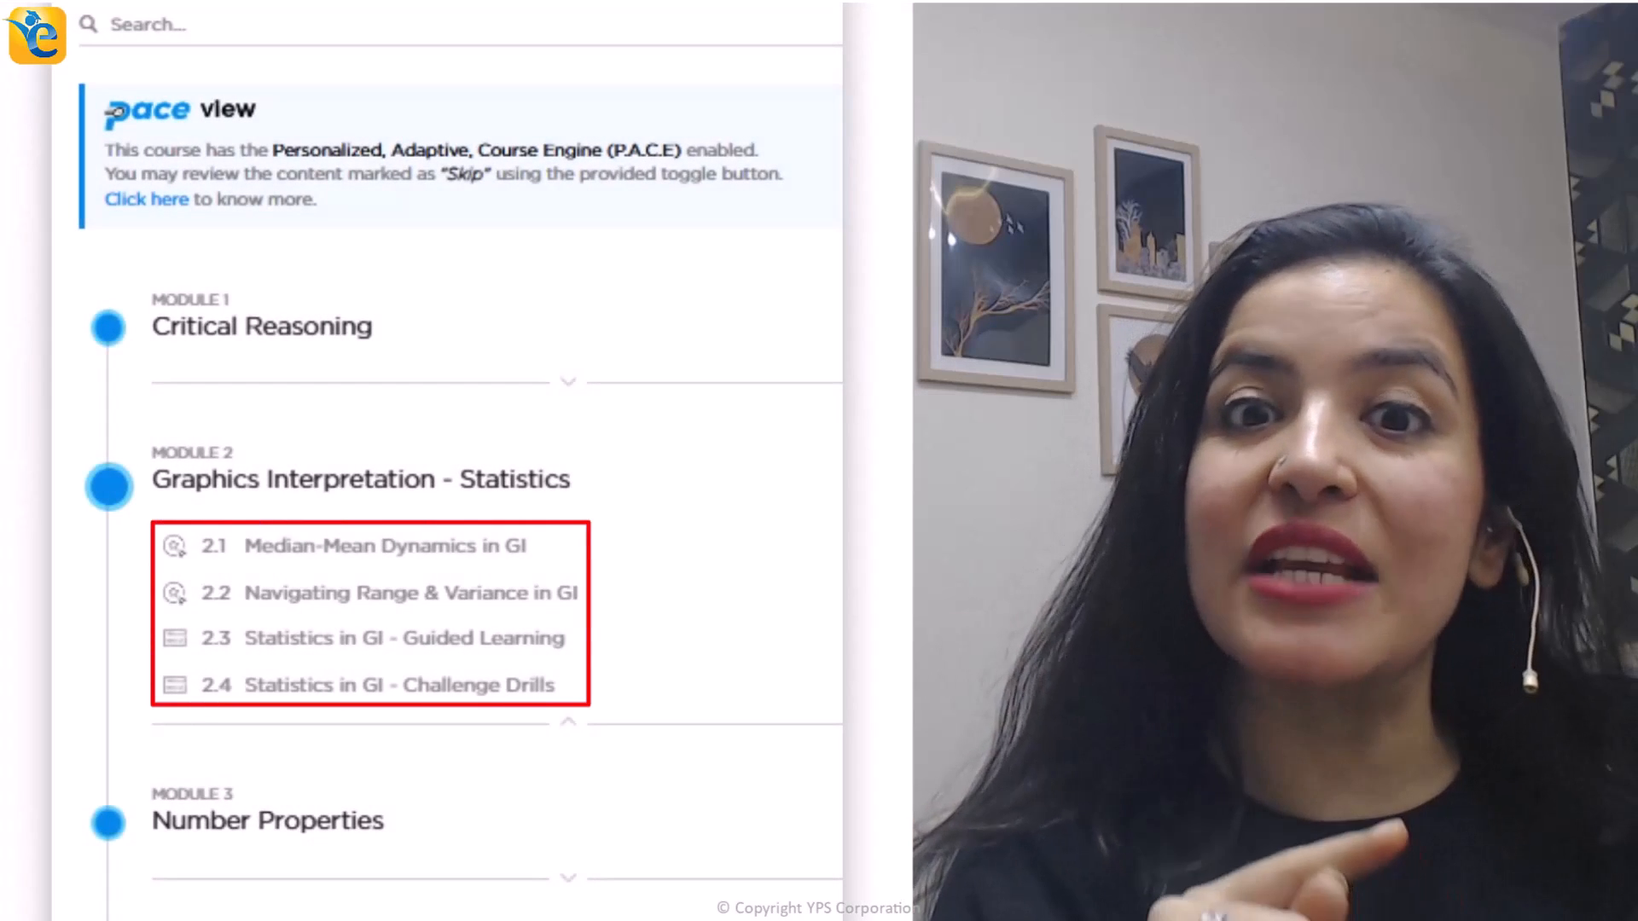
{"action": "scroll", "scroll_direction": "down", "scroll_amount": 3}
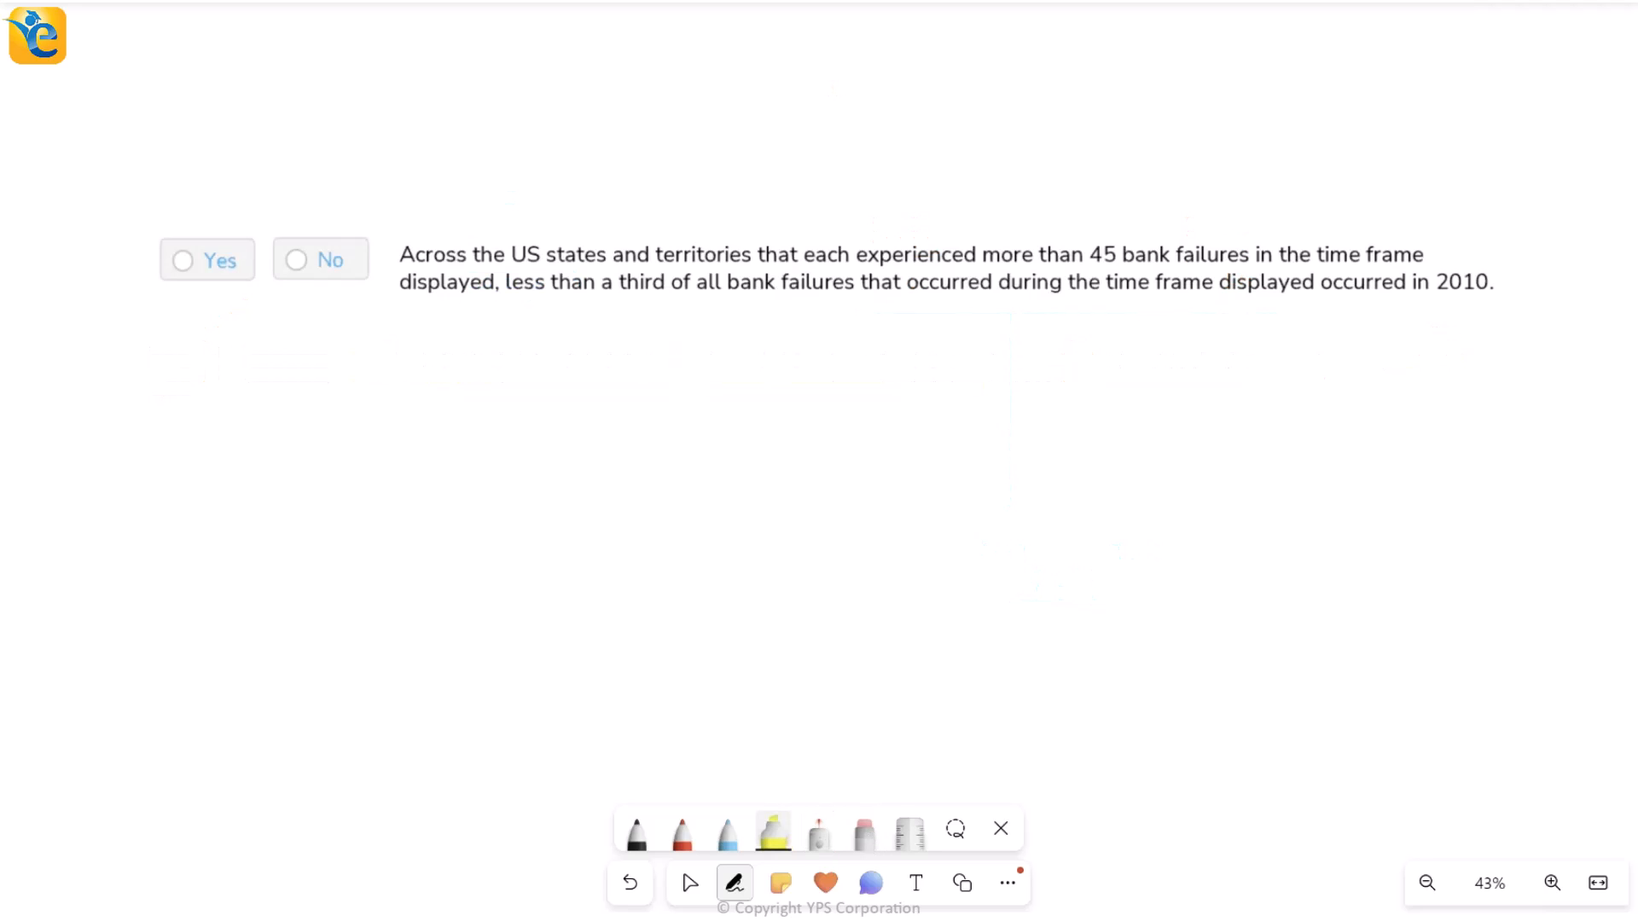
Step: Highlight the 'Across' phrase and sketch a Total bar split by a labelled >45 line
{"action": "left_click", "coordinate": [68, 278]}
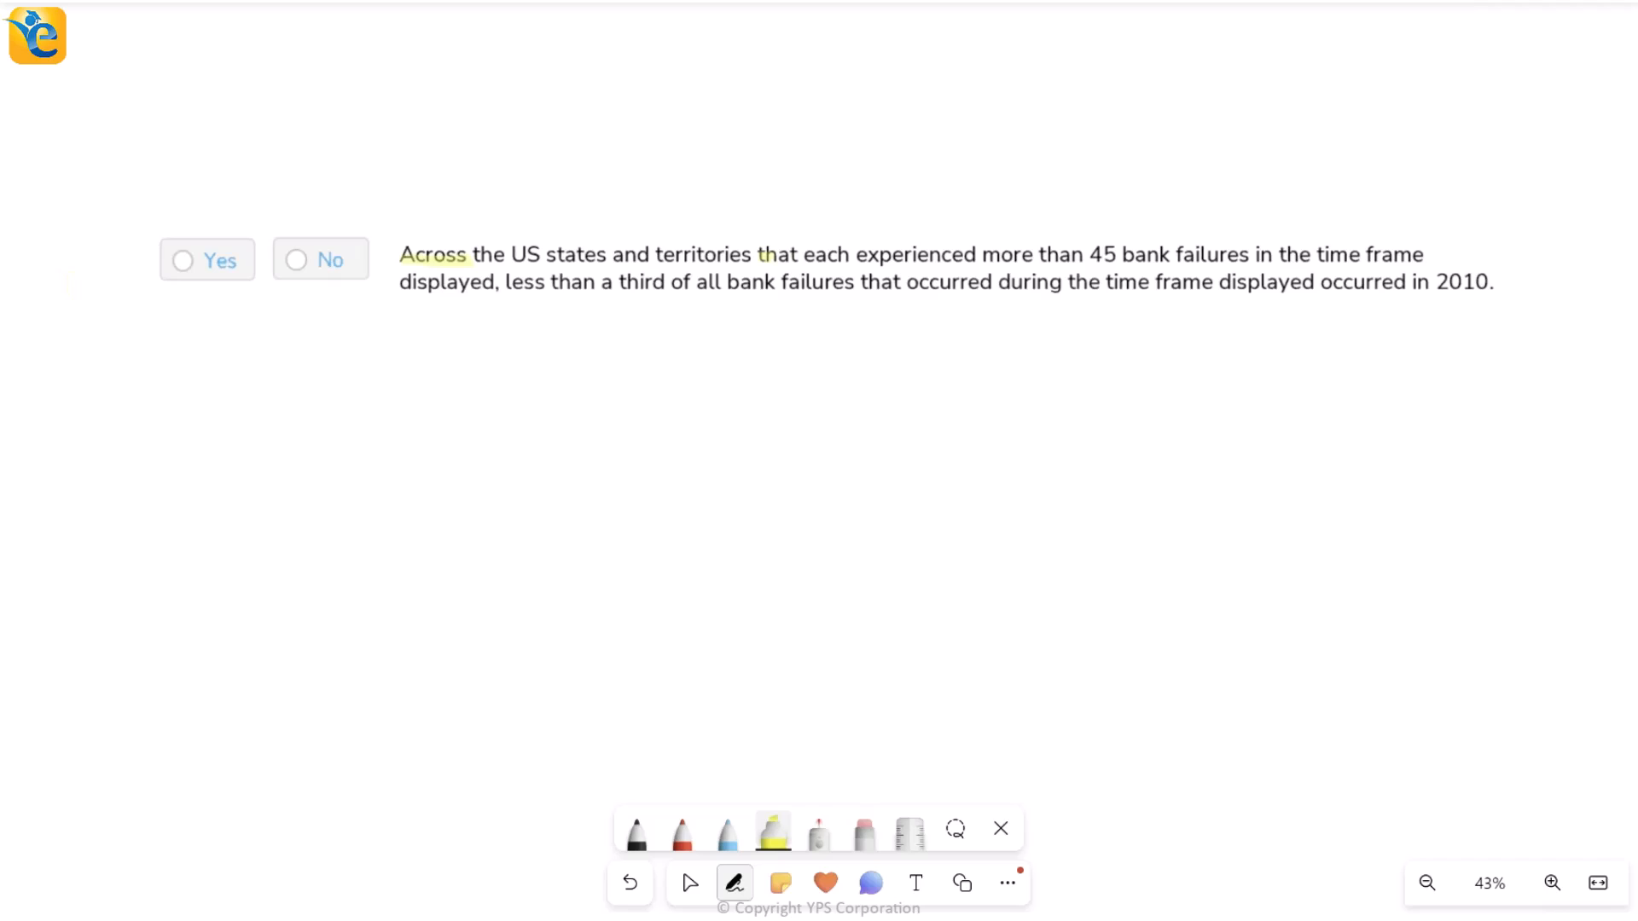
{"action": "left_click_drag", "start_coordinate": [760, 255], "coordinate": [1249, 254]}
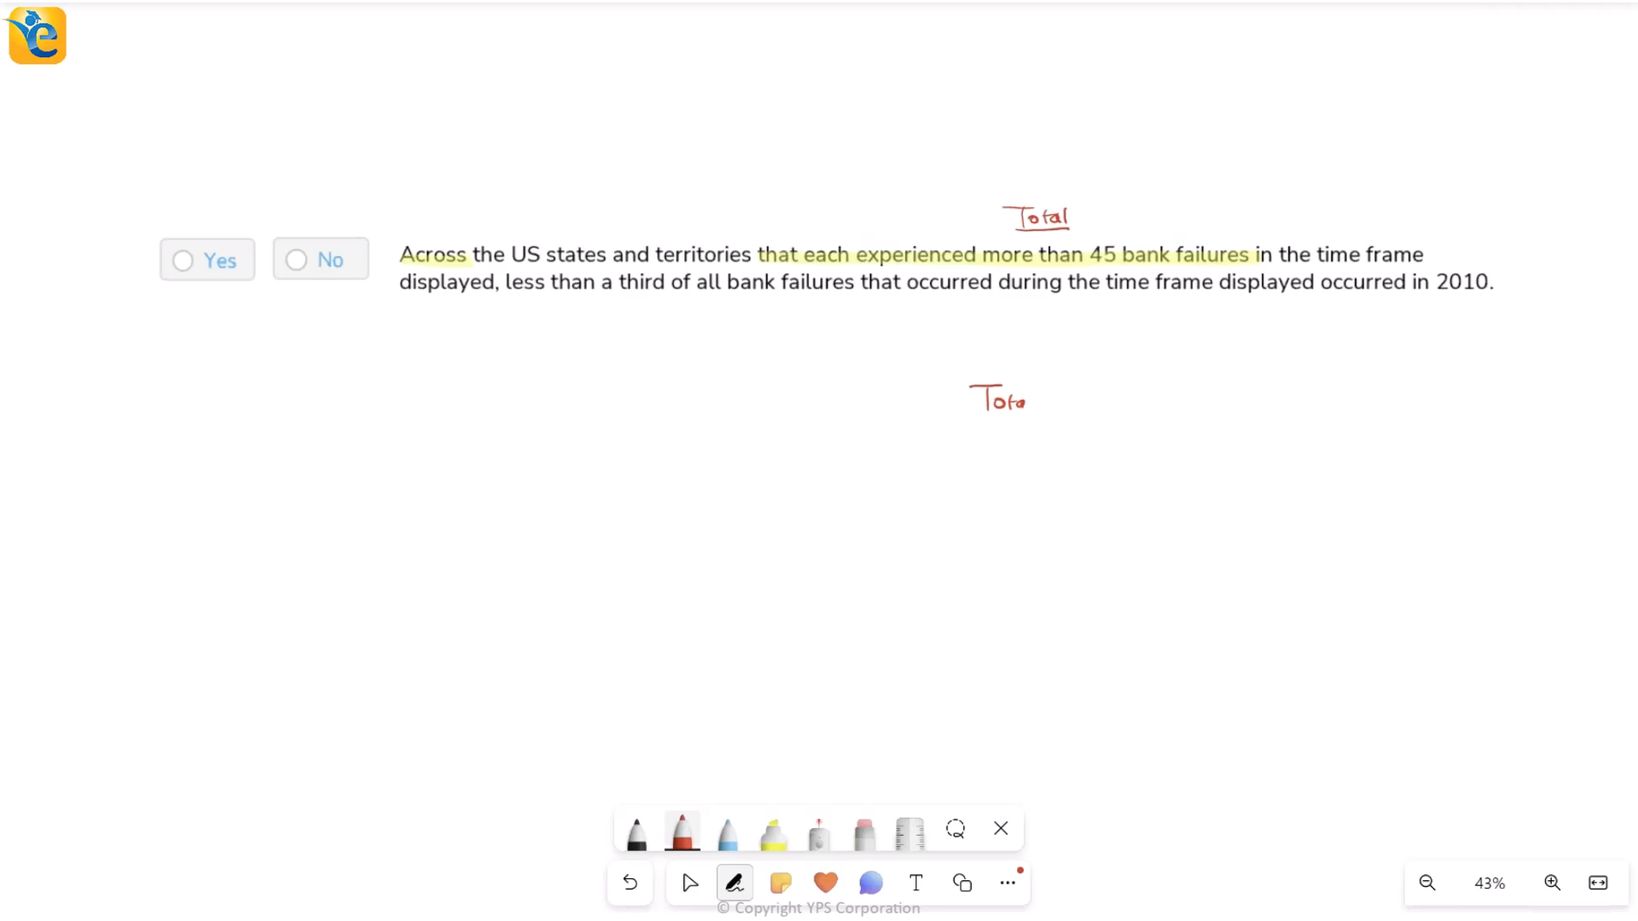
{"action": "left_click_drag", "start_coordinate": [1009, 449], "coordinate": [1008, 616]}
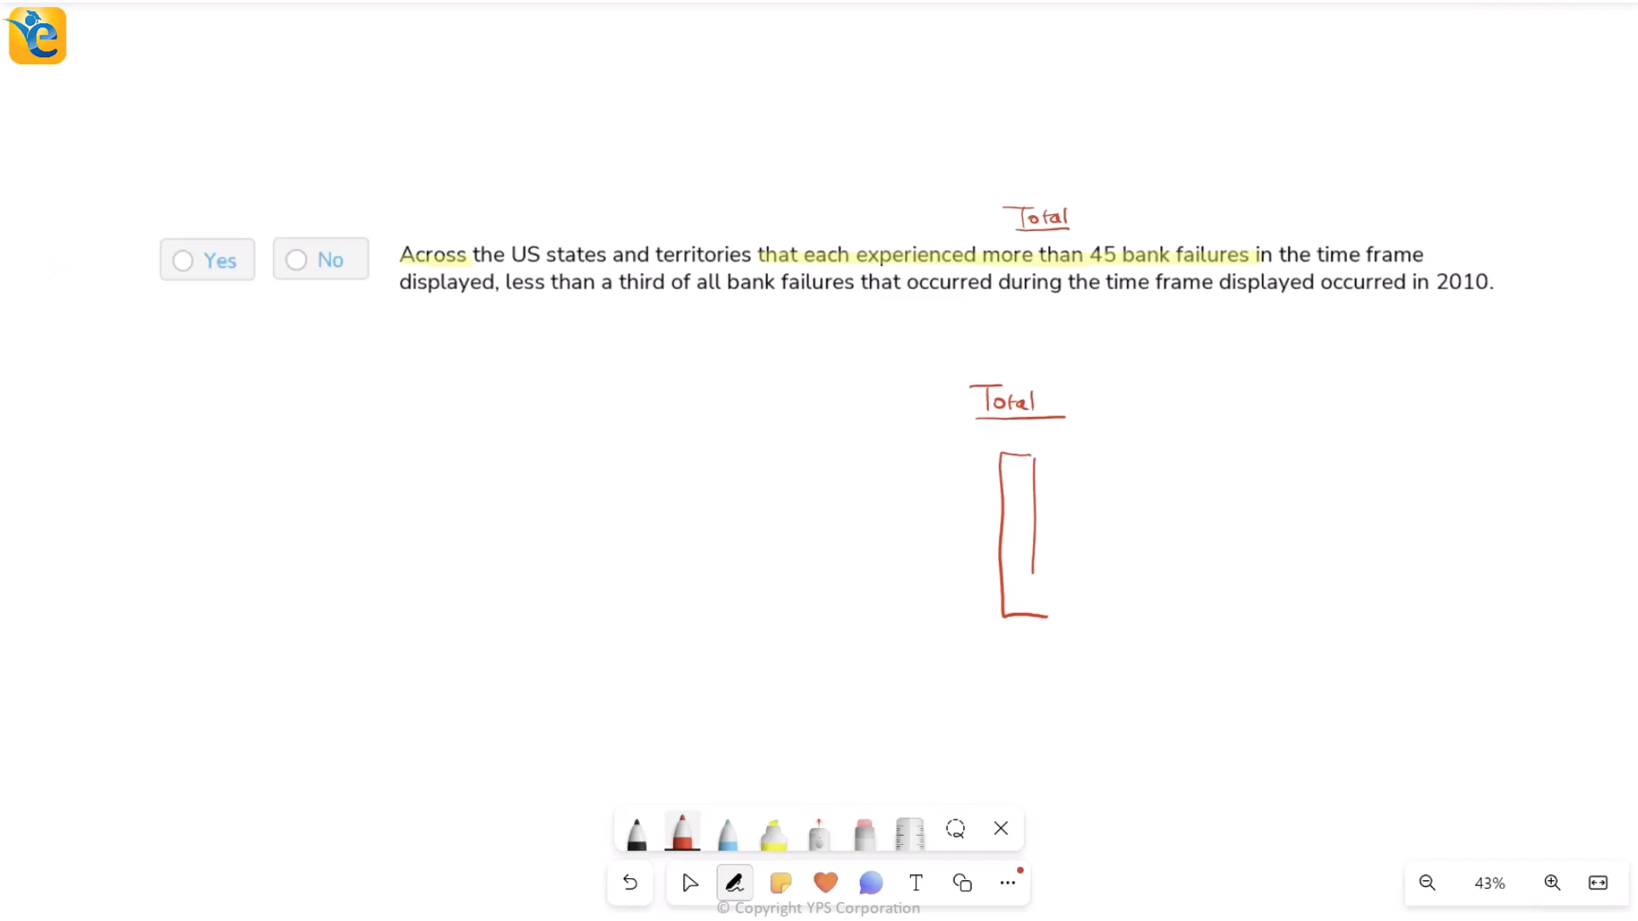
{"action": "left_click_drag", "start_coordinate": [914, 531], "coordinate": [1139, 528]}
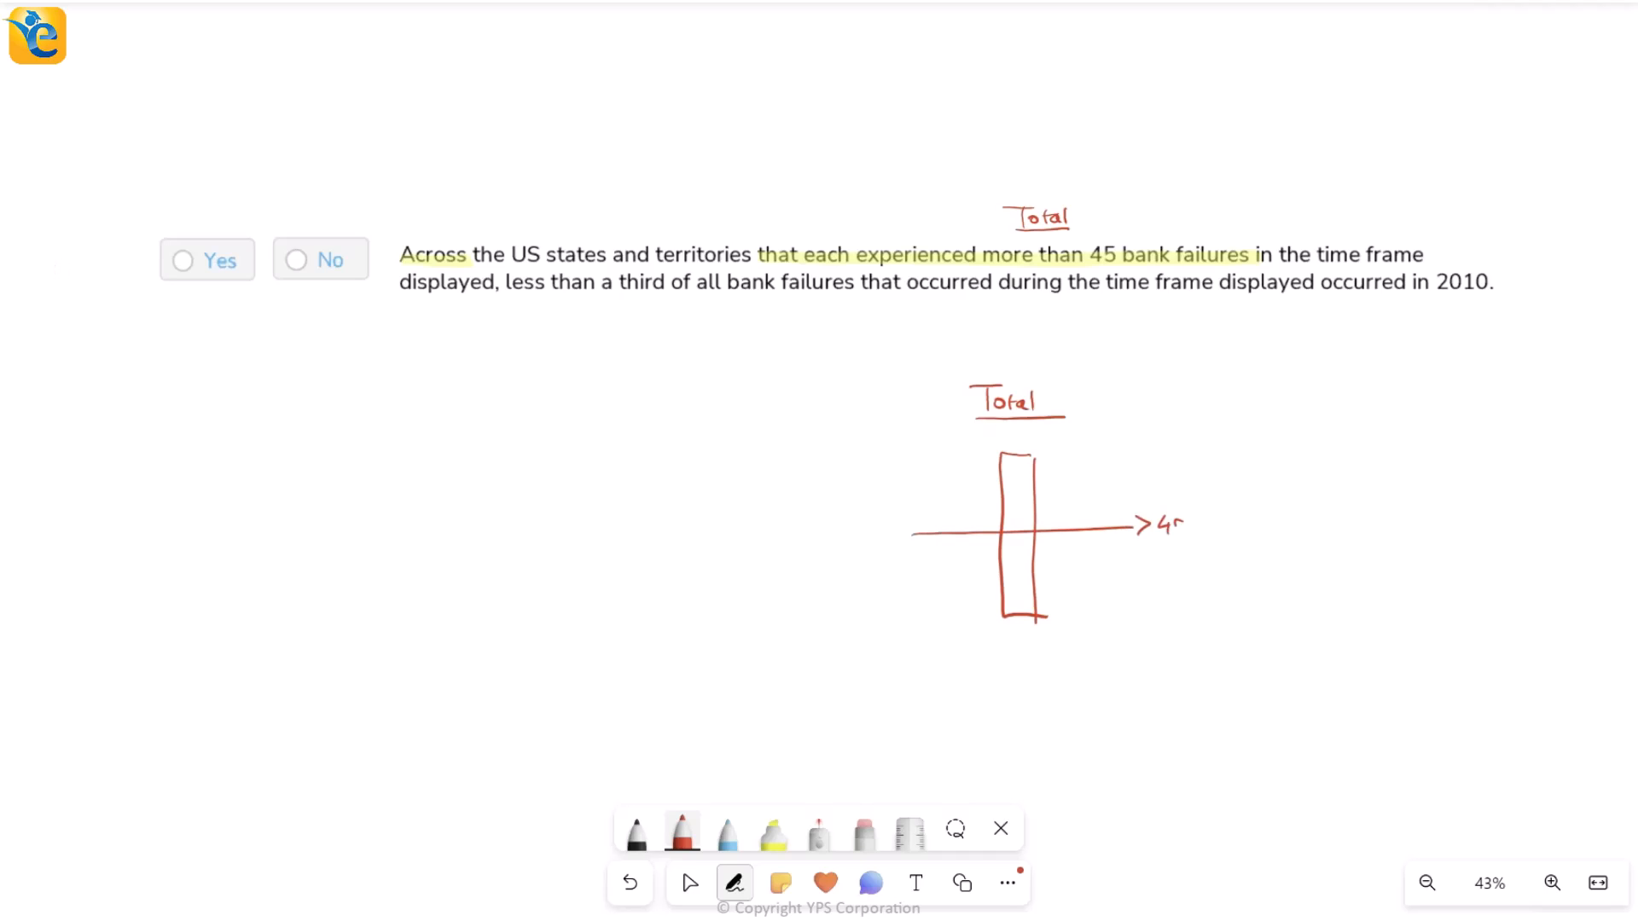
{"action": "left_click_drag", "start_coordinate": [1004, 543], "coordinate": [1029, 585]}
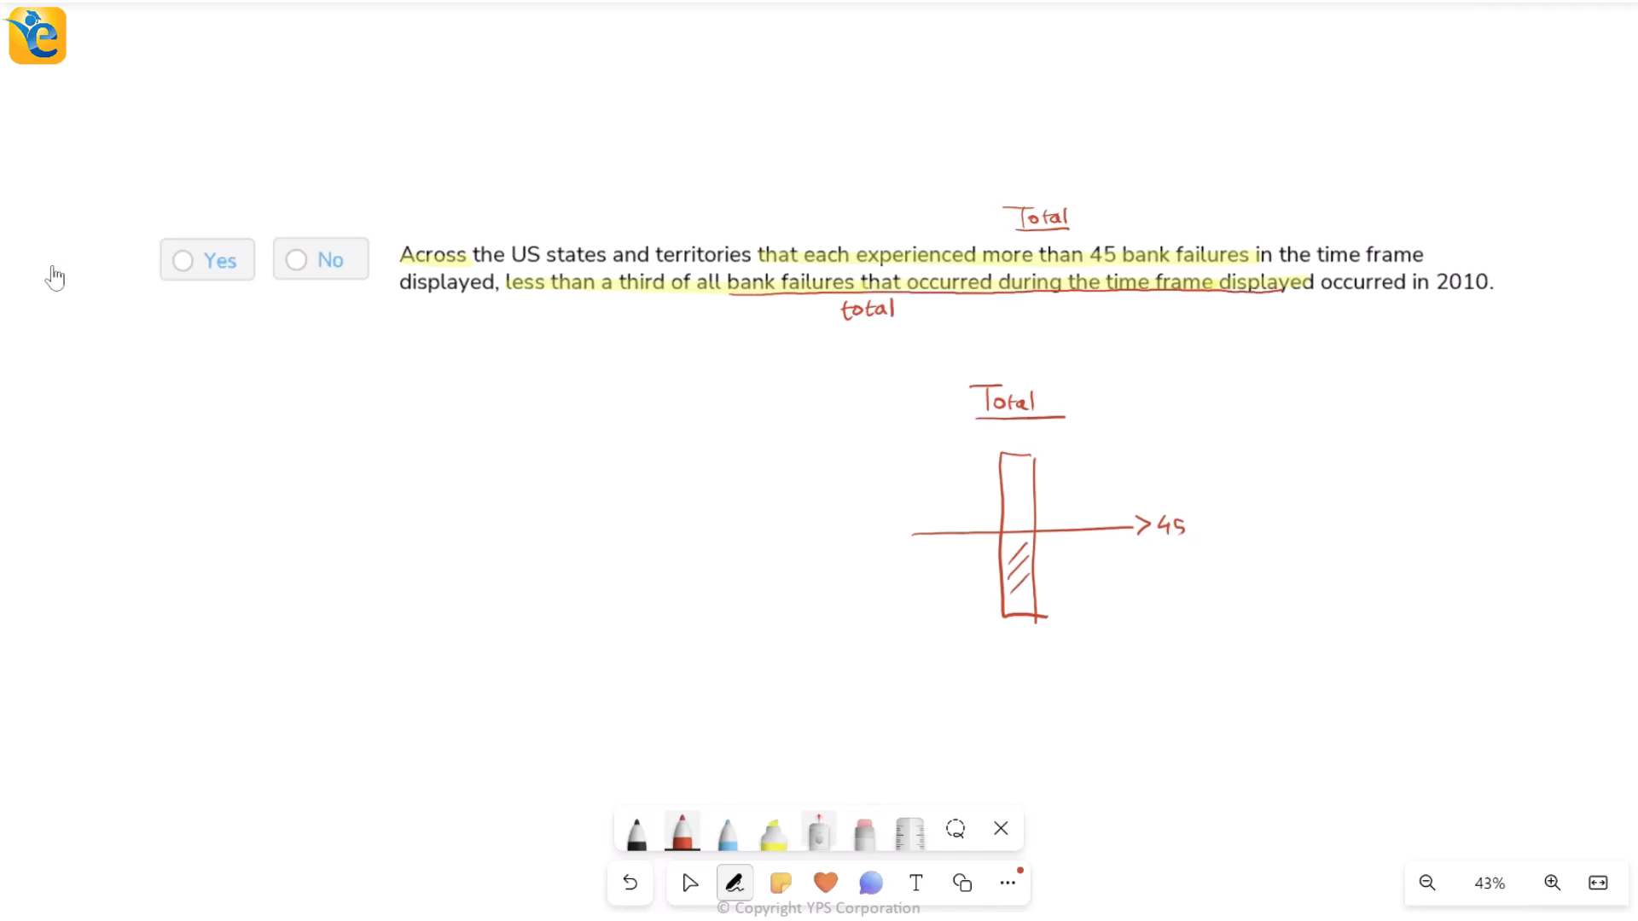
Step: Circle 'Across' in black and write the boxed condition 'Failures 2010 < 1/3 (Total)'
{"action": "left_click", "coordinate": [772, 833]}
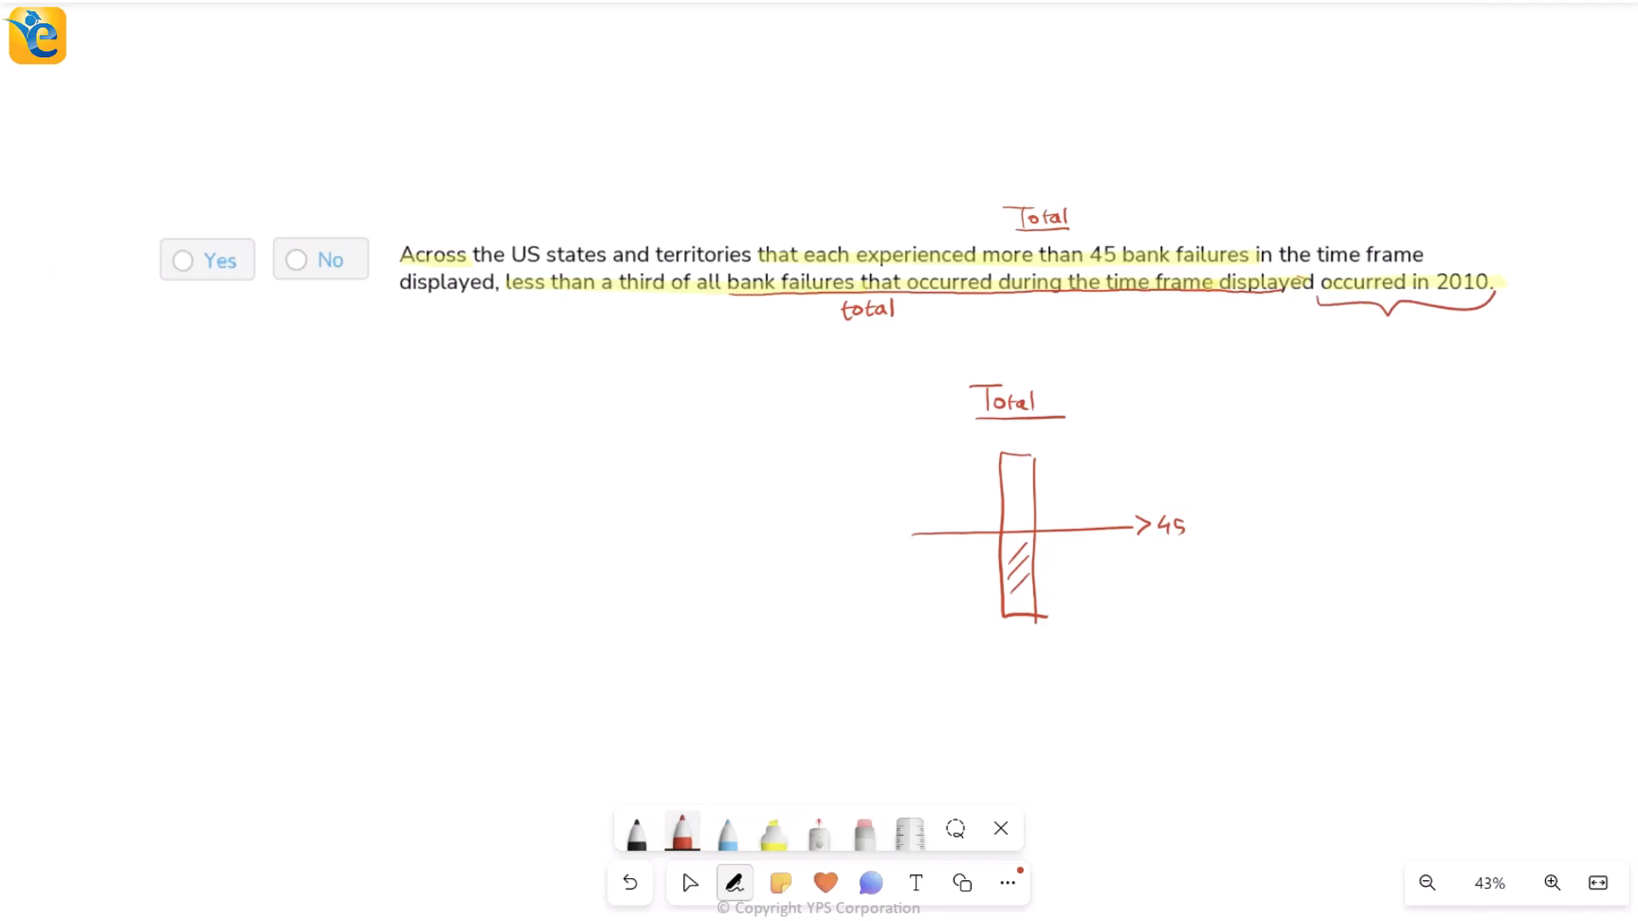
{"action": "left_click", "coordinate": [634, 832]}
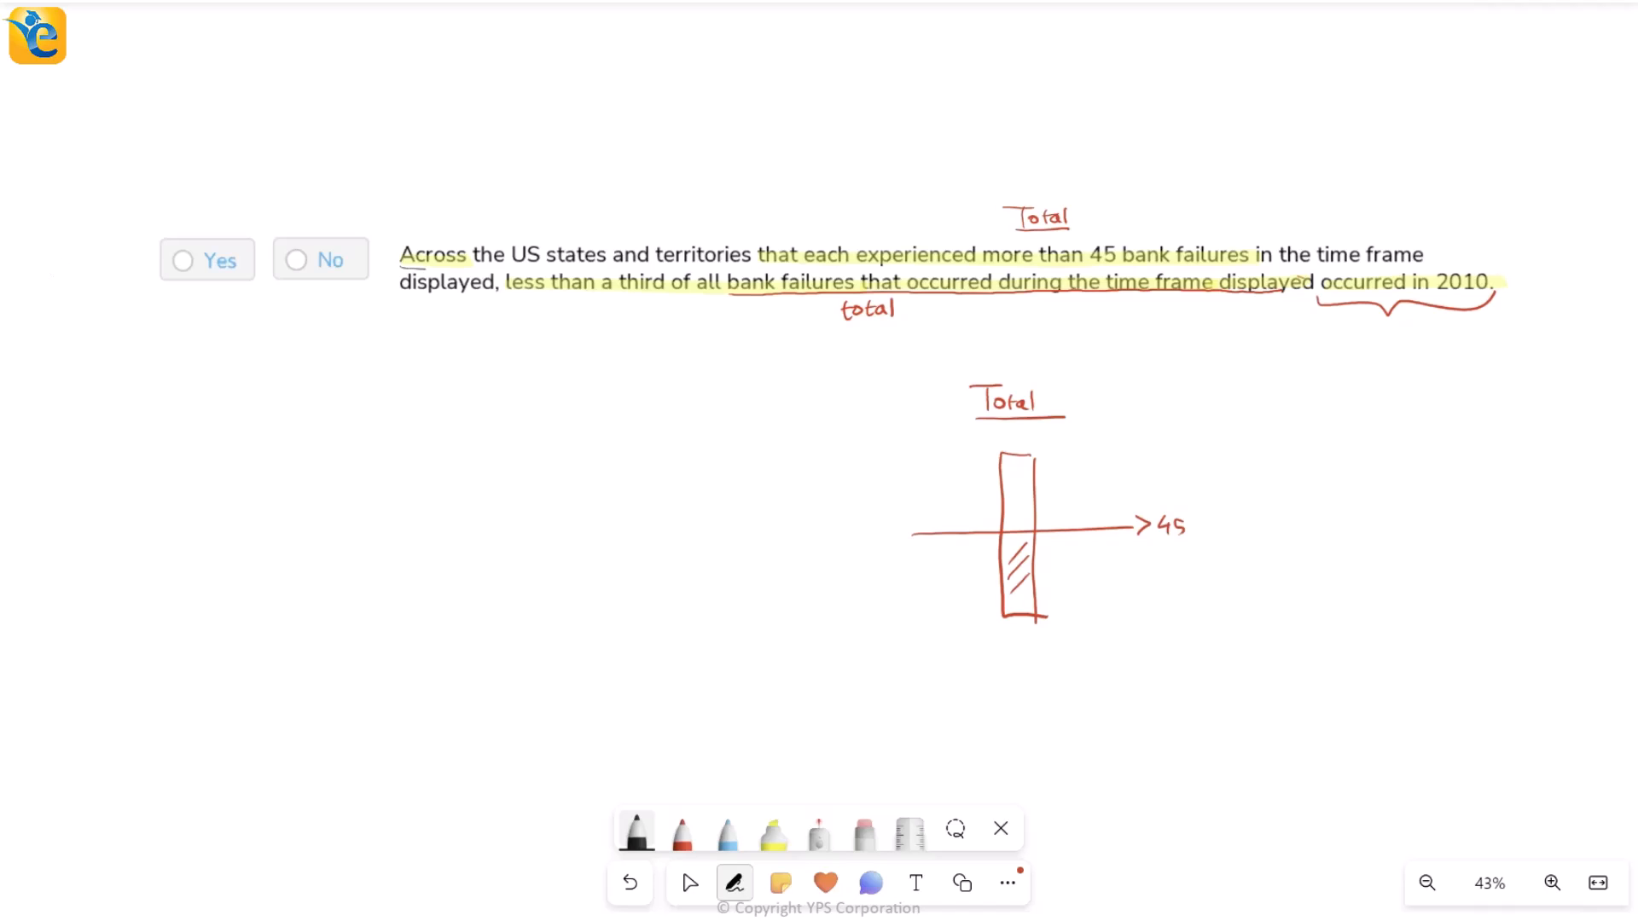
{"action": "left_click_drag", "start_coordinate": [397, 251], "coordinate": [480, 251]}
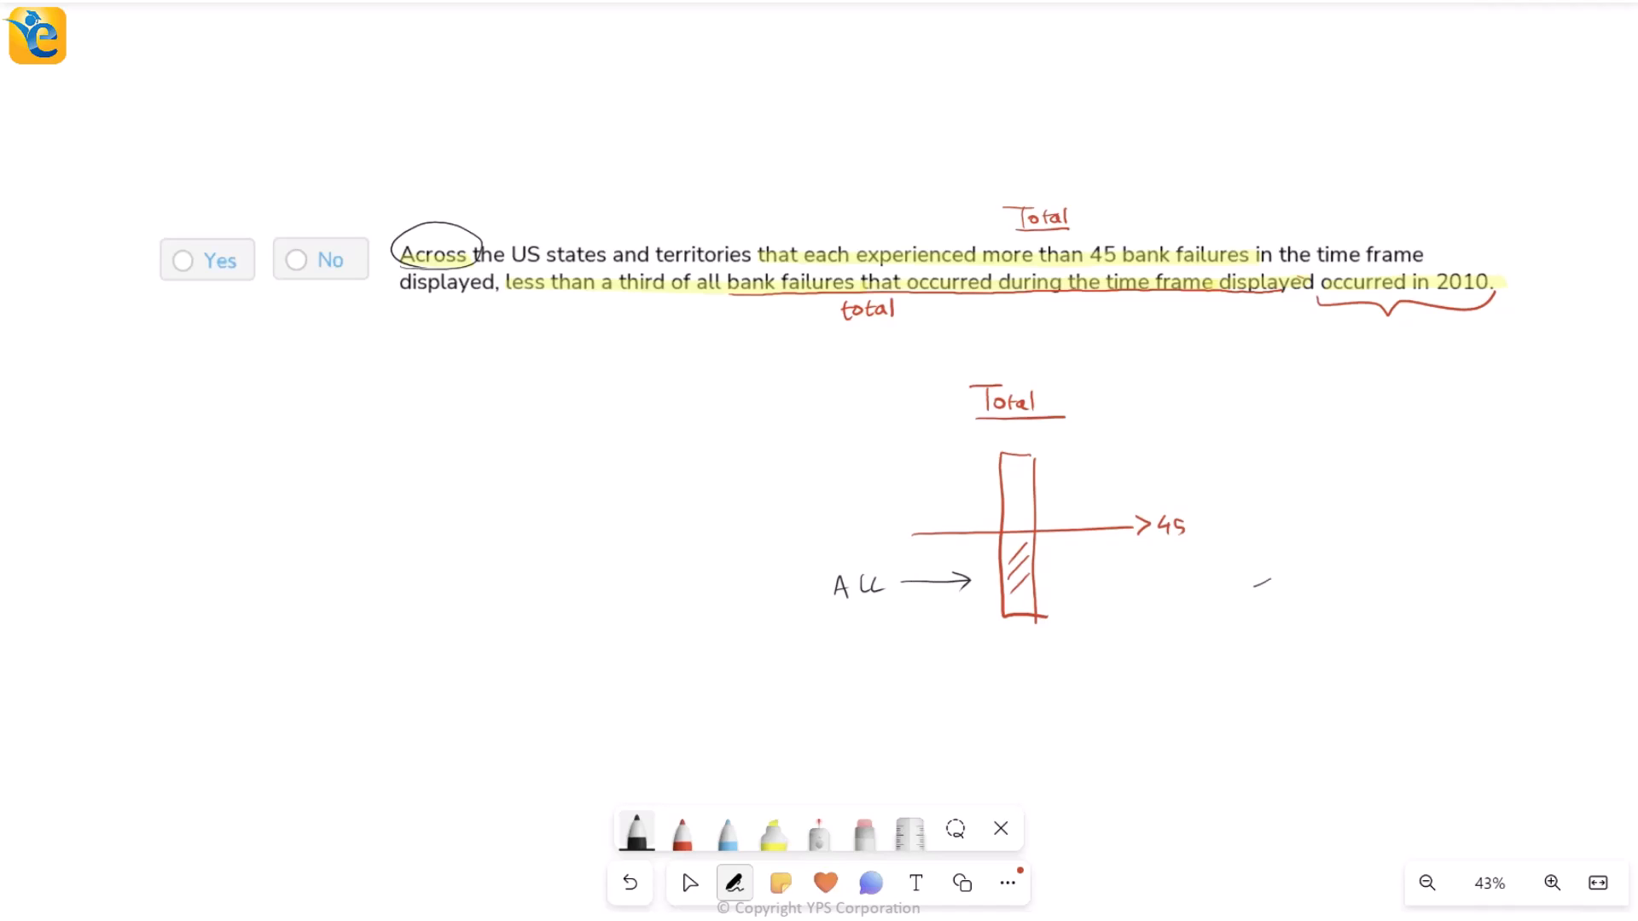
{"action": "left_click_drag", "start_coordinate": [1259, 586], "coordinate": [1337, 585]}
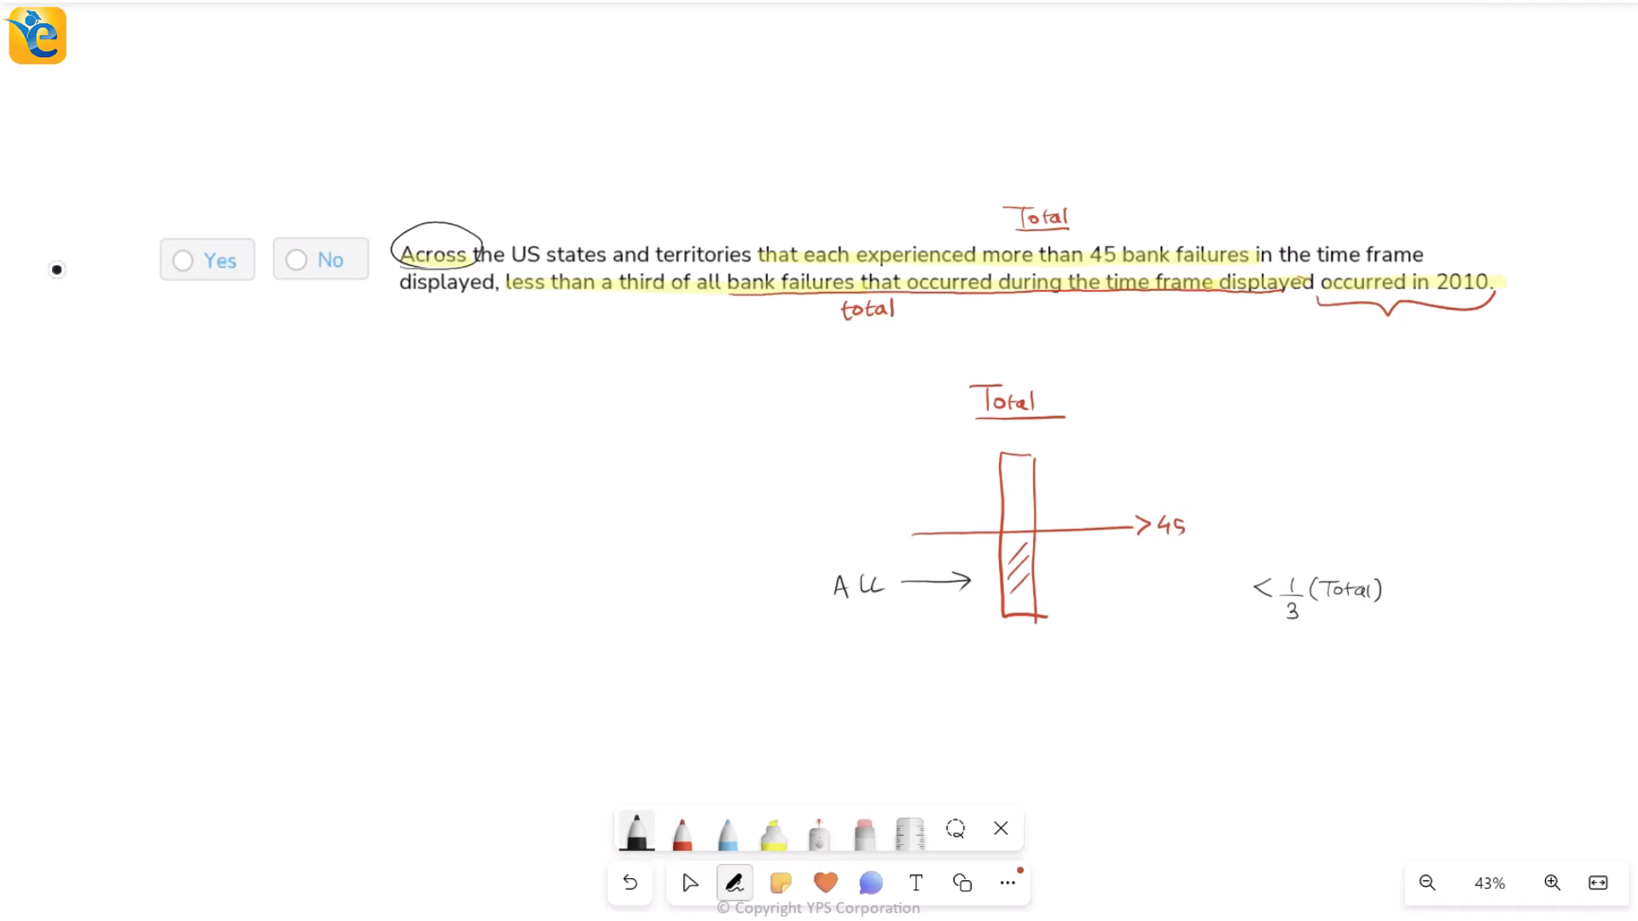
{"action": "type", "text": "Failures"}
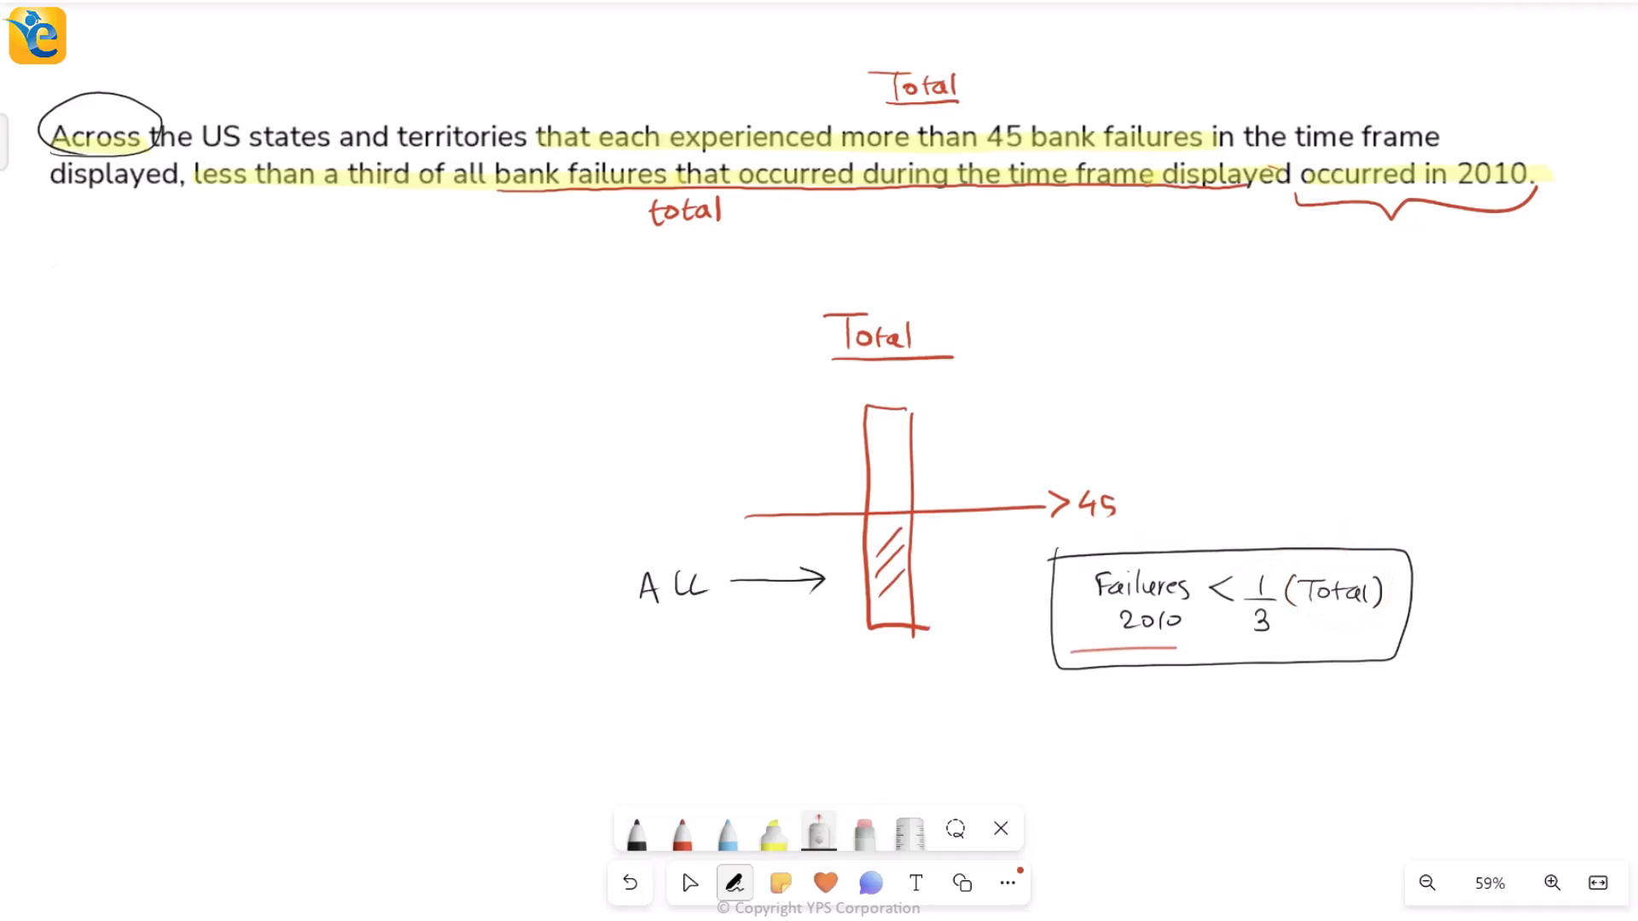
{"action": "left_click_drag", "start_coordinate": [1070, 650], "coordinate": [1374, 648]}
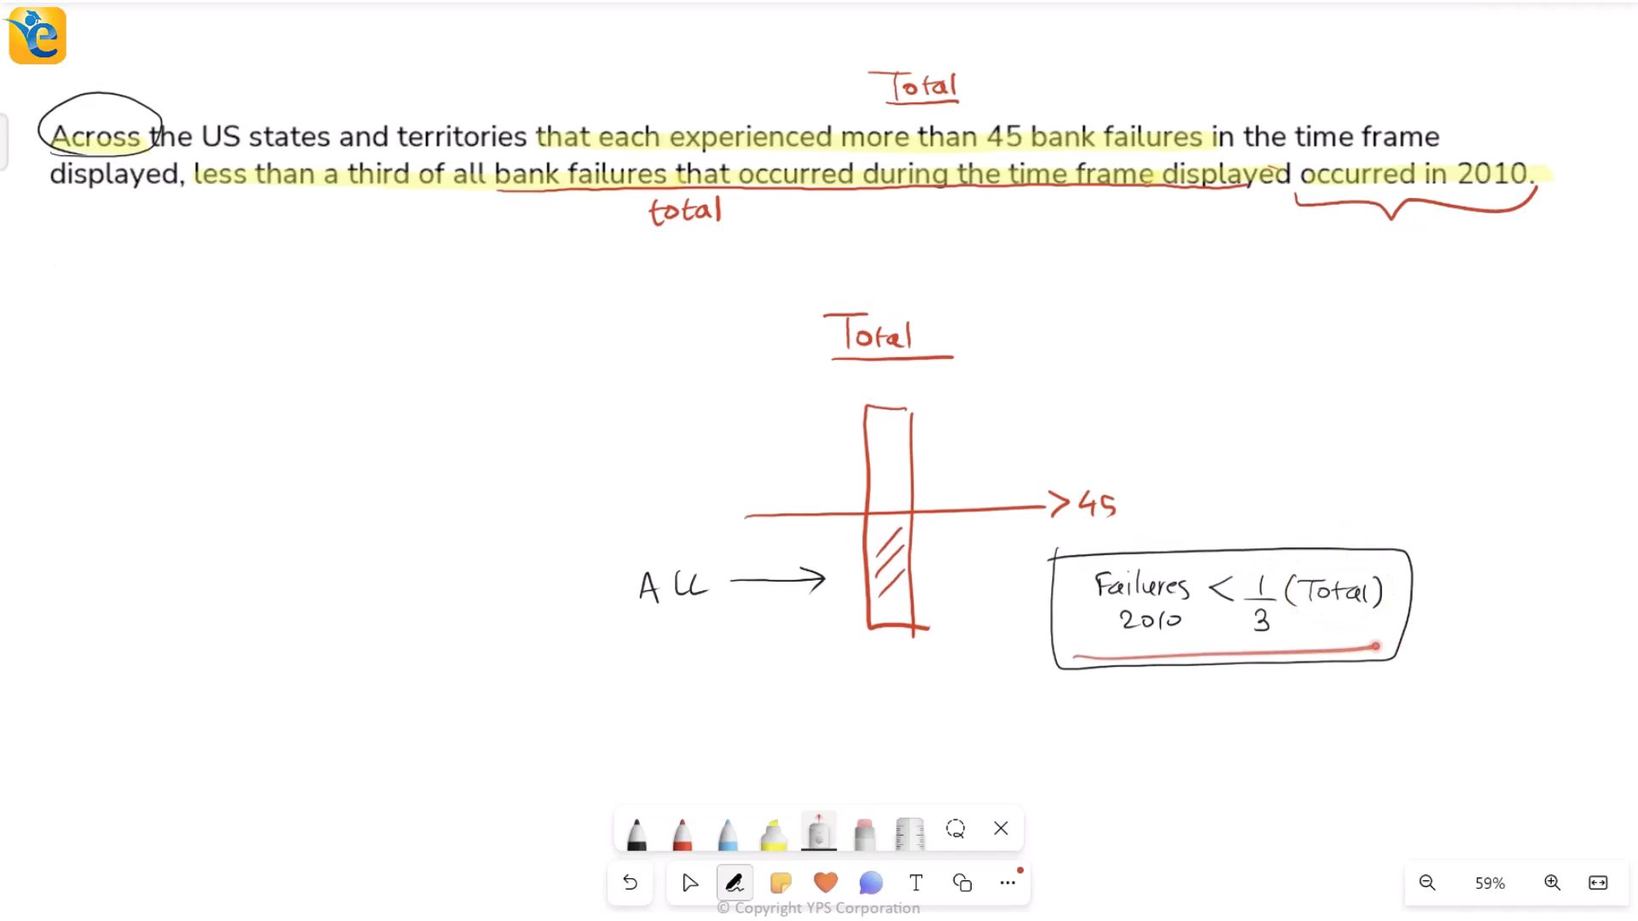
{"action": "left_click_drag", "start_coordinate": [1253, 647], "coordinate": [694, 658]}
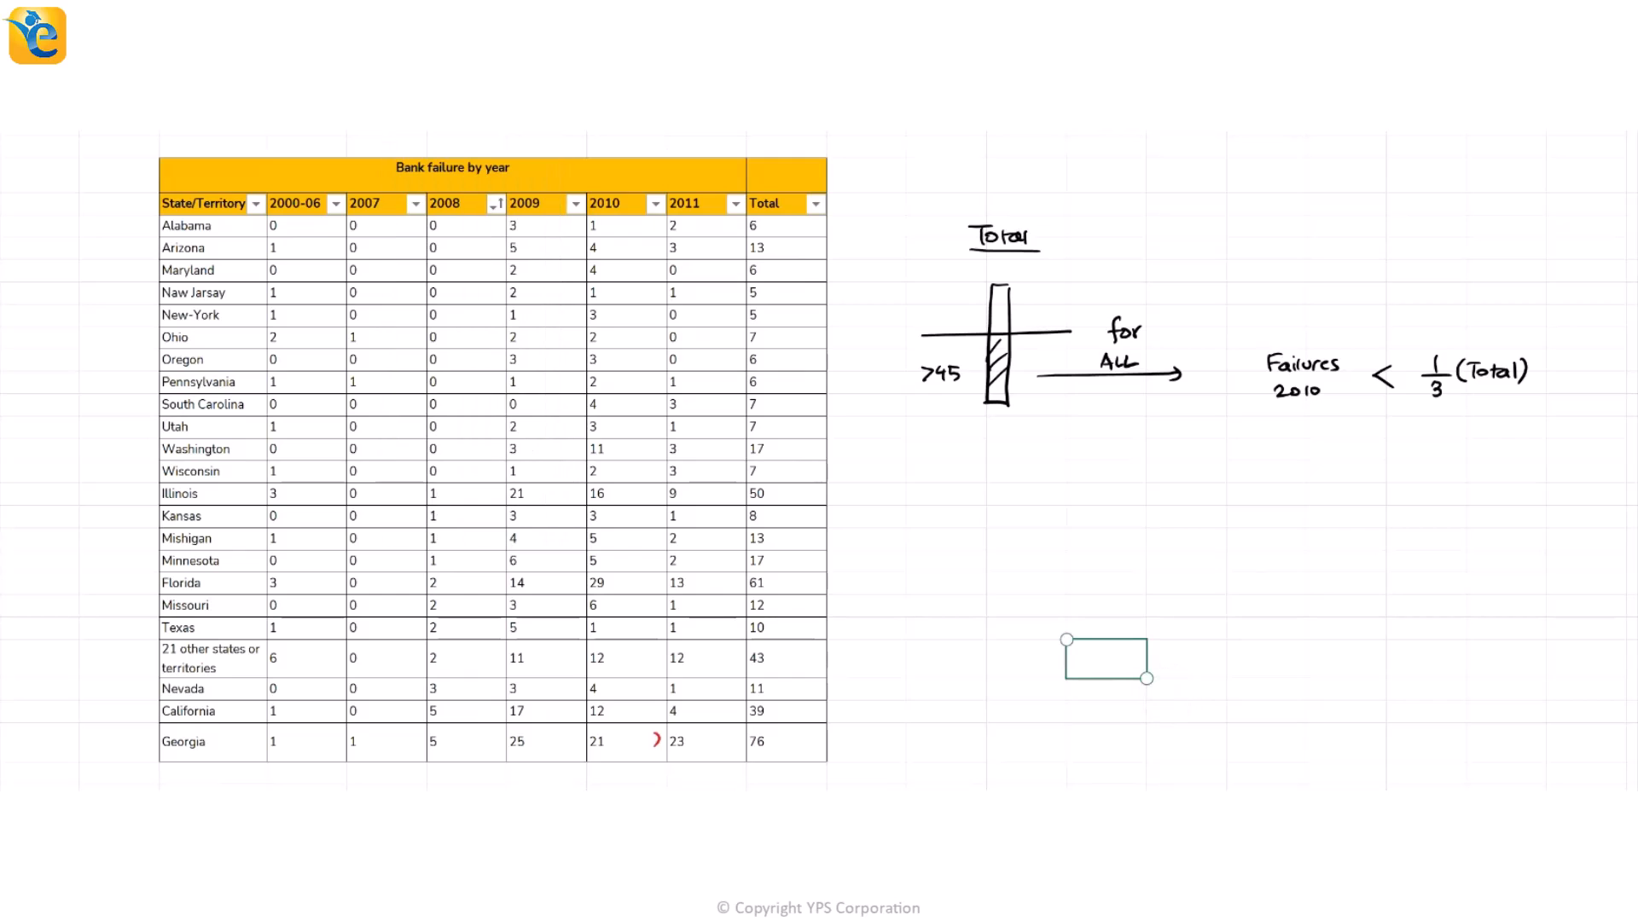
Step: Sort by Total and link the circled 2010 values of Illinois, Florida and Georgia to their totals
{"action": "left_click", "coordinate": [815, 204]}
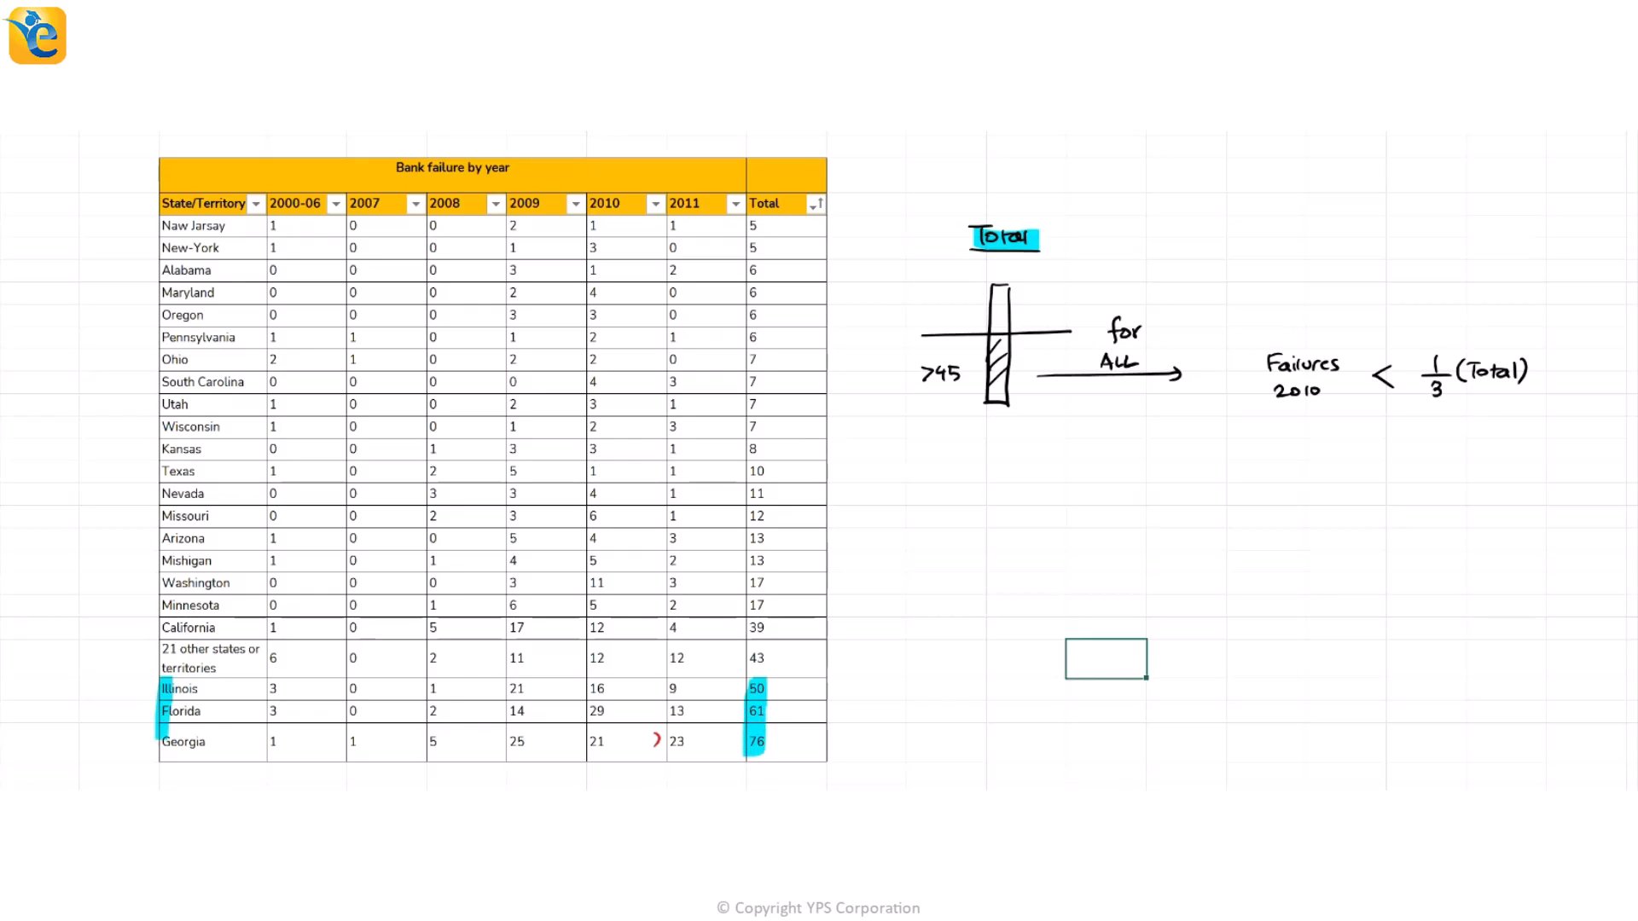
{"action": "double_click", "coordinate": [190, 711]}
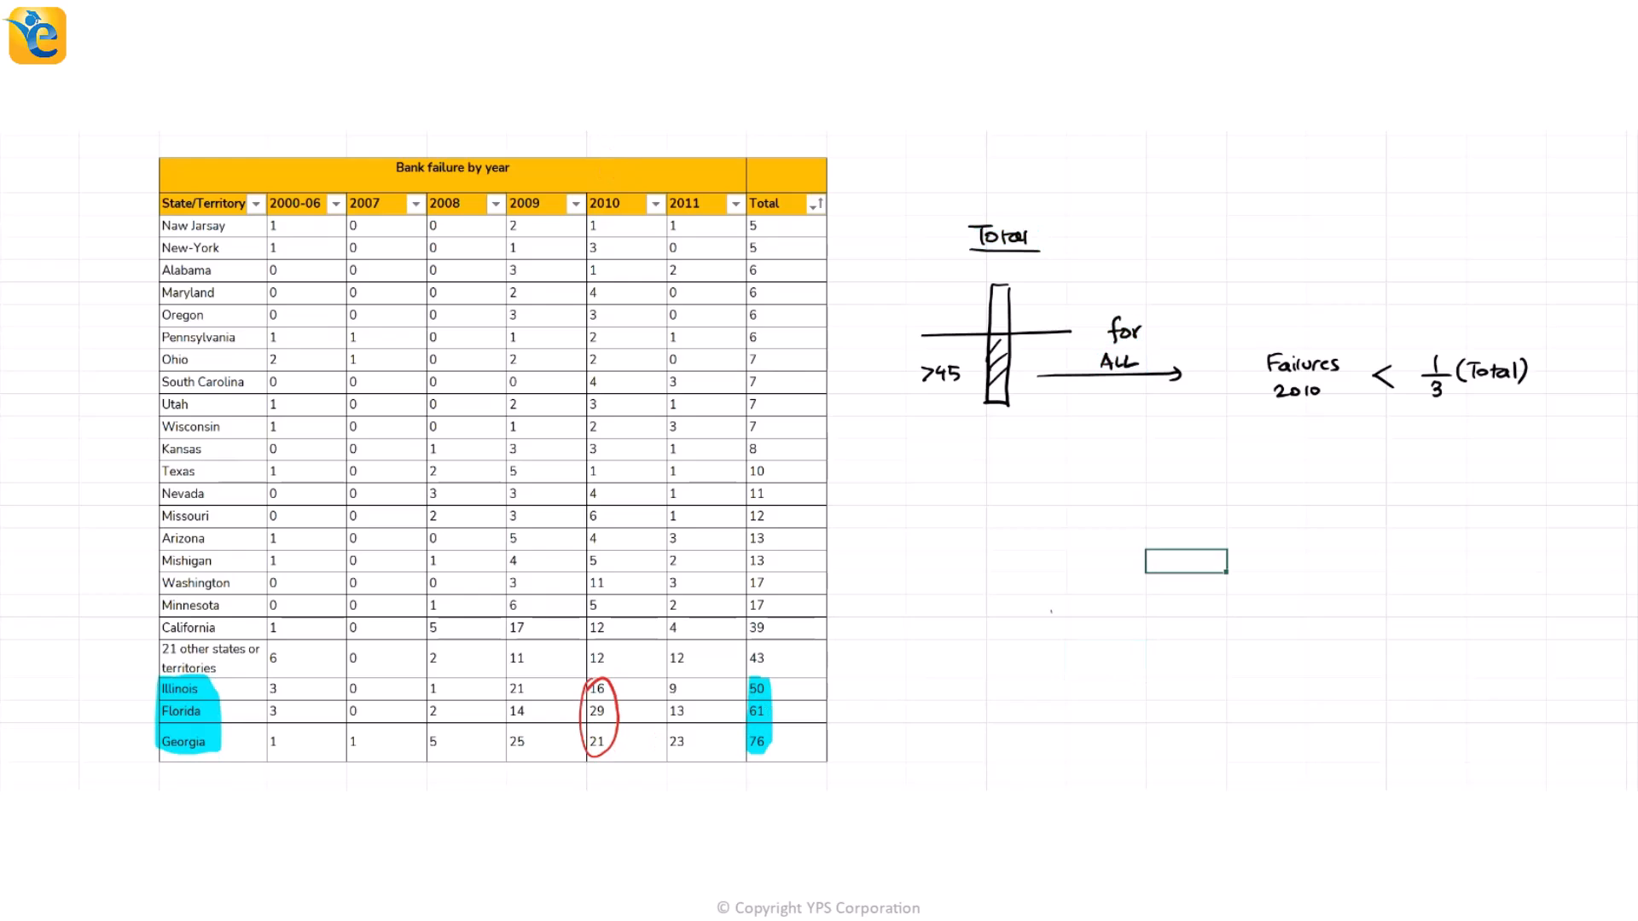
{"action": "left_click_drag", "start_coordinate": [627, 664], "coordinate": [721, 674]}
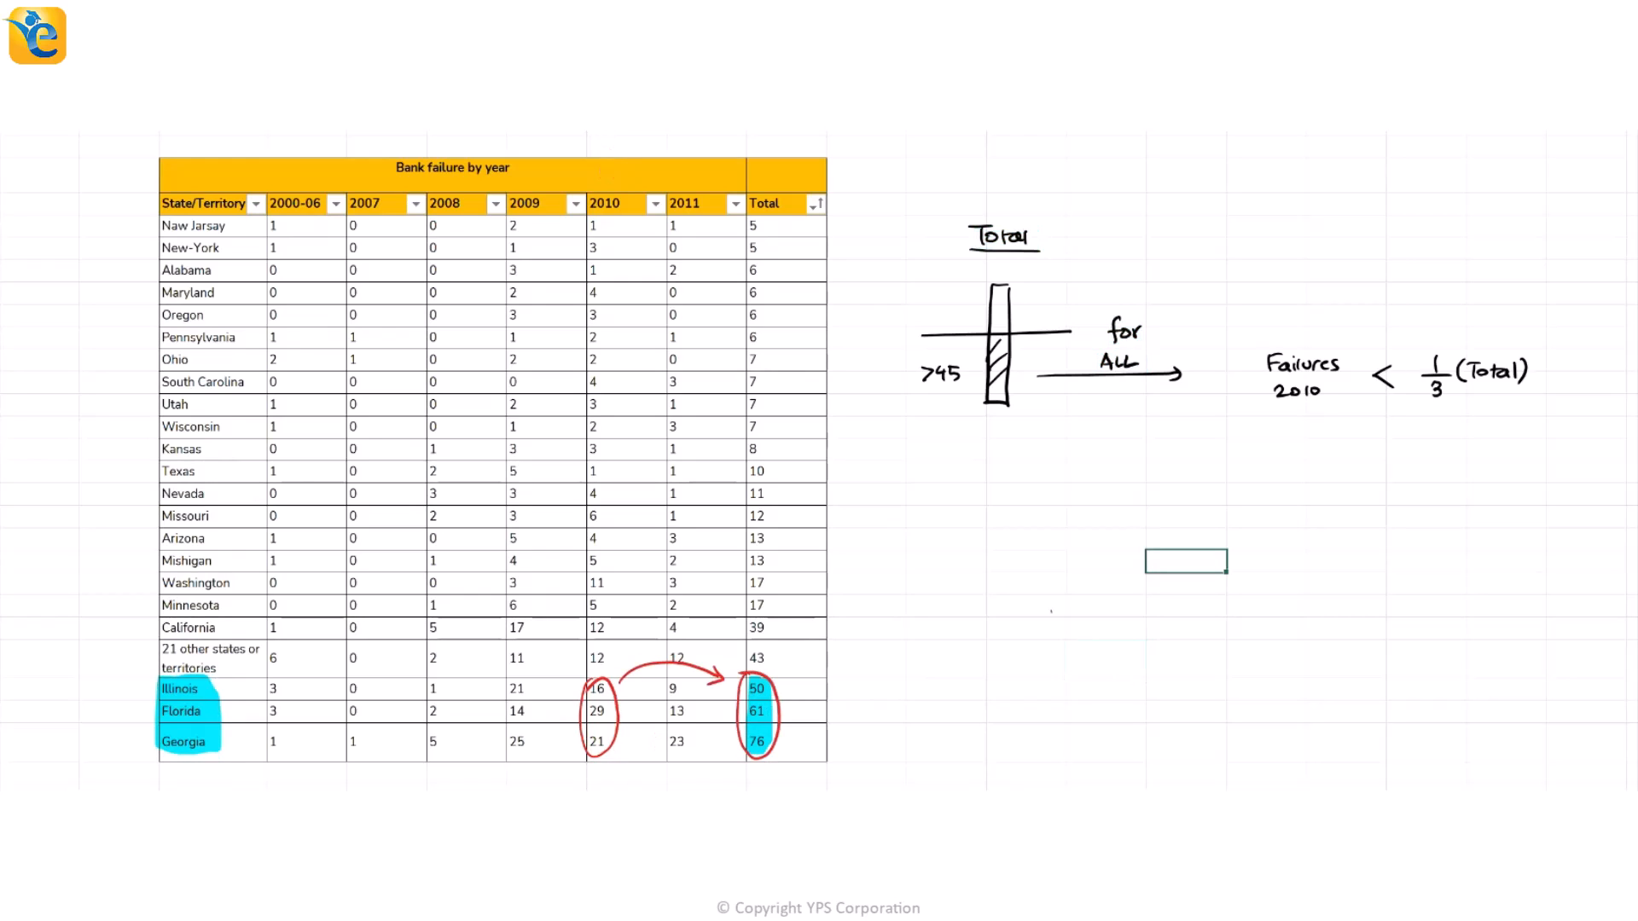
Step: Write the pairs 16/50, 29/61, 21/76 with an arrow from 16 to 50
{"action": "type", "text": "16"}
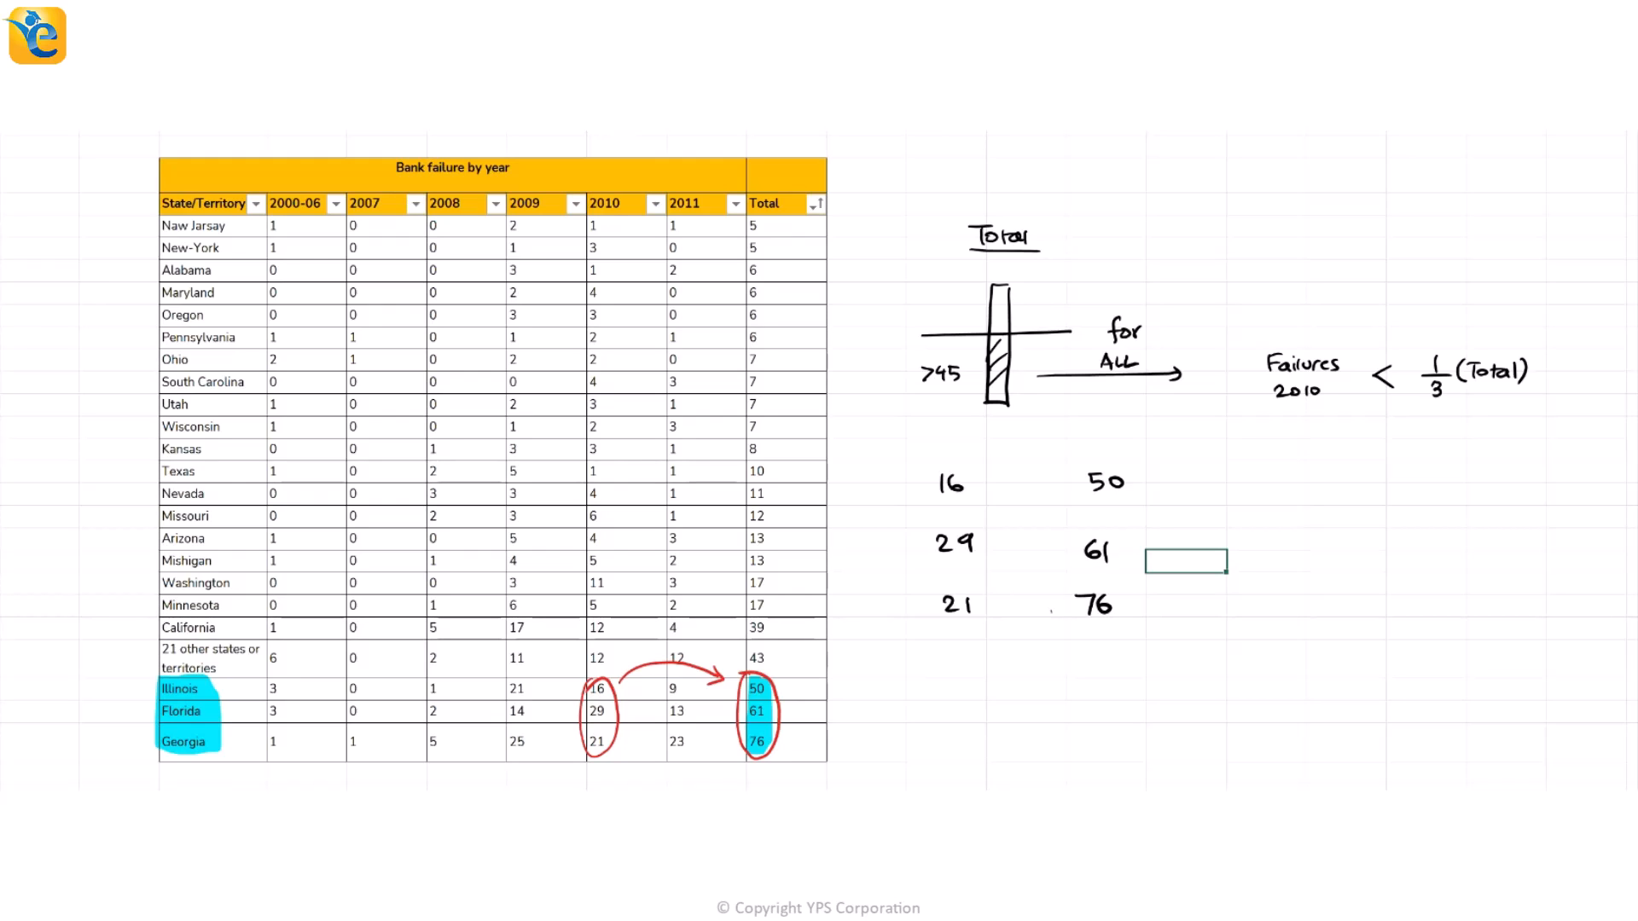
{"action": "left_click_drag", "start_coordinate": [976, 482], "coordinate": [1075, 479]}
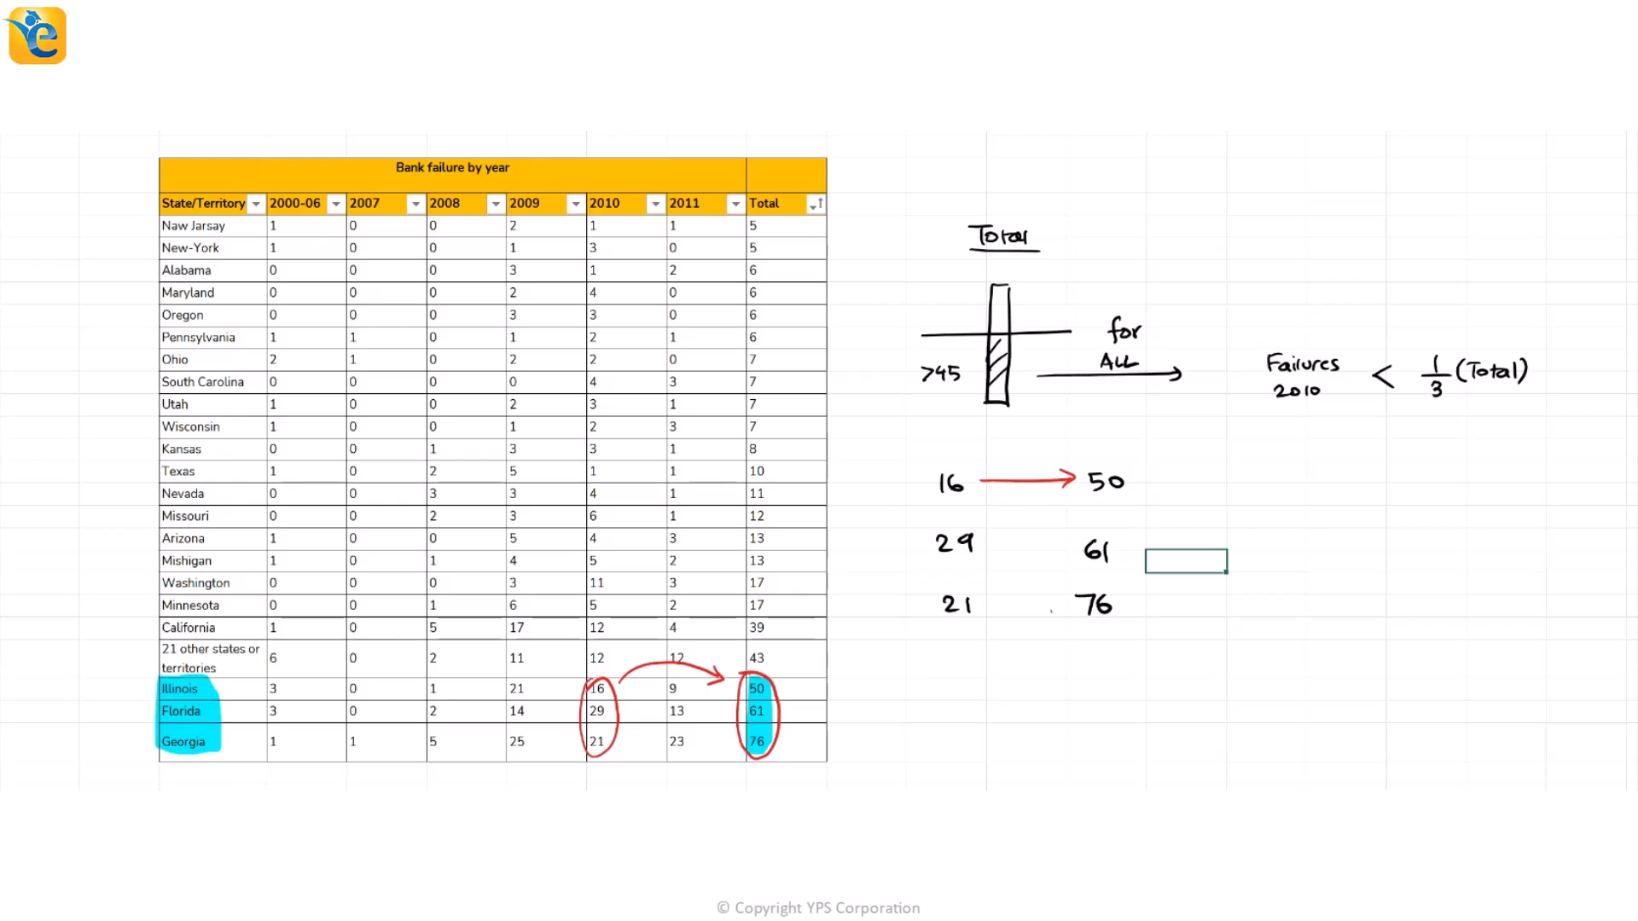
Step: Write '3 x Failures 2010 < Total', ticking 16 and 21 and crossing 29
{"action": "type", "text": "3 x Fai"}
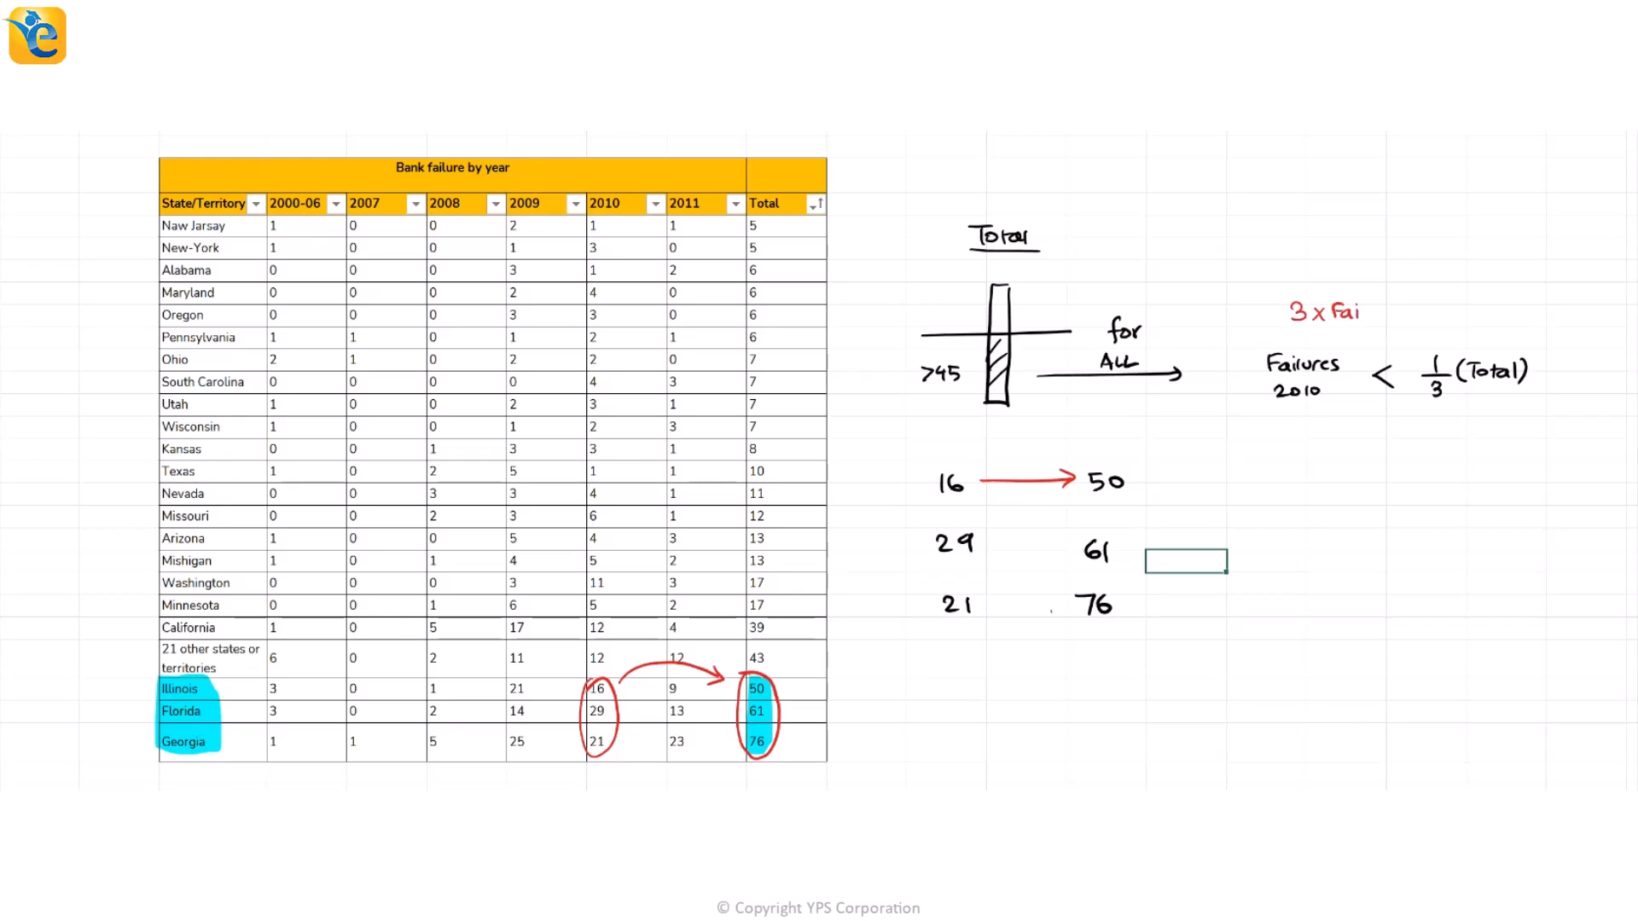
{"action": "type", "text": "Failures 2010 < Total"}
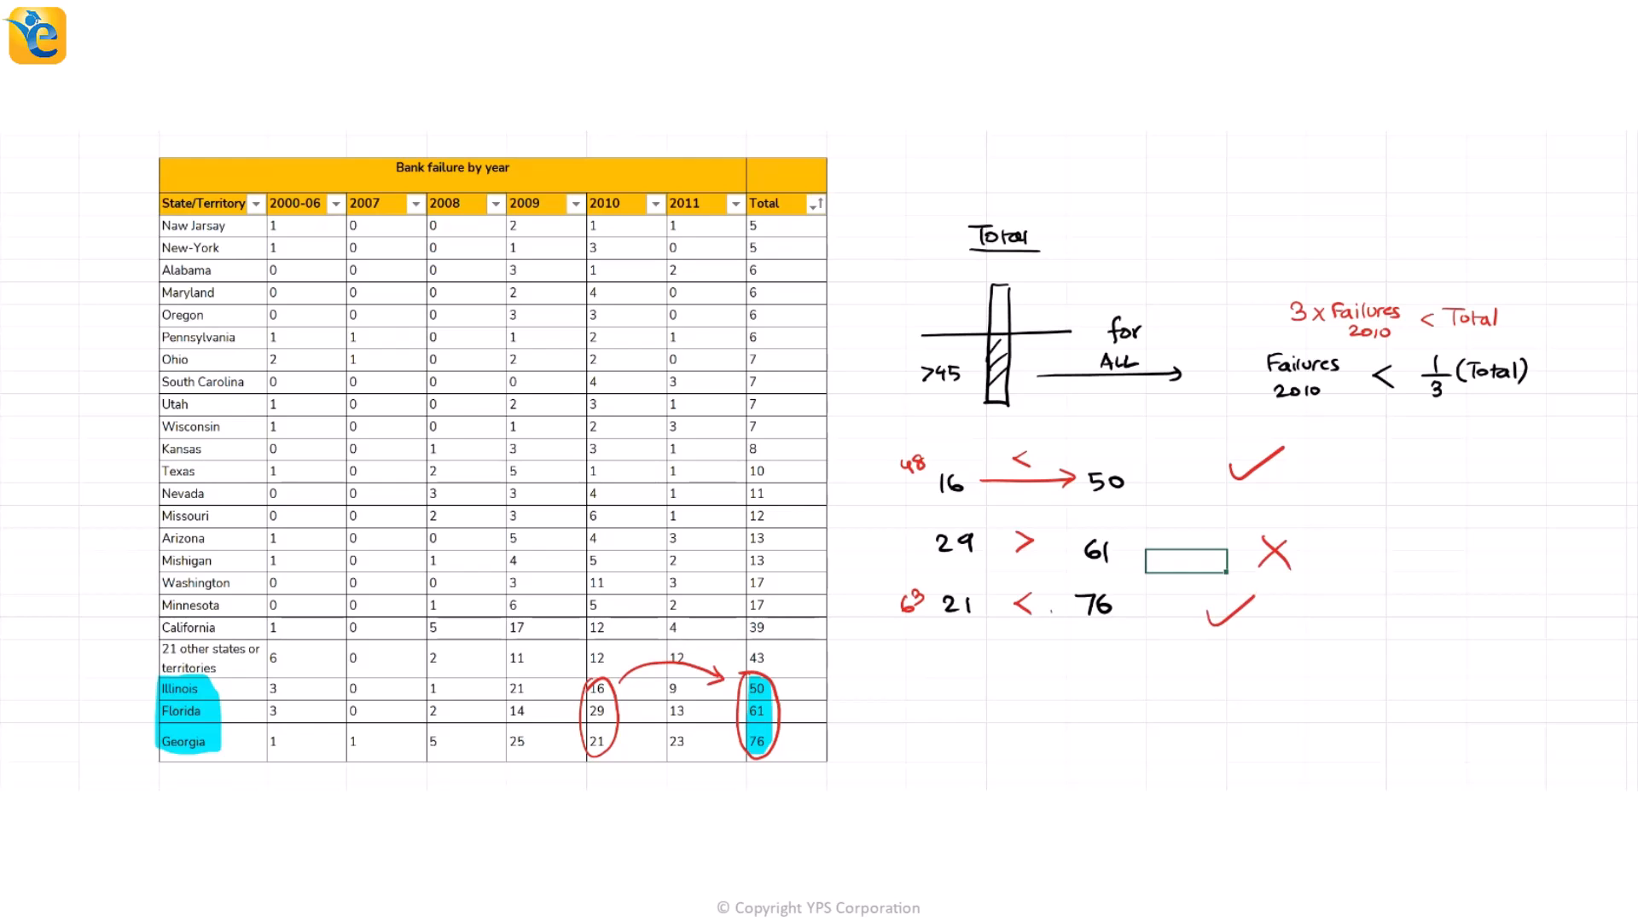
{"action": "left_click_drag", "start_coordinate": [920, 522], "coordinate": [987, 564]}
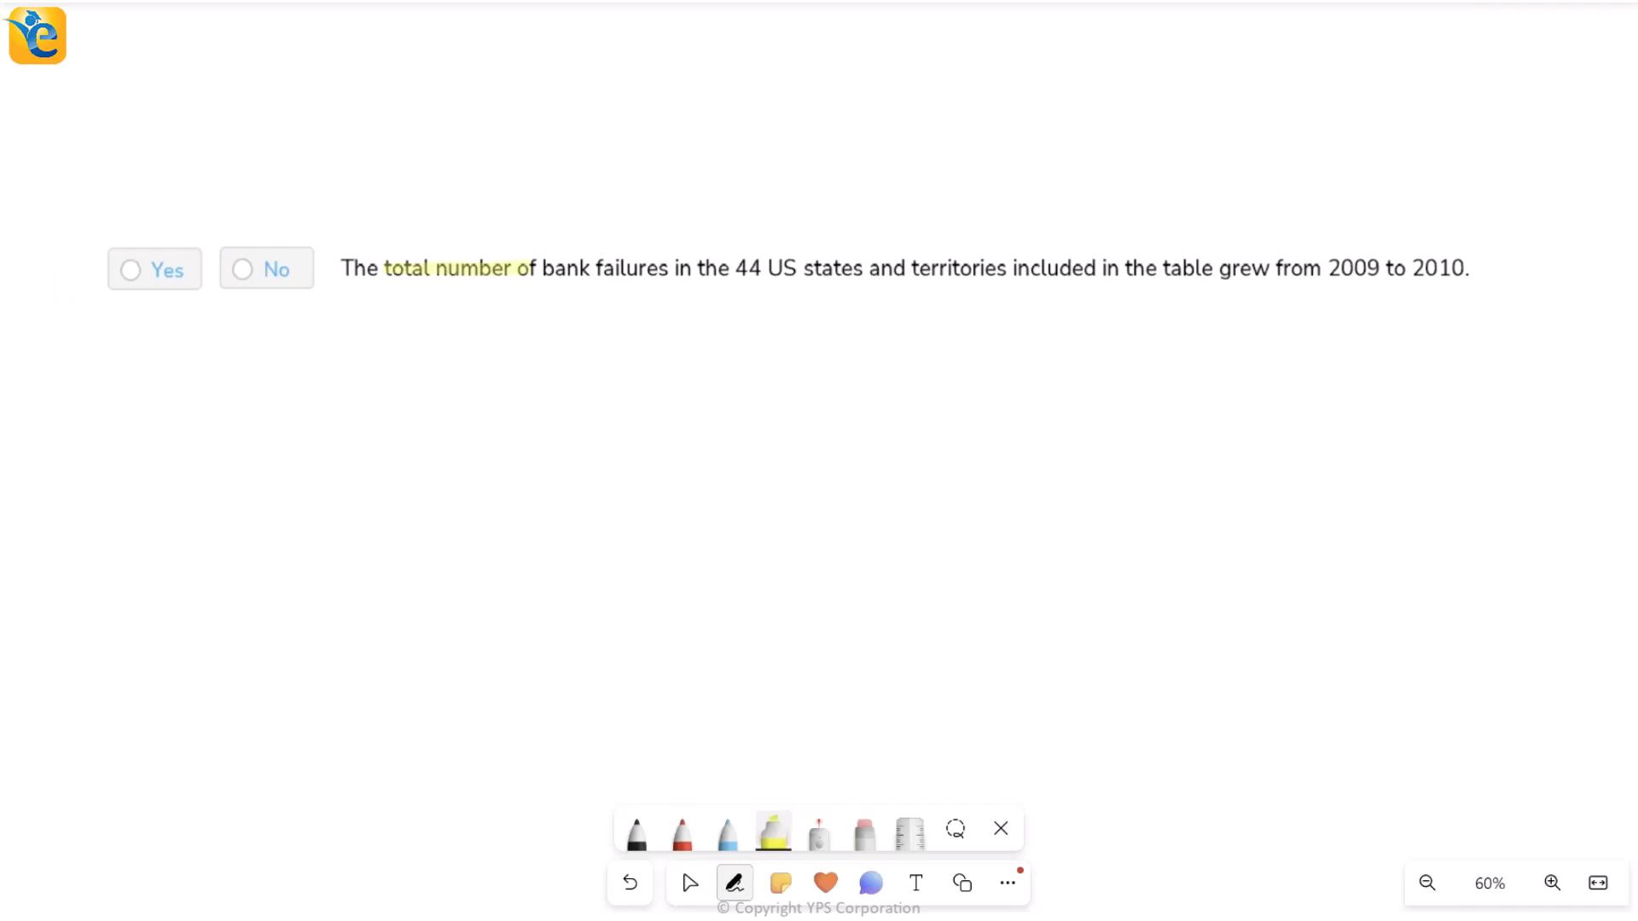
Step: Highlight 'total number of bank failures', '44 US states and territories' and 'grew from 2009 to 2010'
{"action": "left_click_drag", "start_coordinate": [527, 269], "coordinate": [648, 269]}
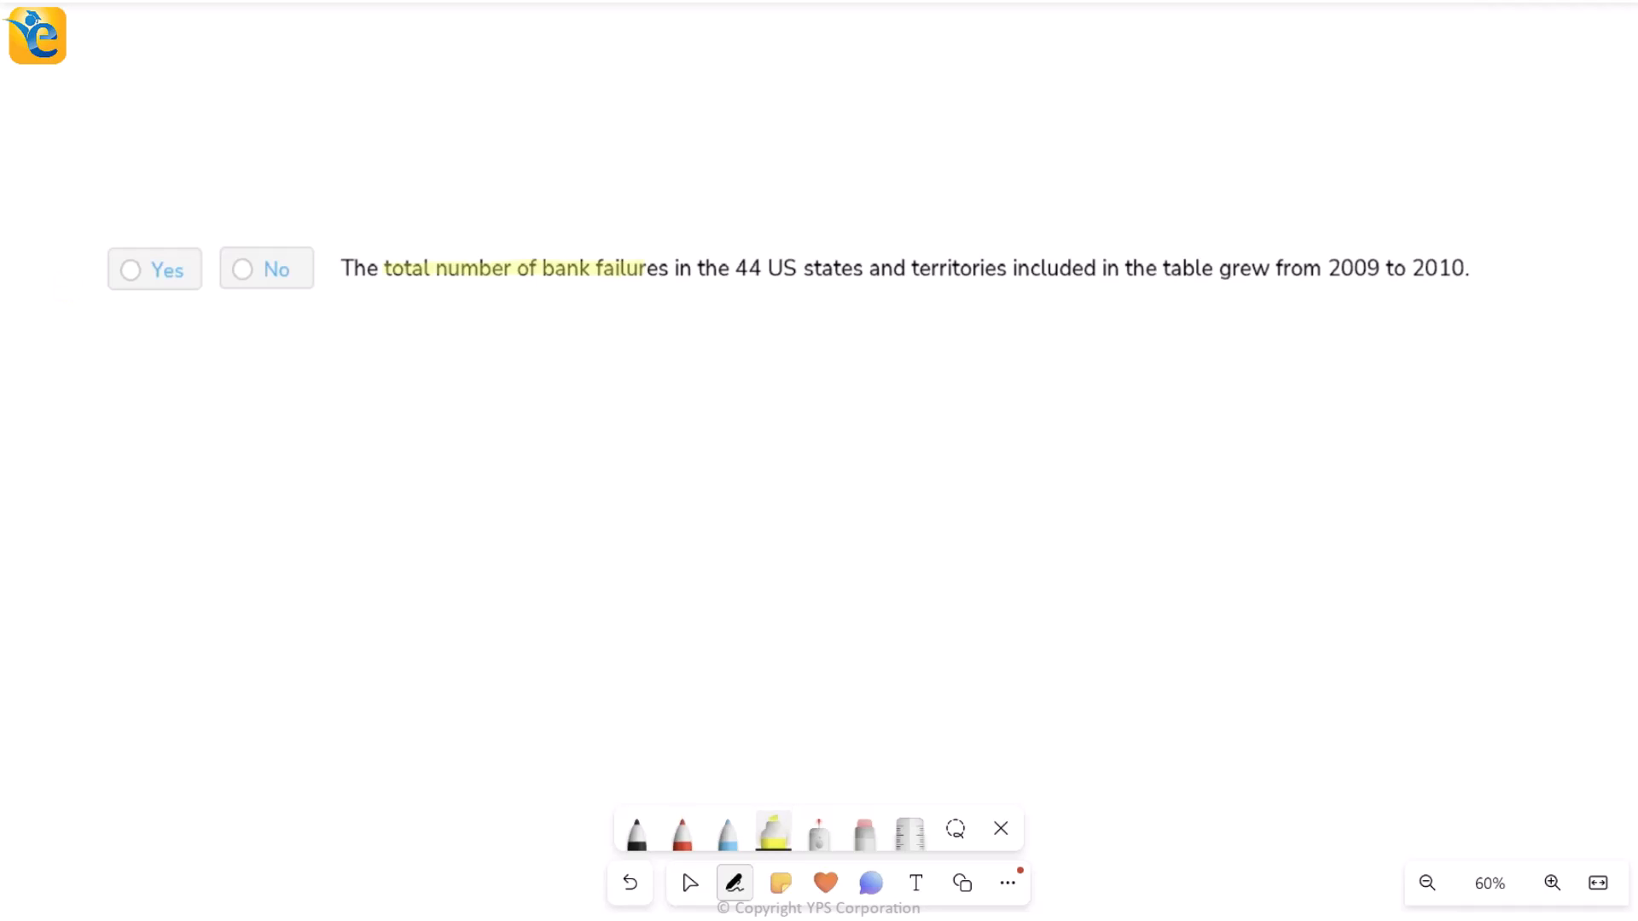
{"action": "left_click_drag", "start_coordinate": [735, 269], "coordinate": [1006, 268]}
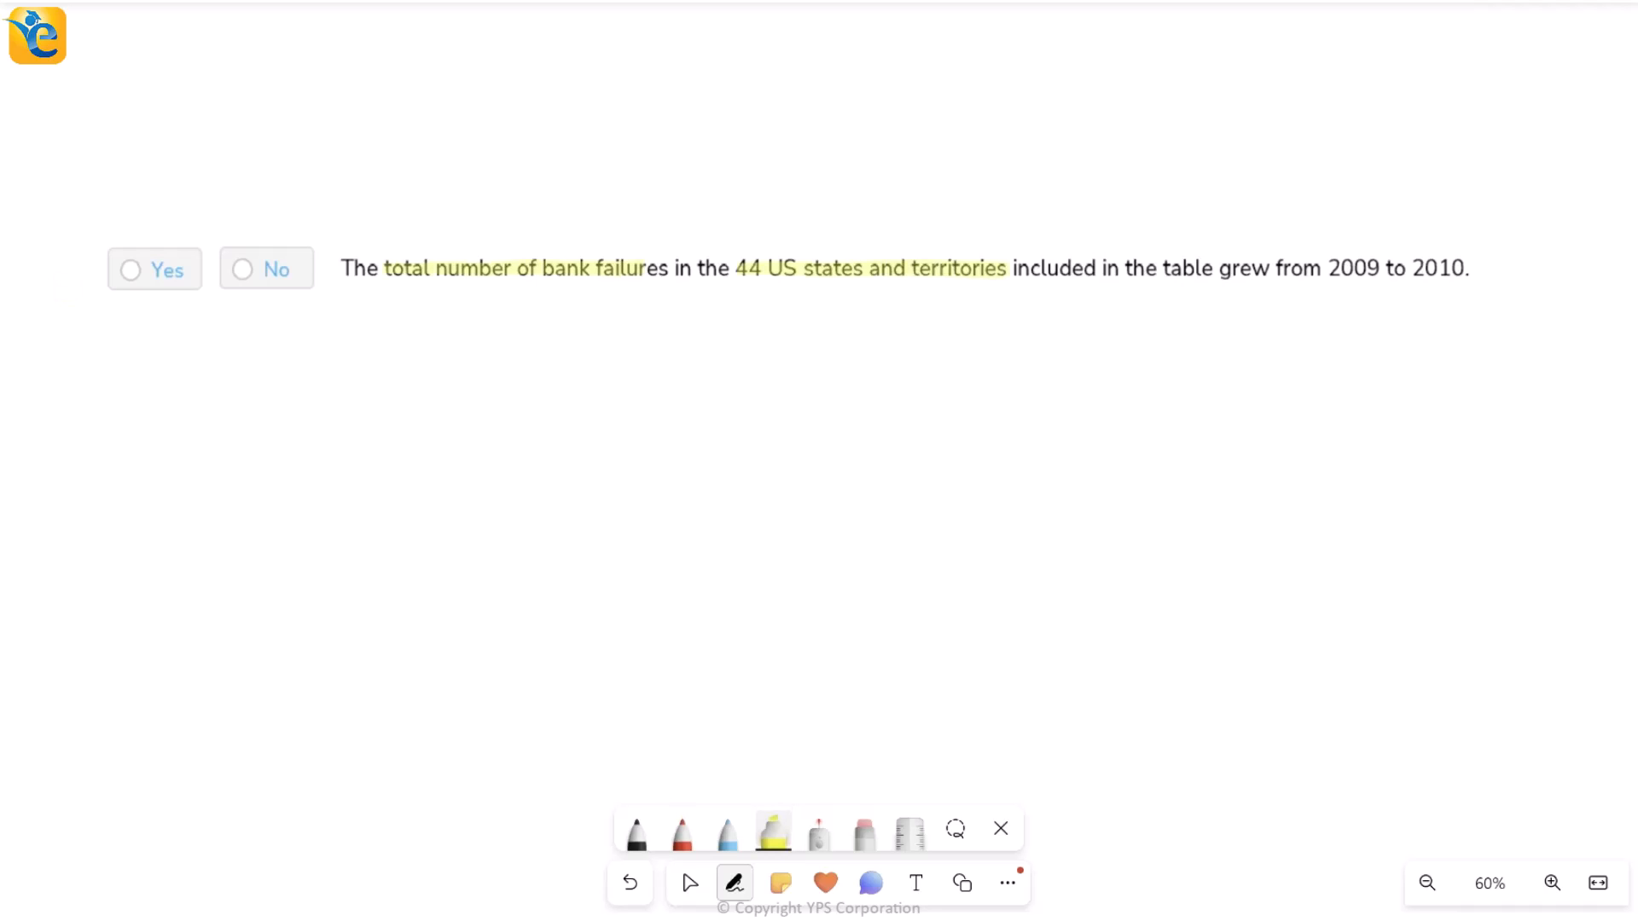
{"action": "left_click", "coordinate": [681, 833]}
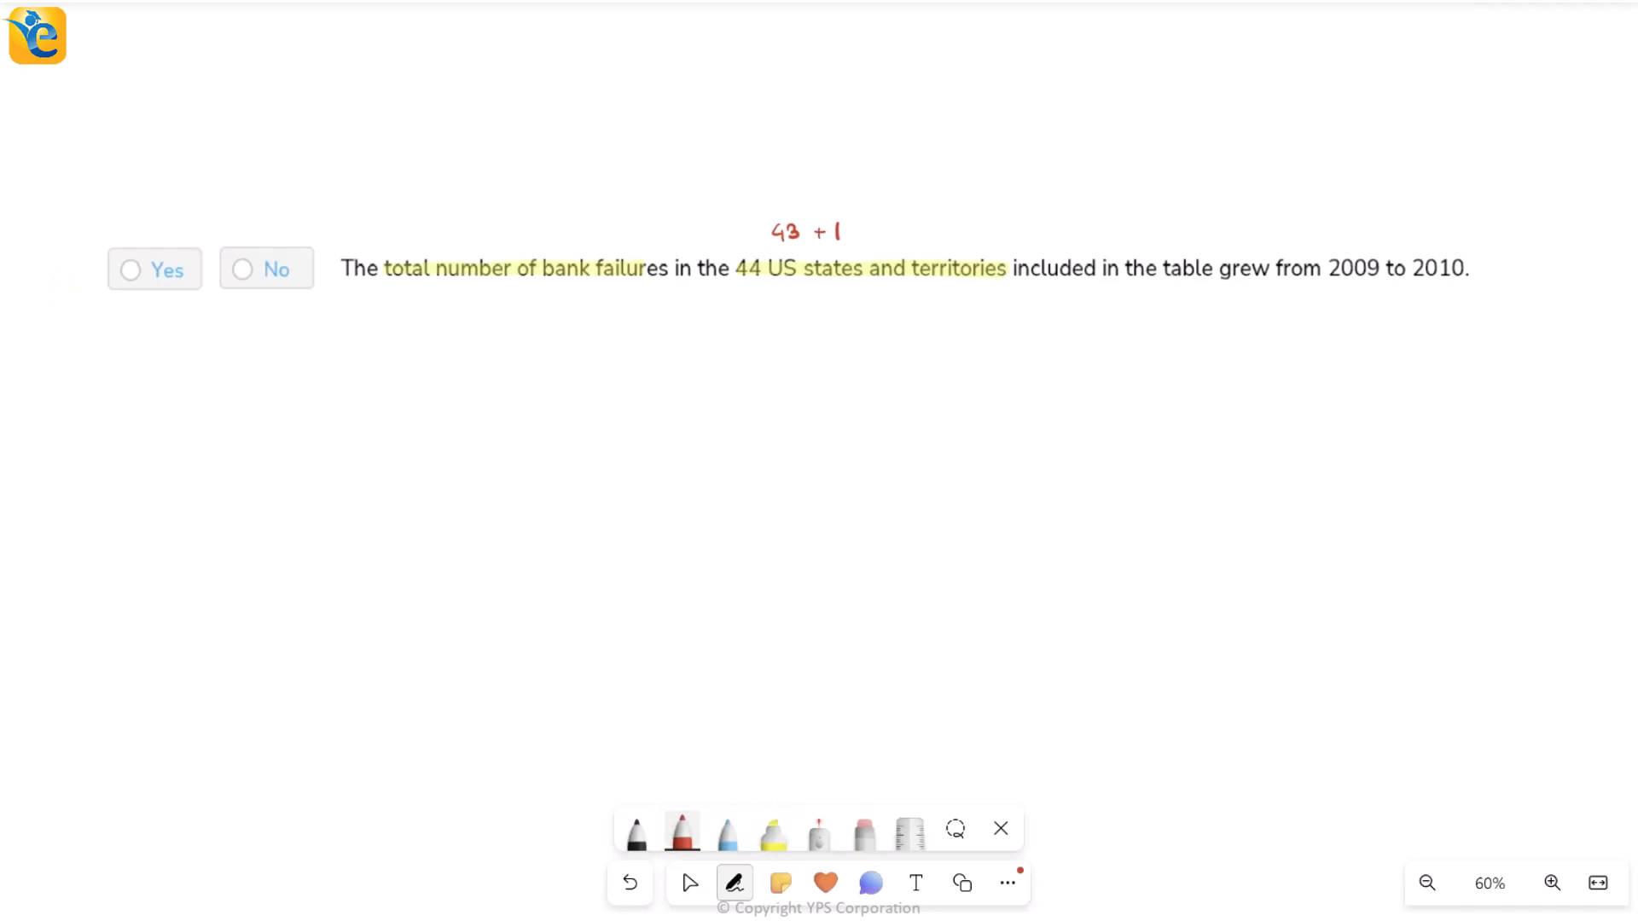
{"action": "left_click", "coordinate": [772, 833]}
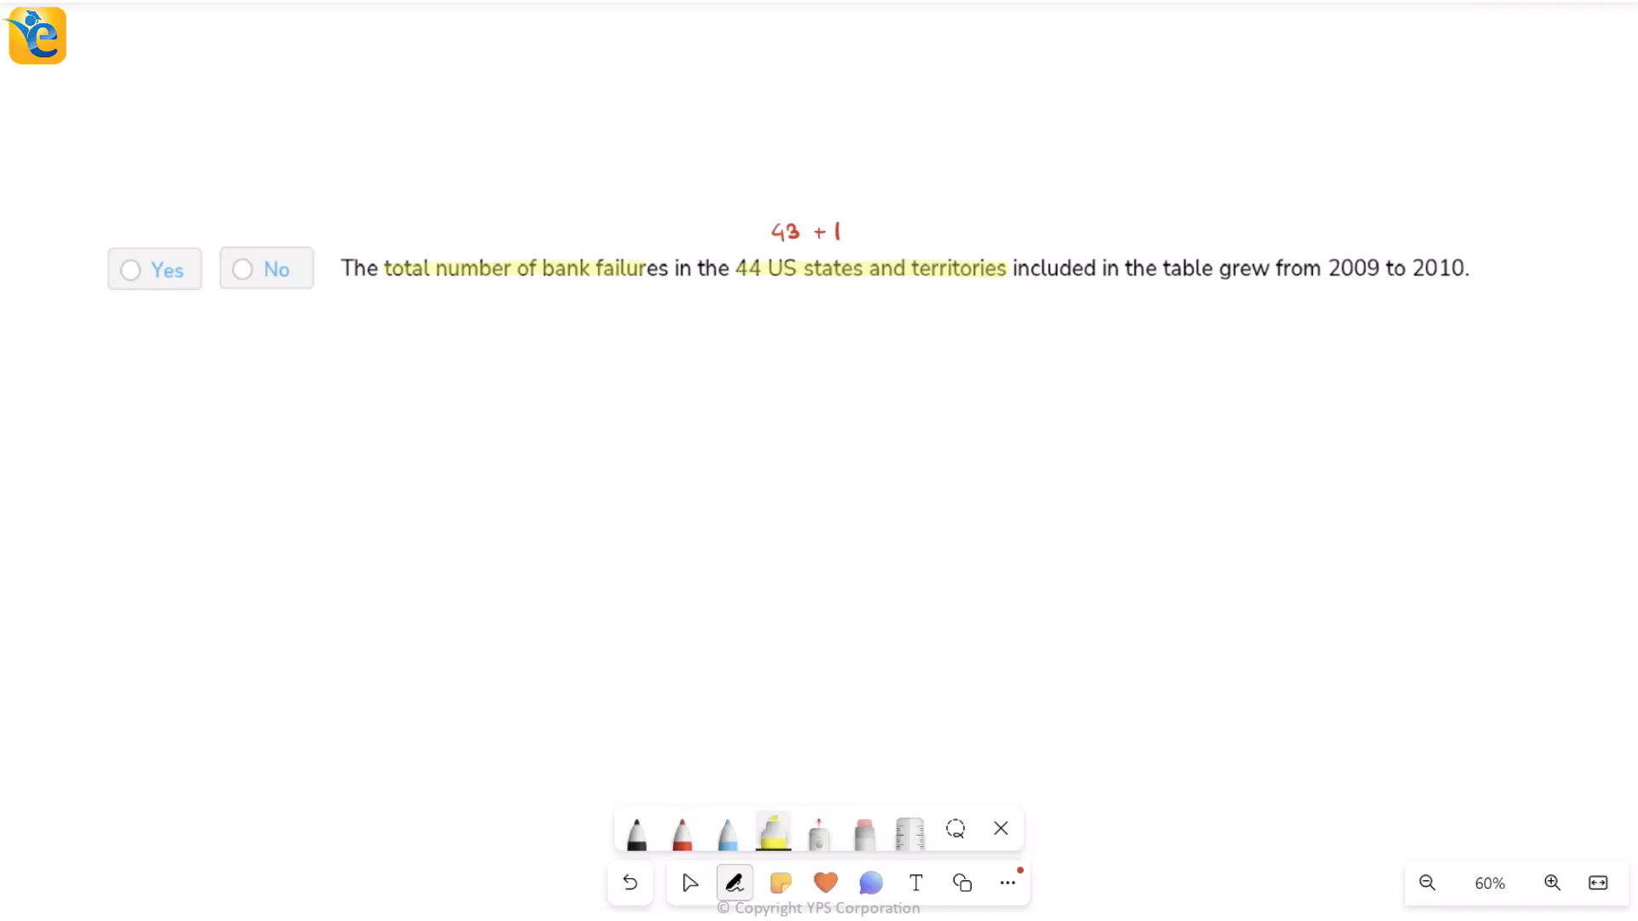
{"action": "left_click_drag", "start_coordinate": [1222, 269], "coordinate": [1463, 269]}
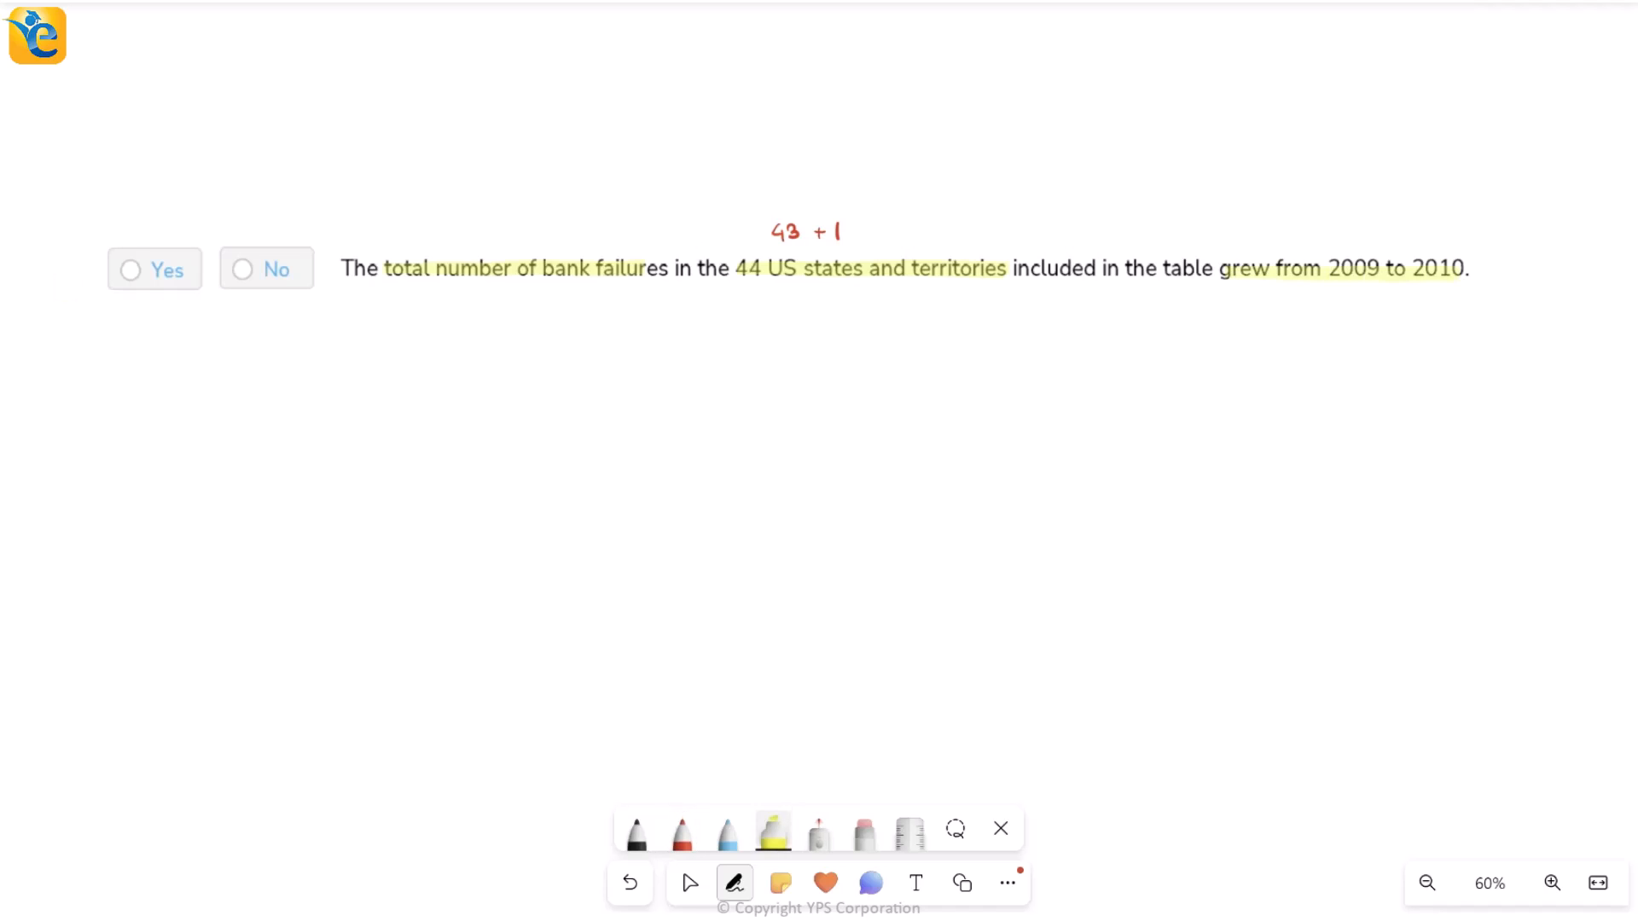
Step: In red, label the Total 2010 bar, arrow 2009 to 2010, and write 'No'
{"action": "left_click", "coordinate": [681, 833]}
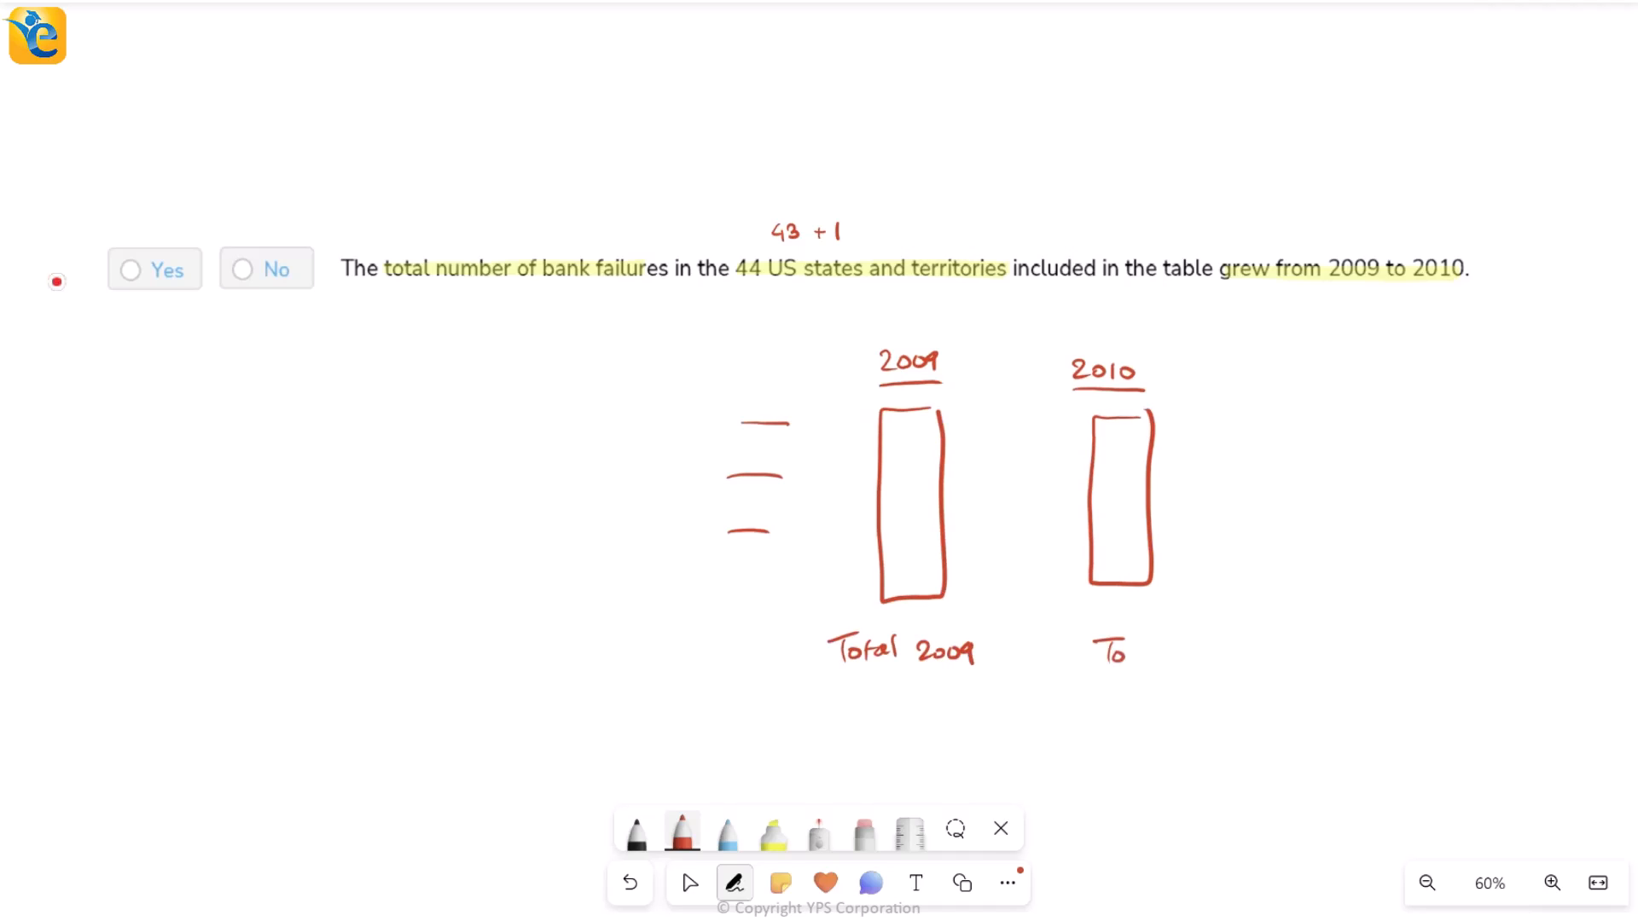
{"action": "left_click_drag", "start_coordinate": [1097, 647], "coordinate": [1233, 653]}
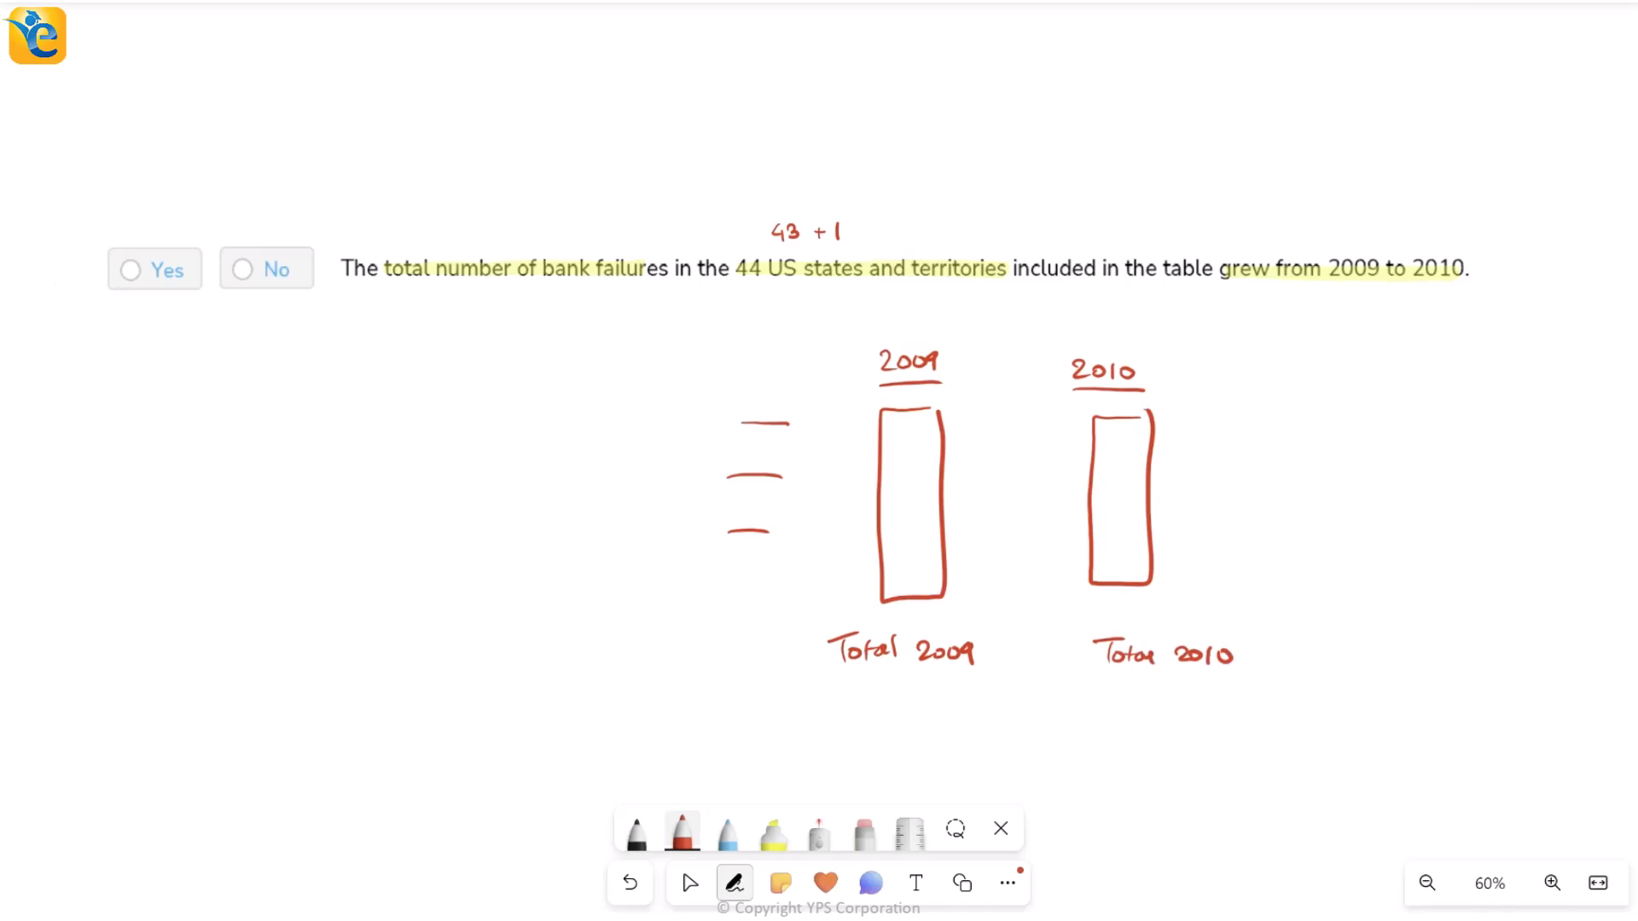
{"action": "left_click_drag", "start_coordinate": [954, 360], "coordinate": [1070, 345]}
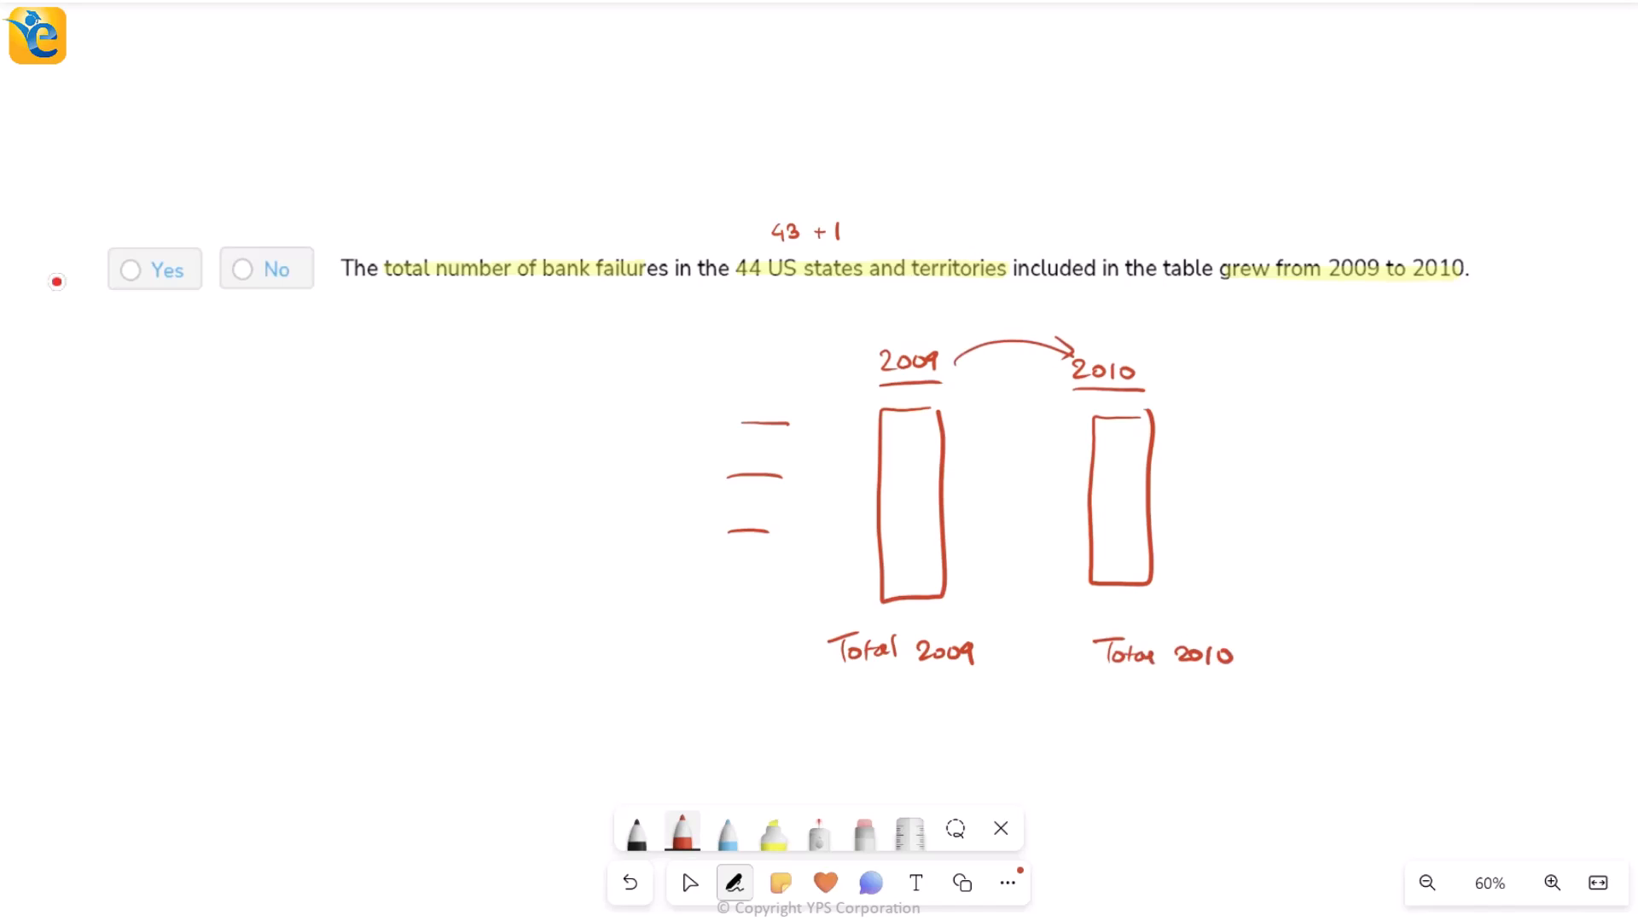
{"action": "left_click_drag", "start_coordinate": [1057, 632], "coordinate": [1055, 674]}
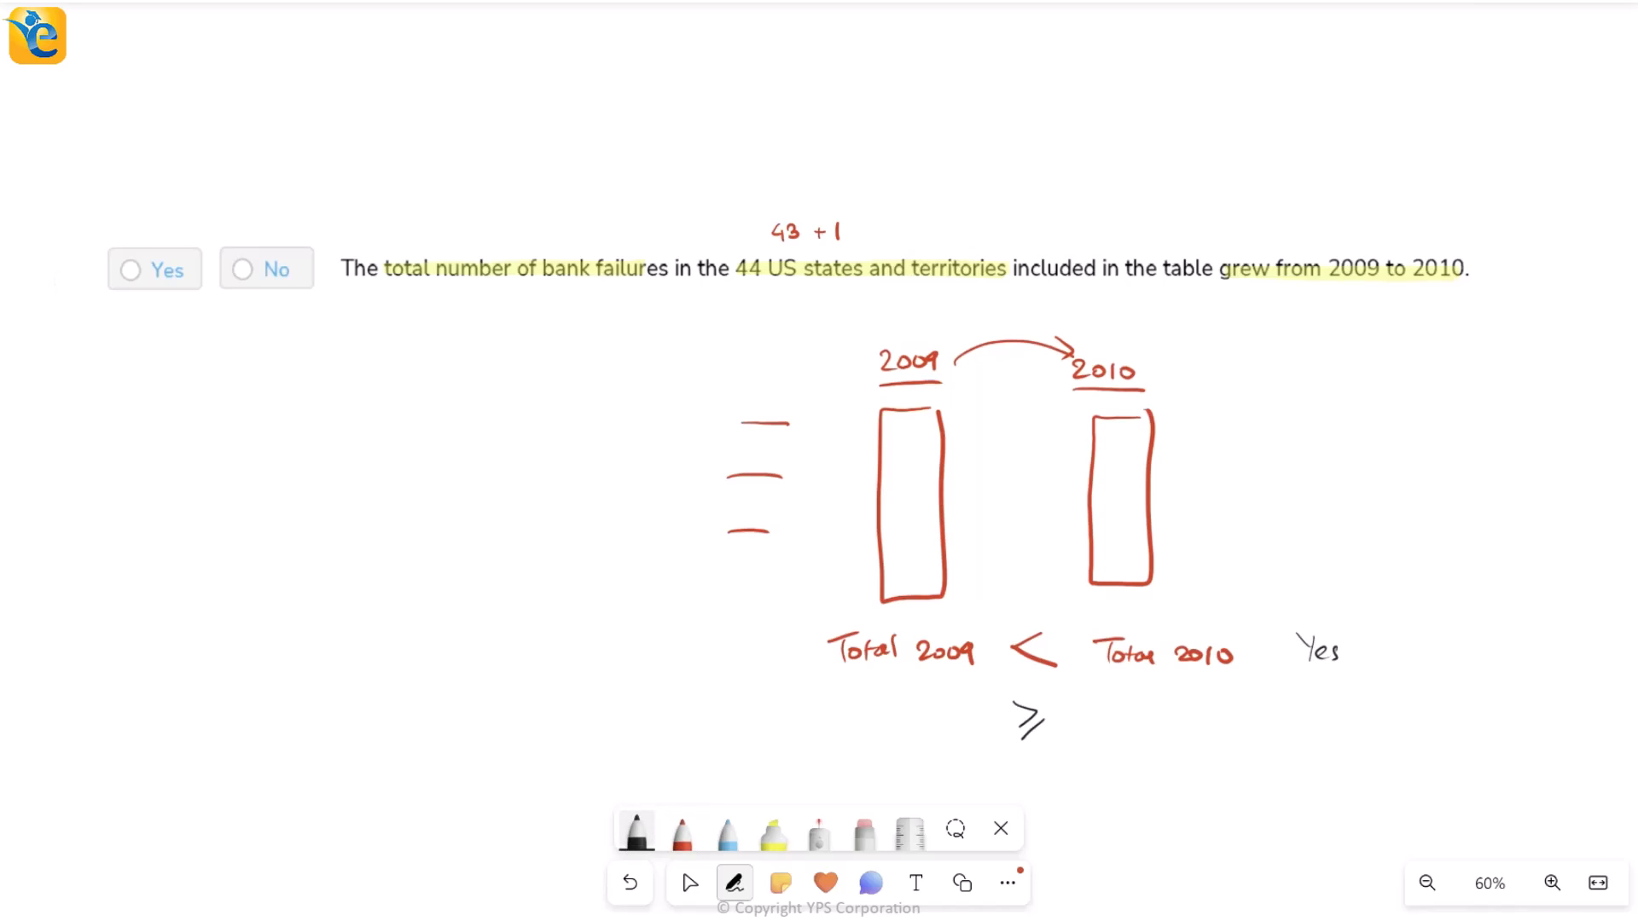
{"action": "type", "text": "No"}
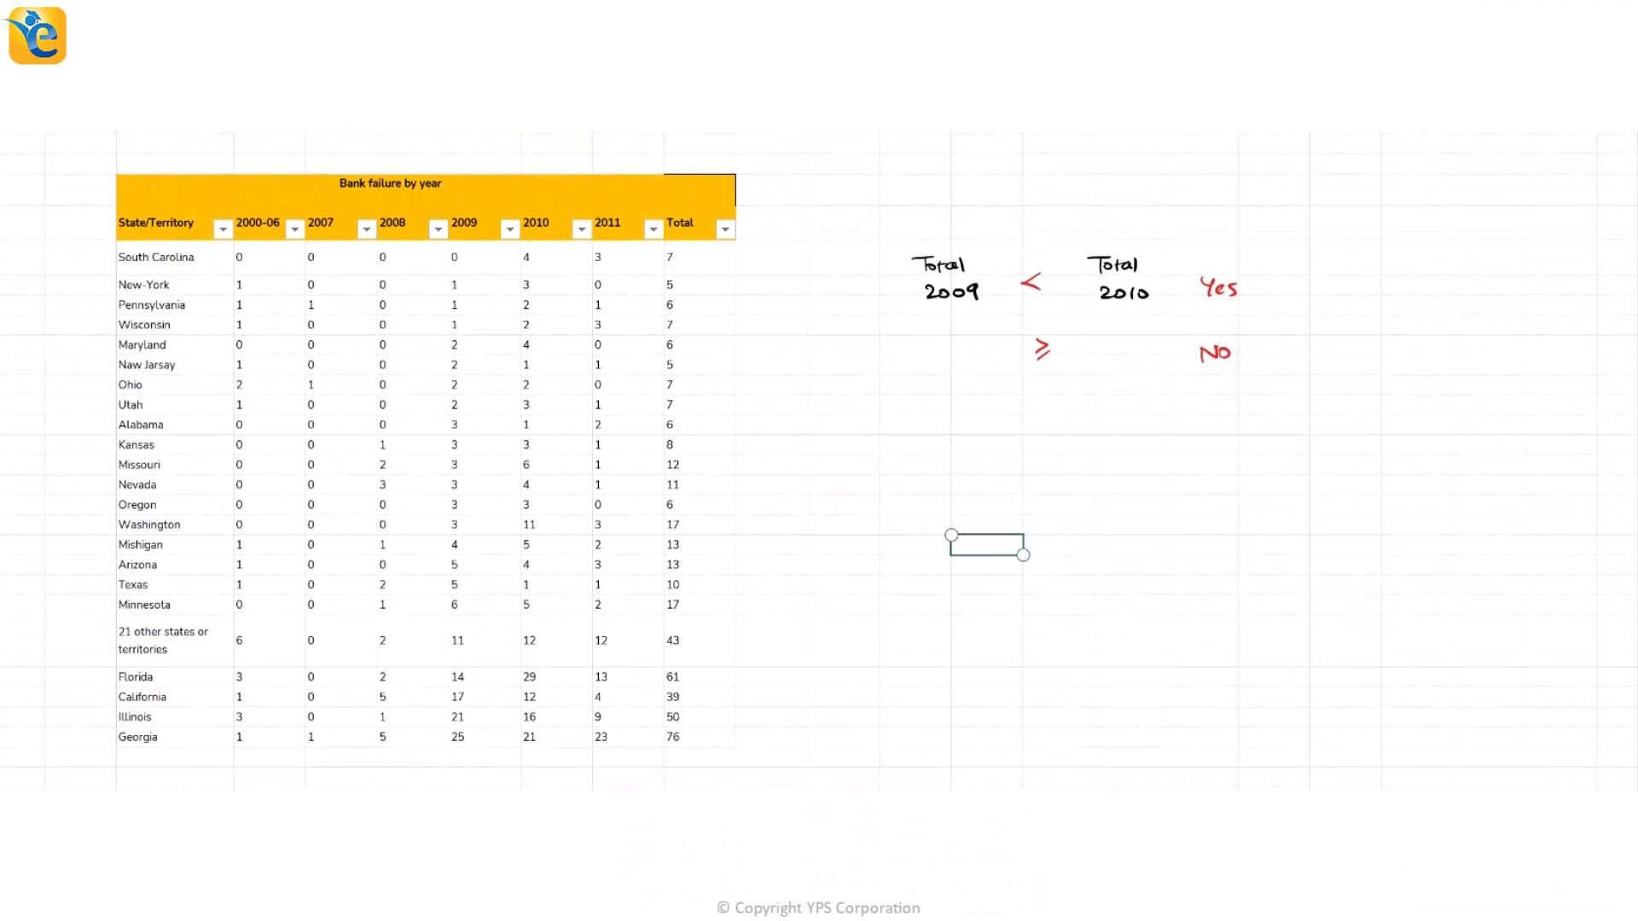
Step: Circle the 2009 and 2010 headers with down-arrows and write underlined 'Total Increase' and 'Total Decrease'
{"action": "left_click_drag", "start_coordinate": [449, 209], "coordinate": [480, 236]}
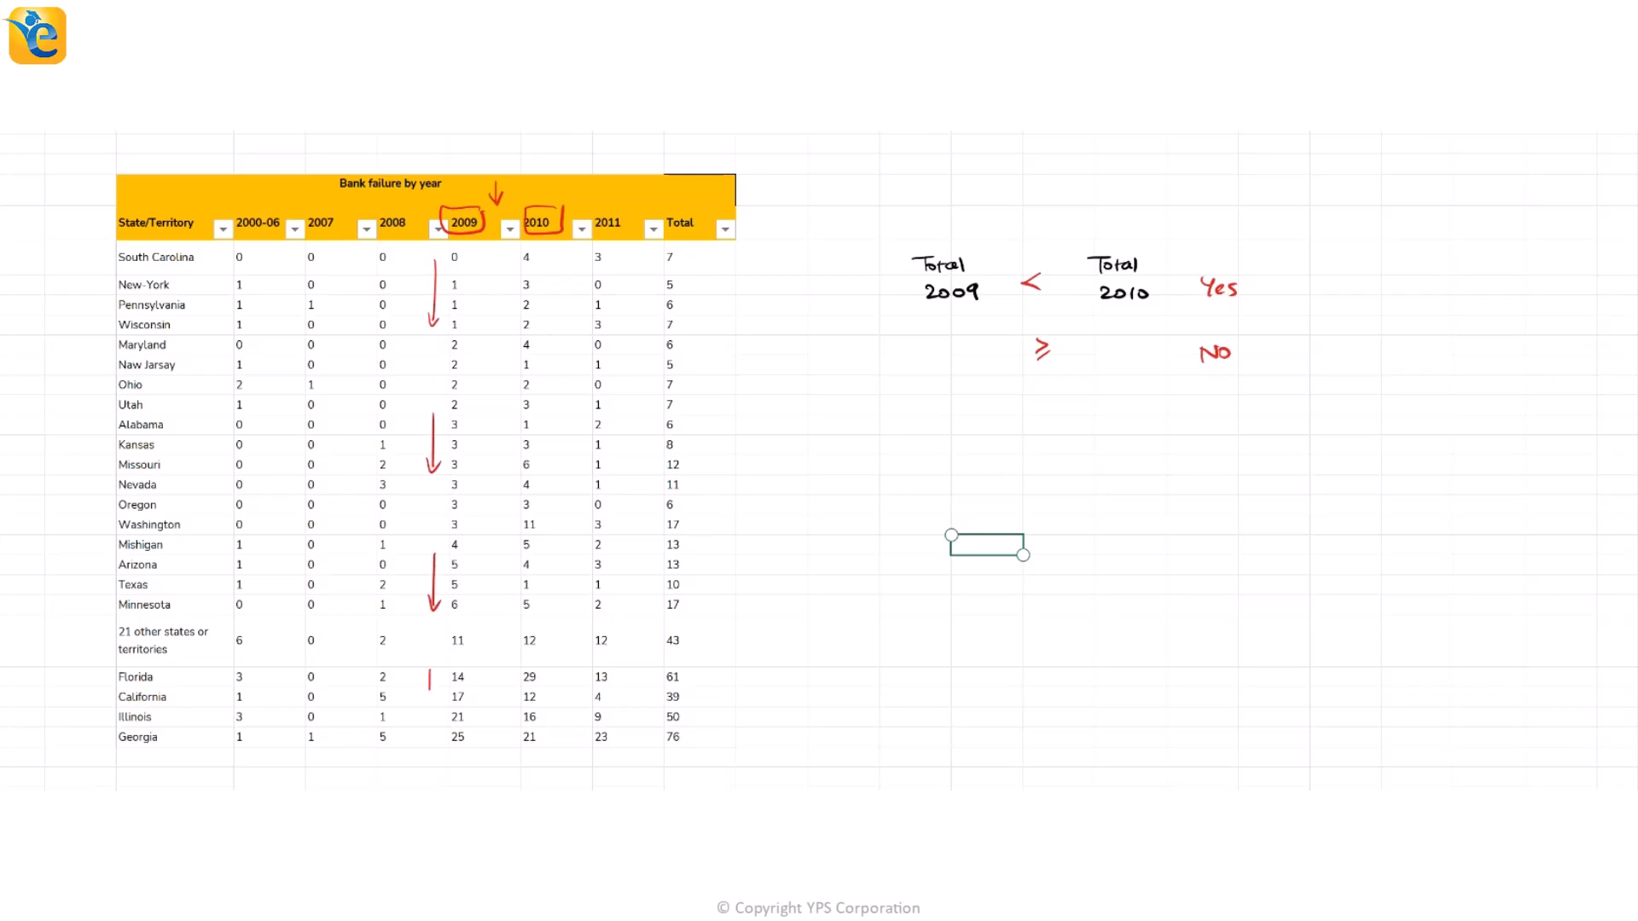
{"action": "left_click_drag", "start_coordinate": [429, 679], "coordinate": [428, 731]}
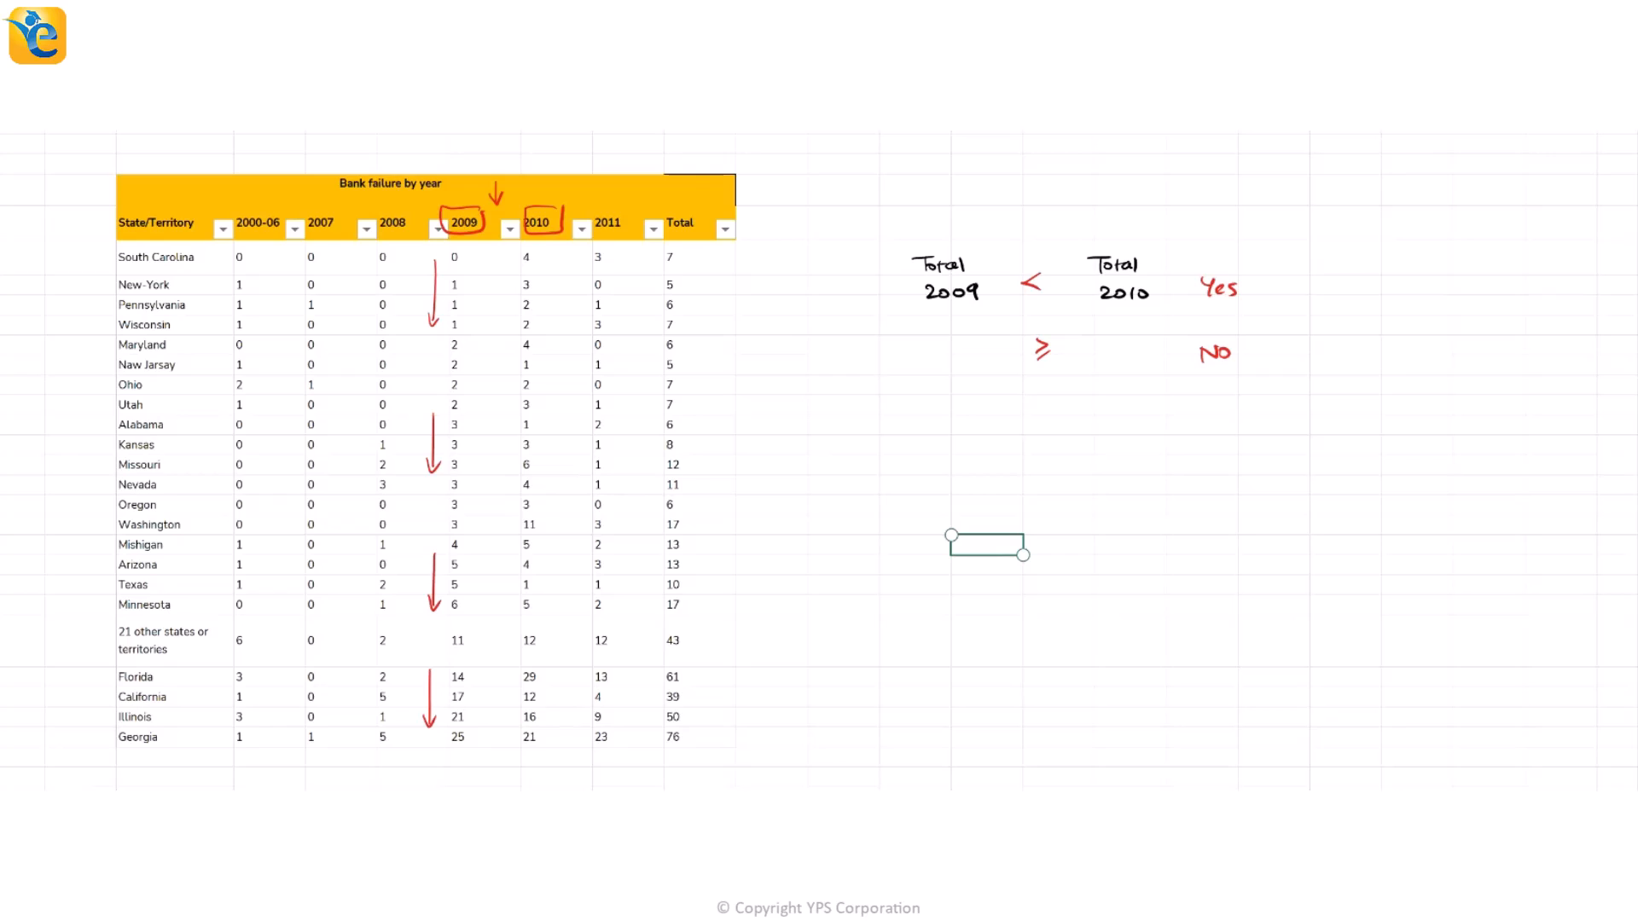
{"action": "type", "text": "Increa"}
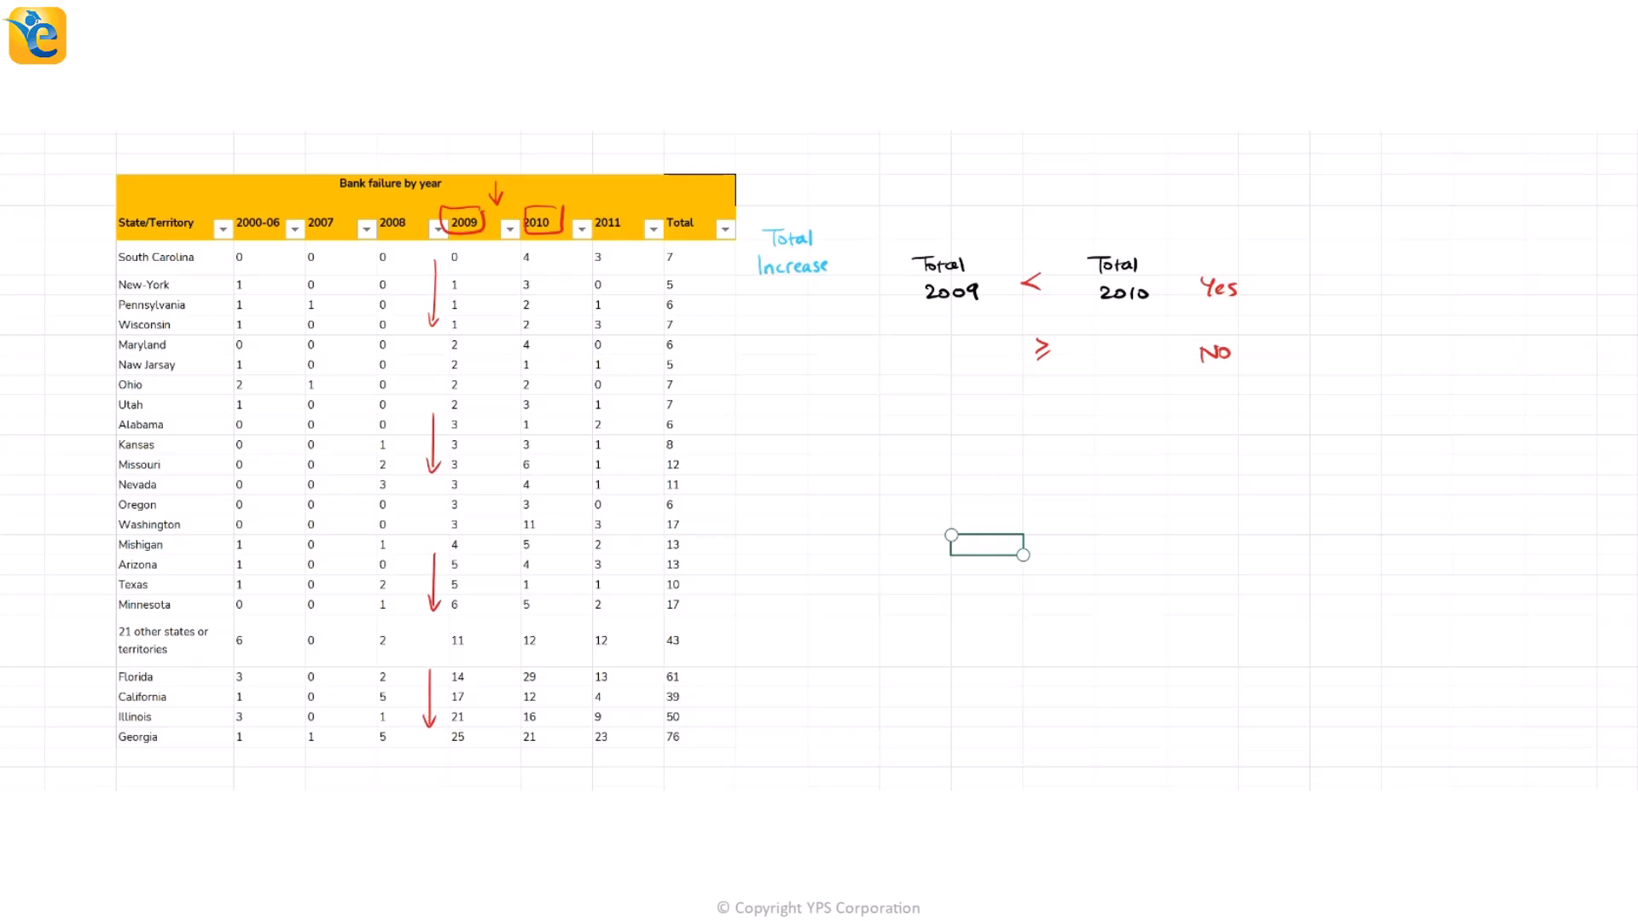
{"action": "type", "text": "Decr"}
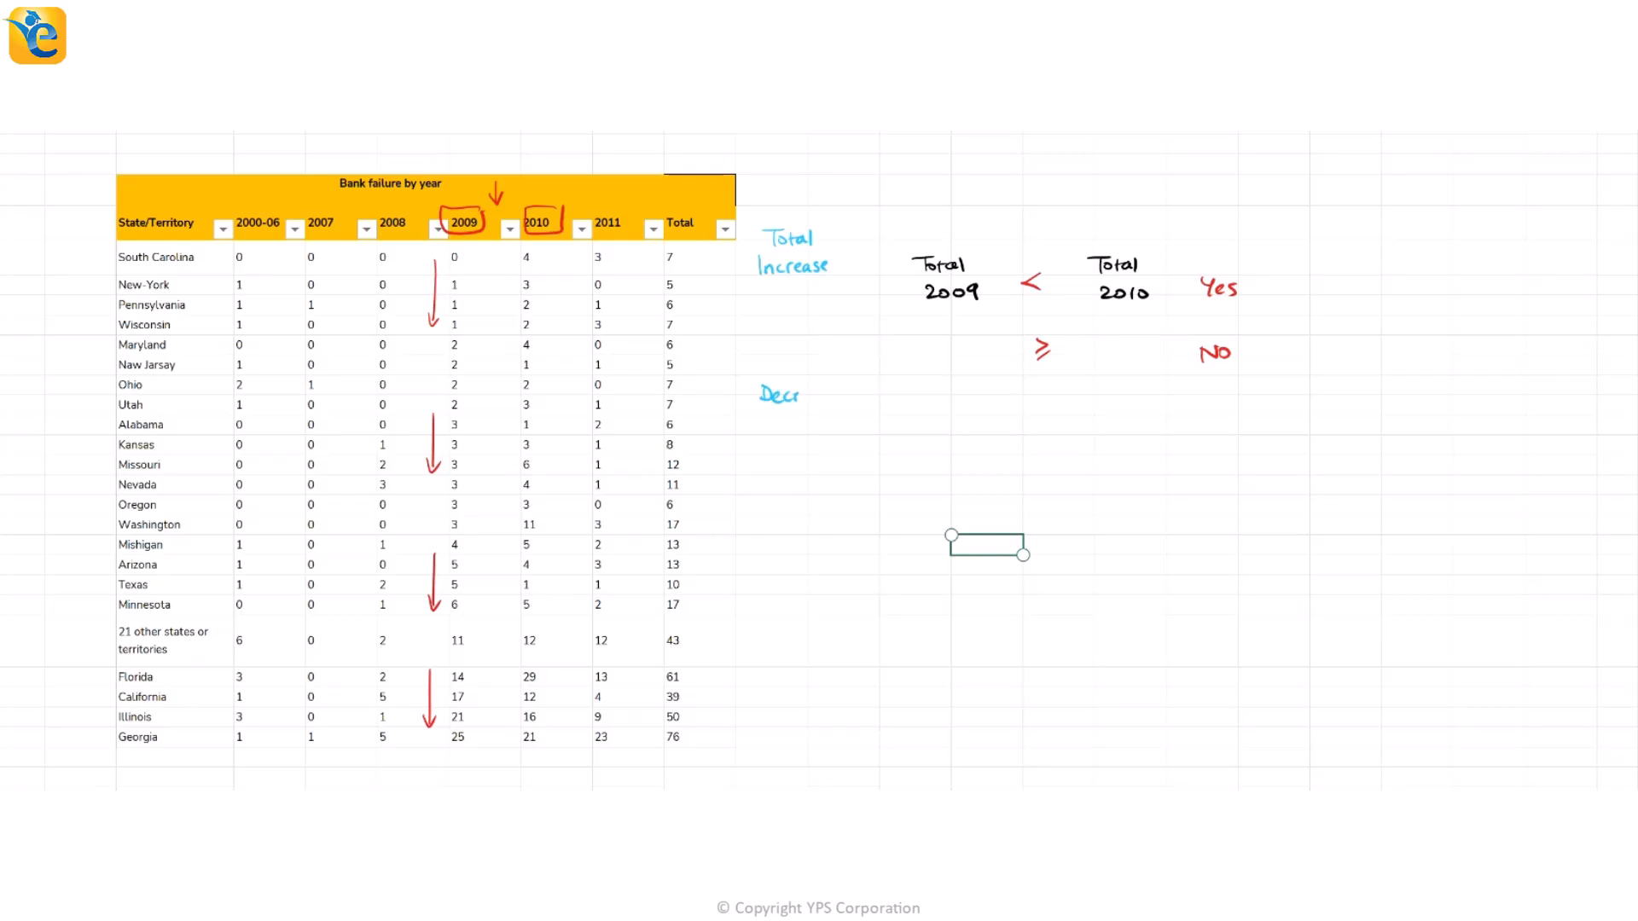
{"action": "type", "text": "To Decrease"}
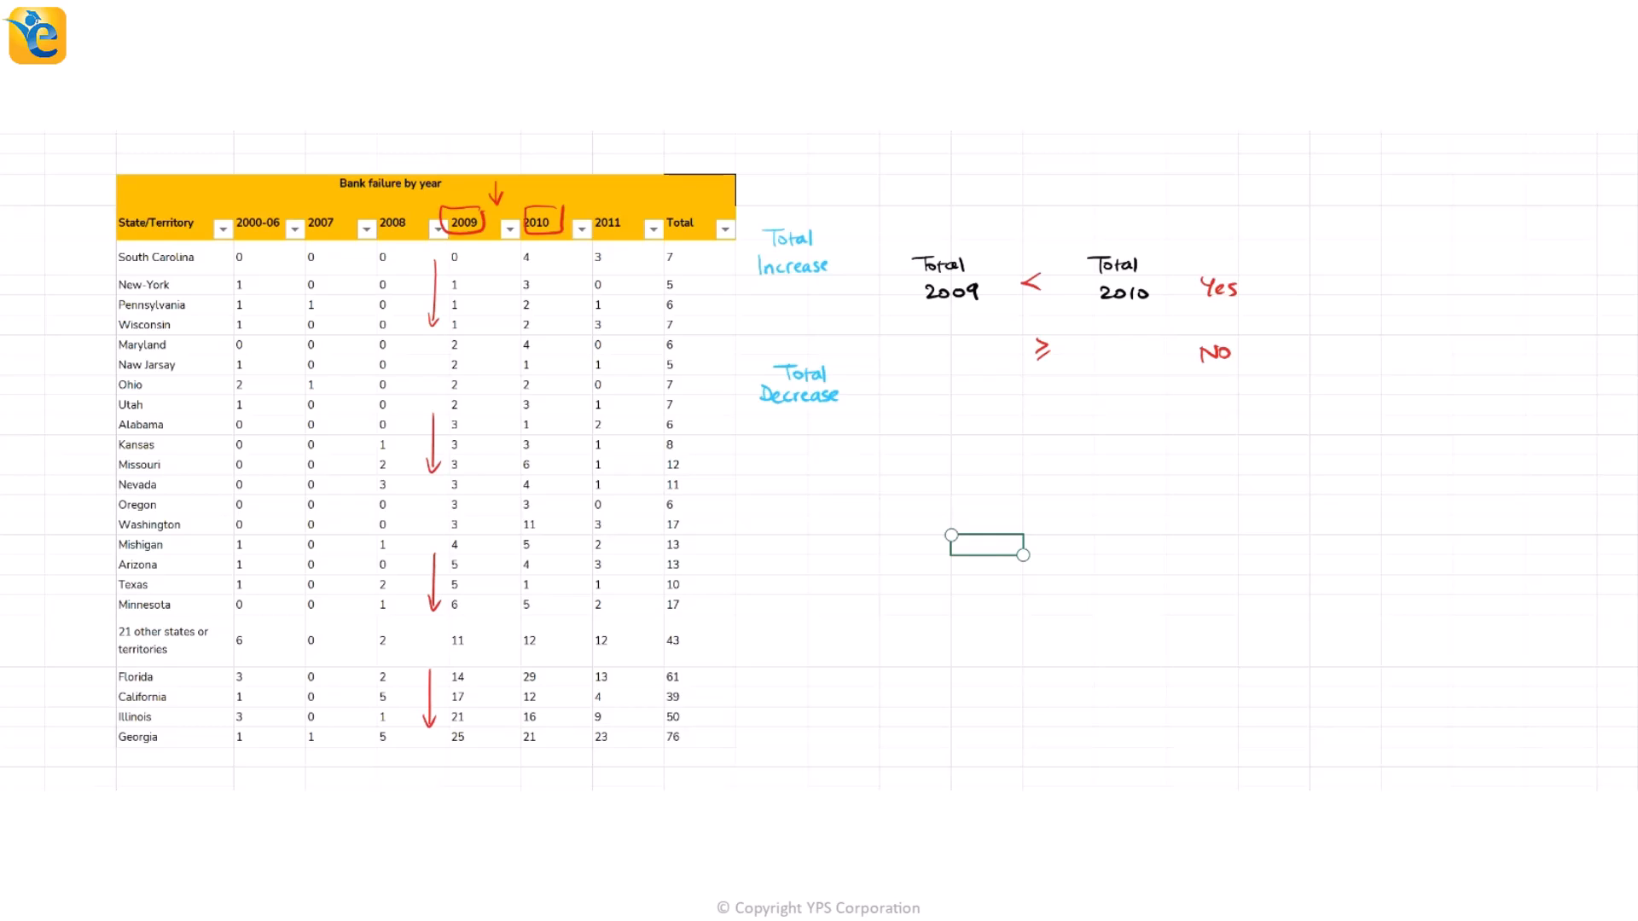
{"action": "left_click_drag", "start_coordinate": [757, 278], "coordinate": [826, 278]}
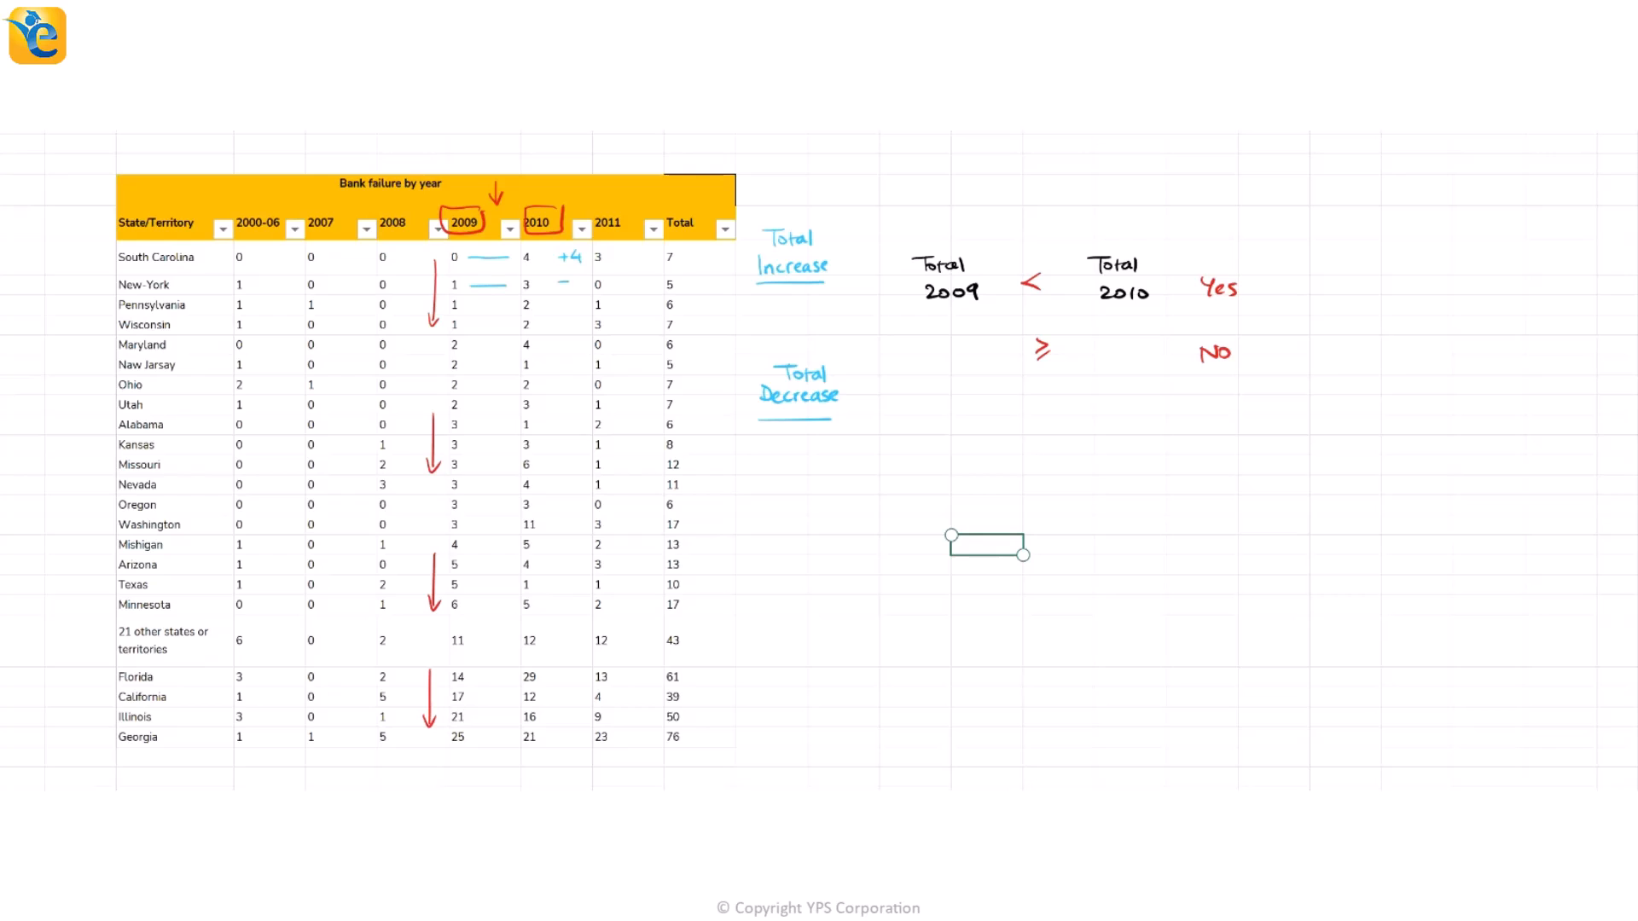
Step: Link each row's 2009 and 2010 values, write differences such as -2 and -4, and highlight big-change rows
{"action": "left_click_drag", "start_coordinate": [564, 283], "coordinate": [564, 306]}
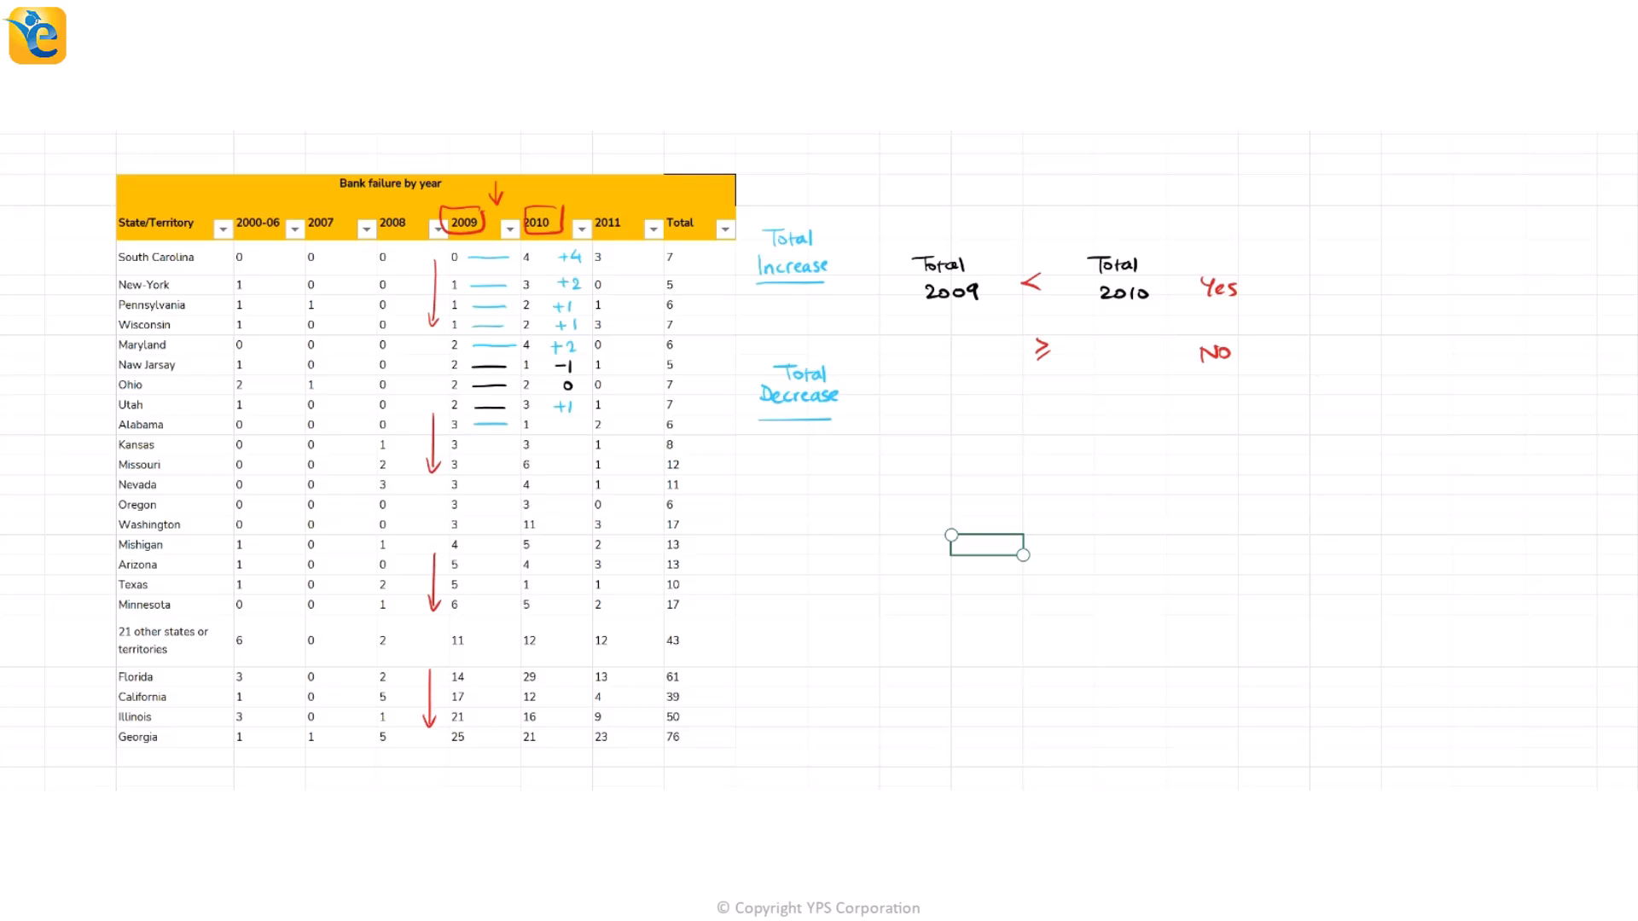
{"action": "type", "text": "-2"}
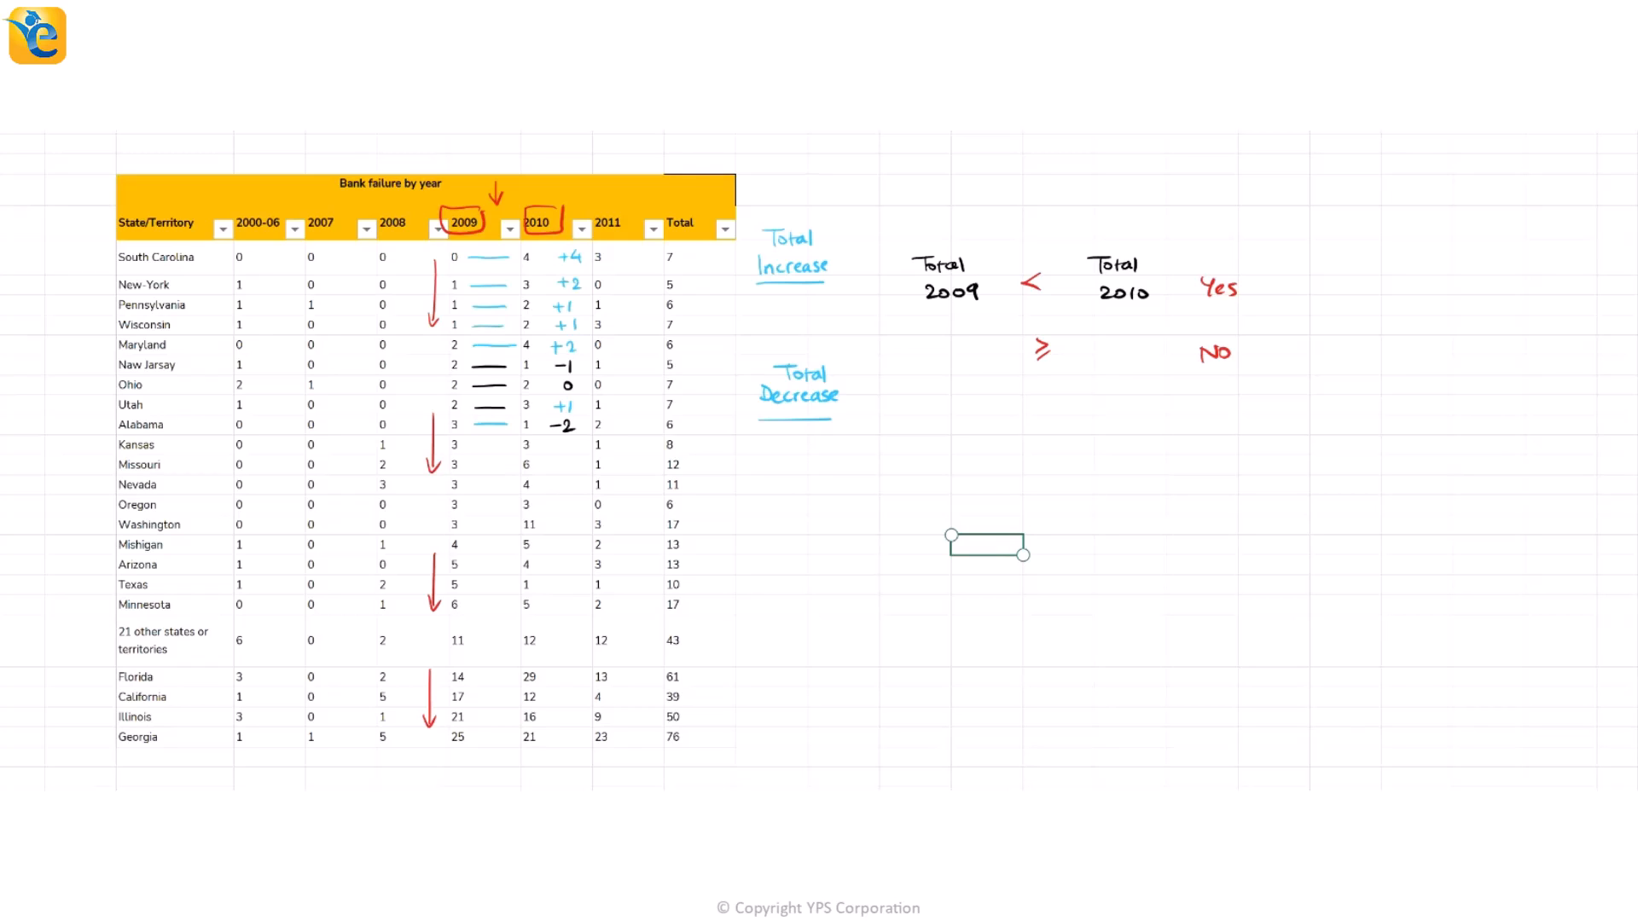
{"action": "left_click_drag", "start_coordinate": [470, 444], "coordinate": [564, 443]}
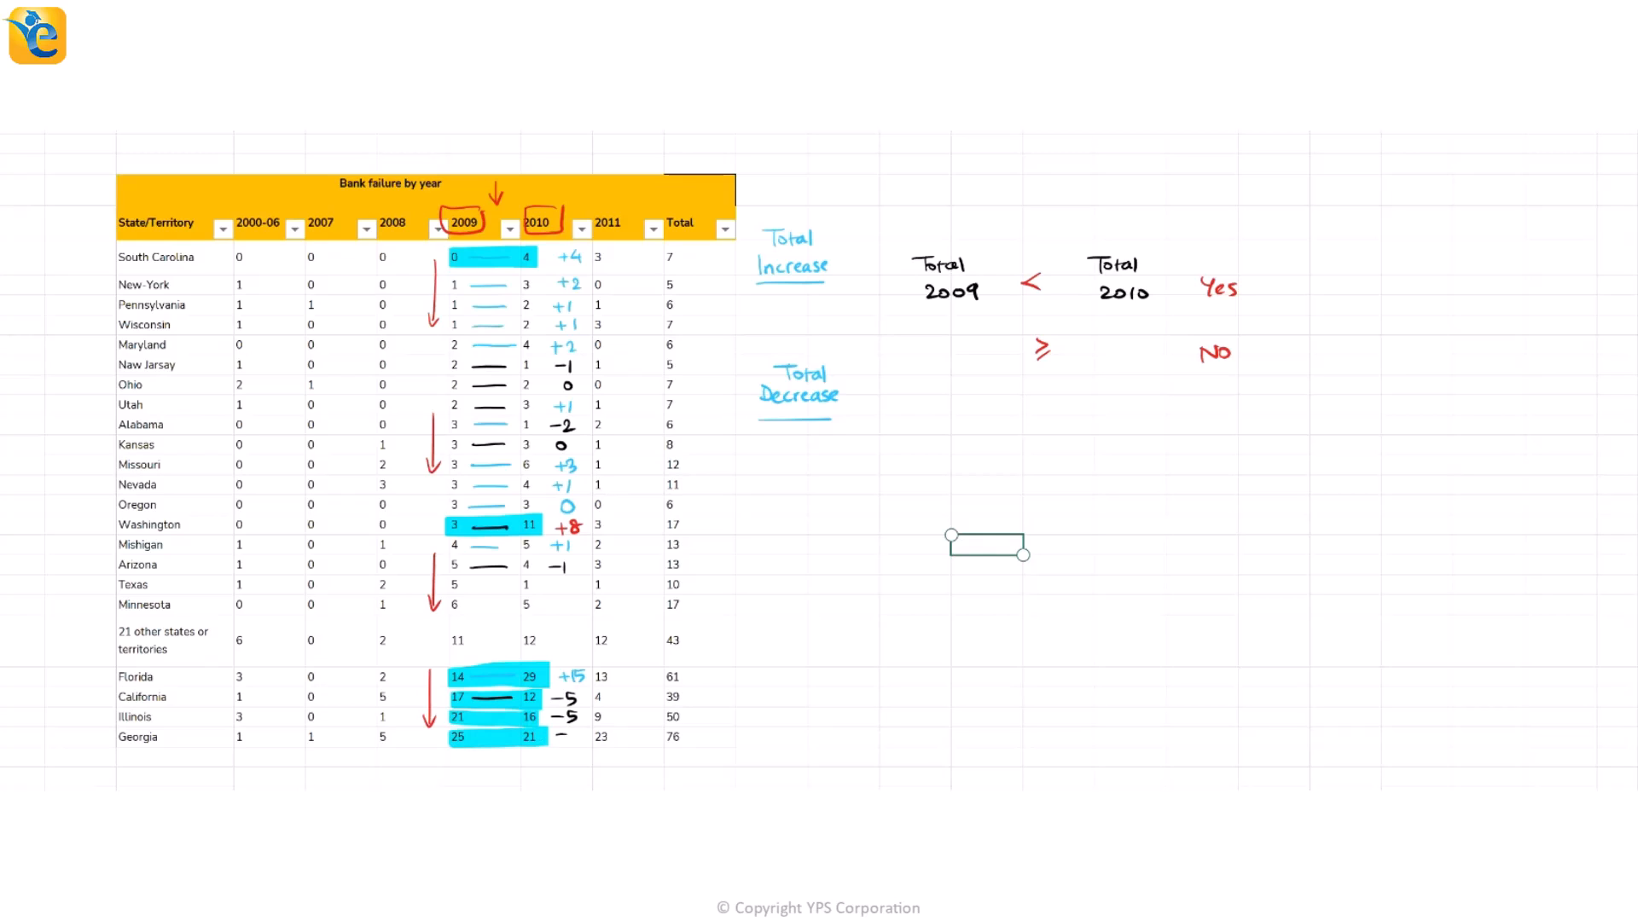
{"action": "type", "text": "-4"}
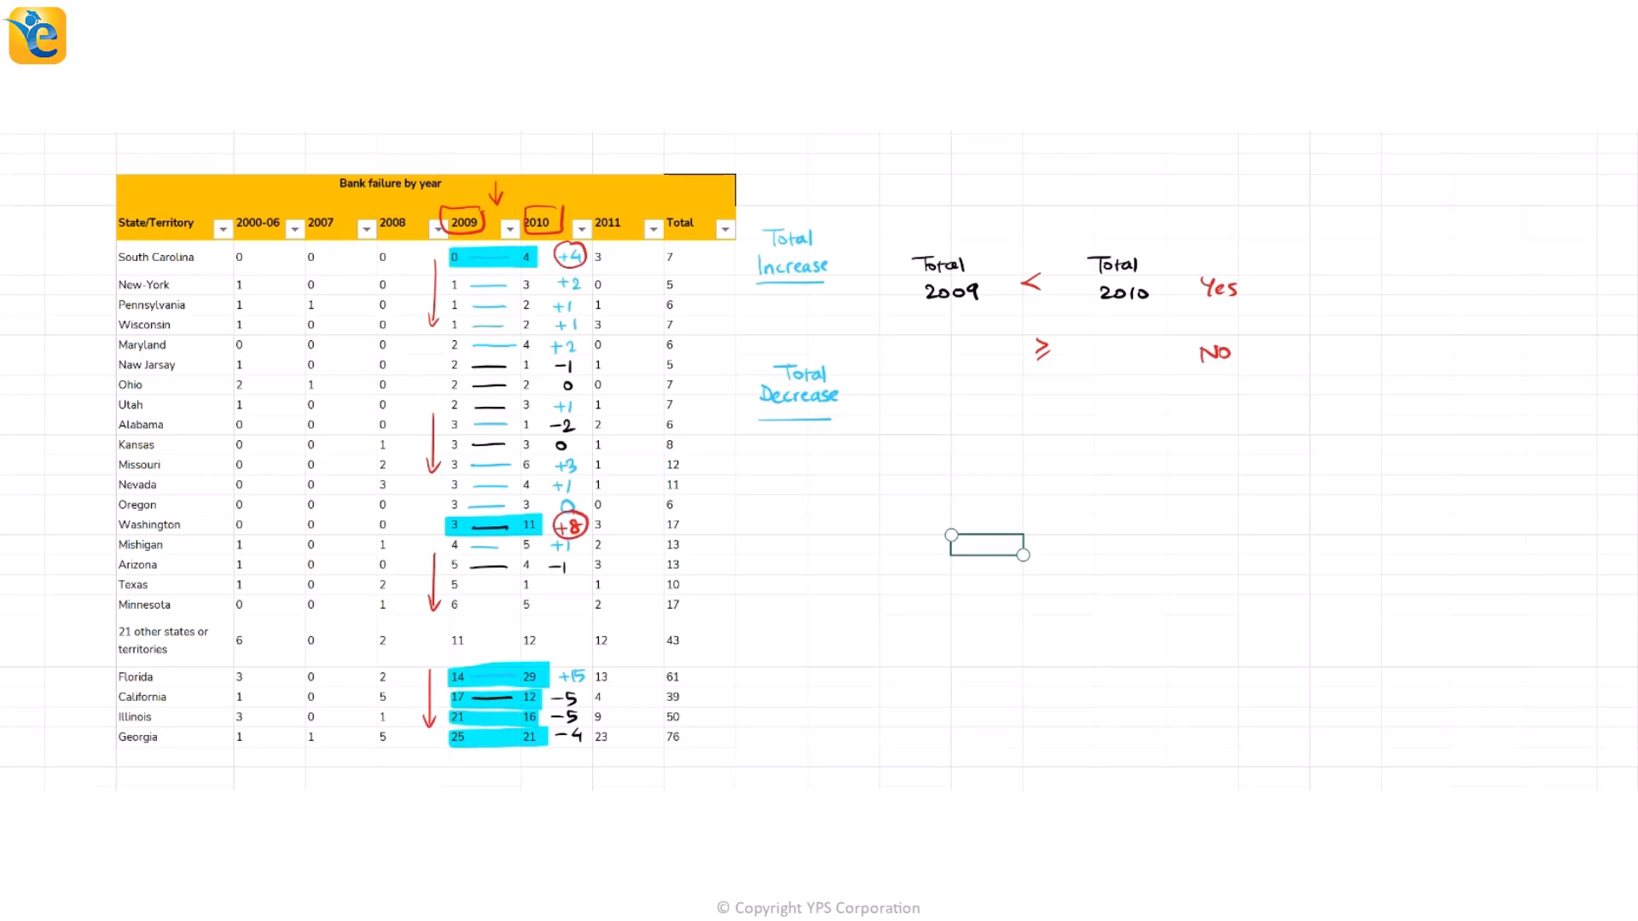
Step: Circle Florida's +15 and the three large decreases, note -14, and point arrows at declining rows
{"action": "left_click_drag", "start_coordinate": [553, 664], "coordinate": [591, 689]}
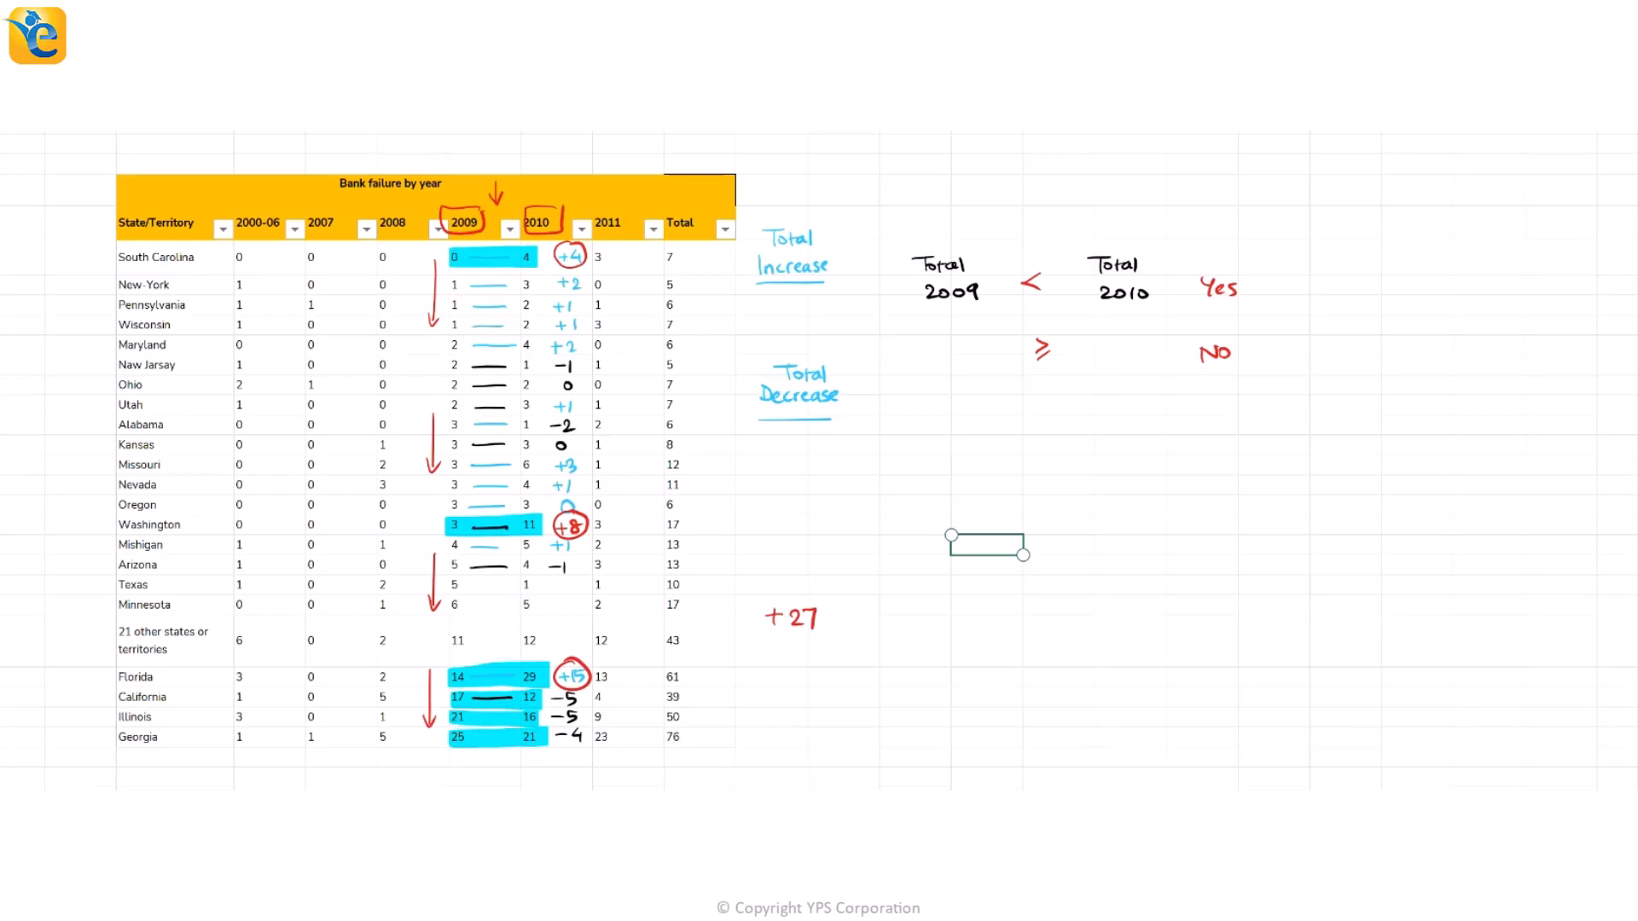
{"action": "left_click_drag", "start_coordinate": [569, 715], "coordinate": [757, 676]}
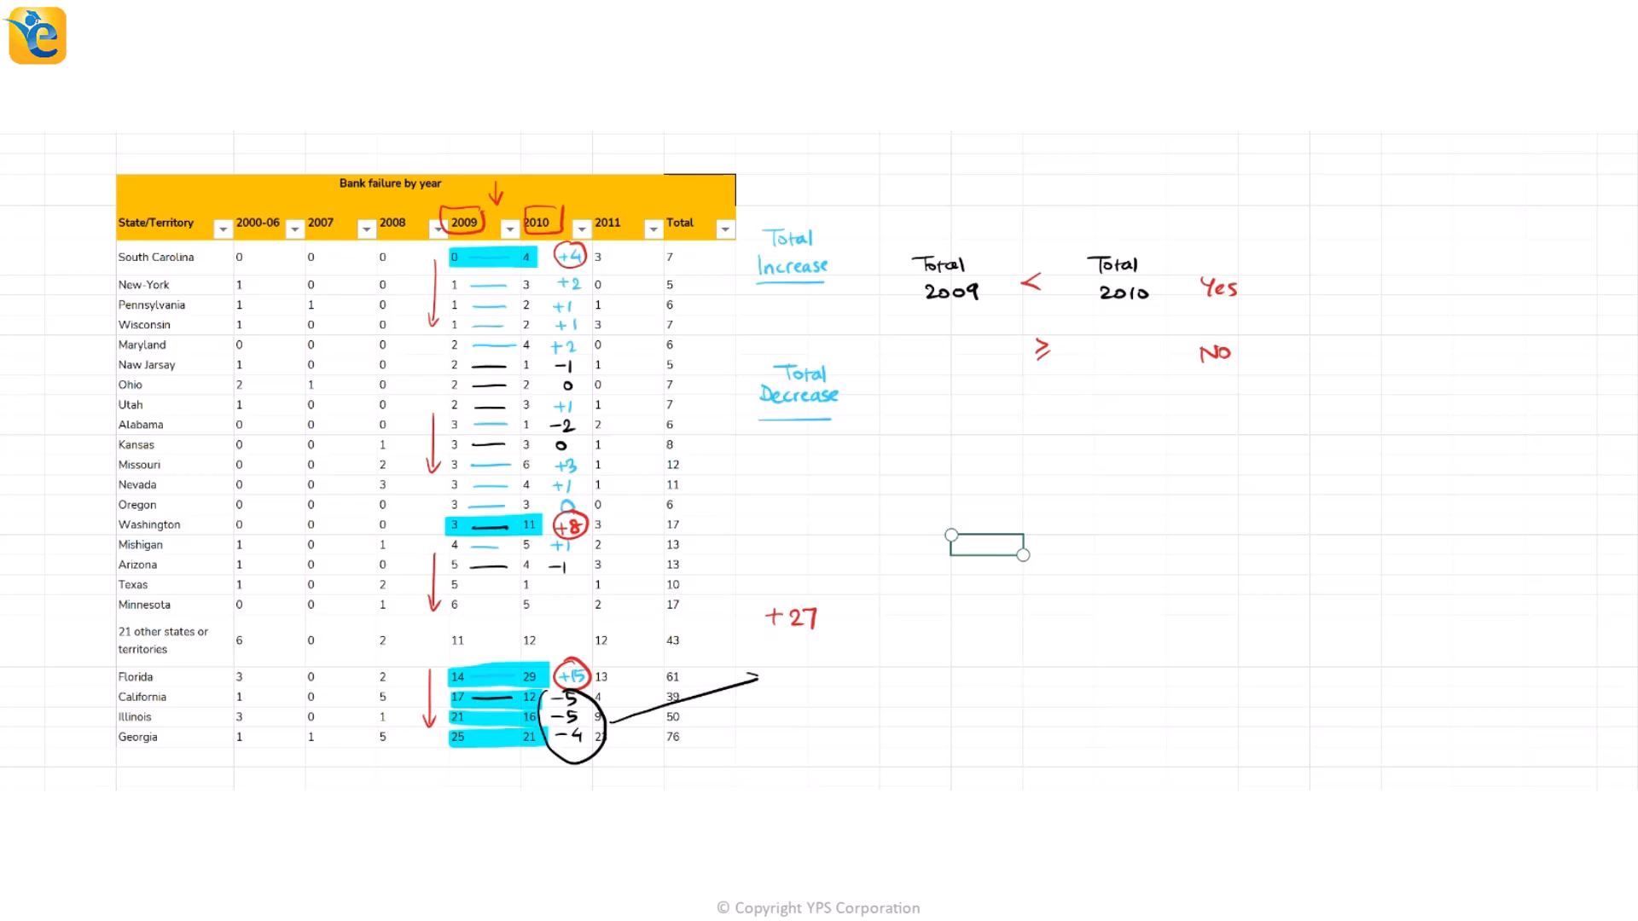
{"action": "type", "text": "-14"}
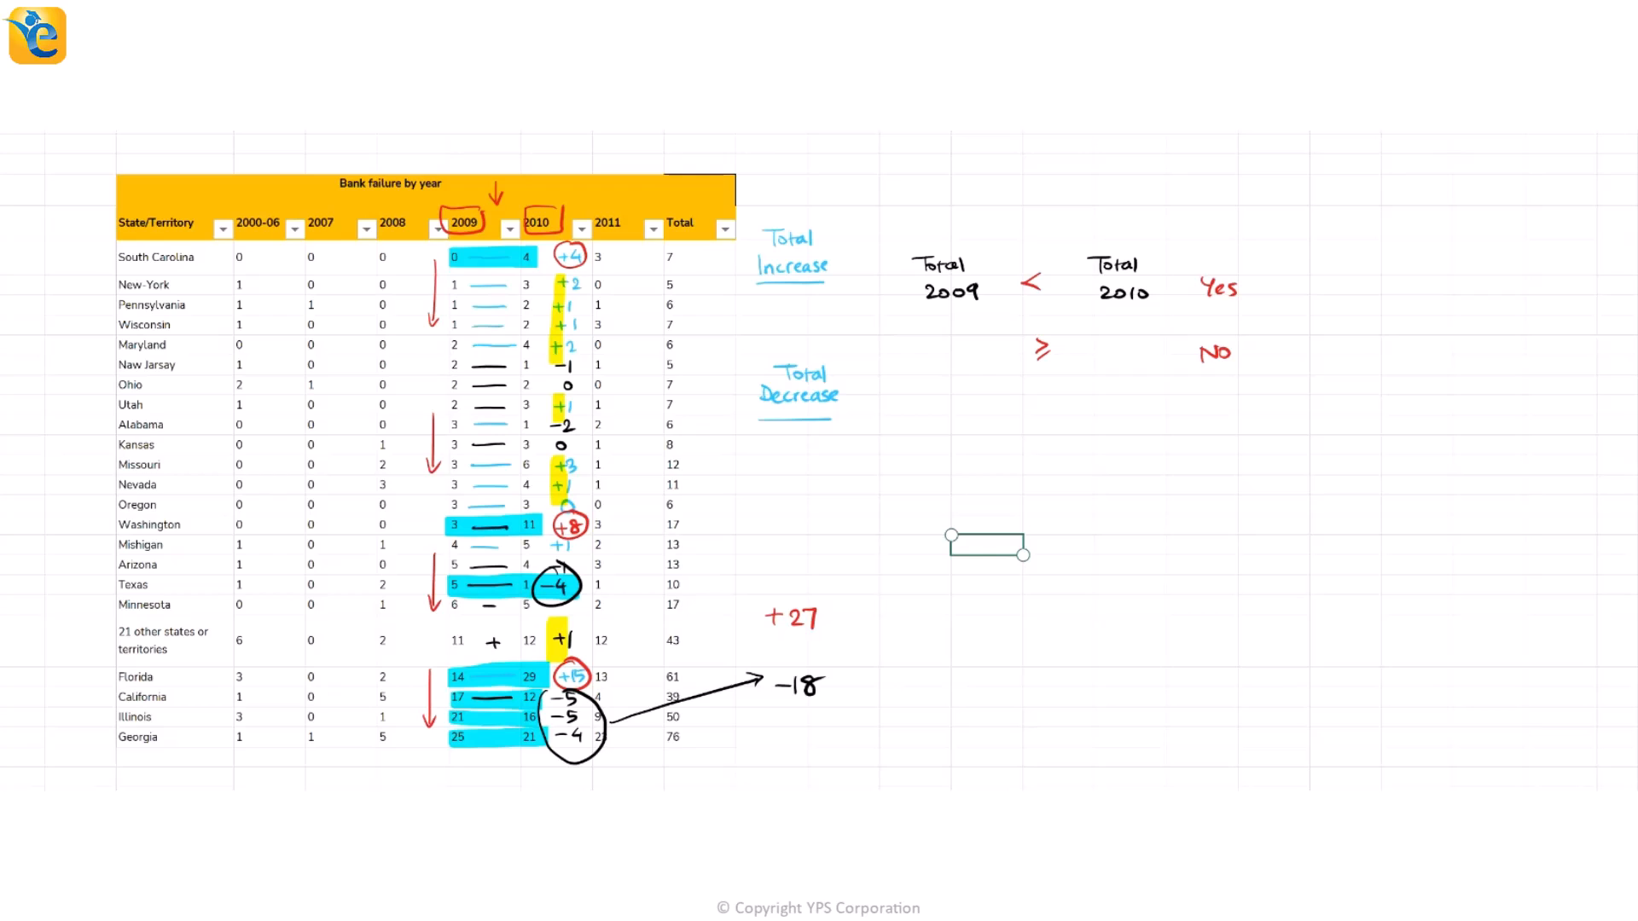
{"action": "left_click_drag", "start_coordinate": [308, 366], "coordinate": [437, 366]}
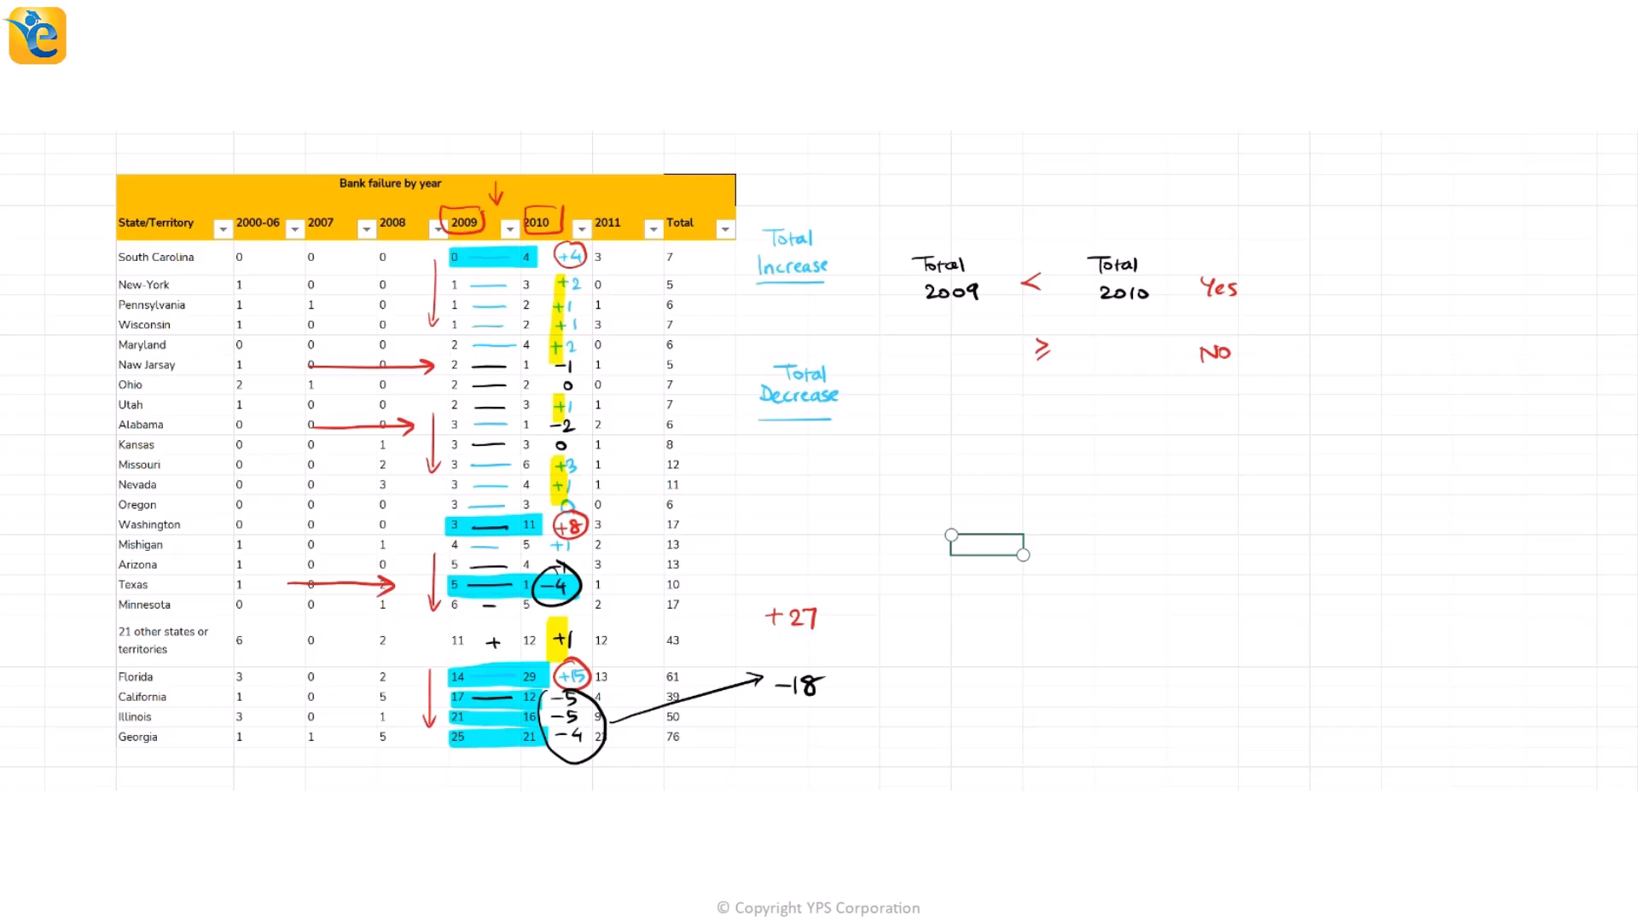
{"action": "left_click_drag", "start_coordinate": [288, 697], "coordinate": [392, 714]}
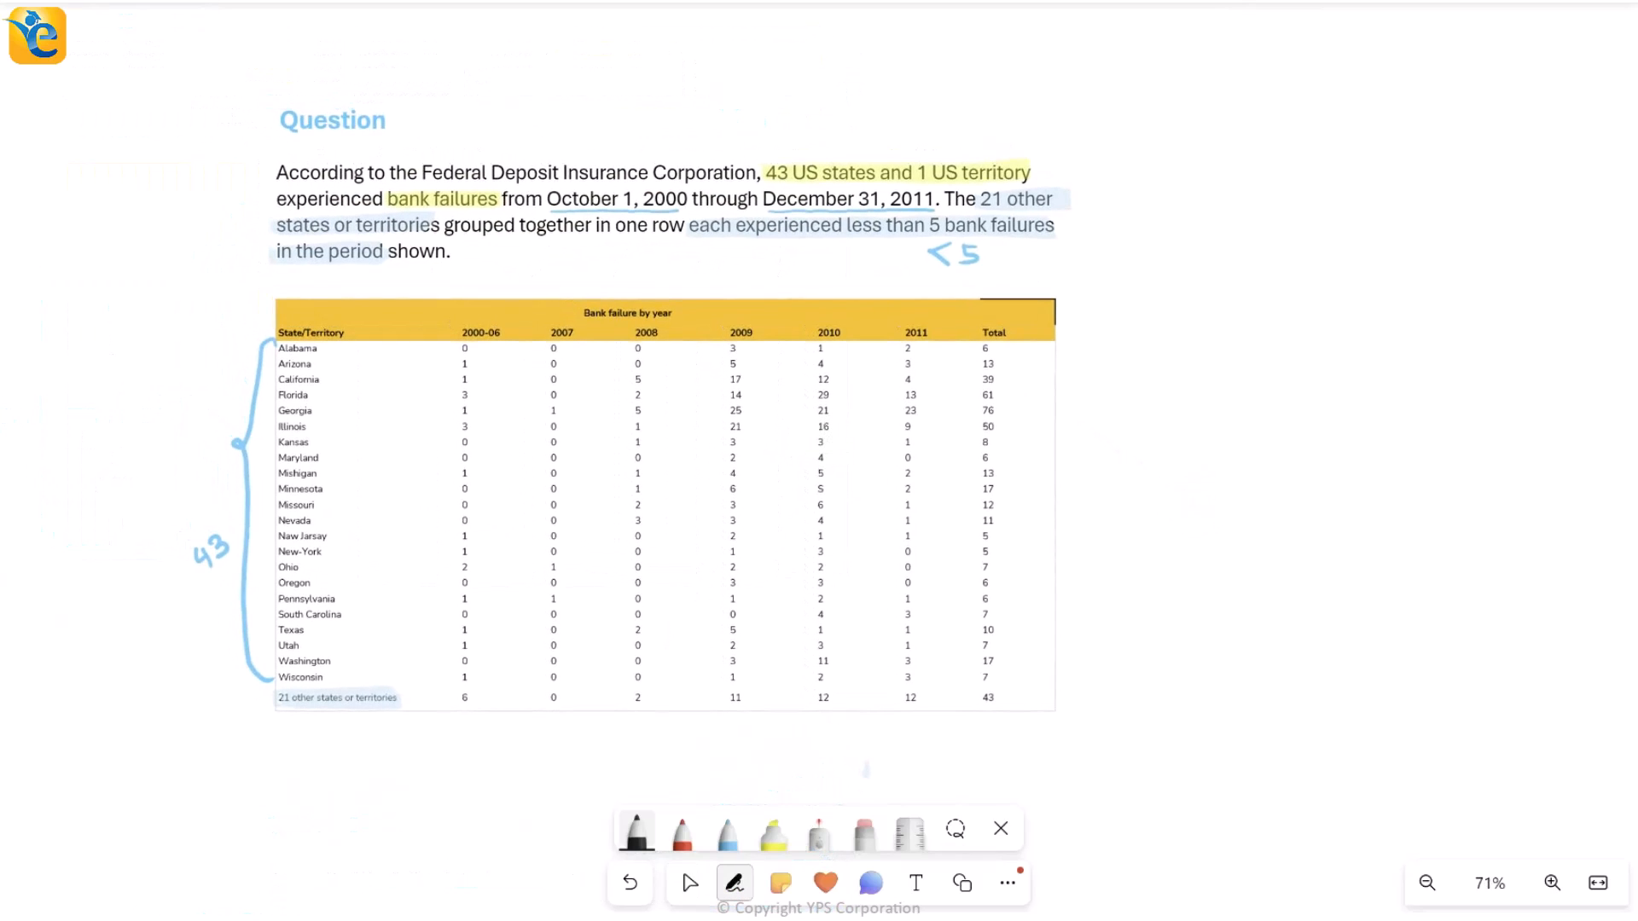
Step: Circle the '21 other states' row in blue, then scroll to statement one with the yellow highlighter
{"action": "left_click", "coordinate": [727, 830]}
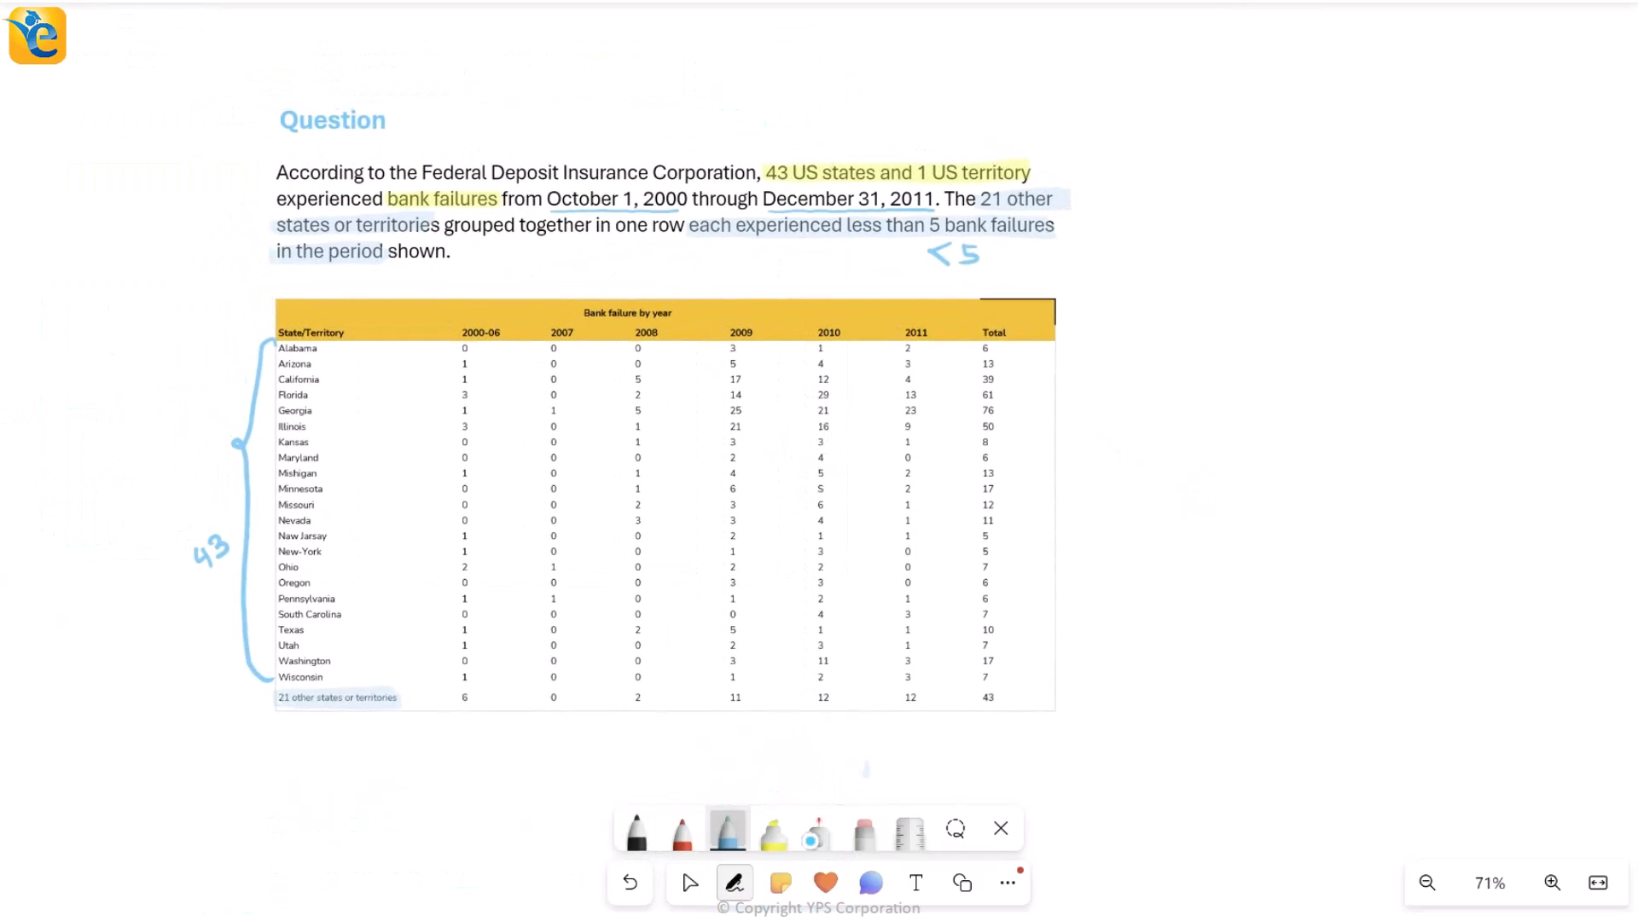
{"action": "left_click_drag", "start_coordinate": [276, 698], "coordinate": [402, 698]}
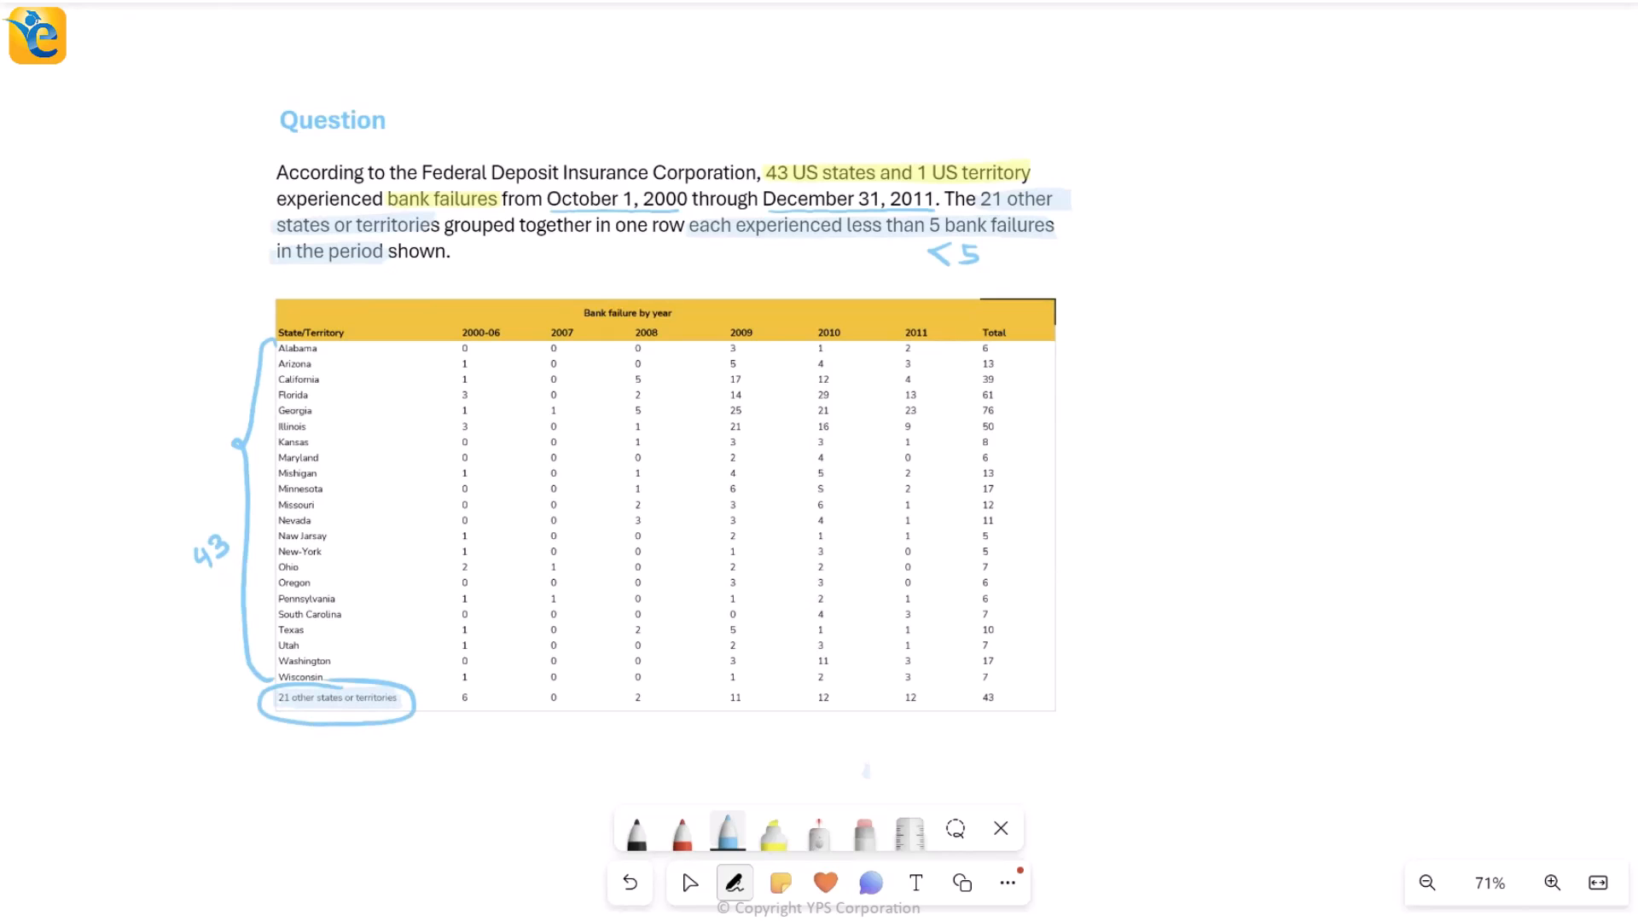
{"action": "scroll", "scroll_direction": "down", "scroll_amount": 3}
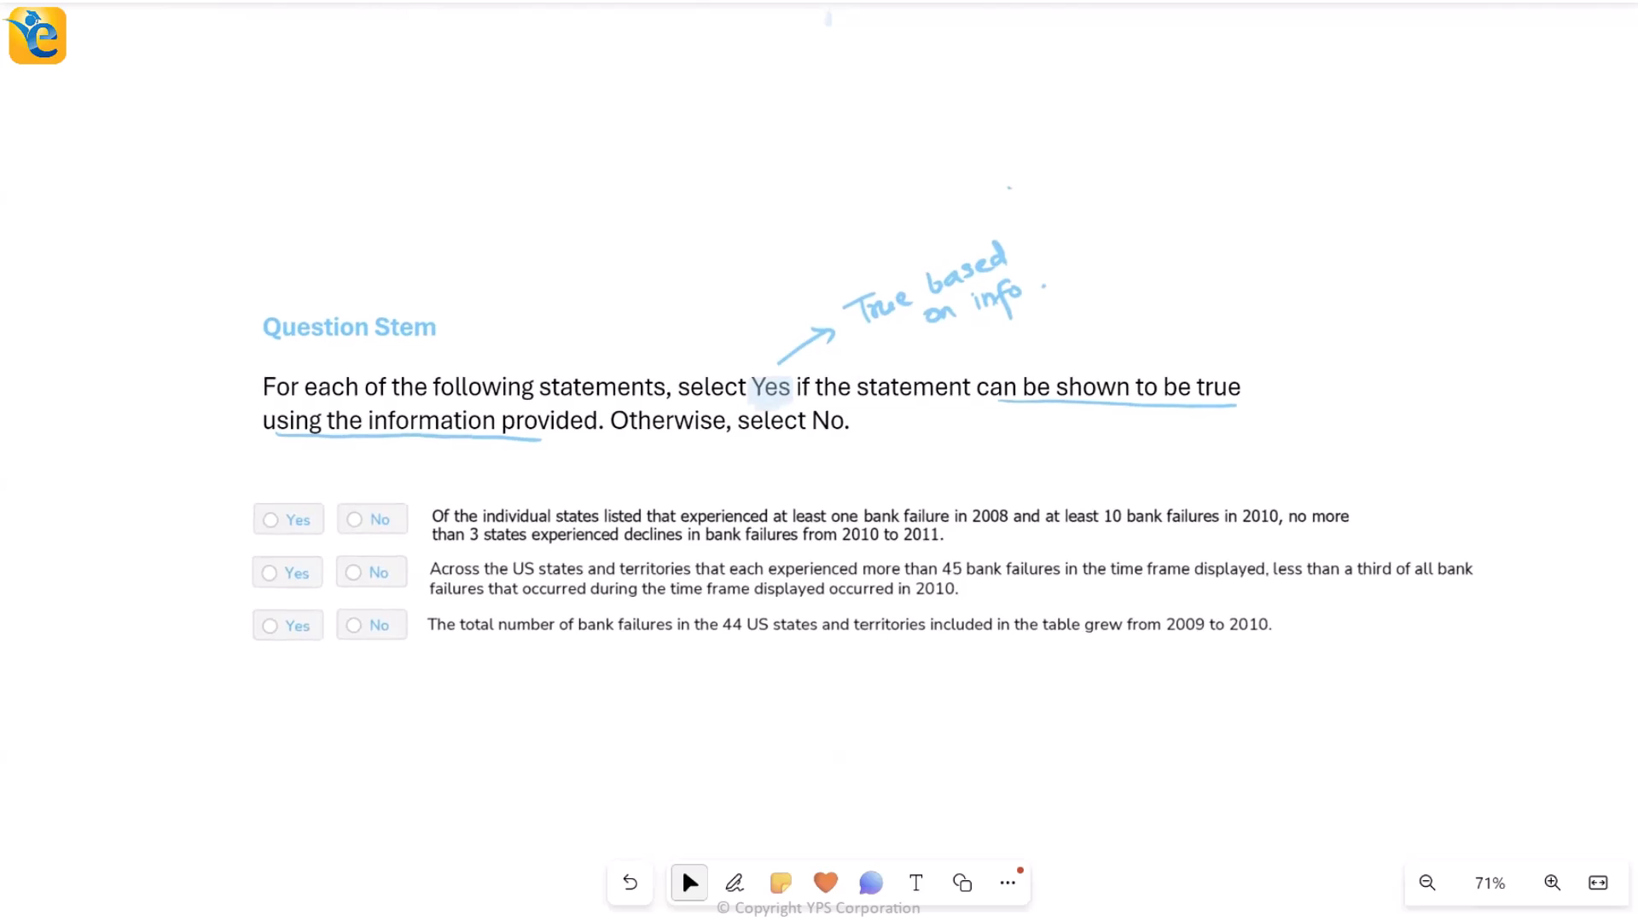
{"action": "left_click", "coordinate": [734, 883]}
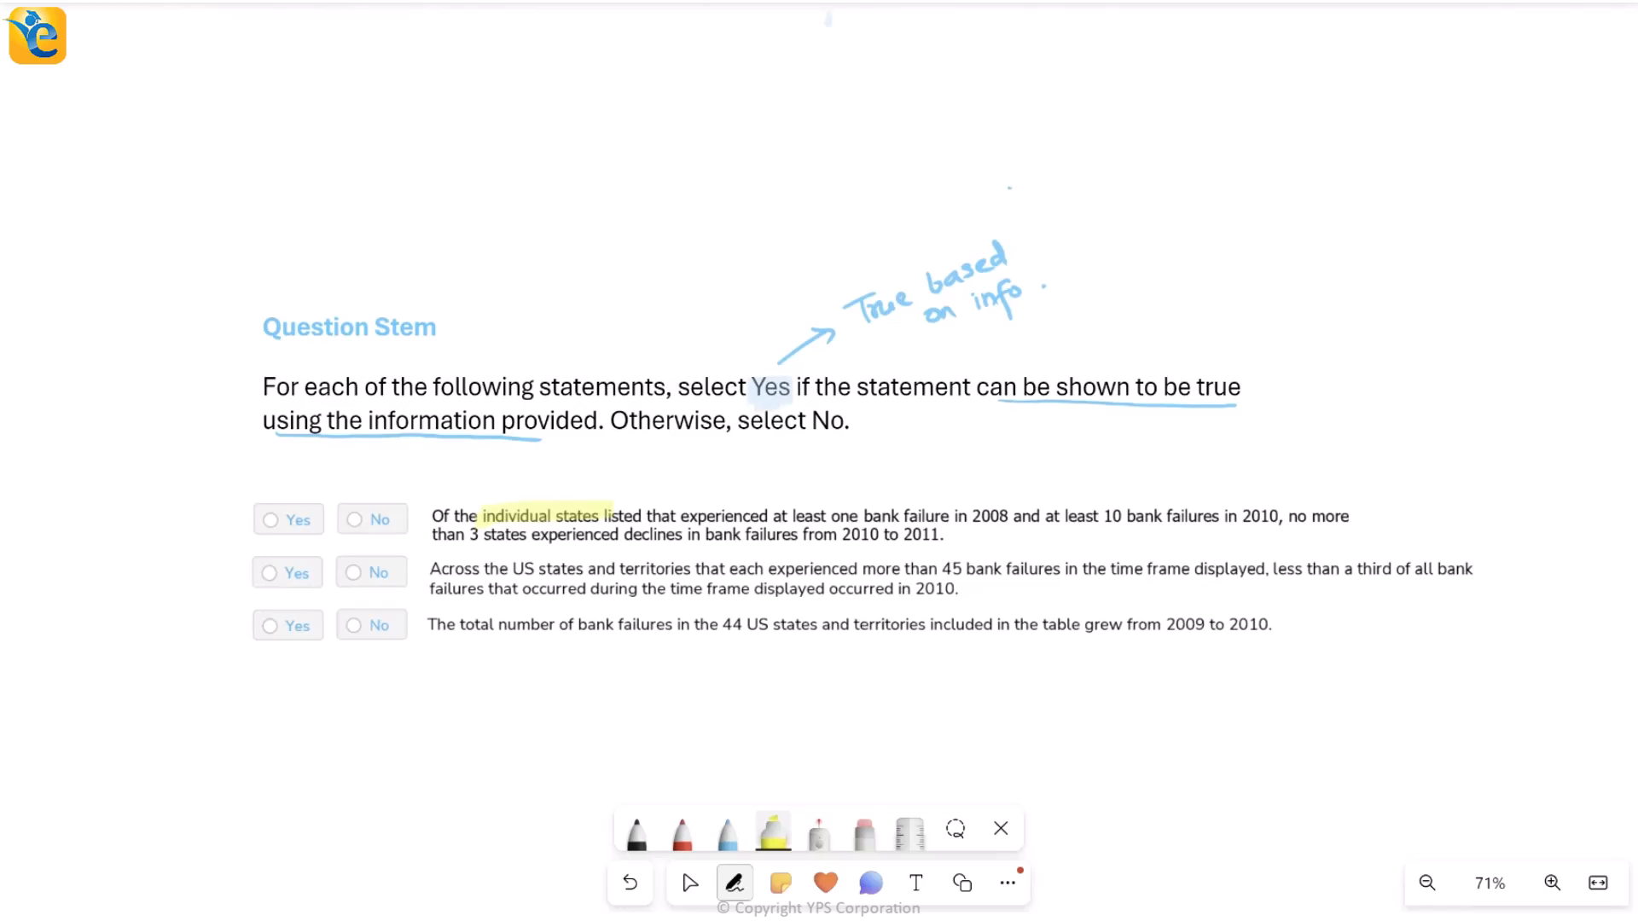
{"action": "left_click", "coordinate": [689, 883]}
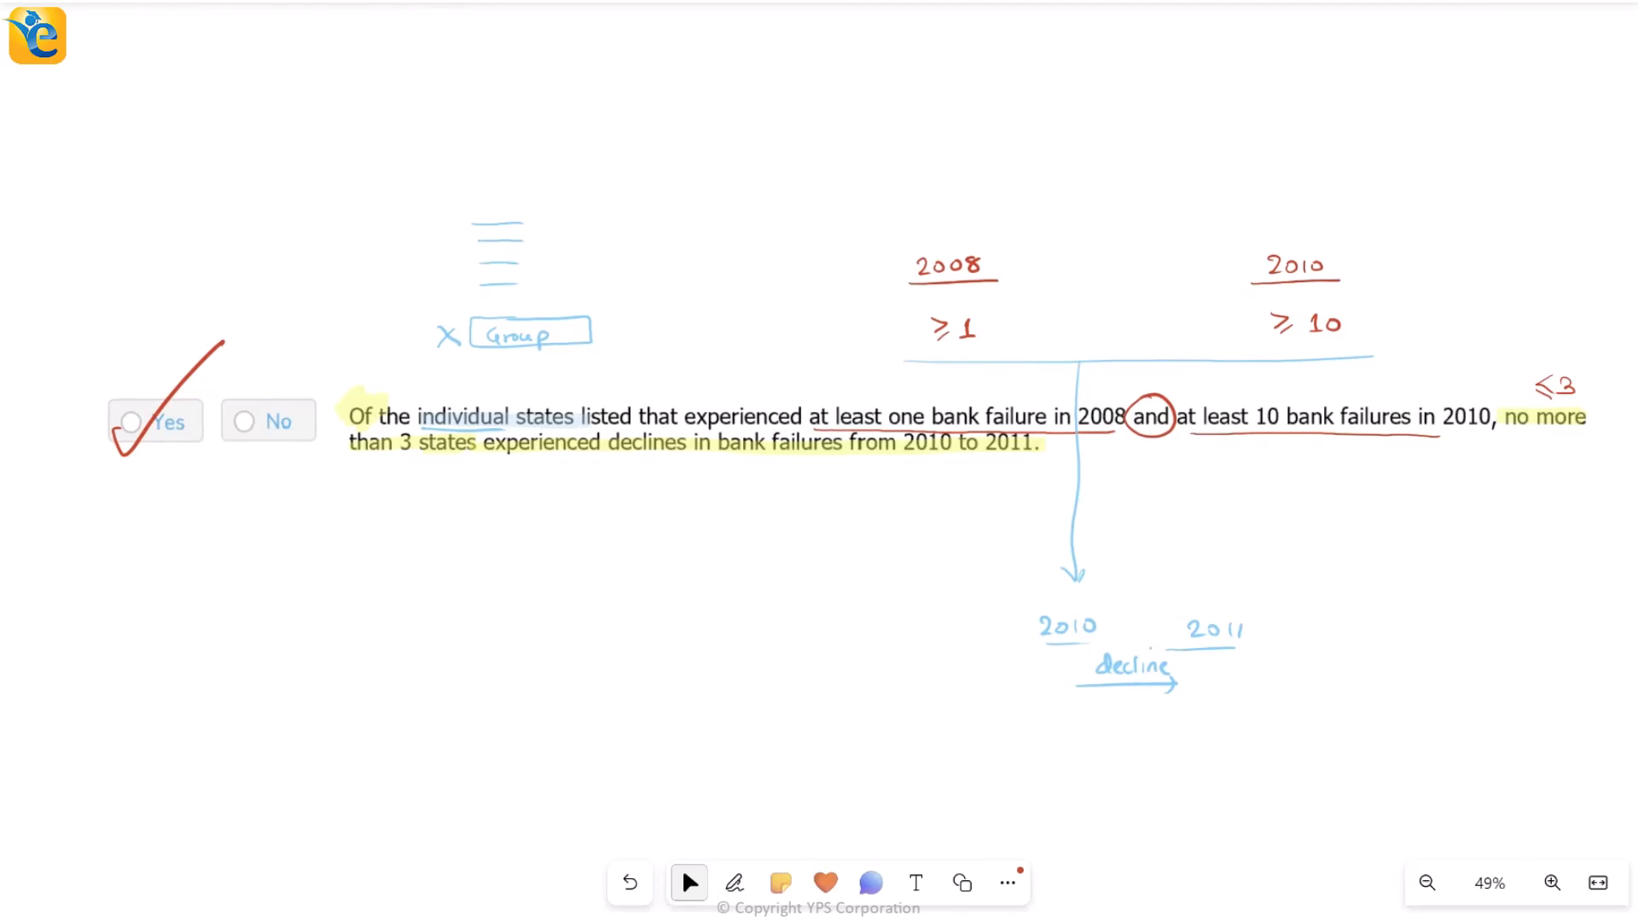
Step: Erase the large stray loop around the second statement's '>45' total diagram
{"action": "left_click", "coordinate": [735, 883]}
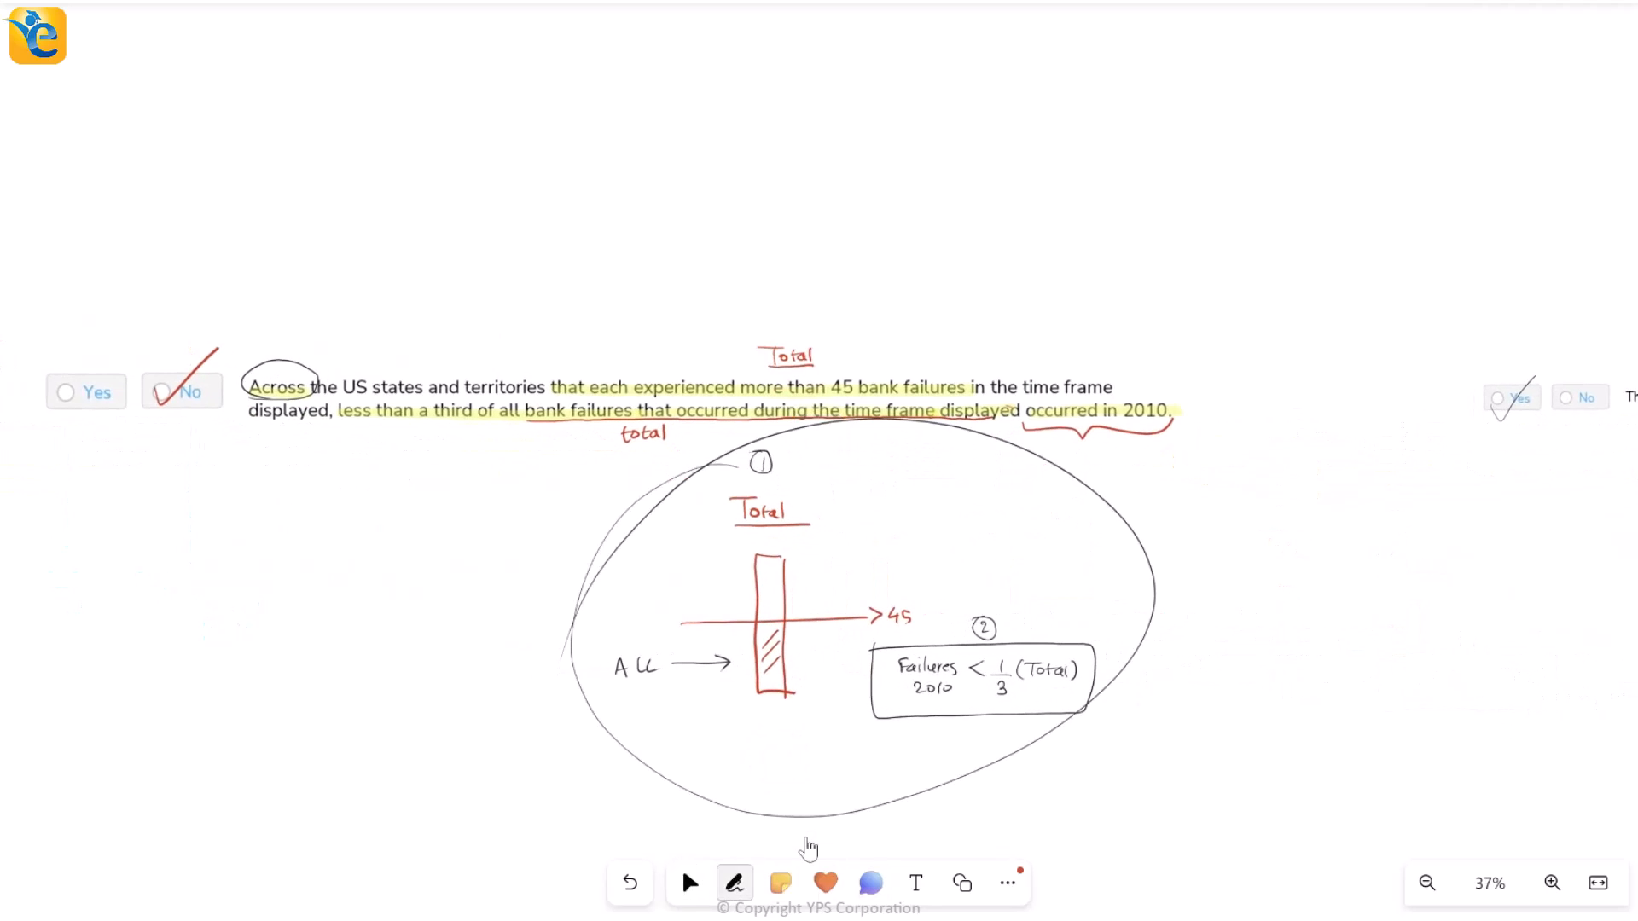
{"action": "left_click", "coordinate": [734, 883]}
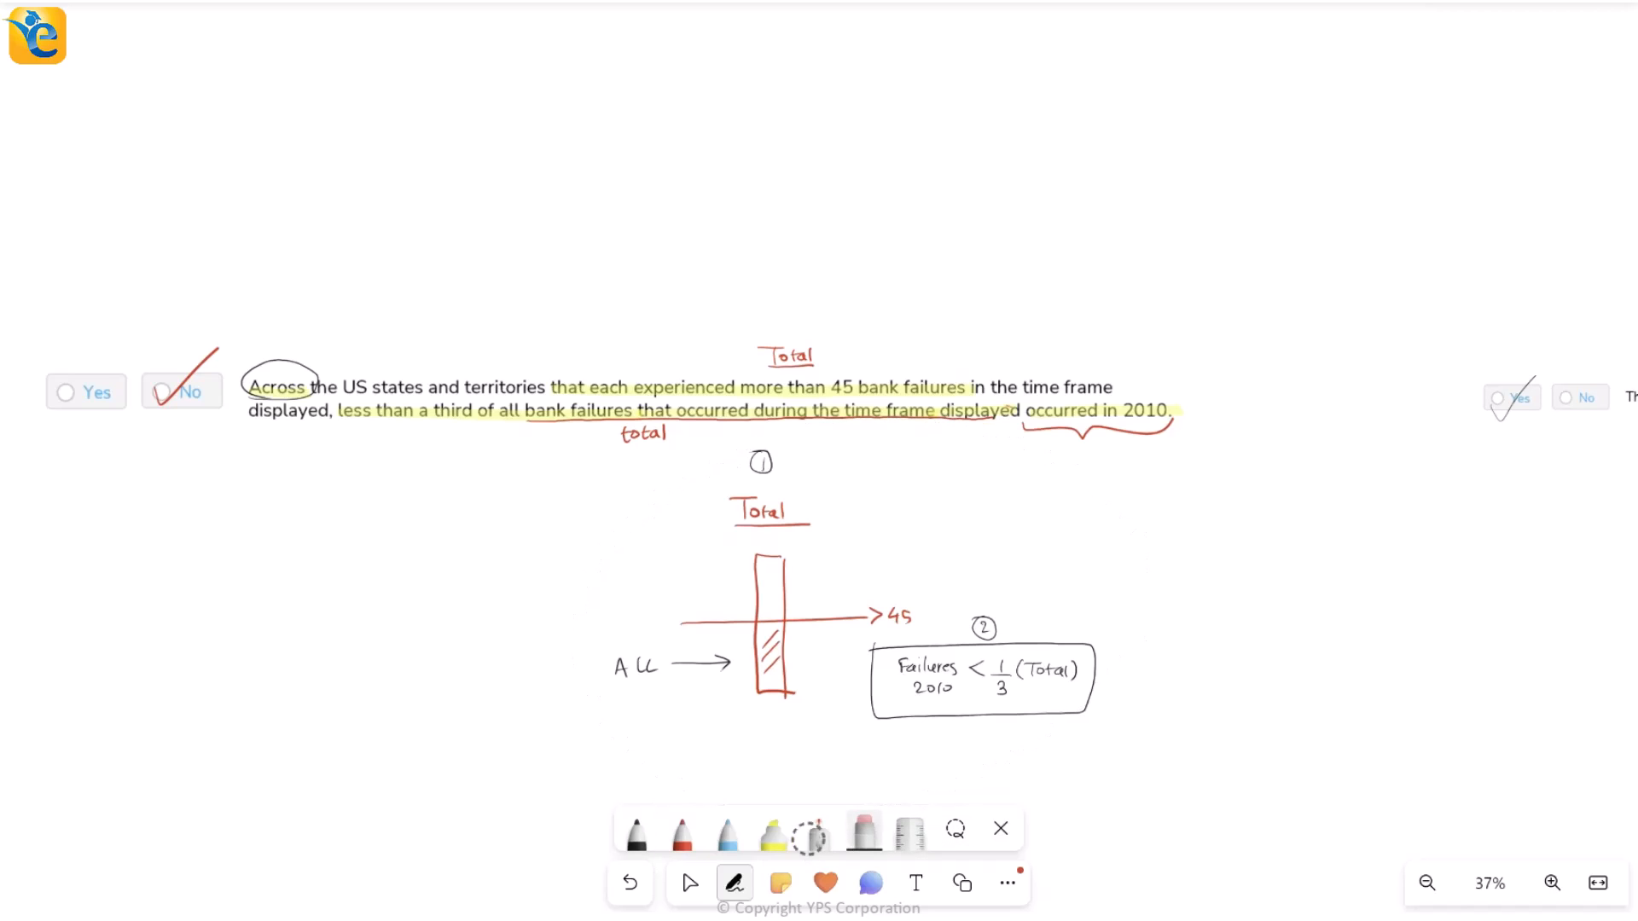